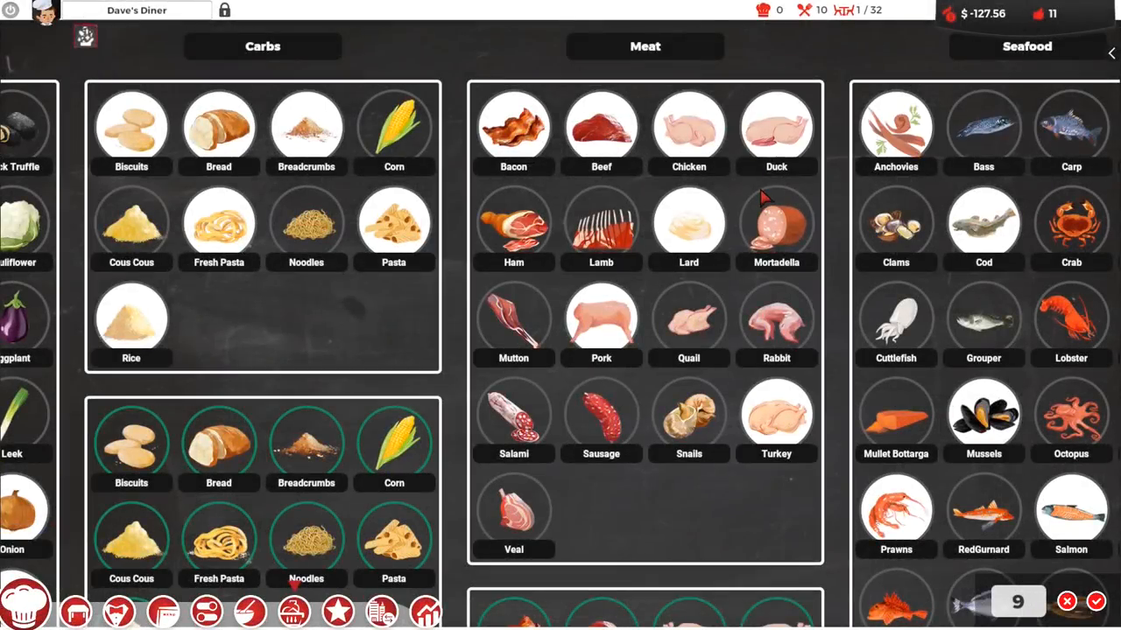
mouse_move(513, 127)
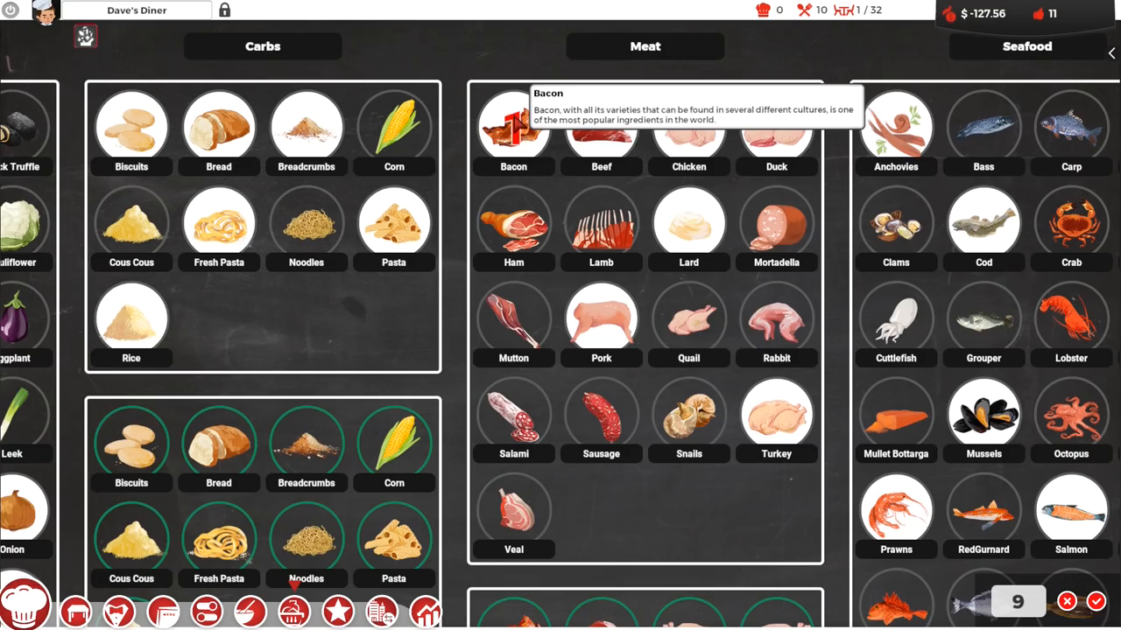
mouse_move(776, 127)
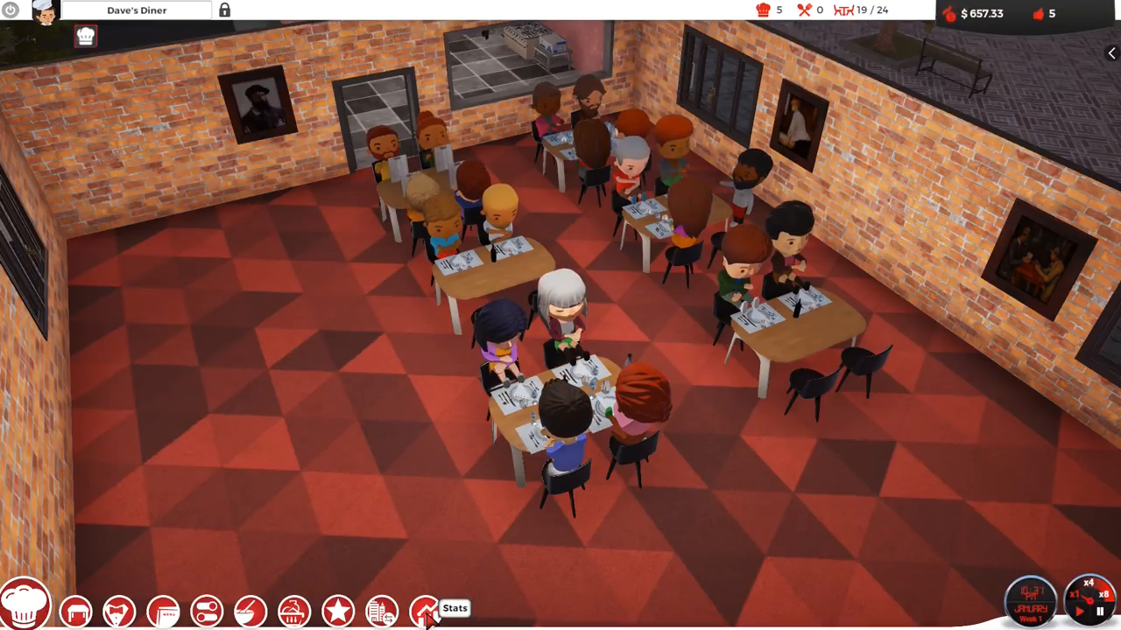
Open the Stats Orders list and scroll to the bottom of every customer order and rating
left_click(425, 611)
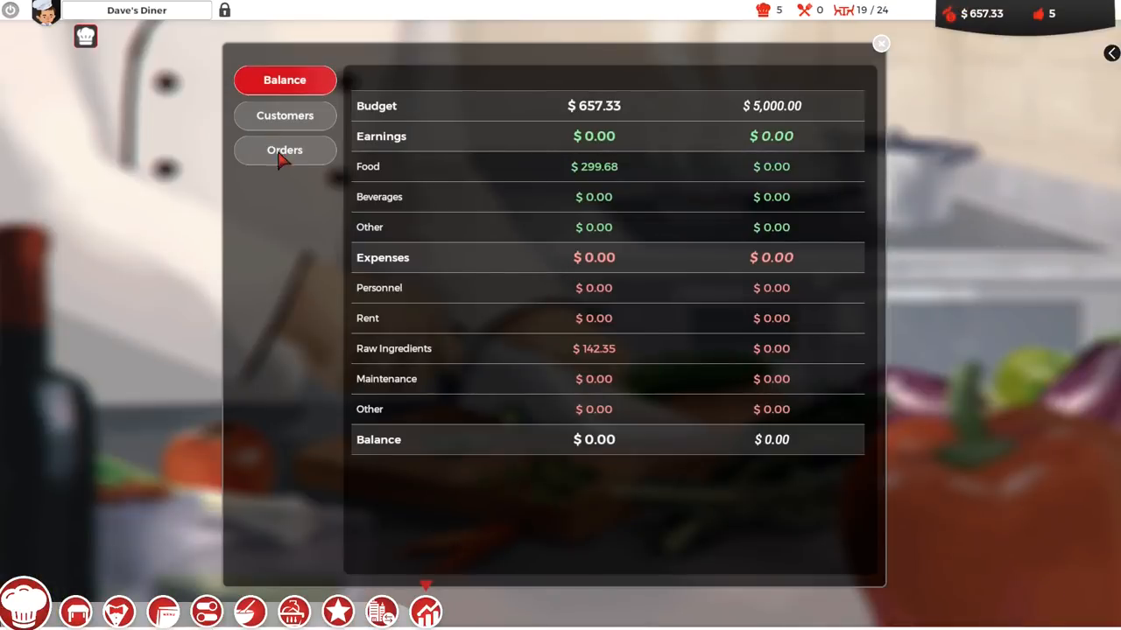
left_click(285, 150)
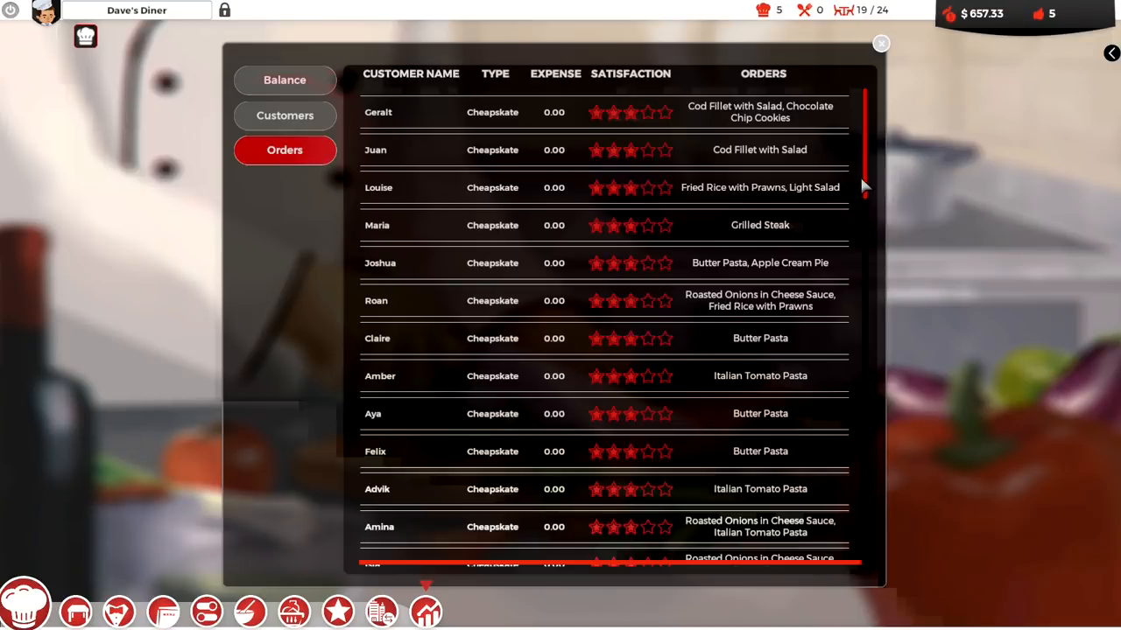
scroll("down", 3)
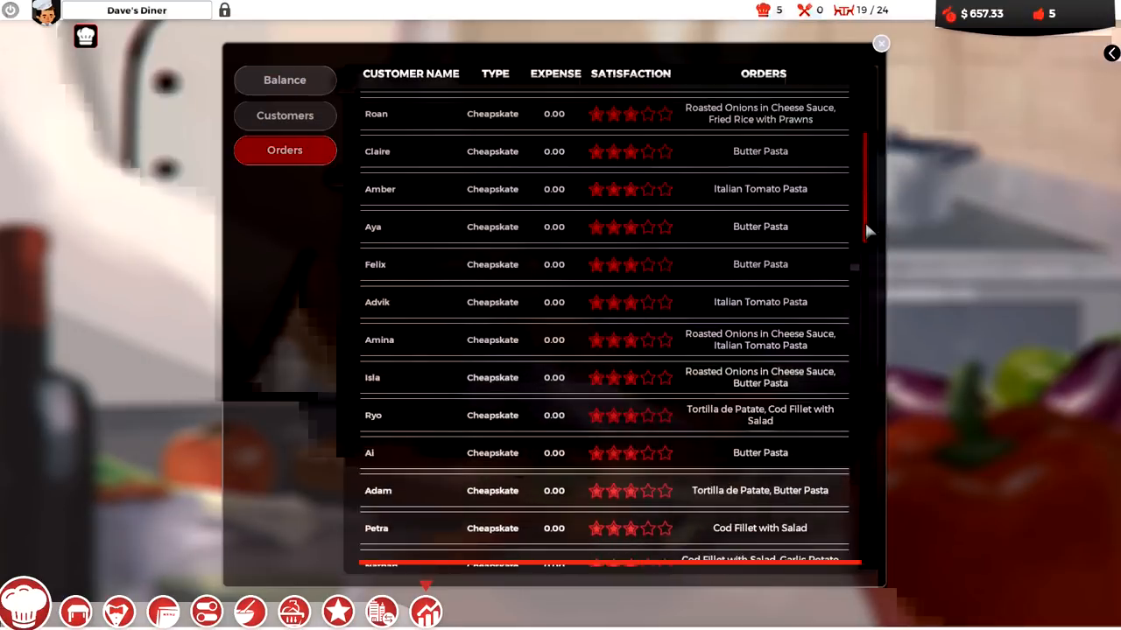
scroll("down", 3)
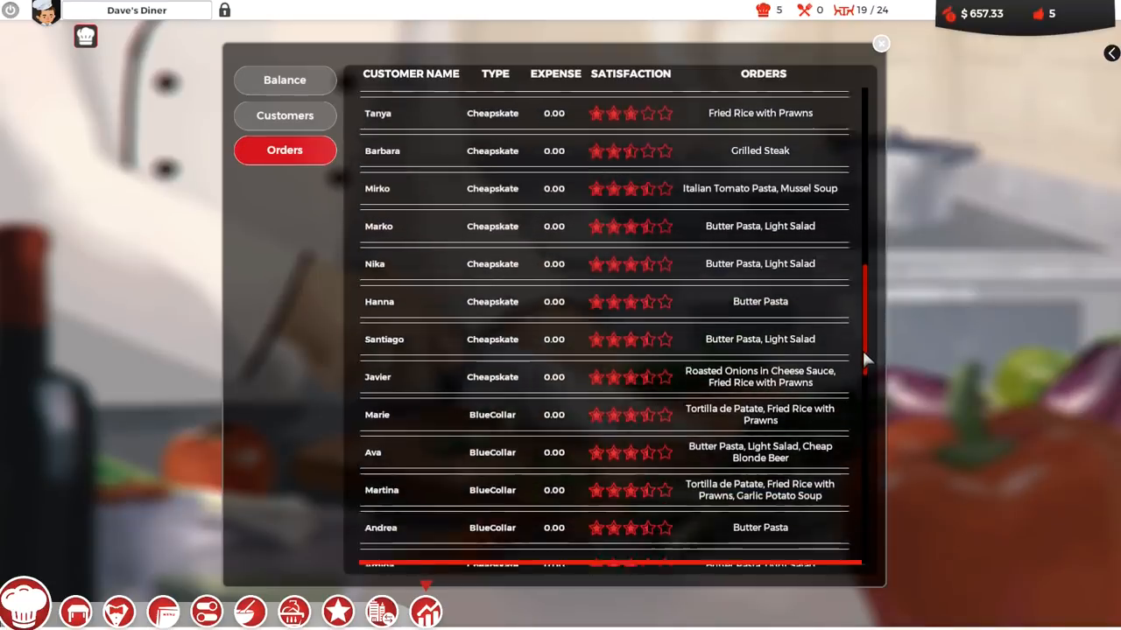
scroll("down", 3)
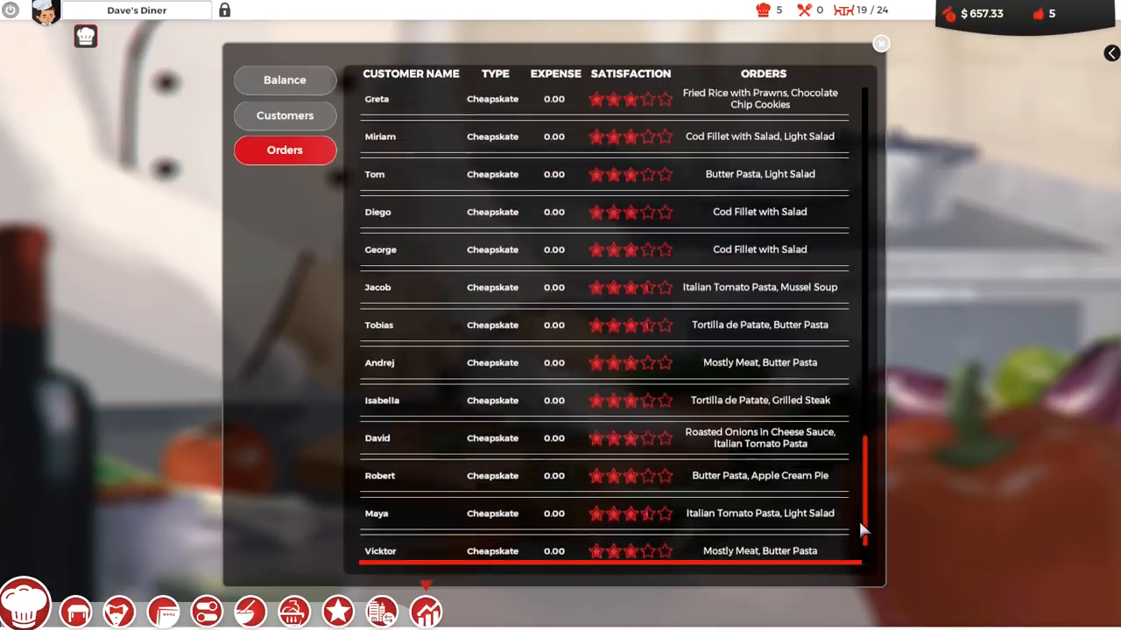
scroll("down", 3)
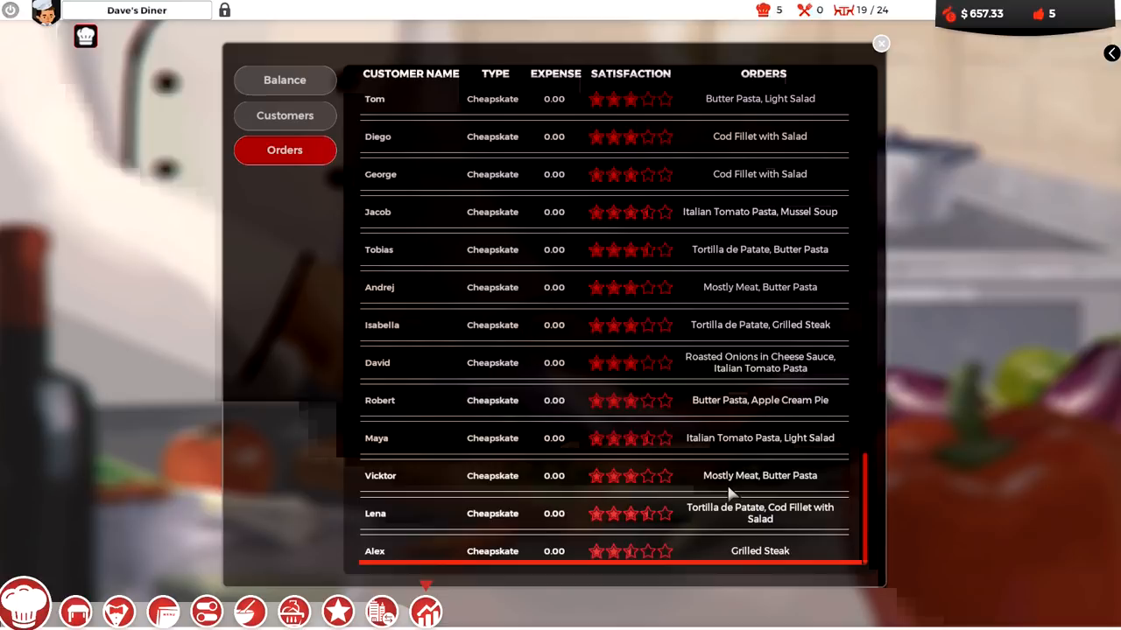
mouse_move(717, 307)
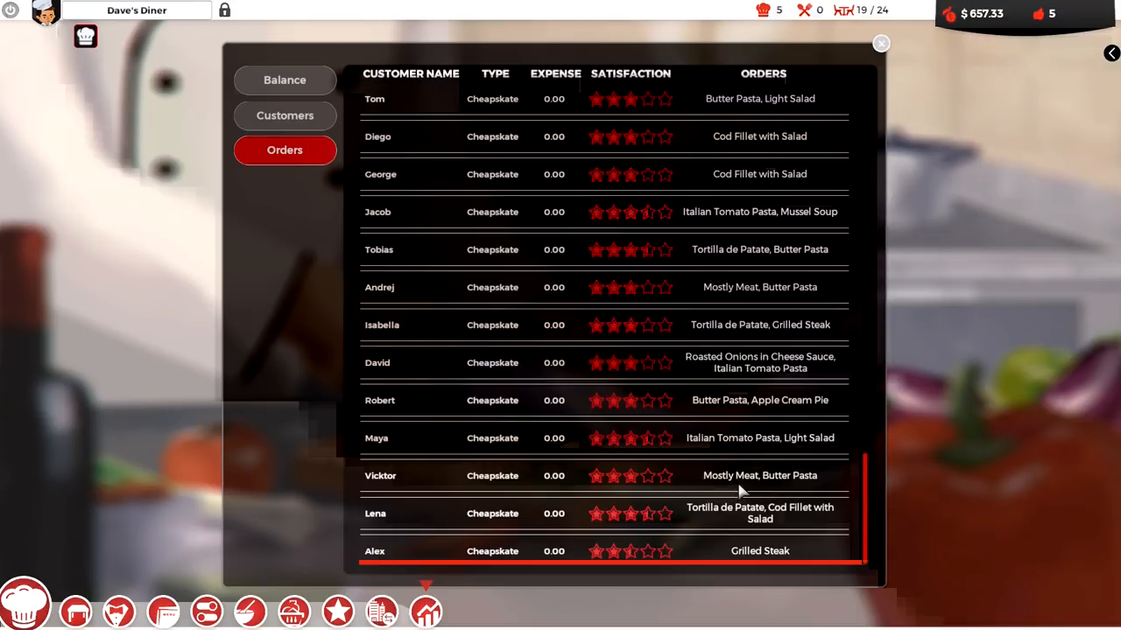
mouse_move(792, 497)
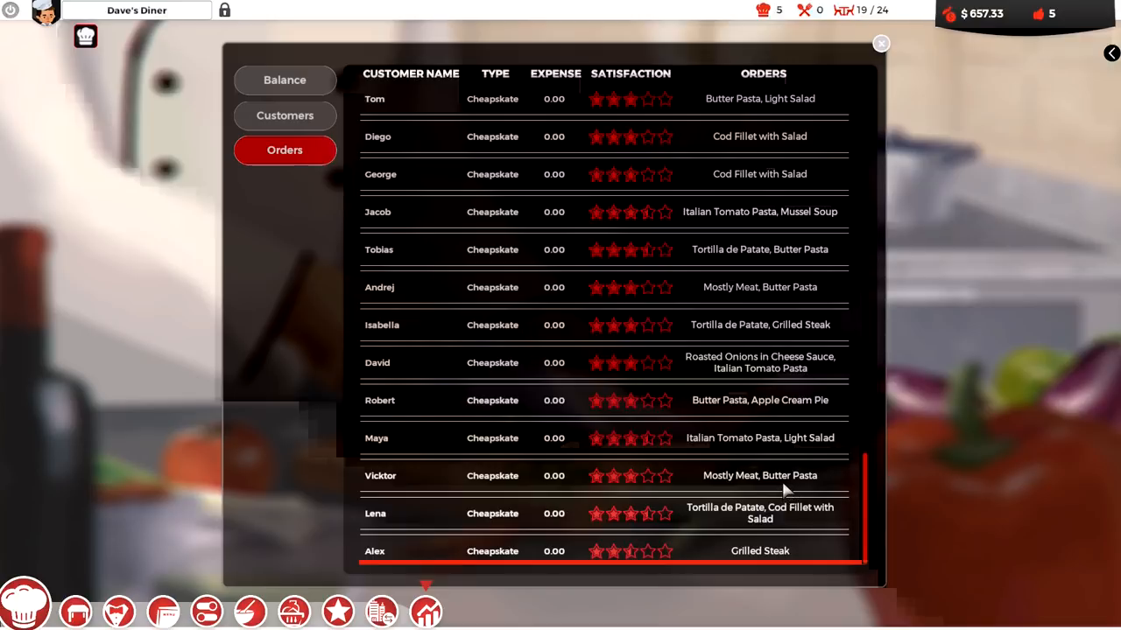
mouse_move(797, 138)
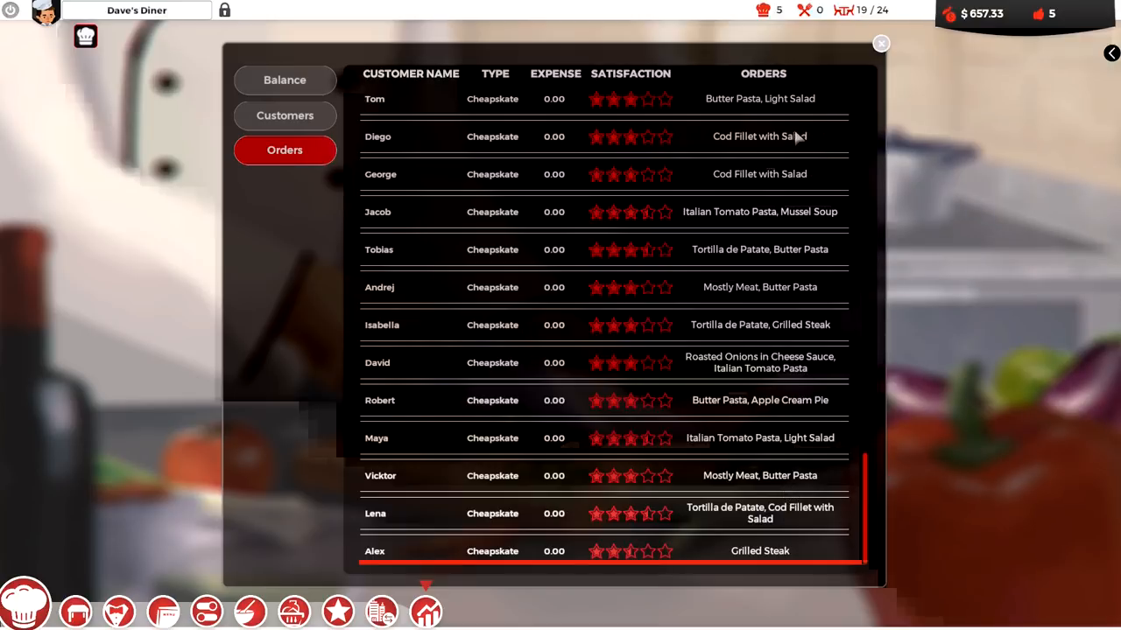
Close the statistics and open the restaurant Menu, dismissing its introductory tip
left_click(880, 43)
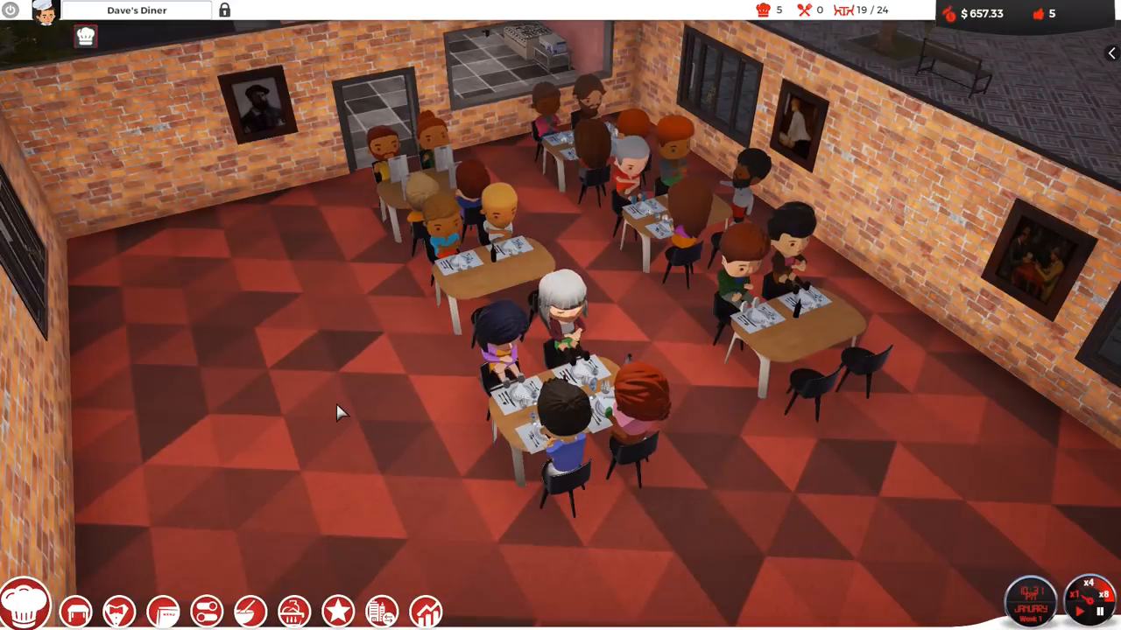
mouse_move(162, 611)
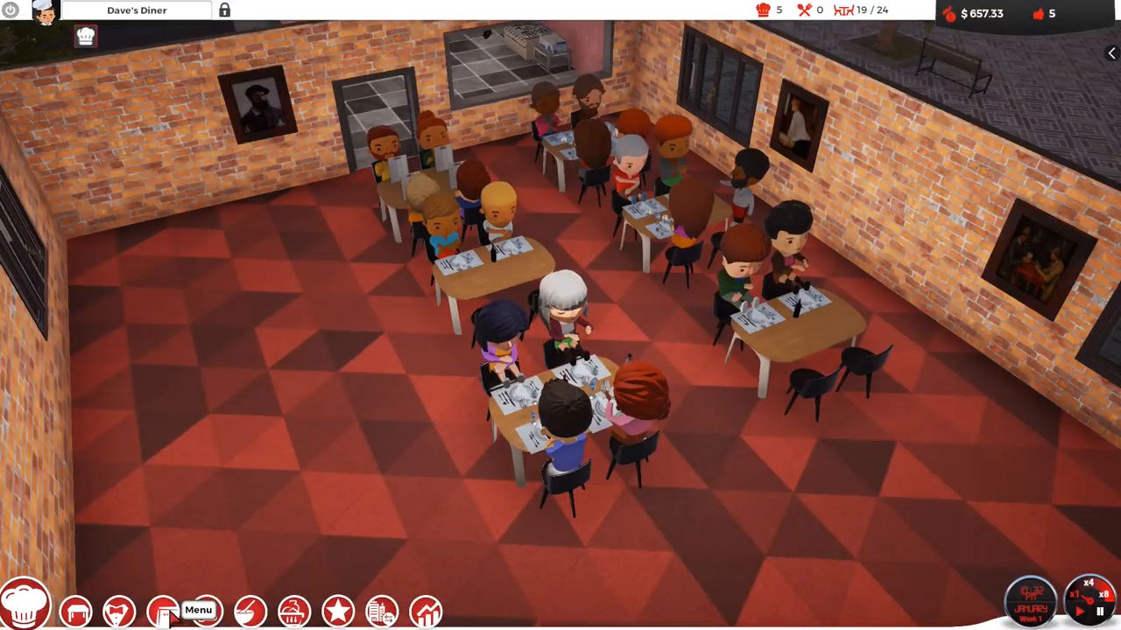
left_click(163, 611)
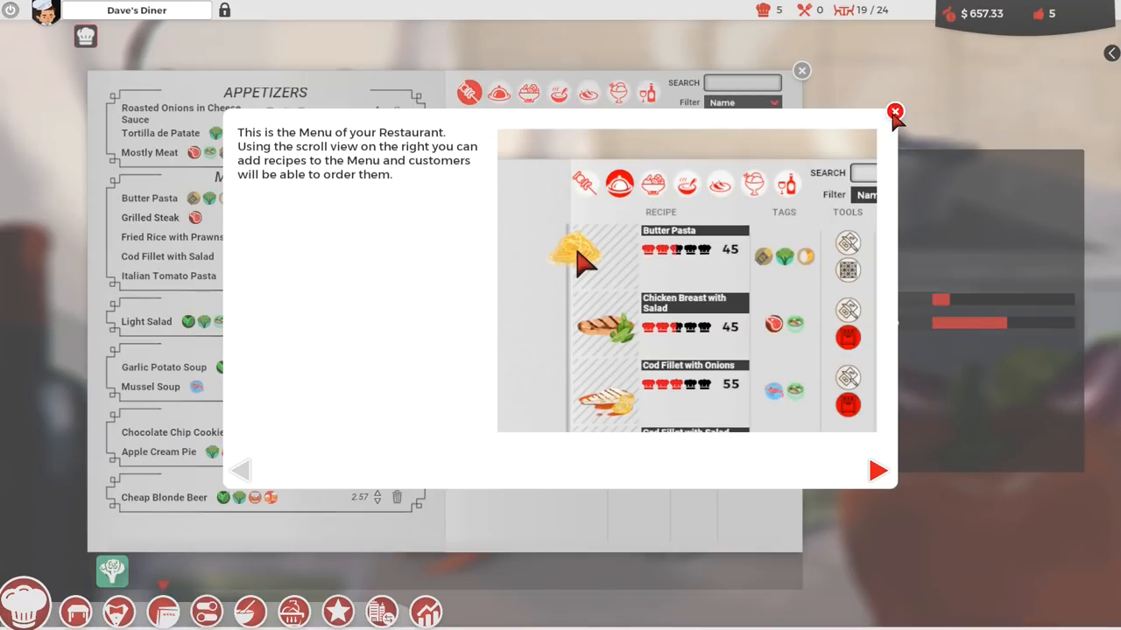
left_click(895, 112)
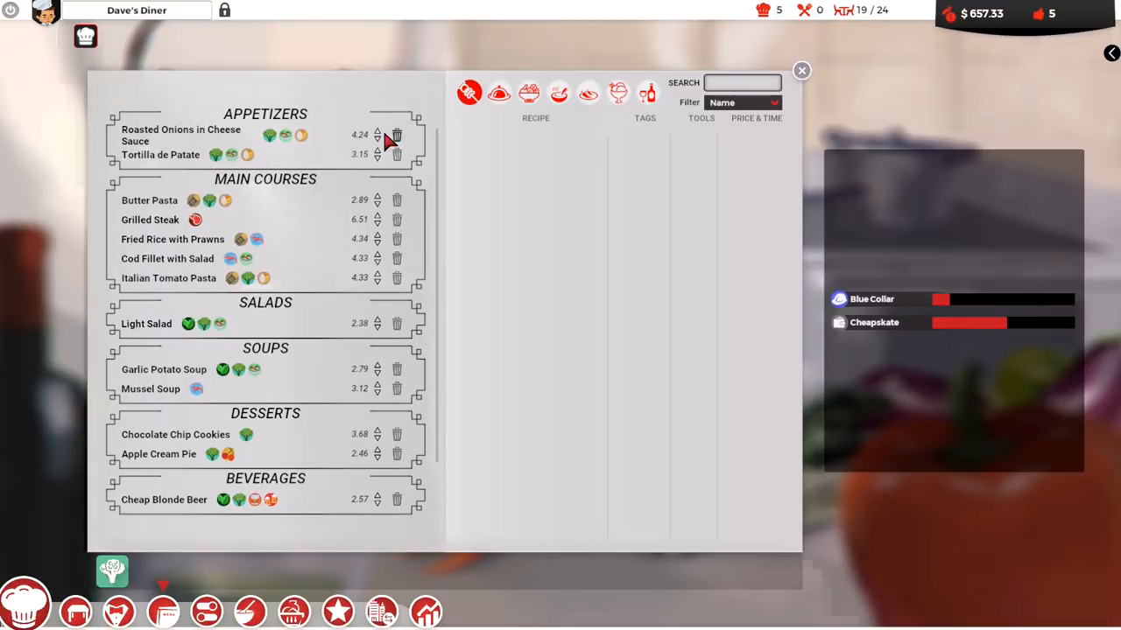
Raise prices of Roasted Onions, Tortilla de Patate, Butter Pasta, Grilled Steak and Fried Rice with Prawns
left_click(376, 130)
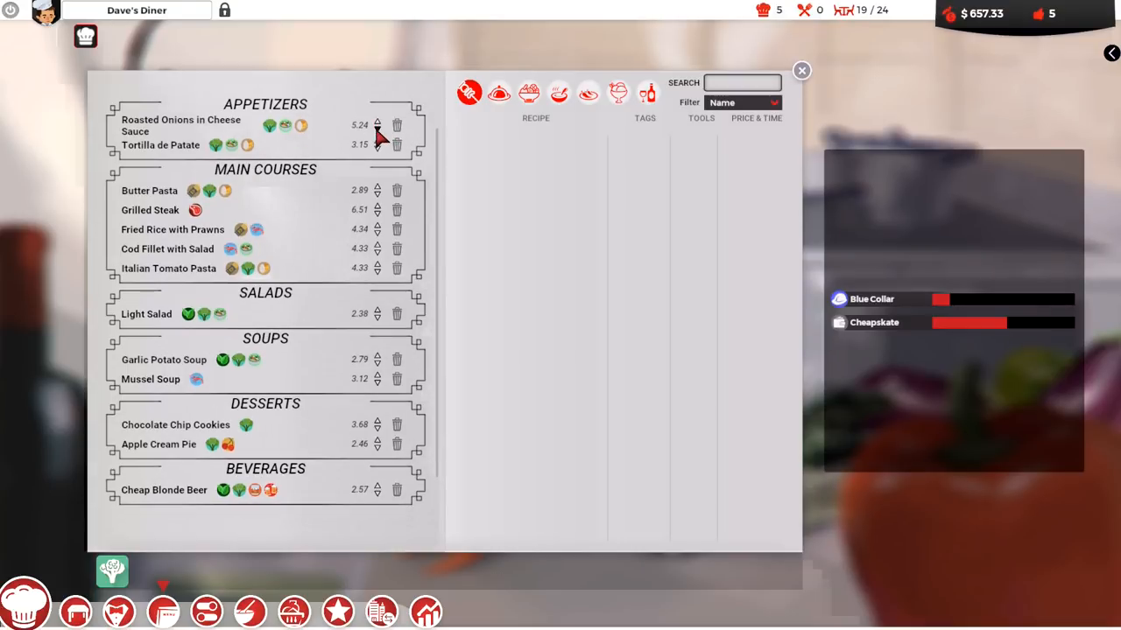
left_click(377, 119)
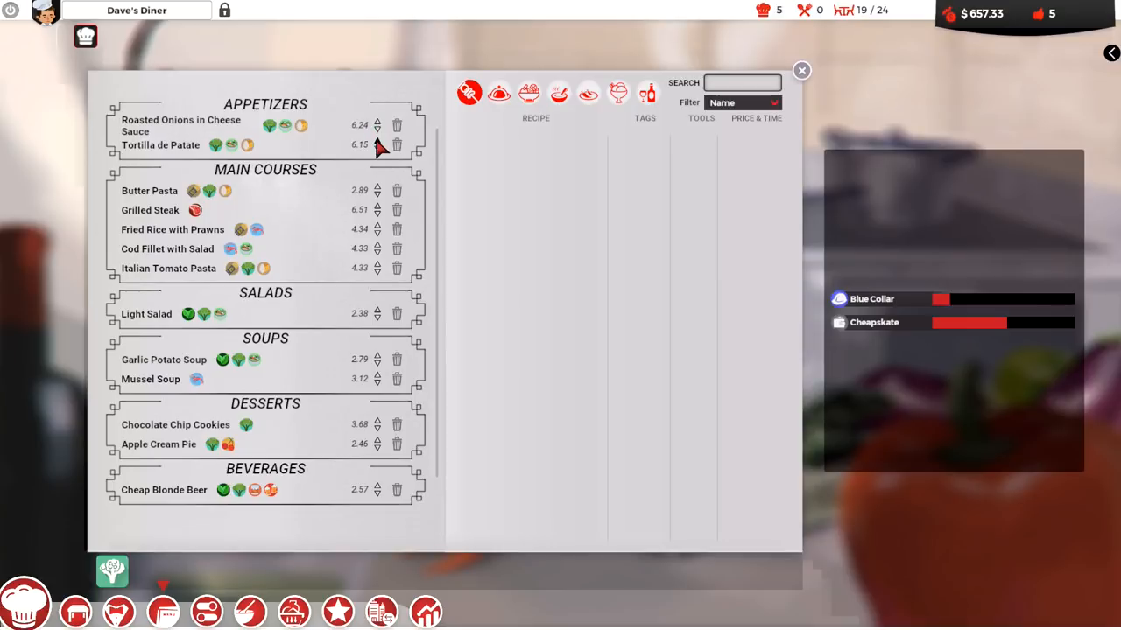
mouse_move(380, 191)
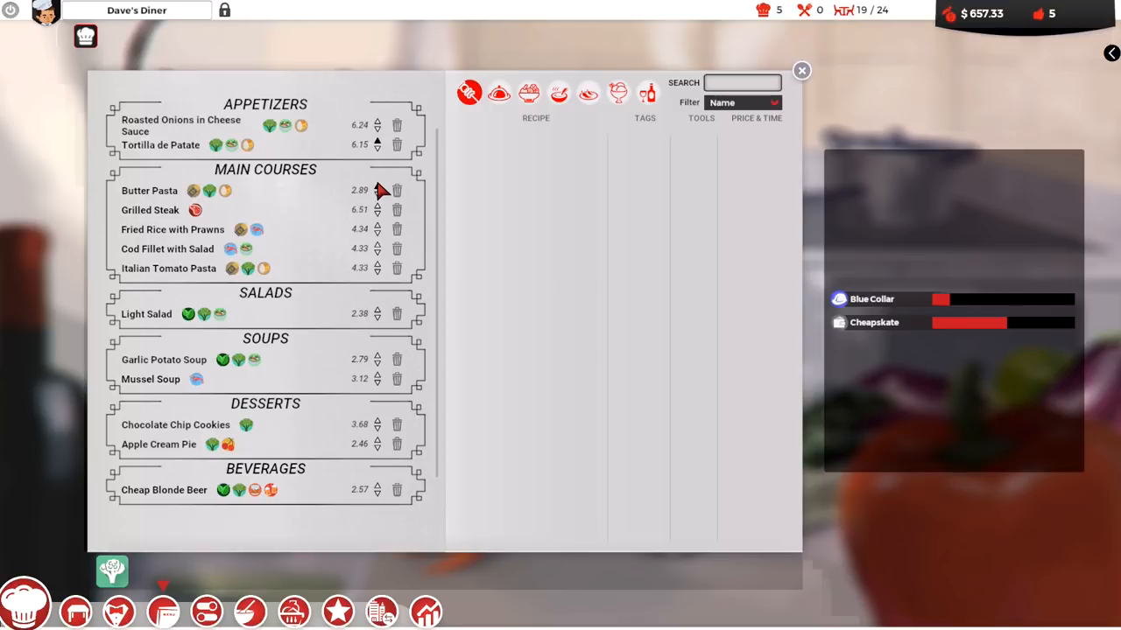
left_click(376, 186)
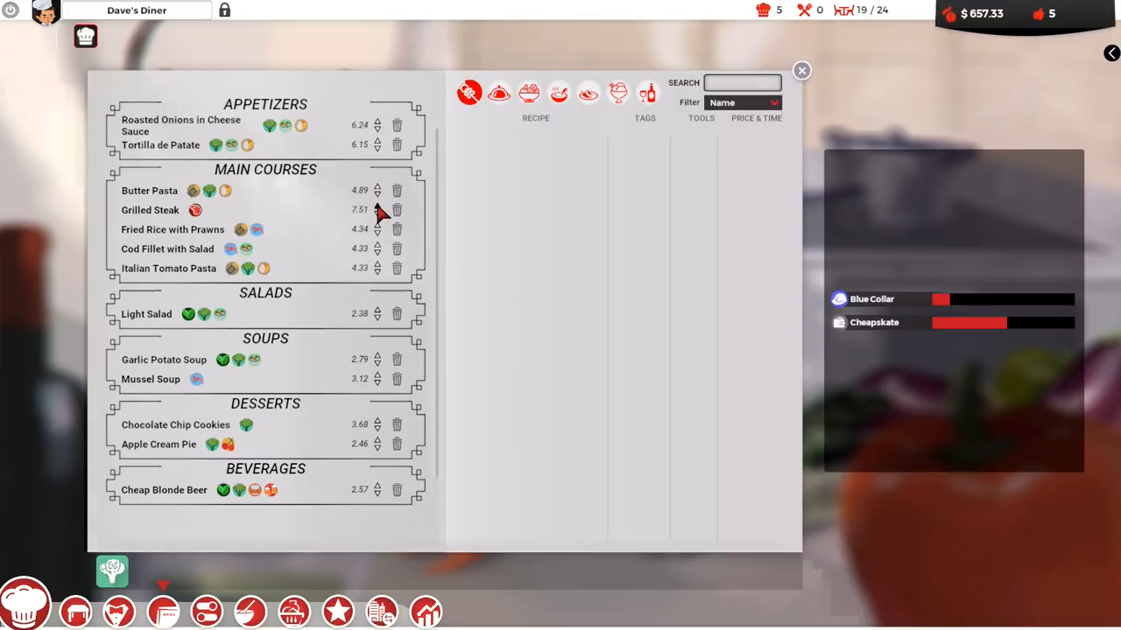
left_click(376, 207)
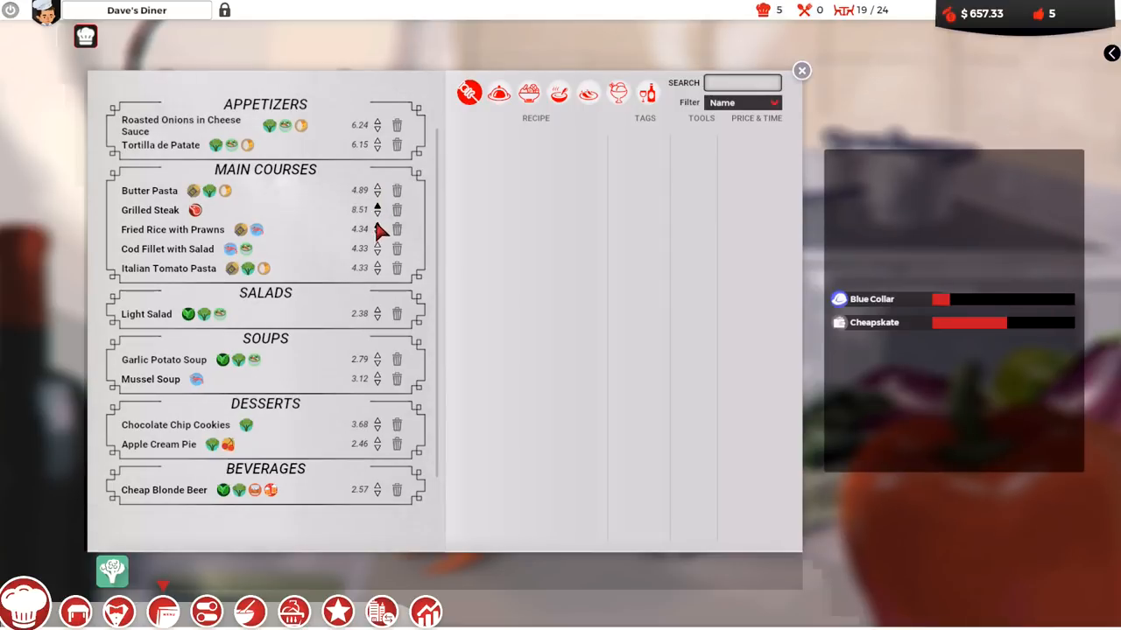
left_click(376, 225)
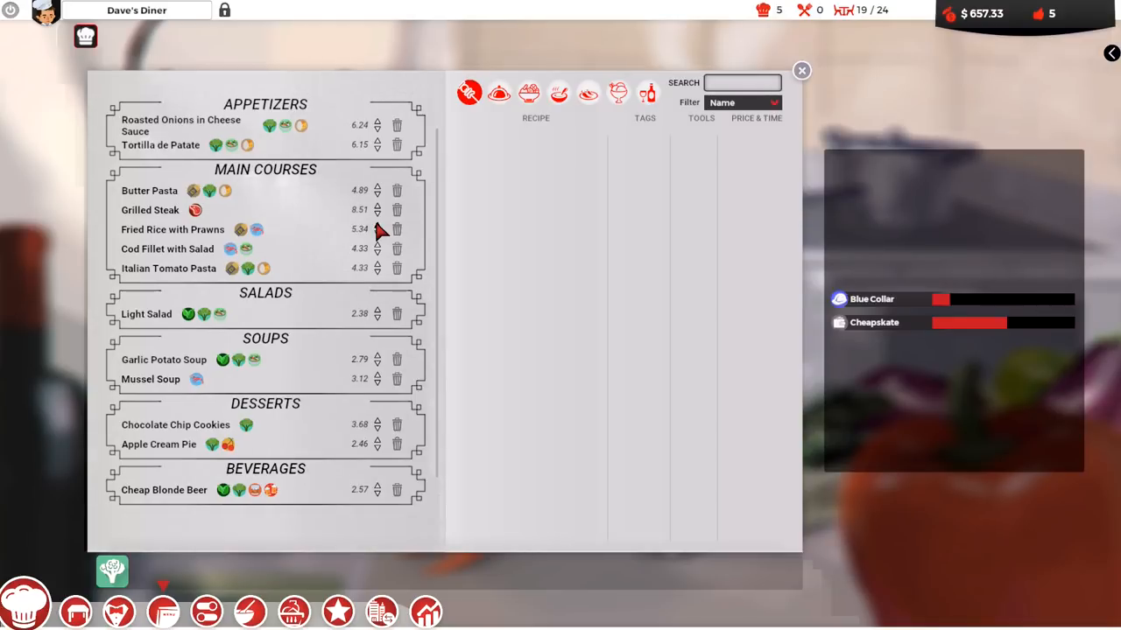
left_click(376, 225)
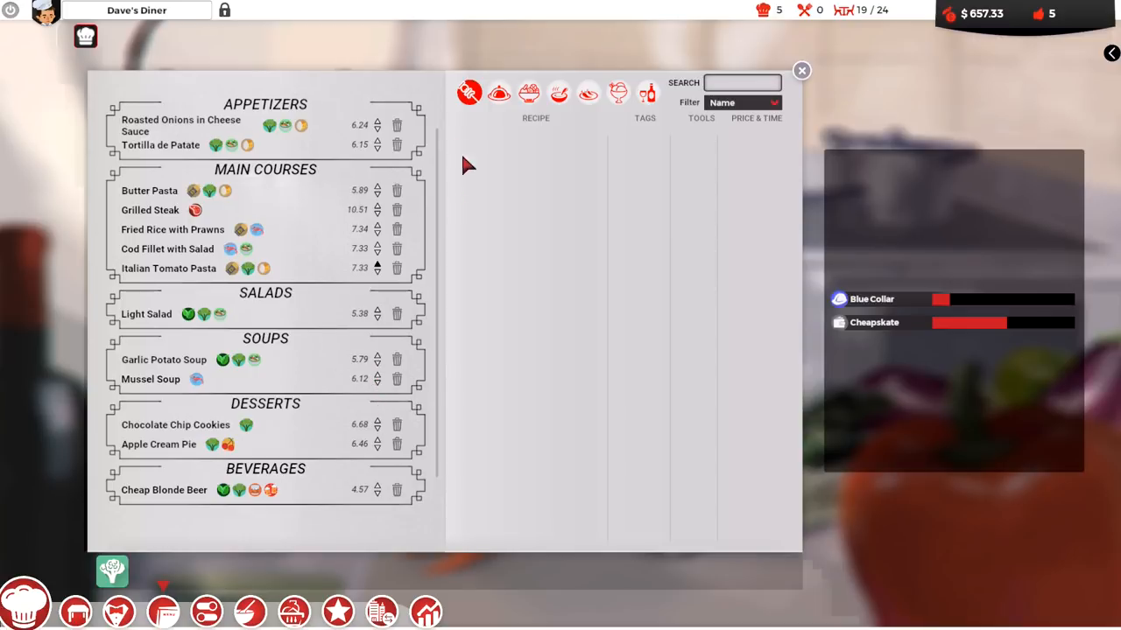
mouse_move(506, 210)
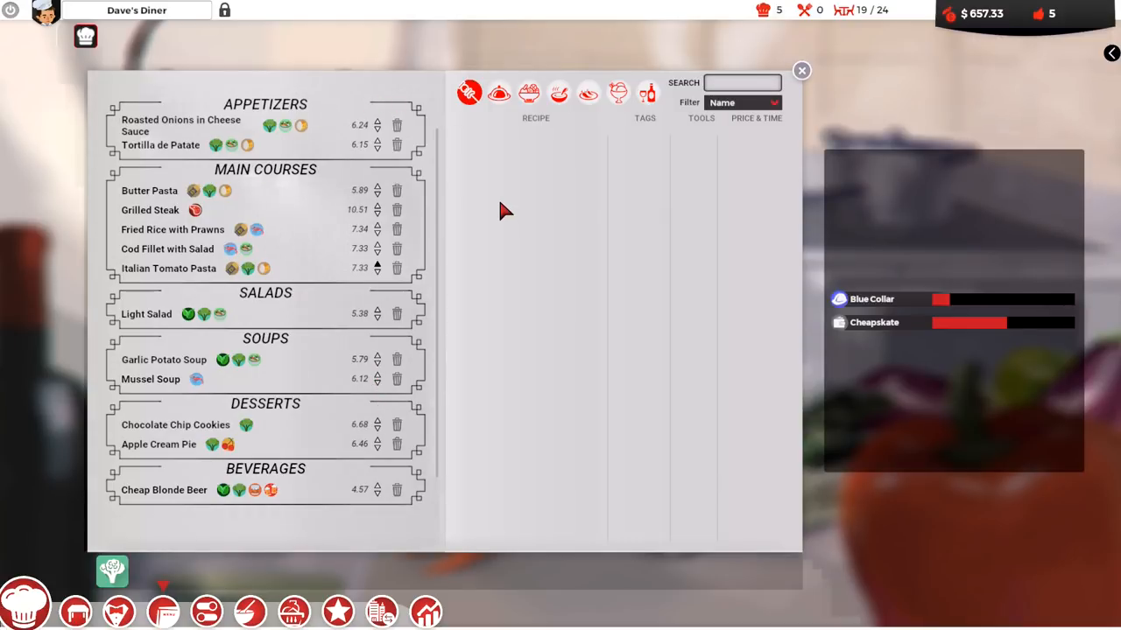
mouse_move(257, 104)
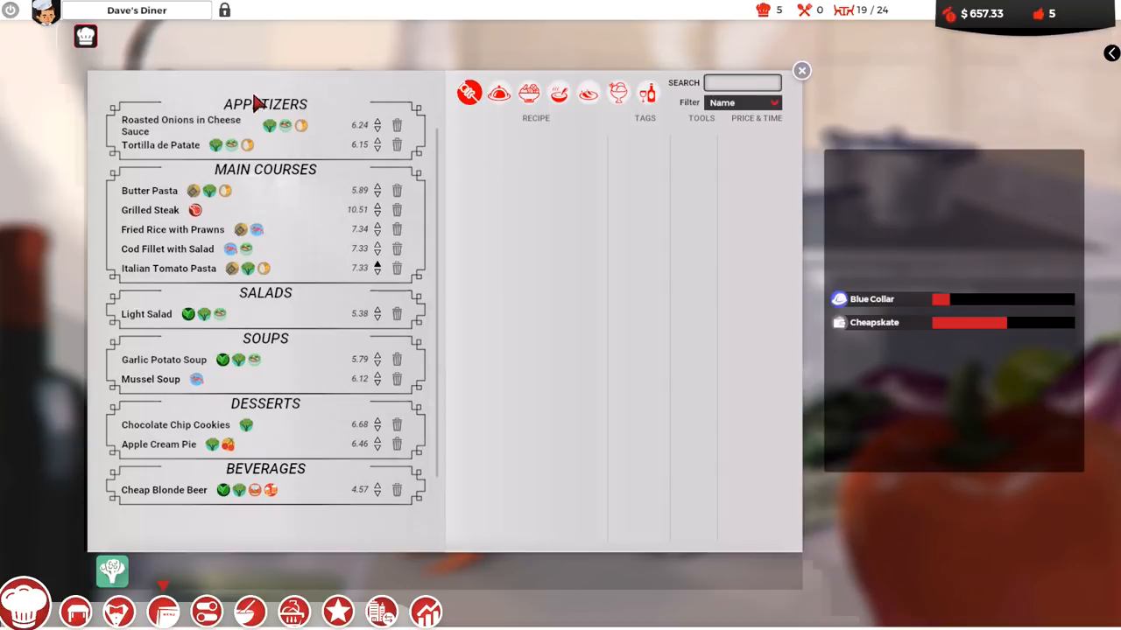
mouse_move(134, 203)
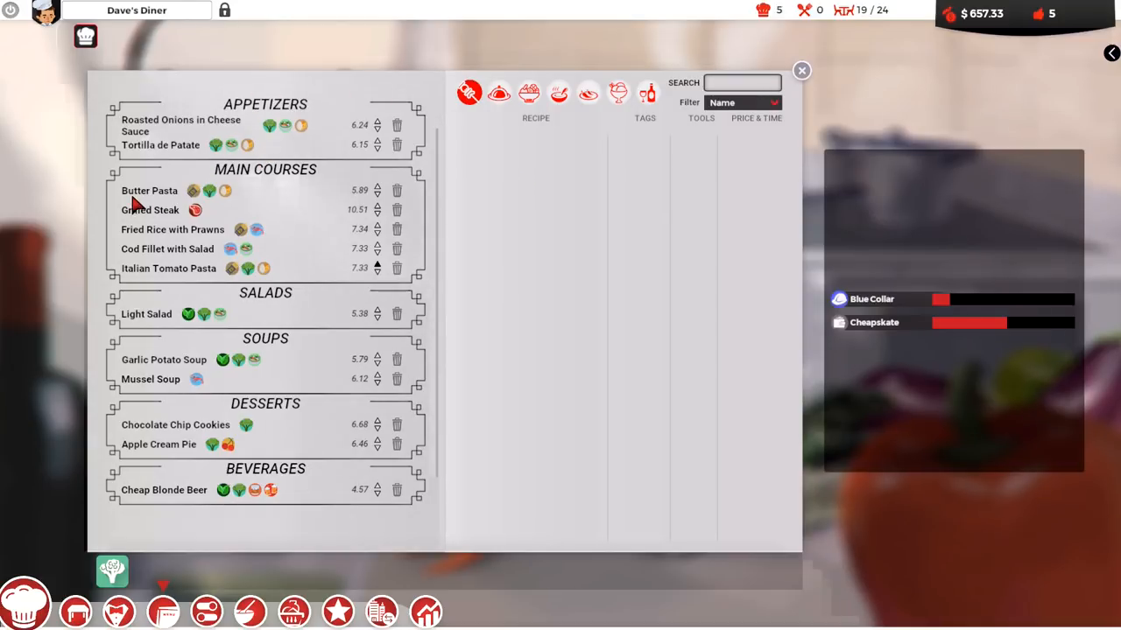
mouse_move(770, 340)
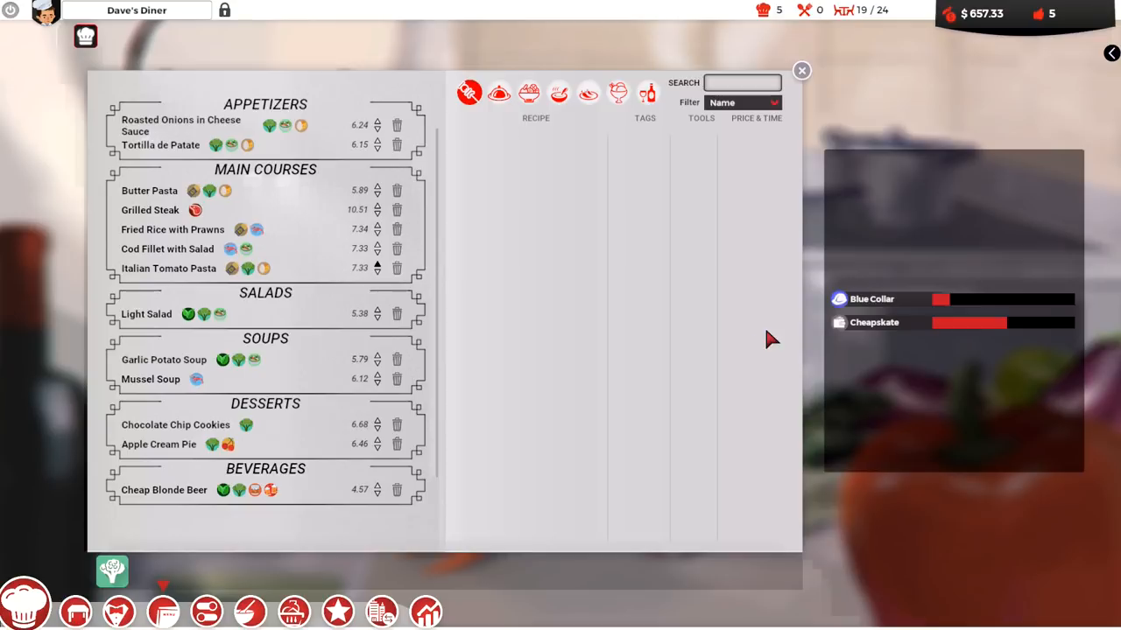
mouse_move(381, 201)
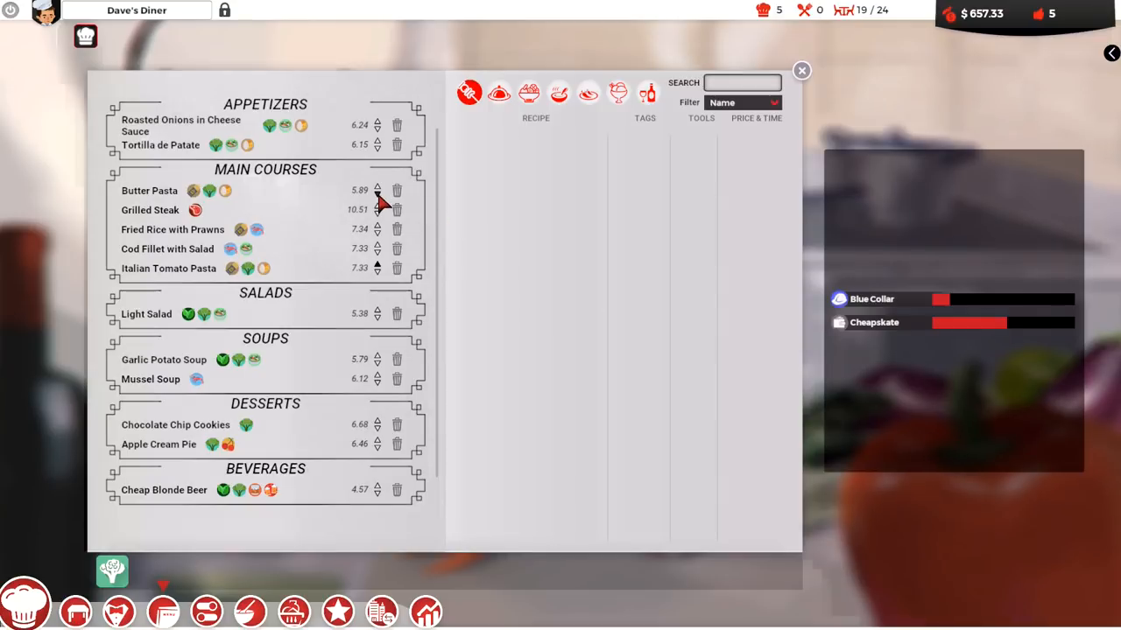
mouse_move(442, 206)
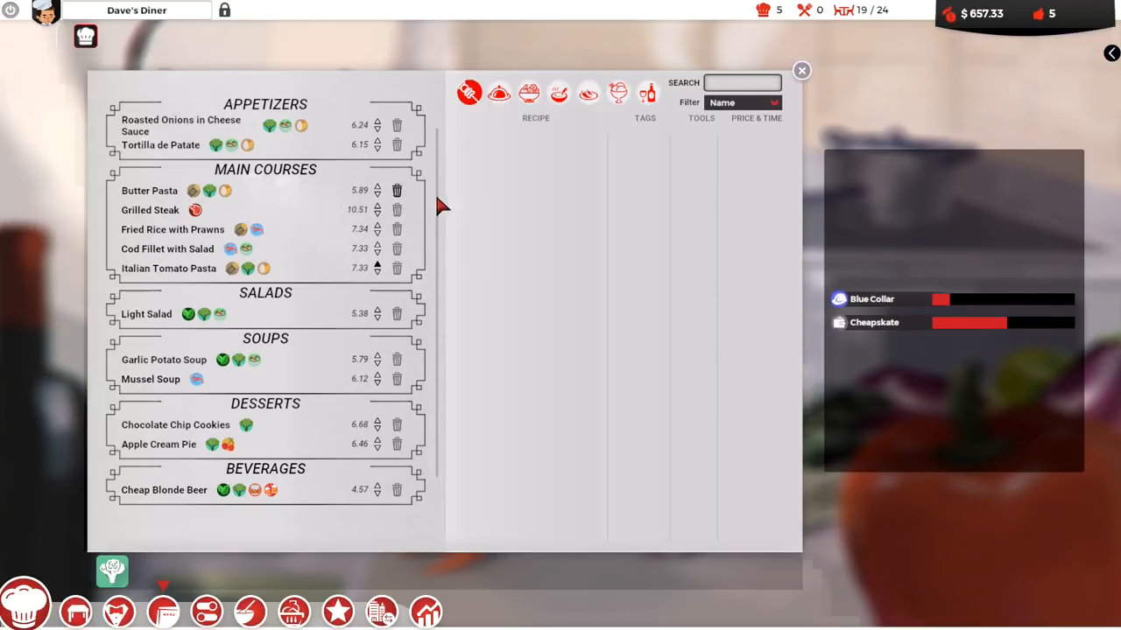
mouse_move(481, 248)
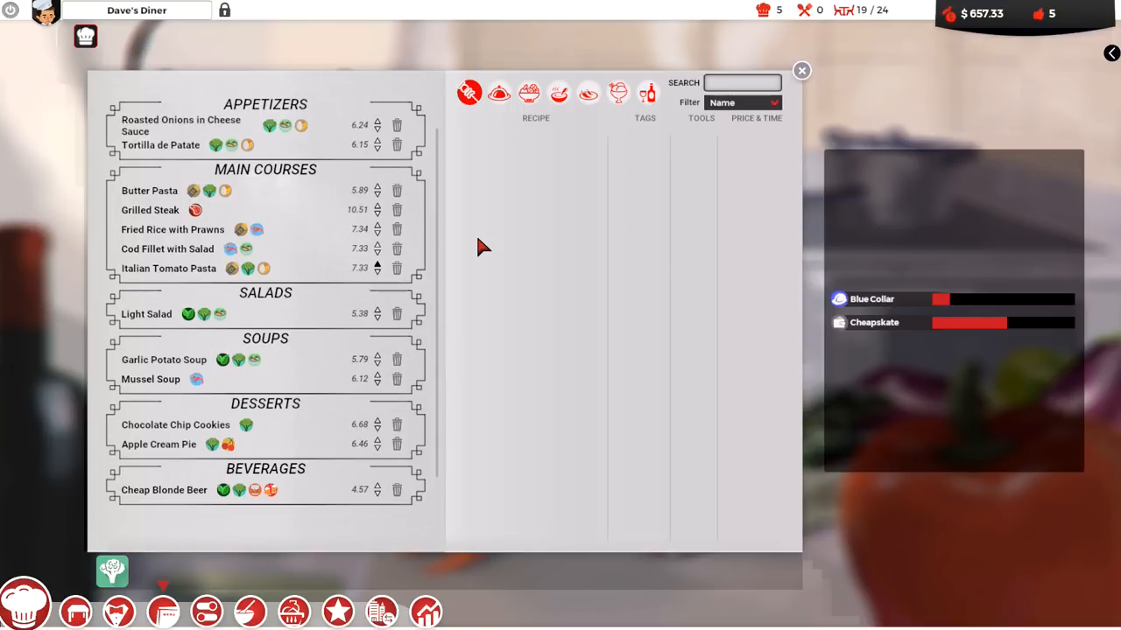
mouse_move(412, 197)
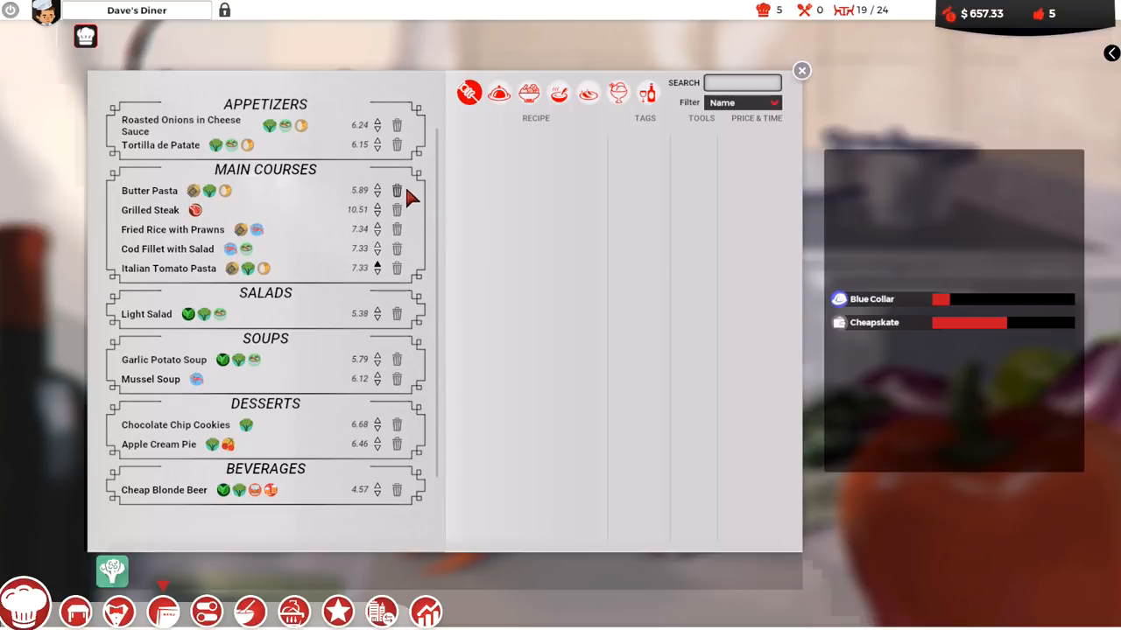
mouse_move(519, 219)
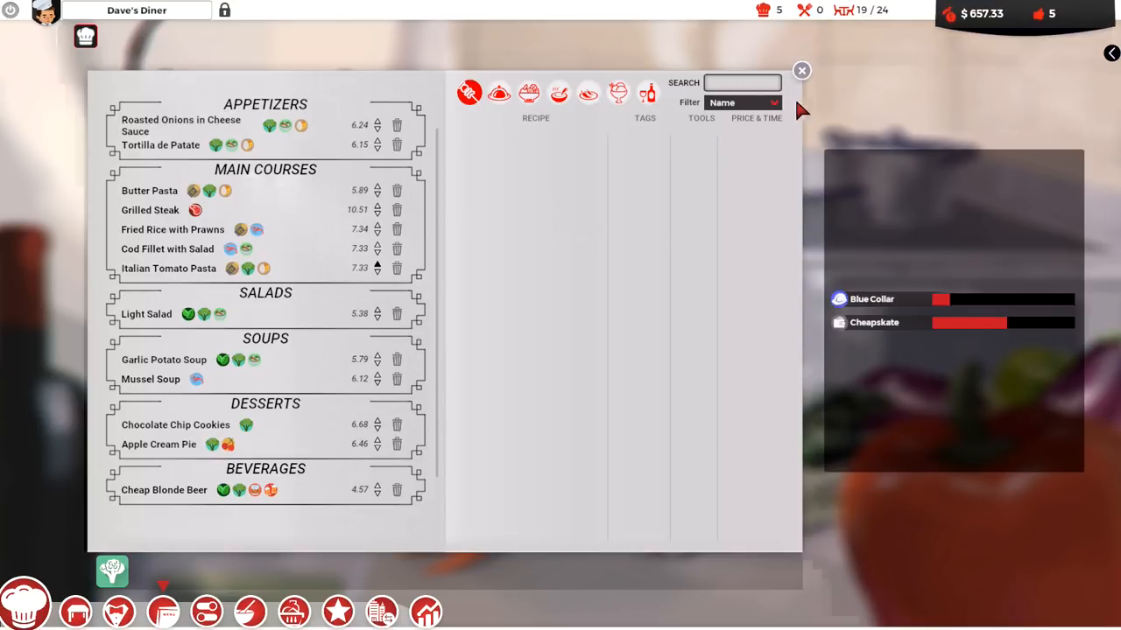
Close the Menu panel to return to the kitchen view
left_click(800, 70)
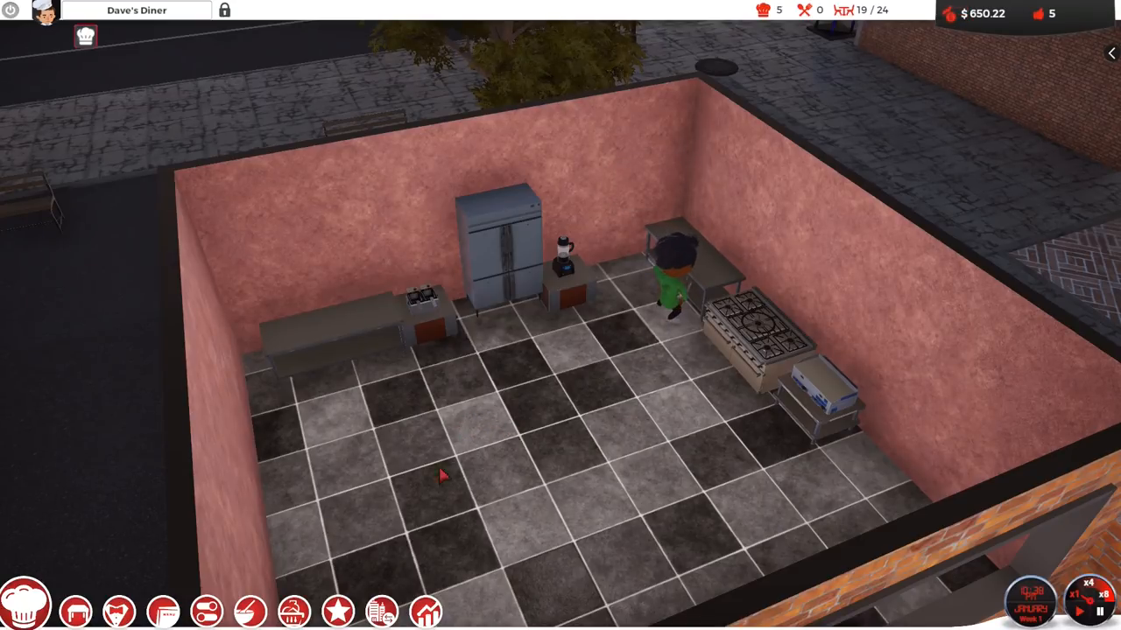
Review this week's Orders and Balance reports, then close the Reports panel
left_click(426, 611)
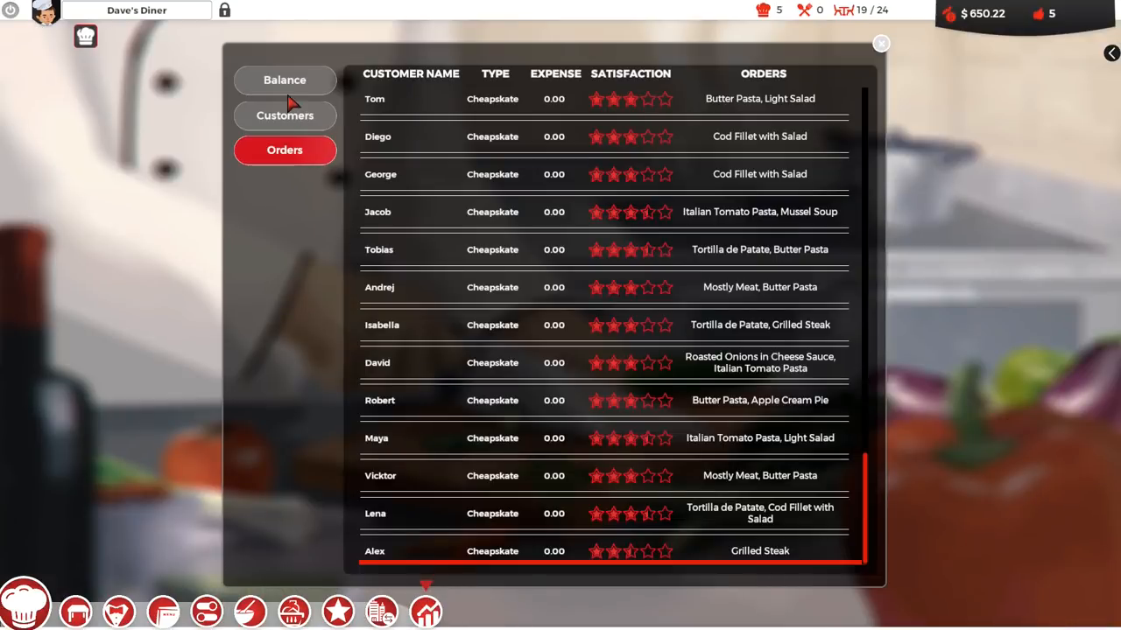
left_click(284, 80)
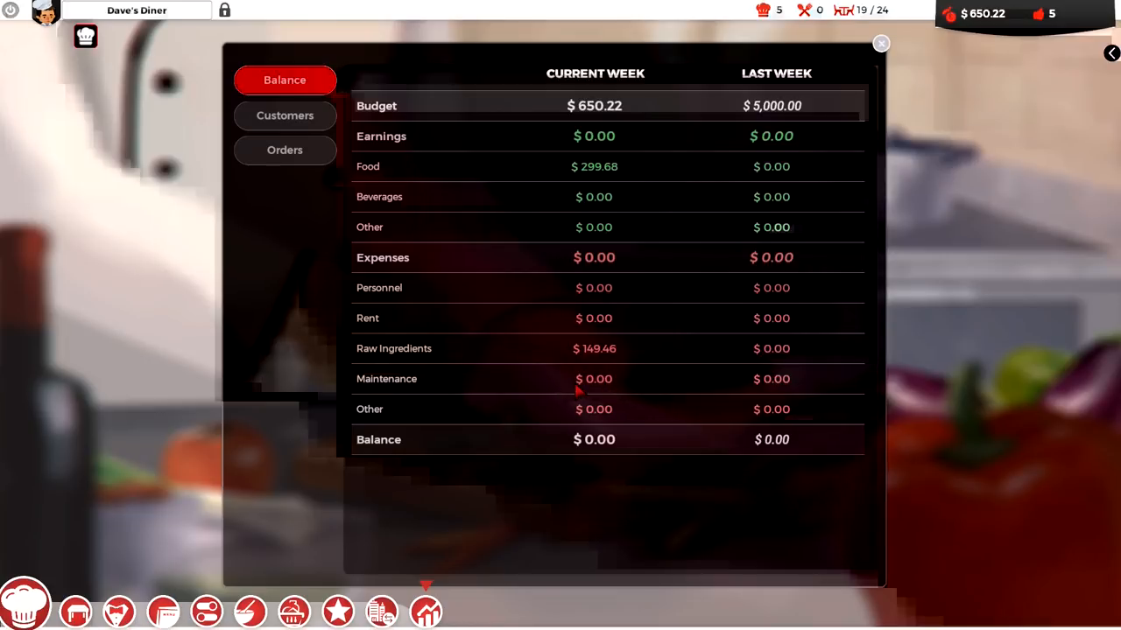
mouse_move(482, 377)
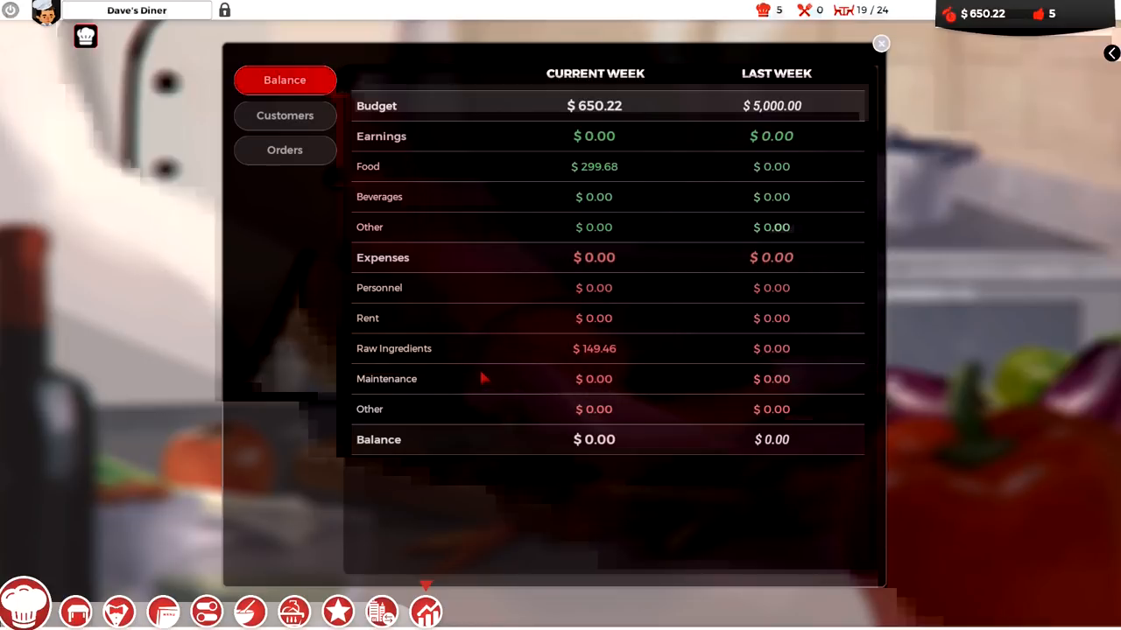
mouse_move(499, 331)
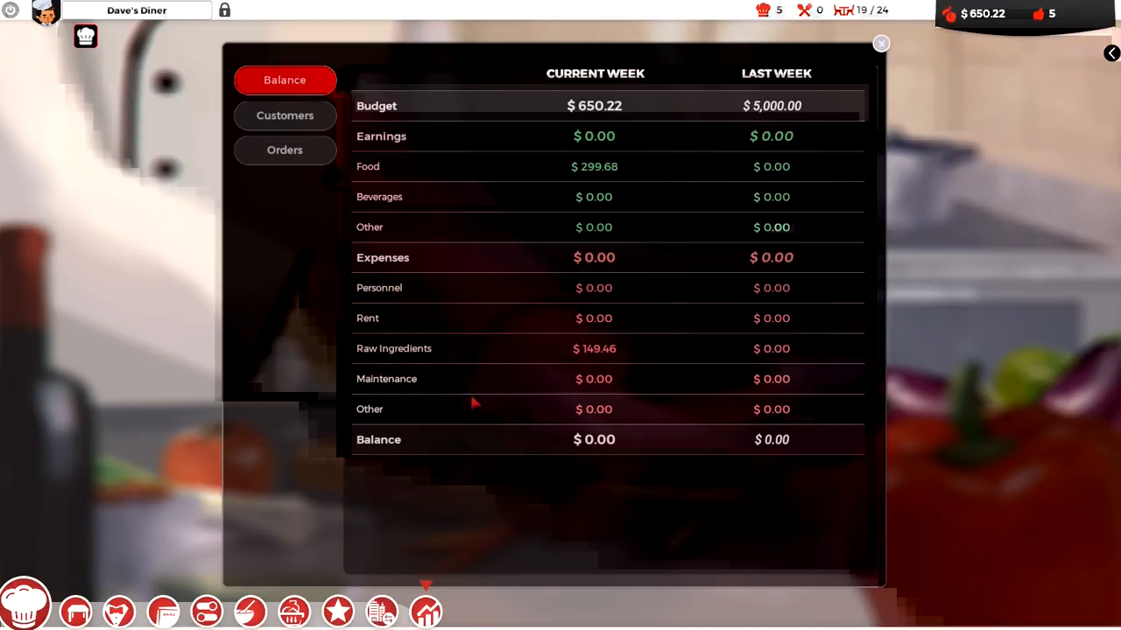
mouse_move(487, 380)
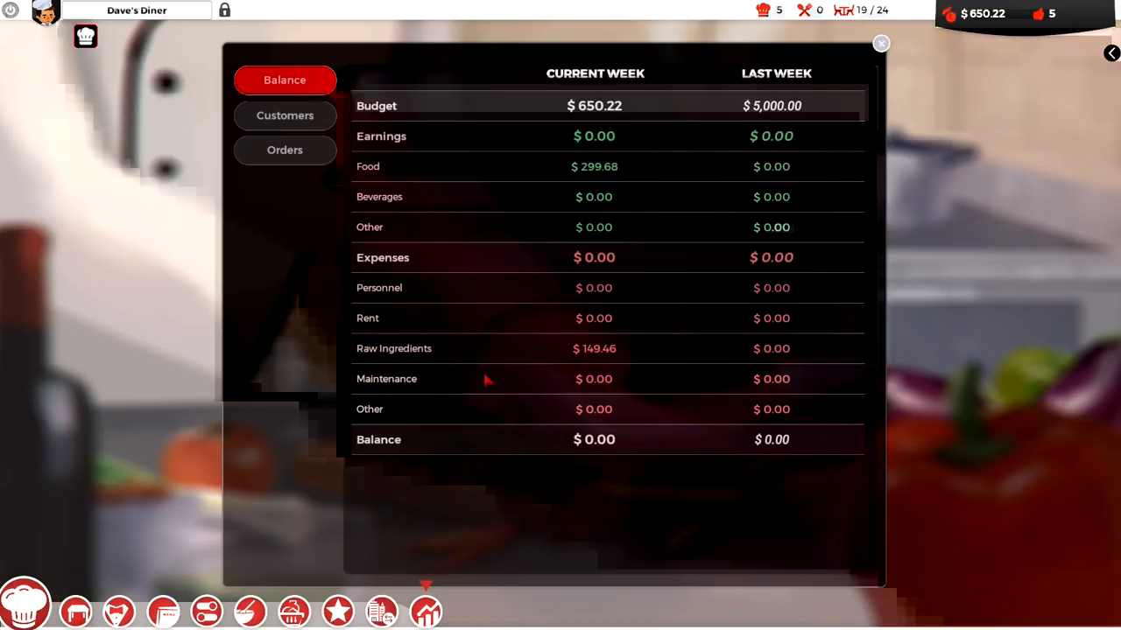
left_click(881, 43)
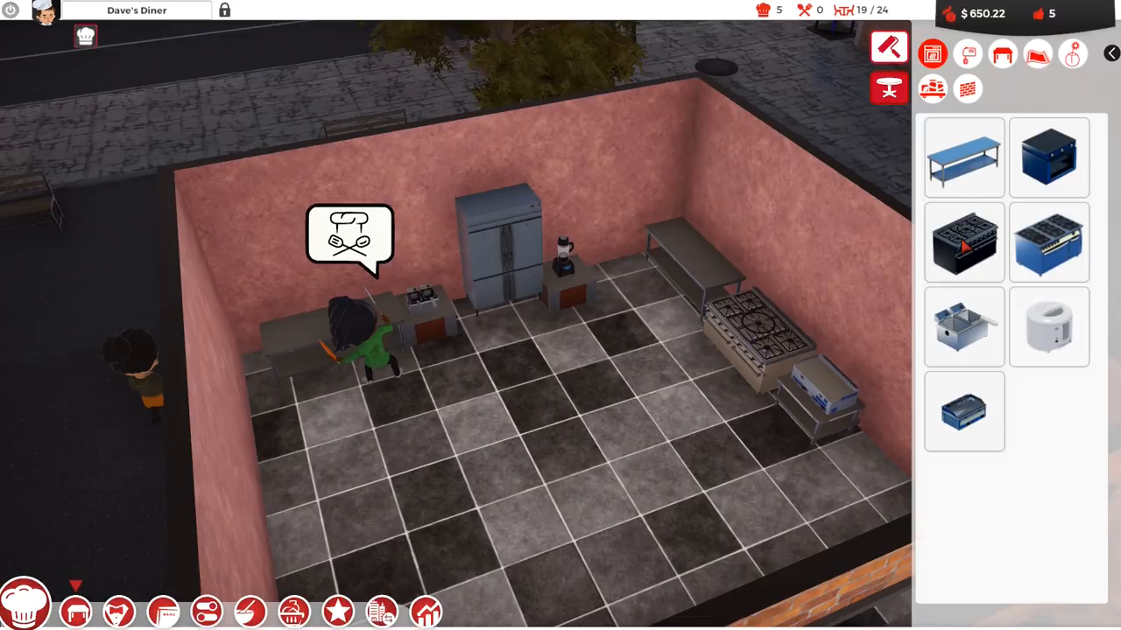
Compare the CheapBrothers 707 cooker with CrispyChoice v1.1 and Cylinder 500 fryers, then close the catalogue
left_click(964, 243)
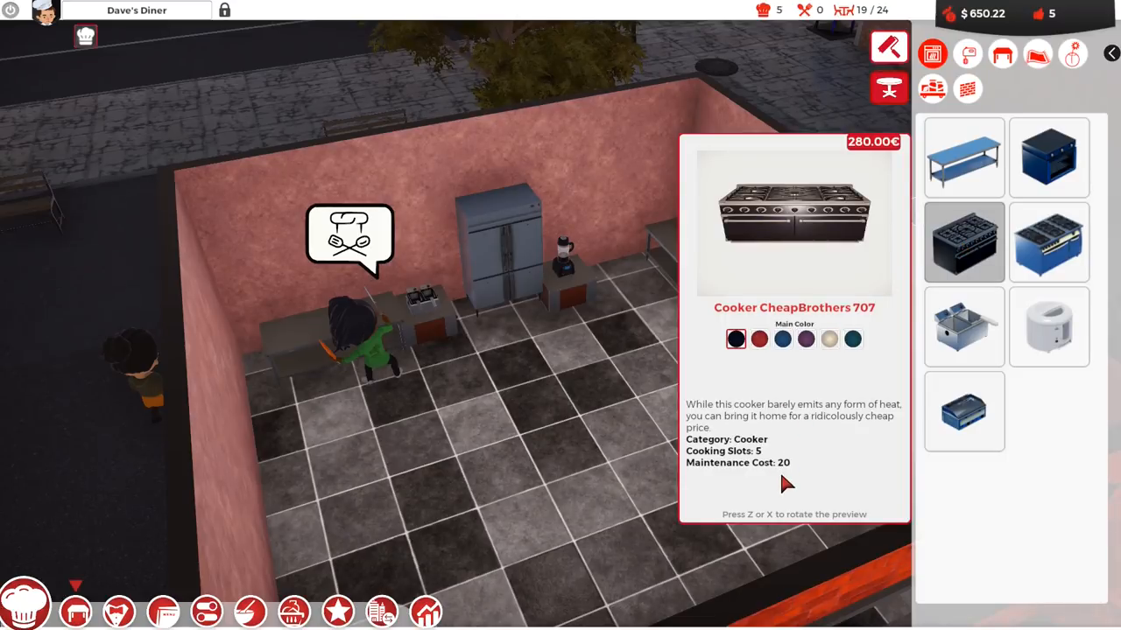
mouse_move(784, 476)
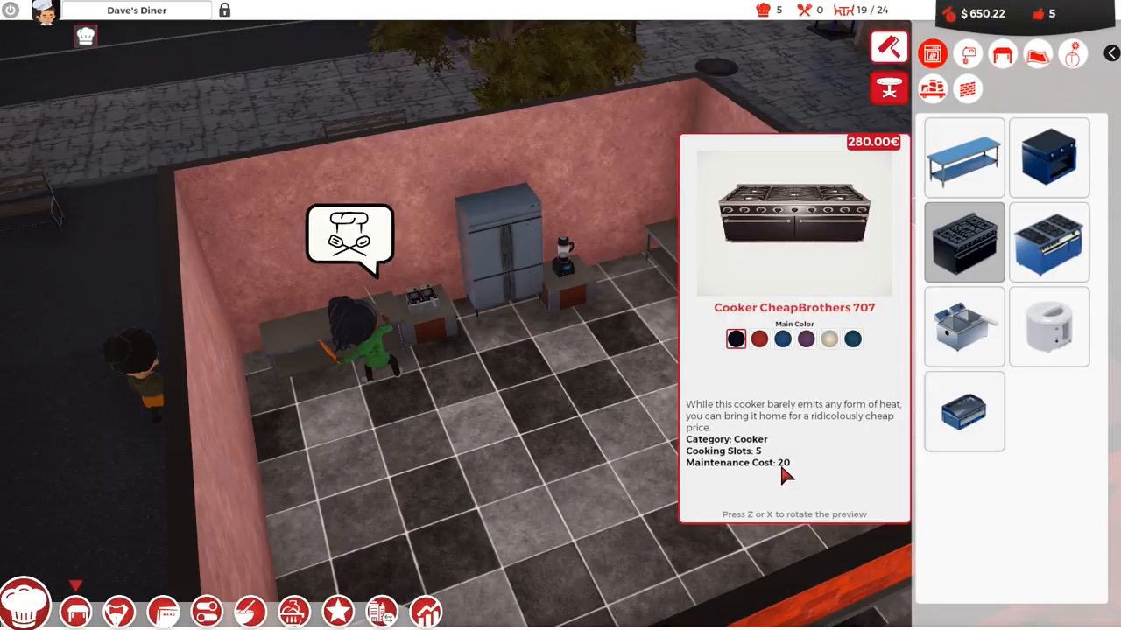
mouse_move(791, 480)
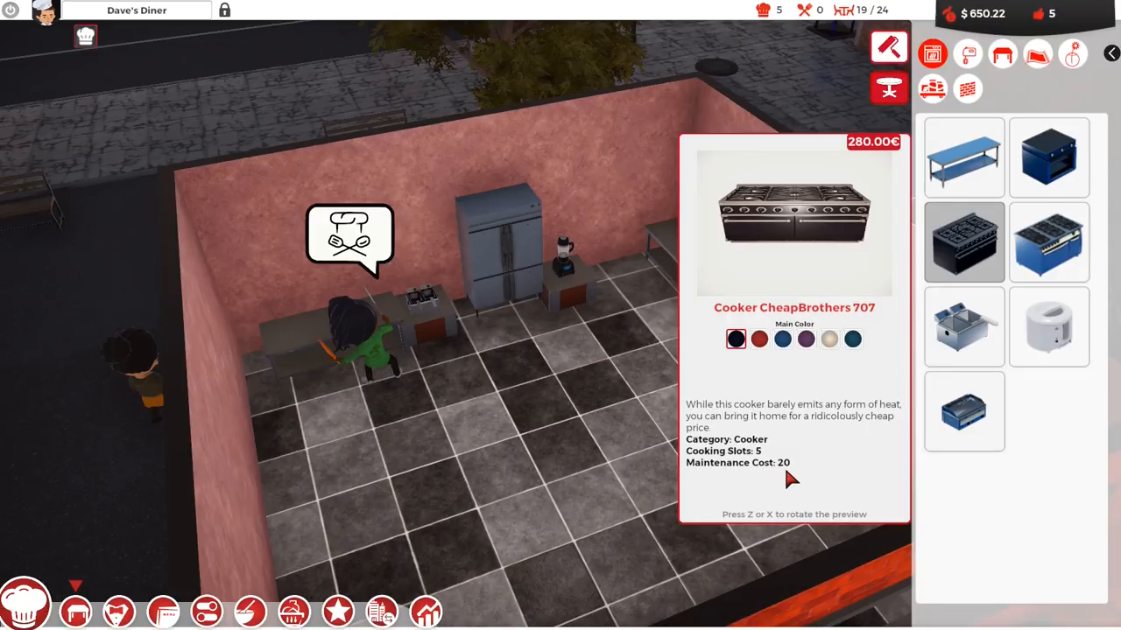
mouse_move(793, 475)
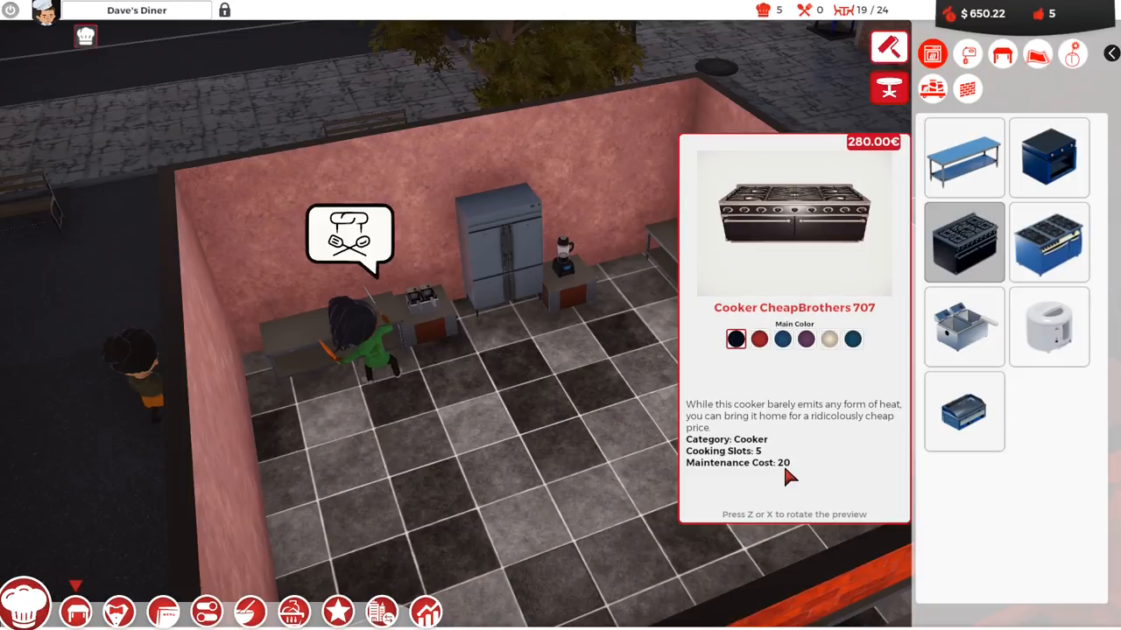
mouse_move(933, 372)
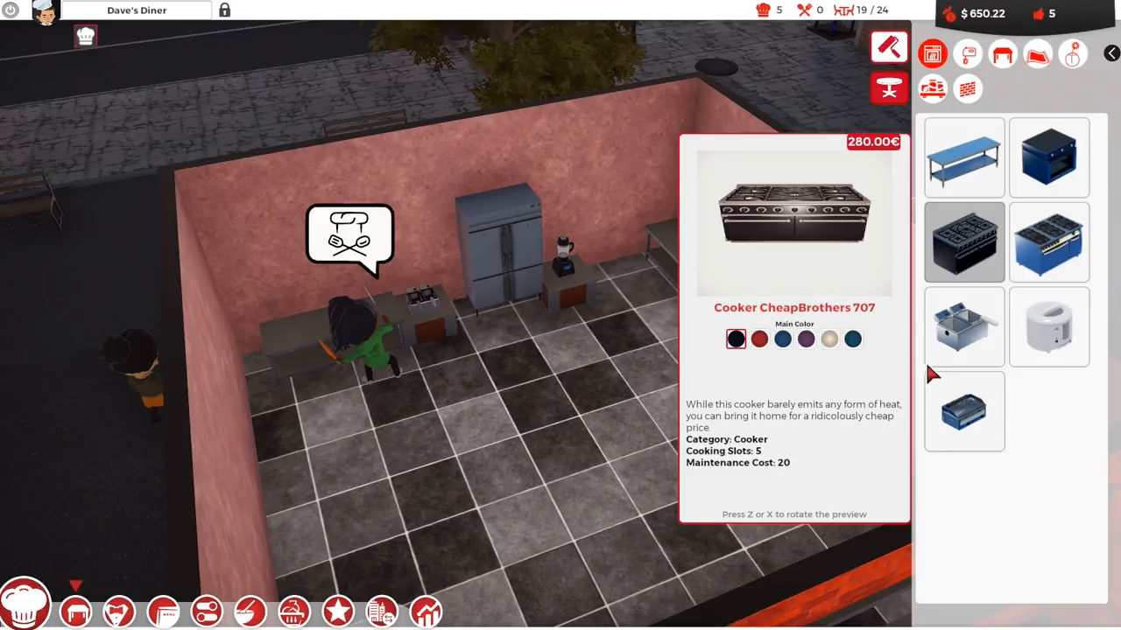
left_click(964, 326)
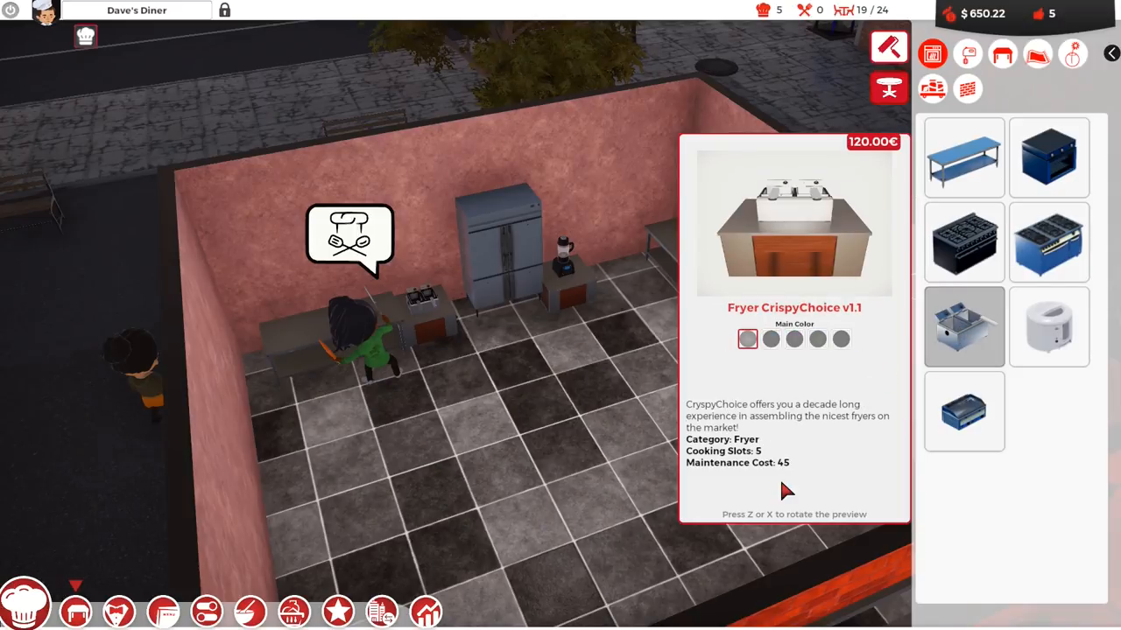
mouse_move(1056, 324)
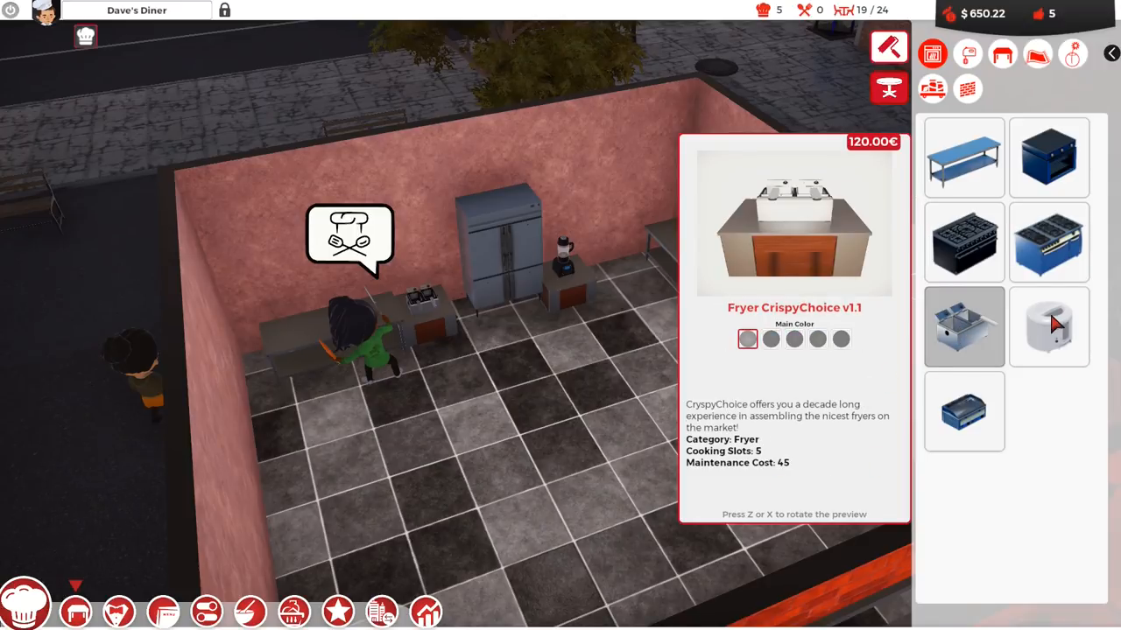
left_click(1048, 327)
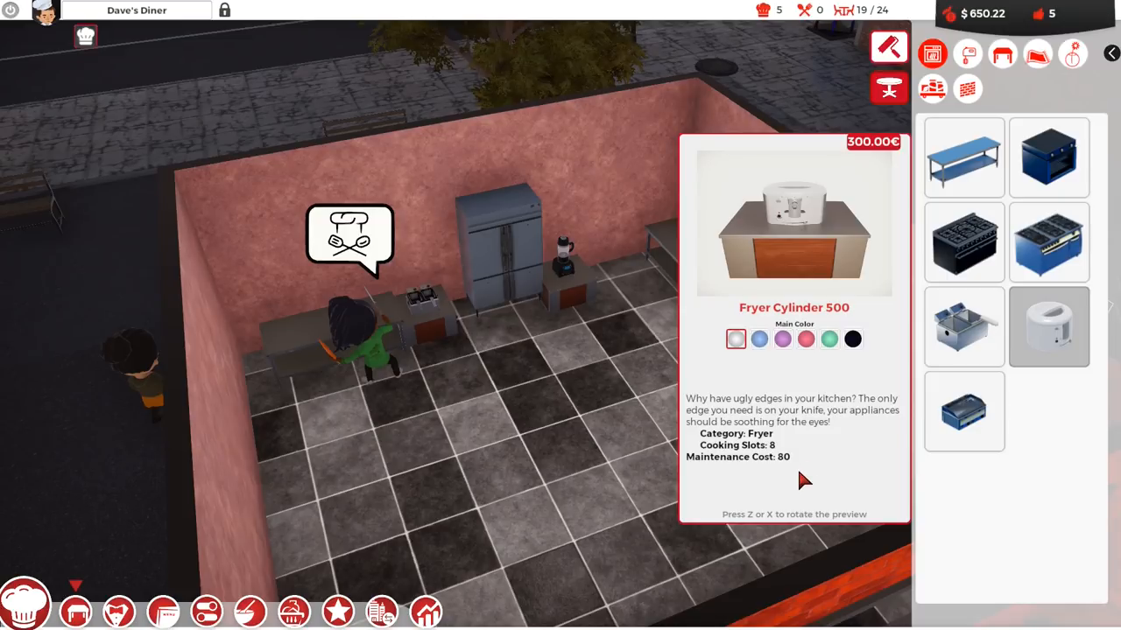
mouse_move(788, 479)
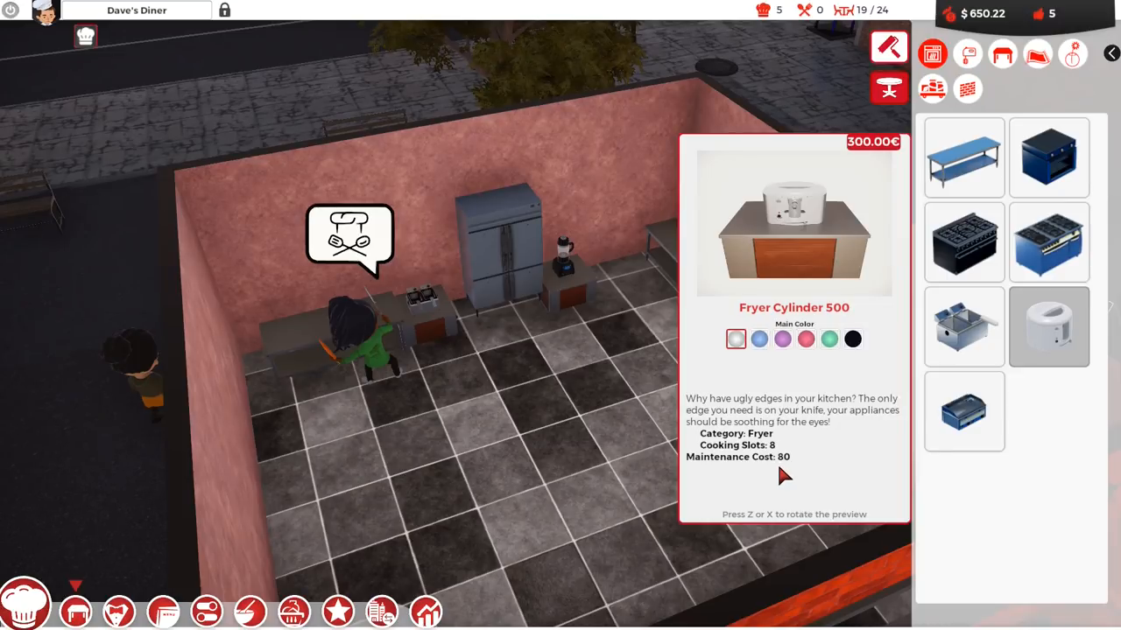
mouse_move(814, 462)
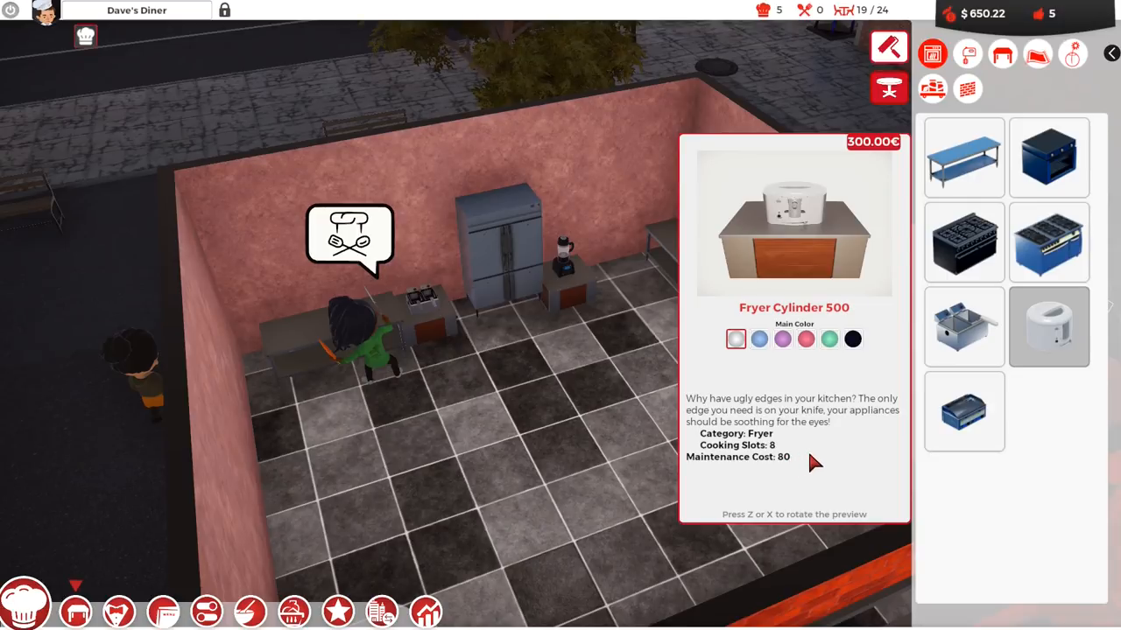
mouse_move(810, 455)
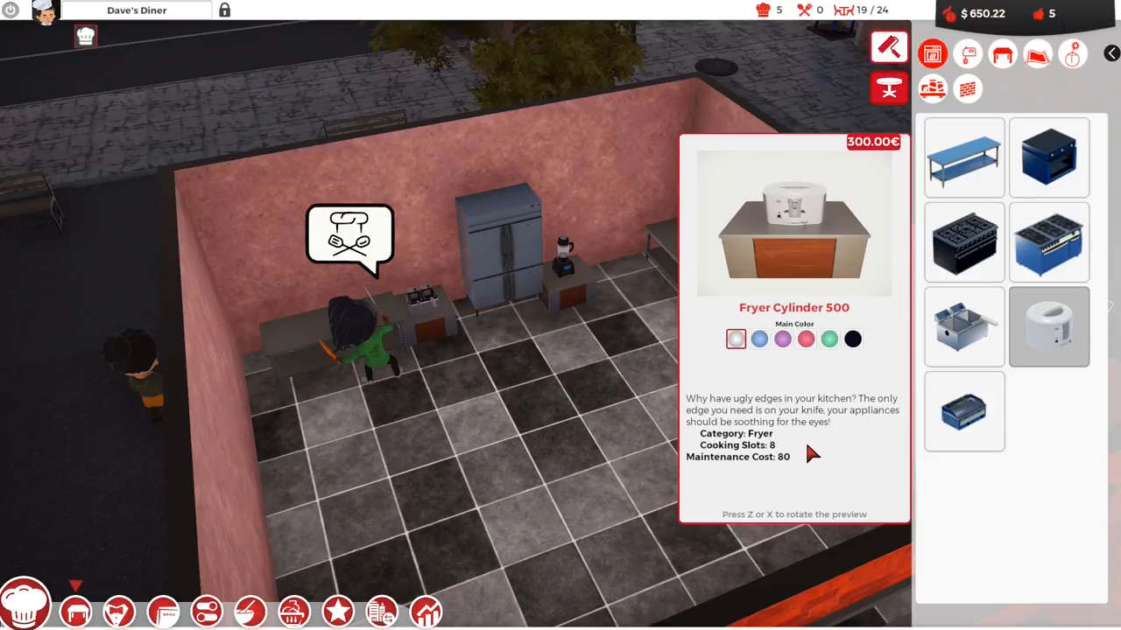
mouse_move(539, 340)
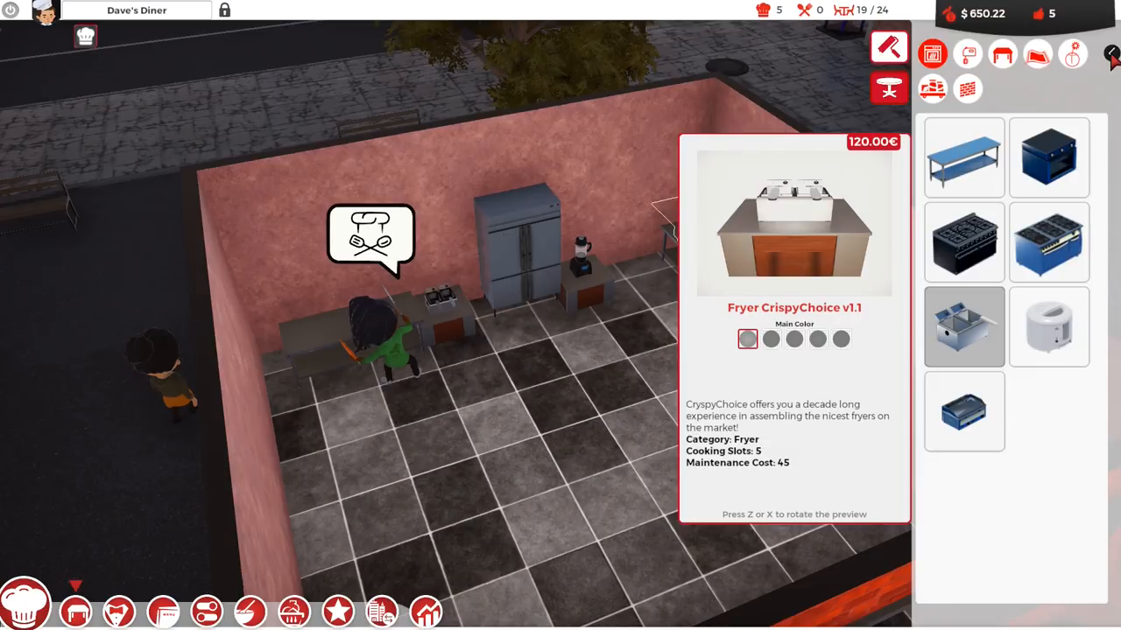
left_click(1112, 53)
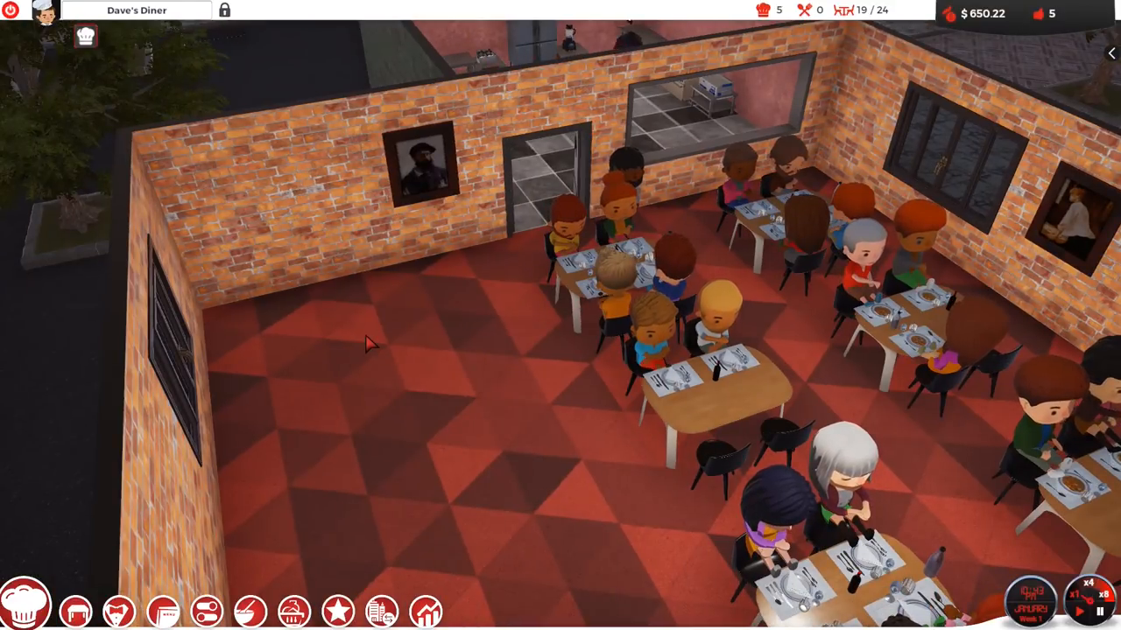
mouse_move(438, 364)
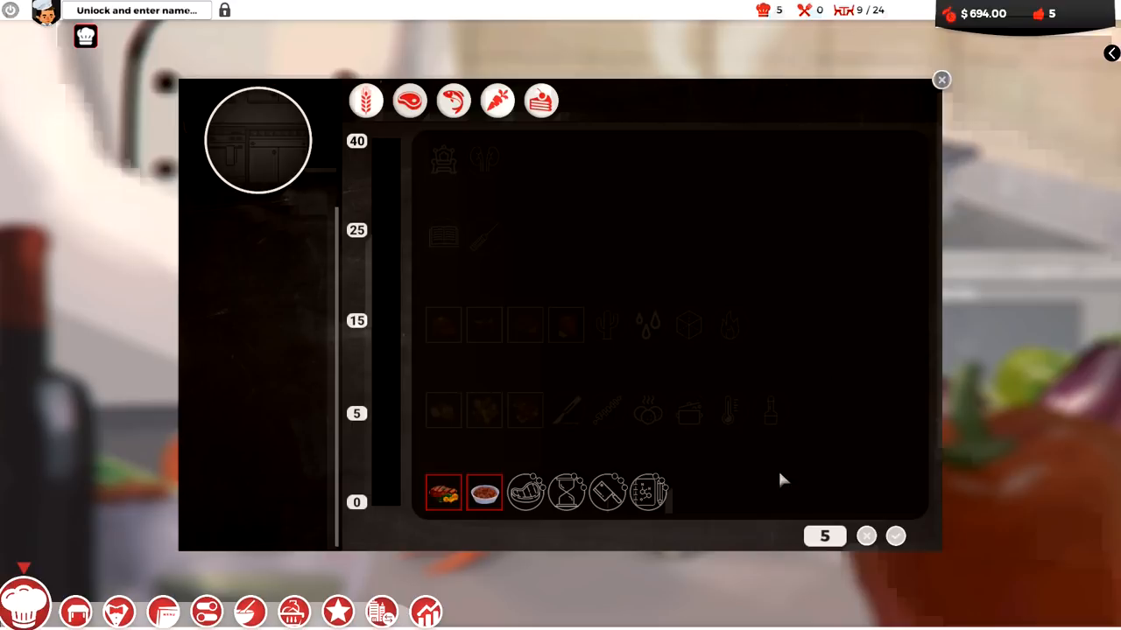
mouse_move(700, 502)
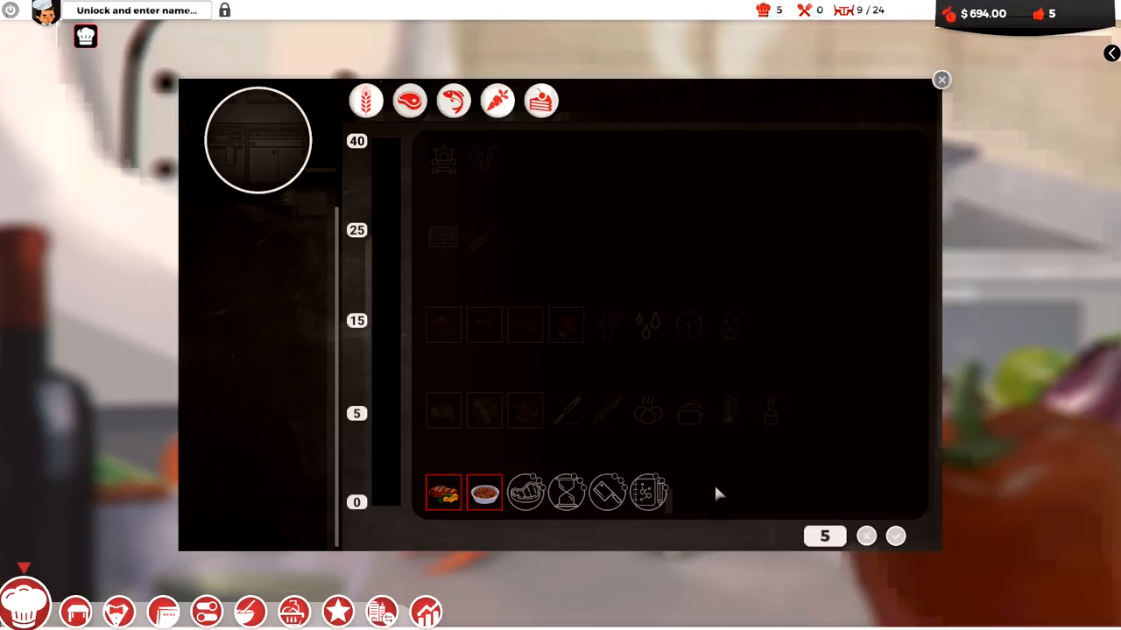
mouse_move(695, 482)
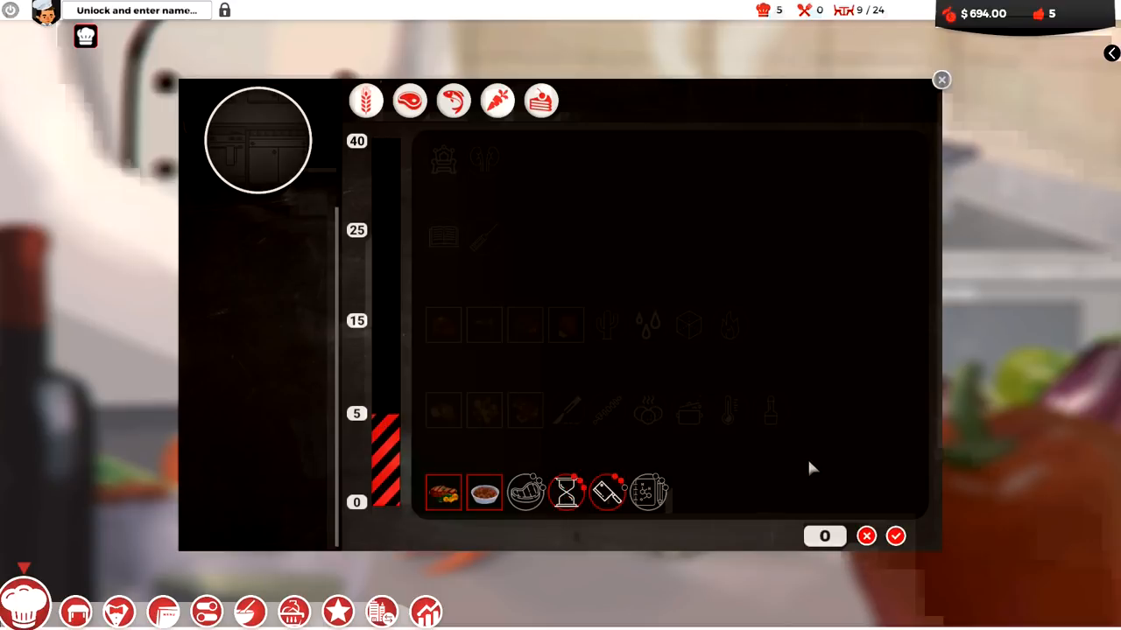
mouse_move(865, 487)
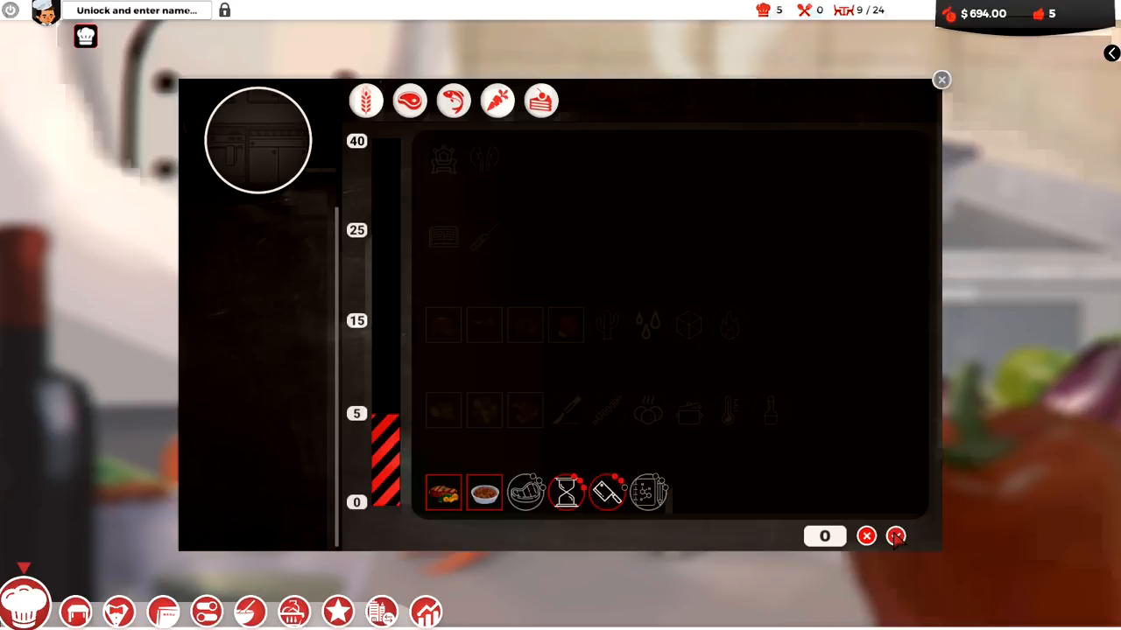
Confirm the five skill points spent and close the Chef skills panel
left_click(896, 536)
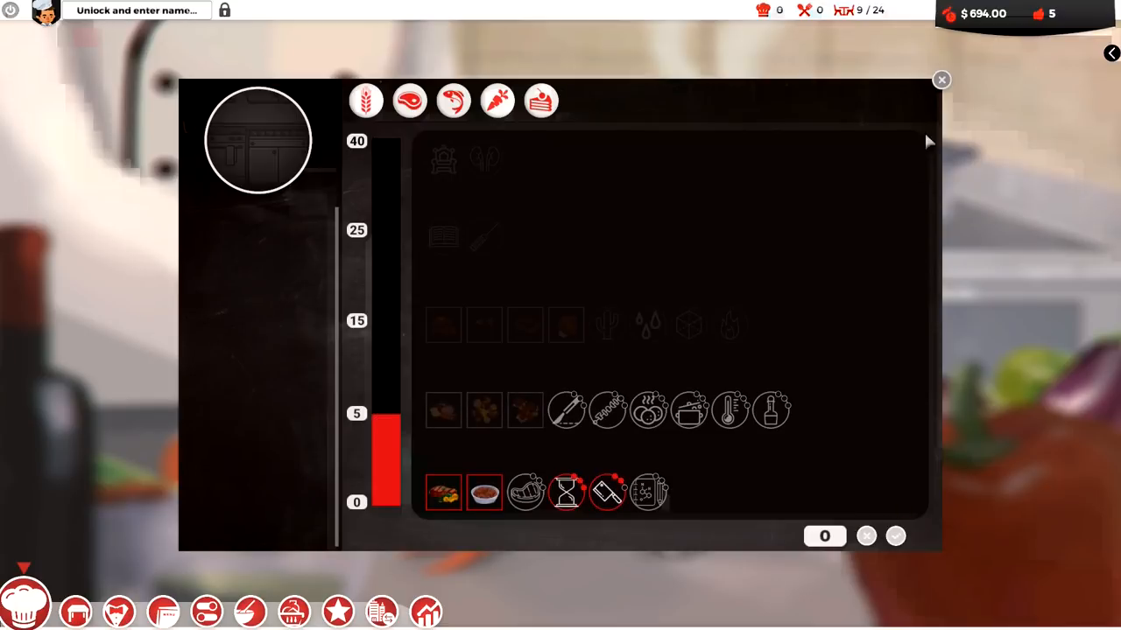
left_click(941, 80)
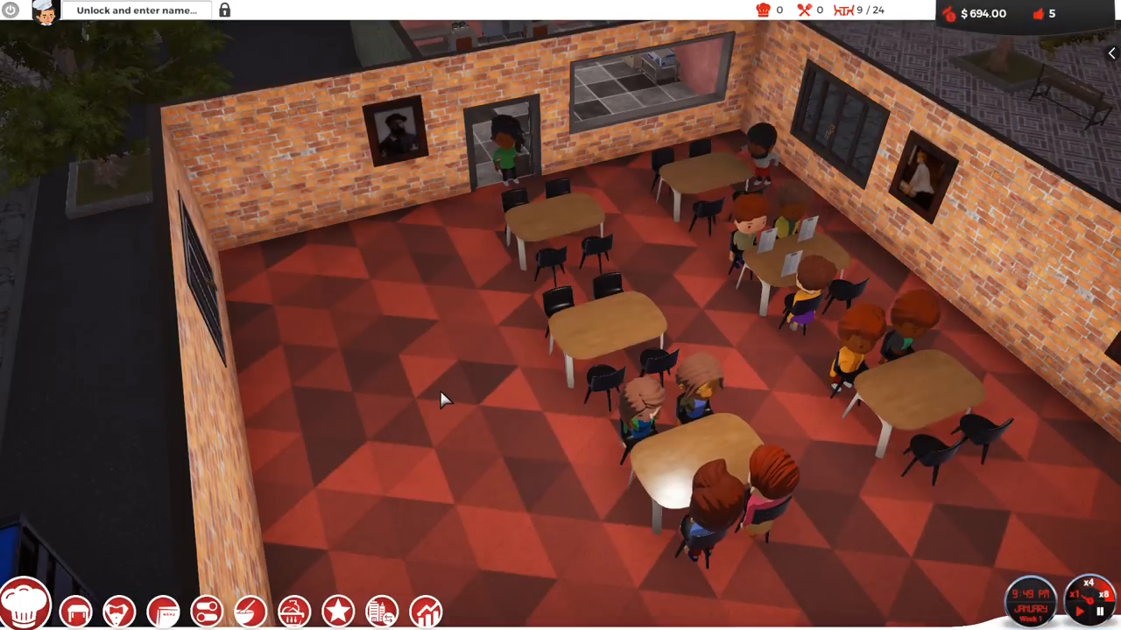
mouse_move(445, 328)
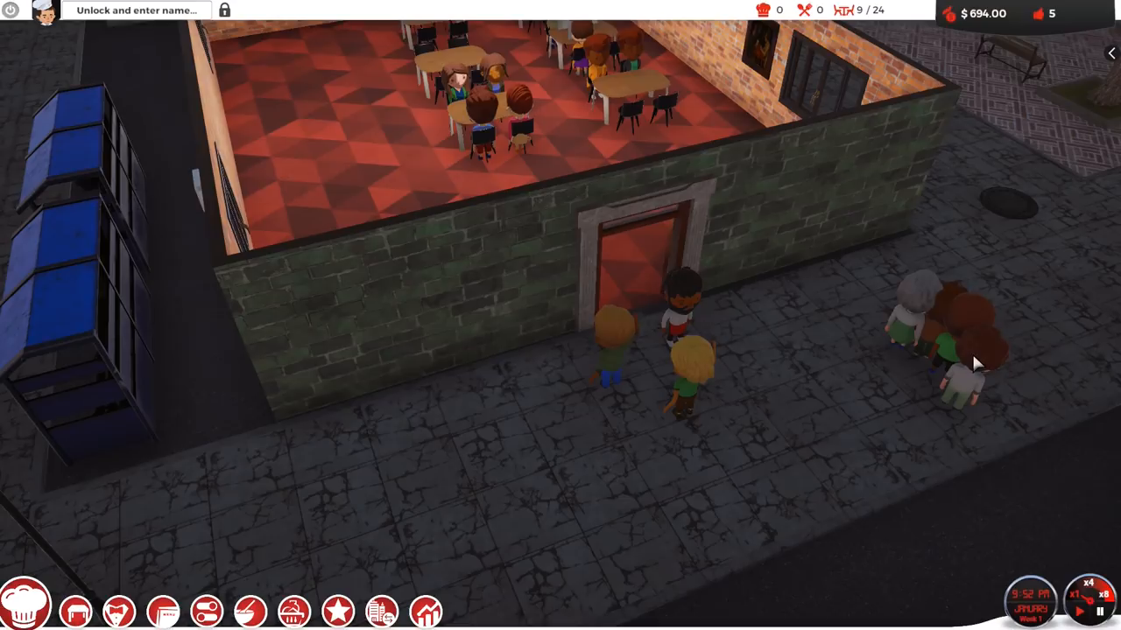
mouse_move(906, 374)
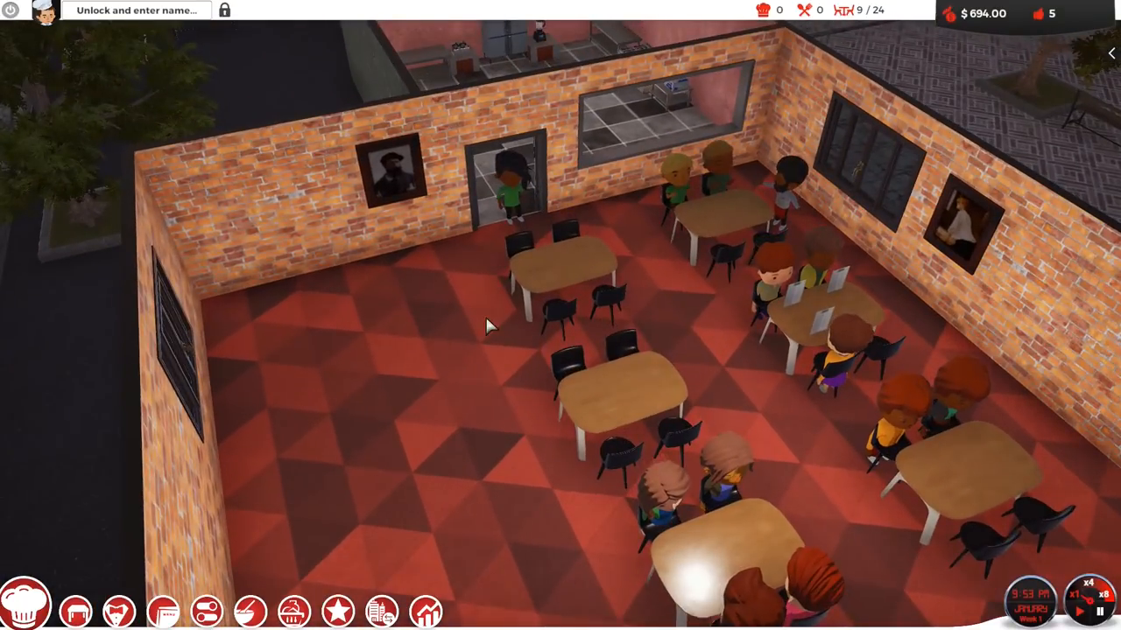
mouse_move(78, 612)
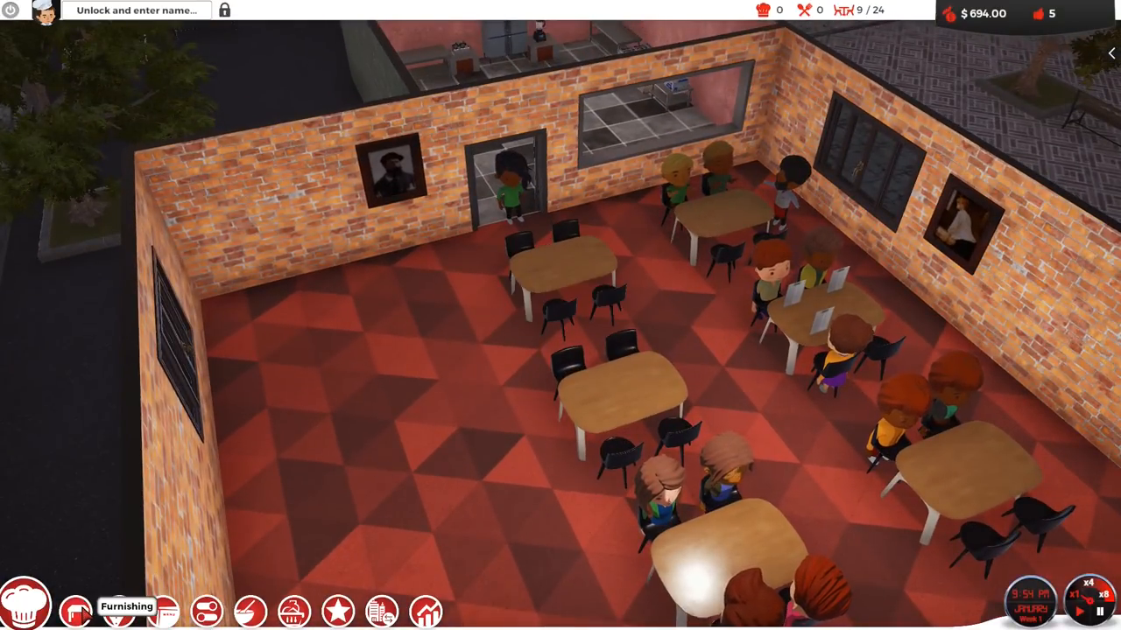
left_click(84, 611)
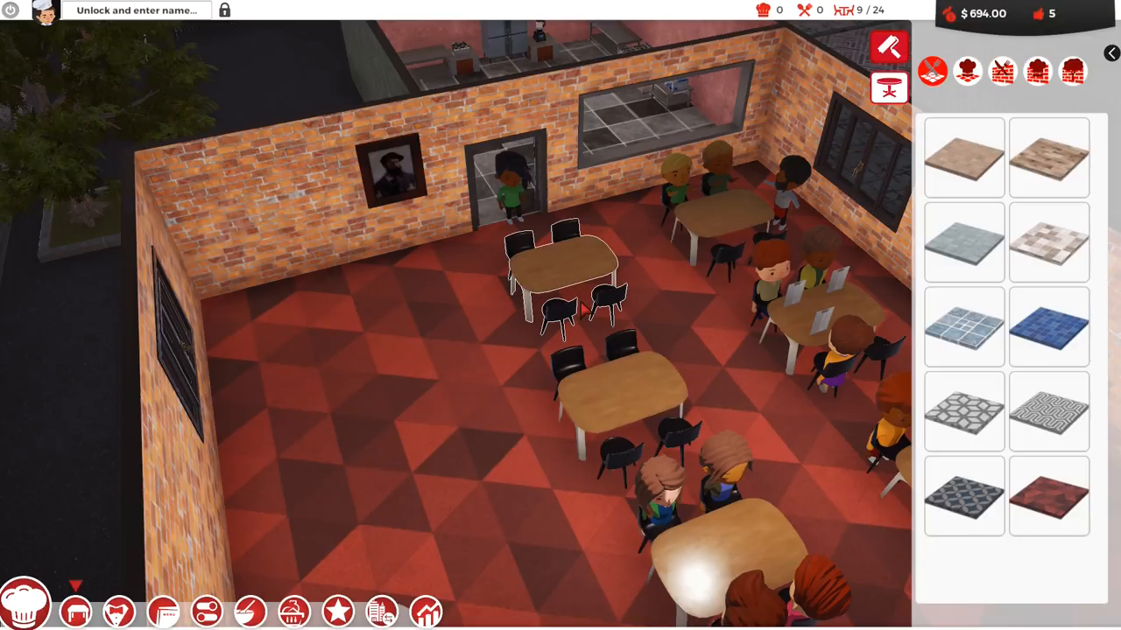
mouse_move(556, 285)
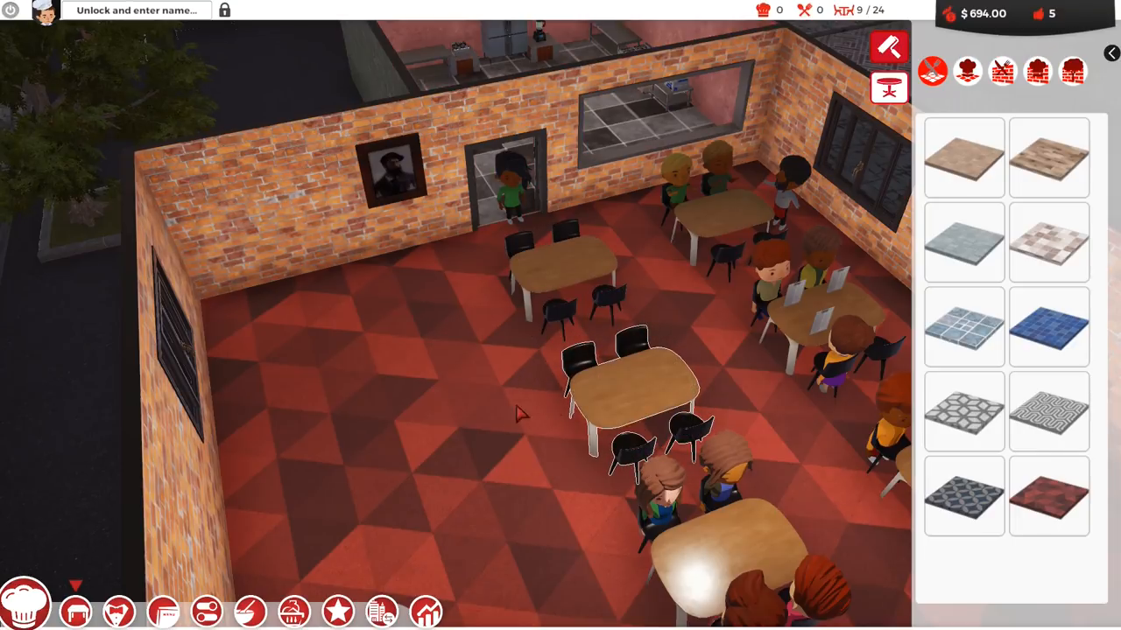
mouse_move(655, 405)
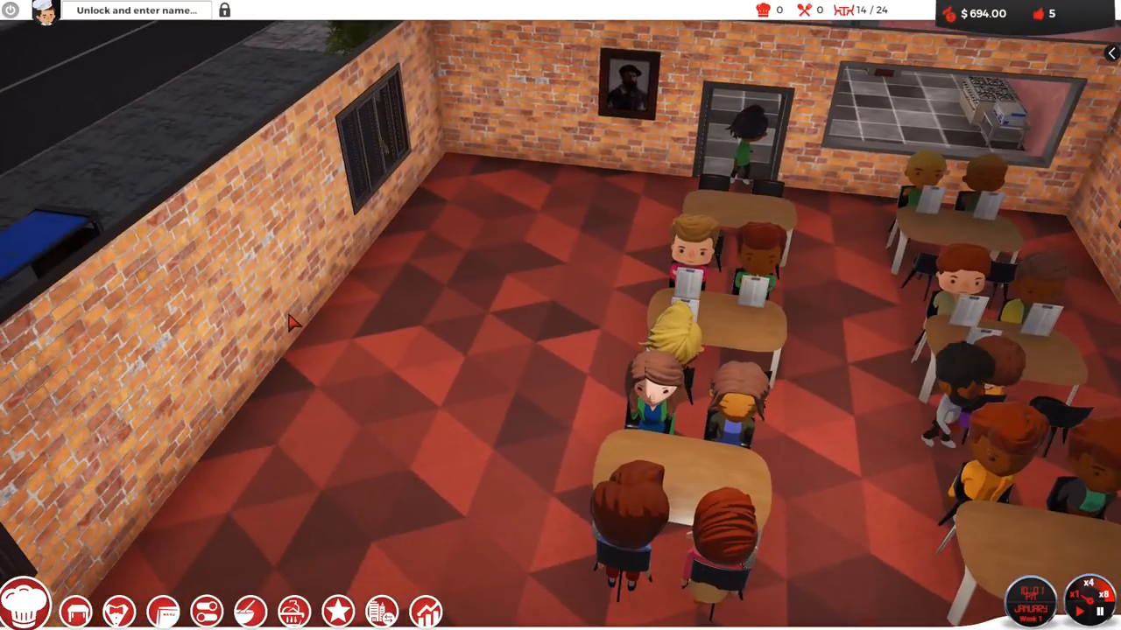
mouse_move(420, 287)
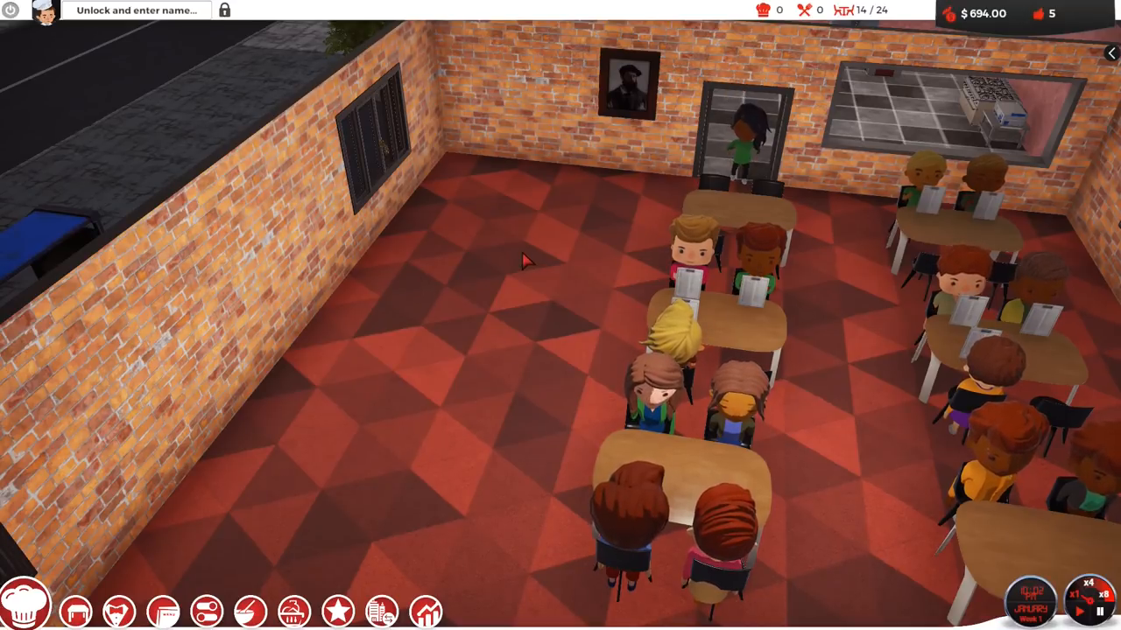
Select Design Wooden Table (2) from Furnishing's tables category and place it in the dining room
left_click(76, 611)
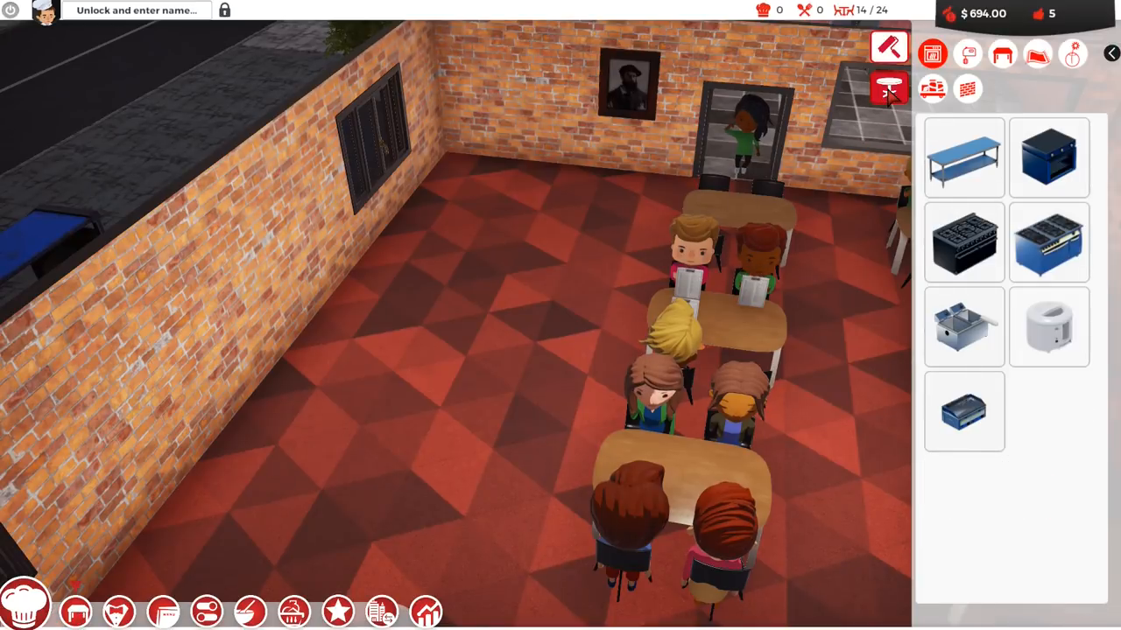
left_click(1002, 54)
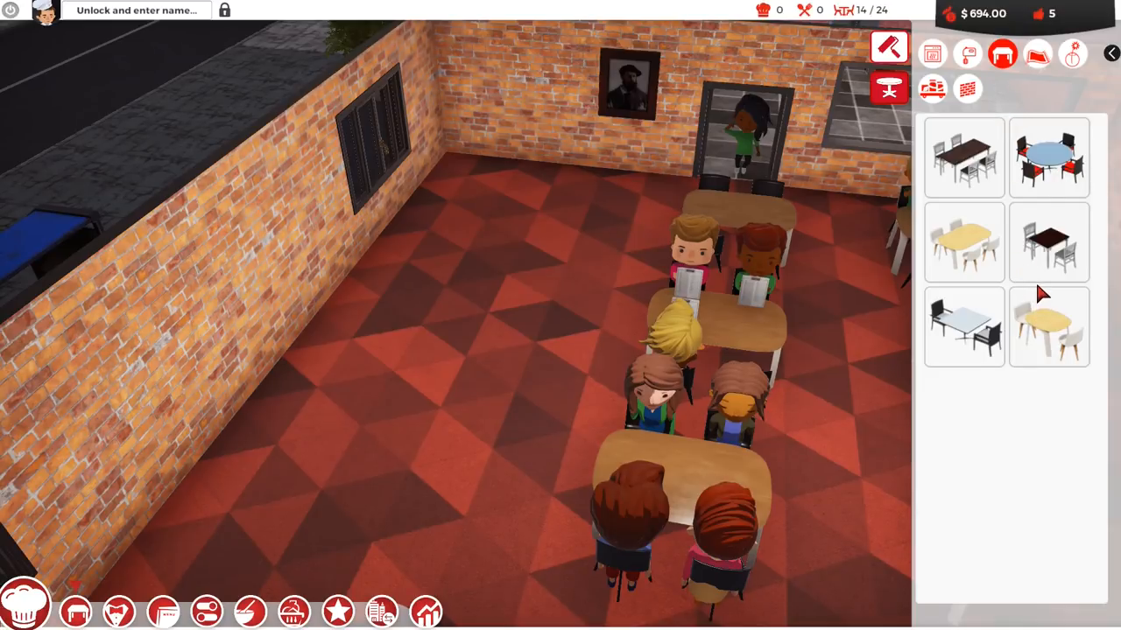
left_click(1048, 327)
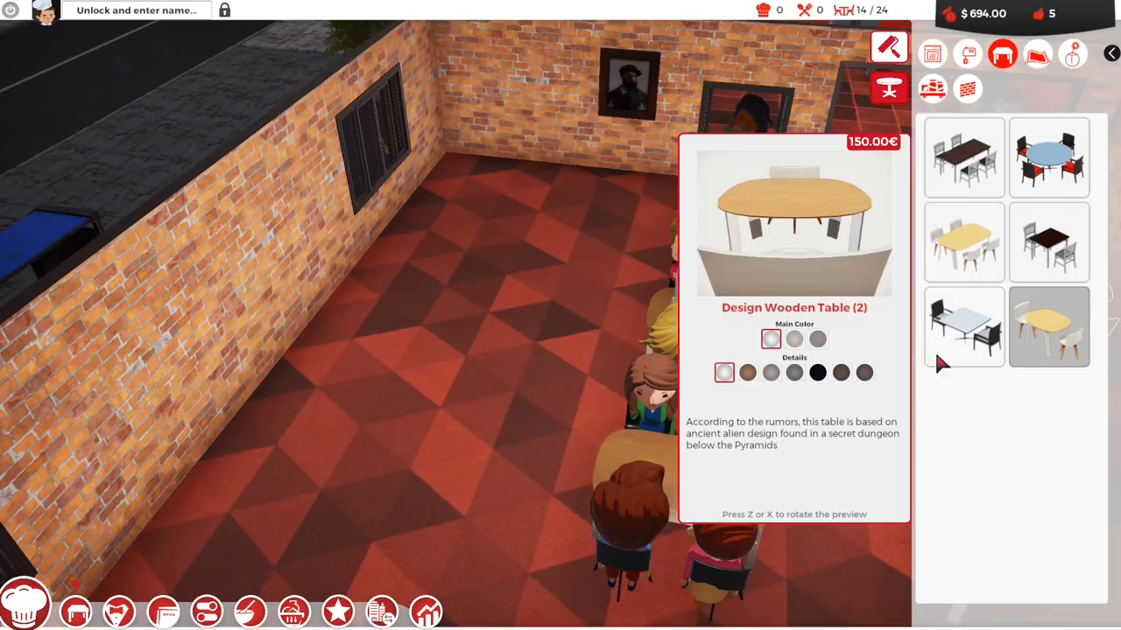
left_click(817, 372)
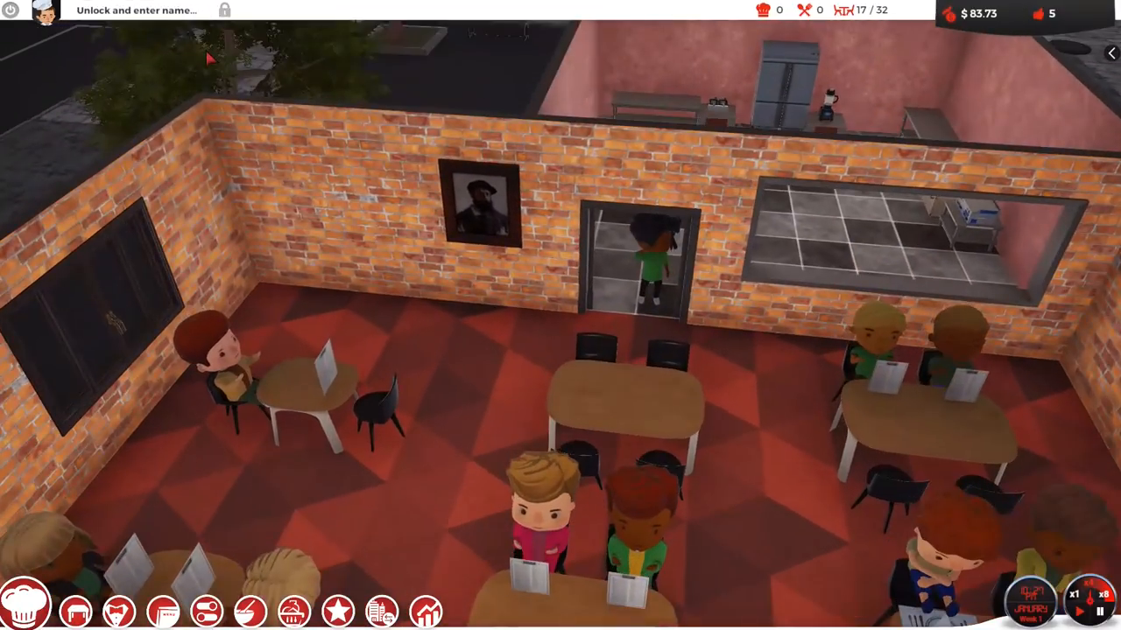
Type "Dave's Diner" into the restaurant name field
type("D")
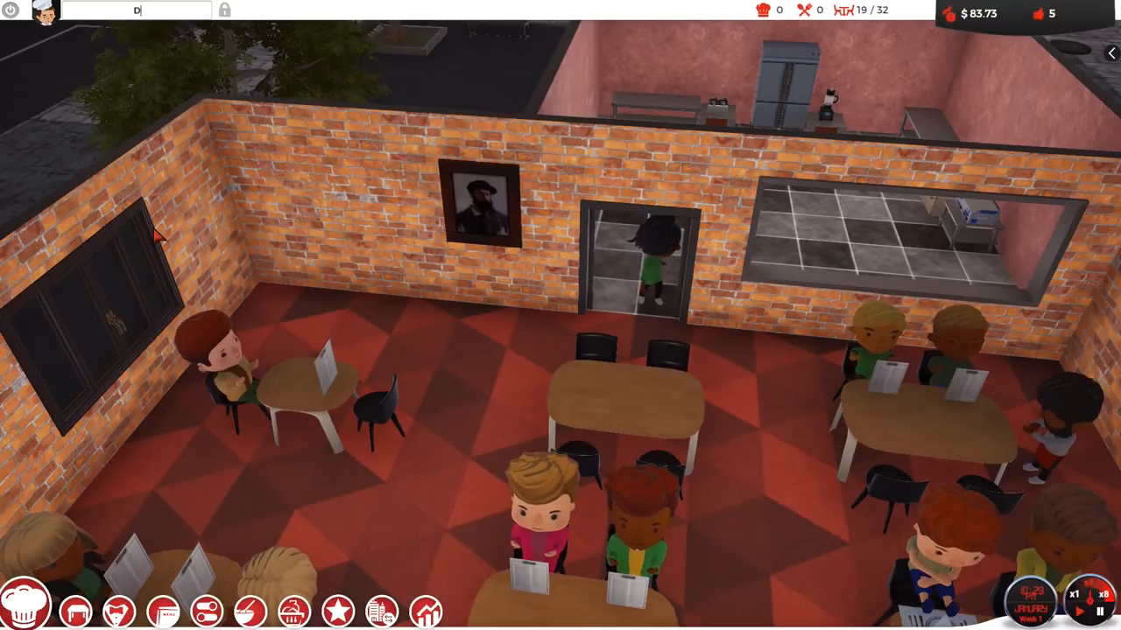
type("ave's Diner")
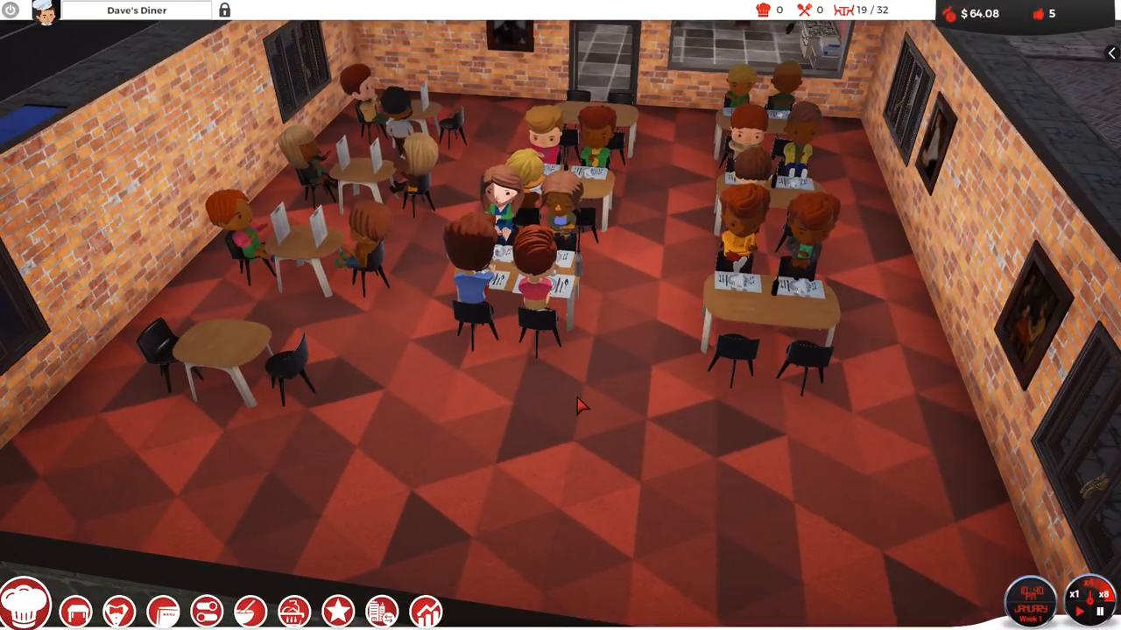
mouse_move(911, 543)
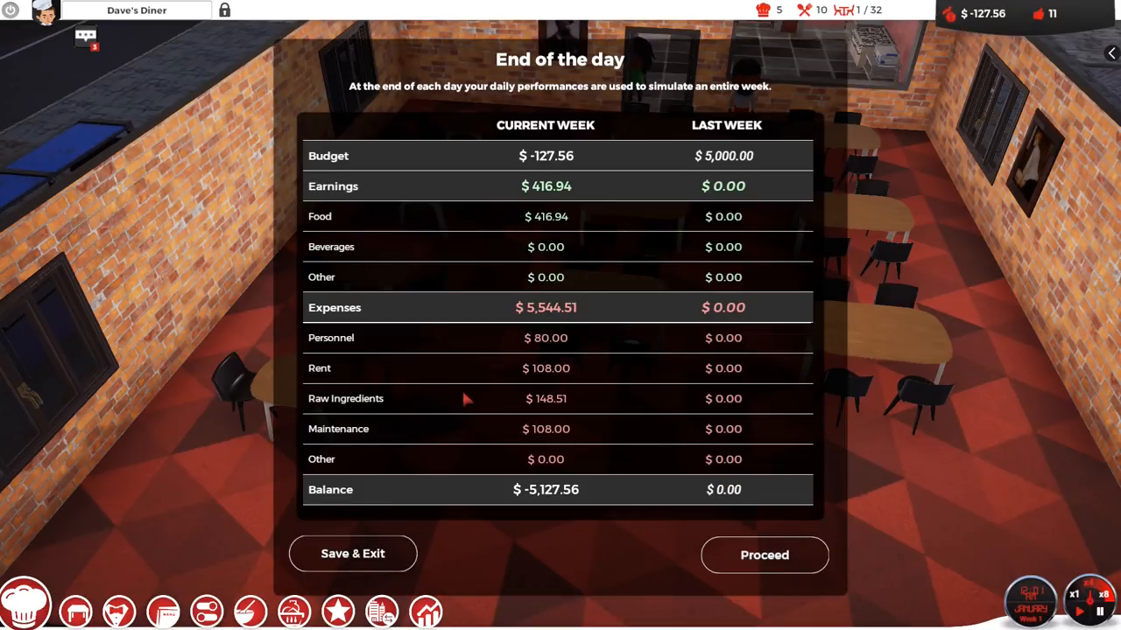
mouse_move(475, 451)
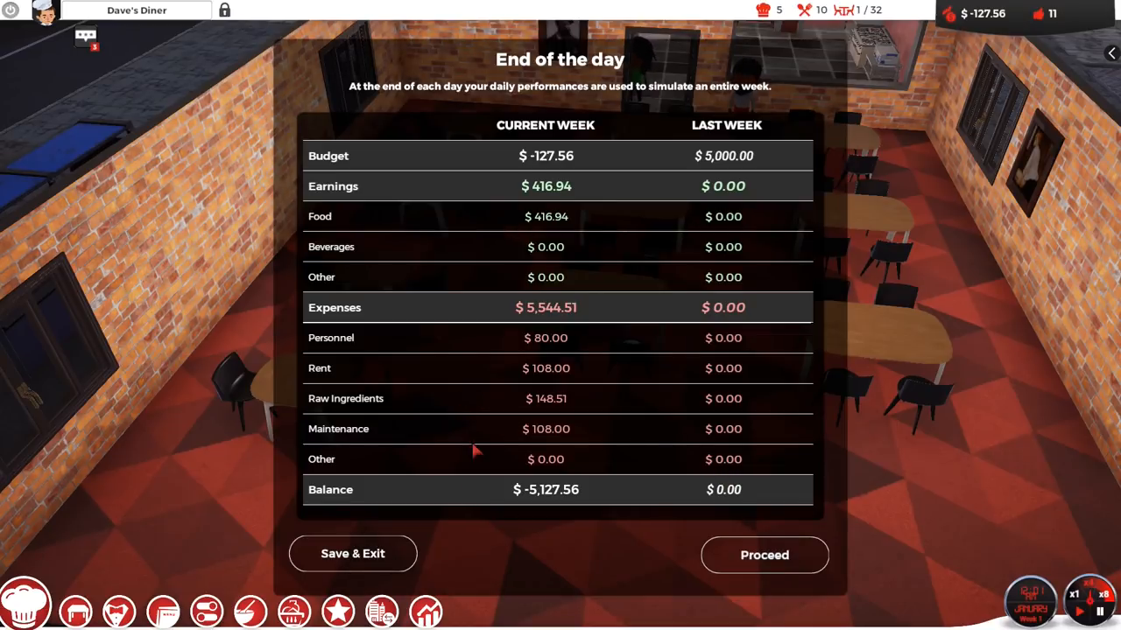
mouse_move(526, 320)
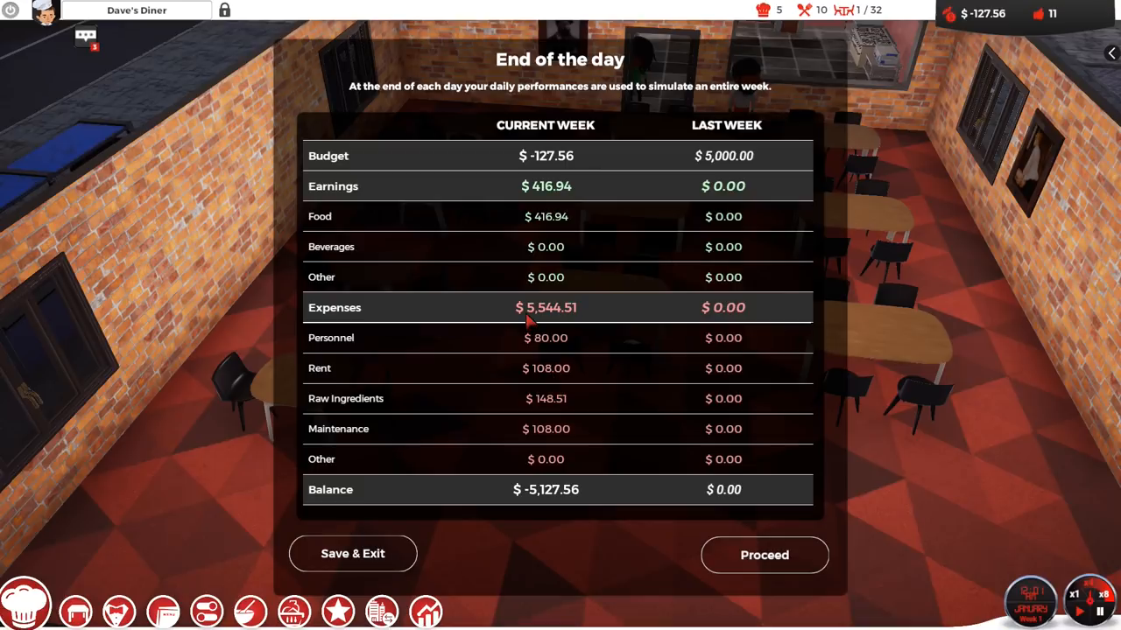
mouse_move(586, 320)
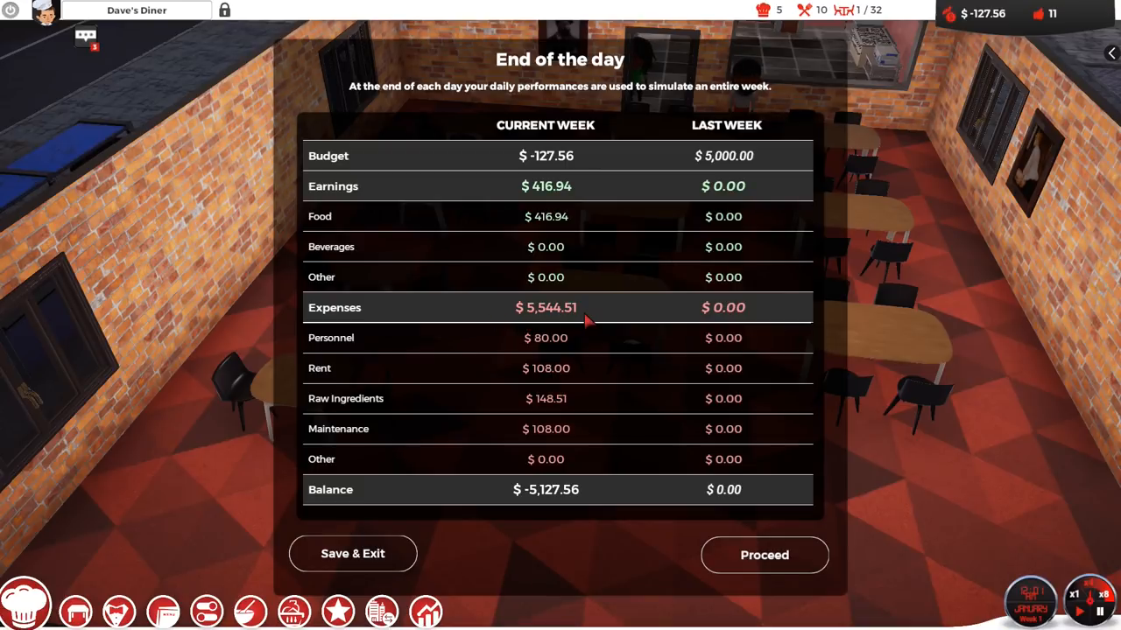
mouse_move(602, 309)
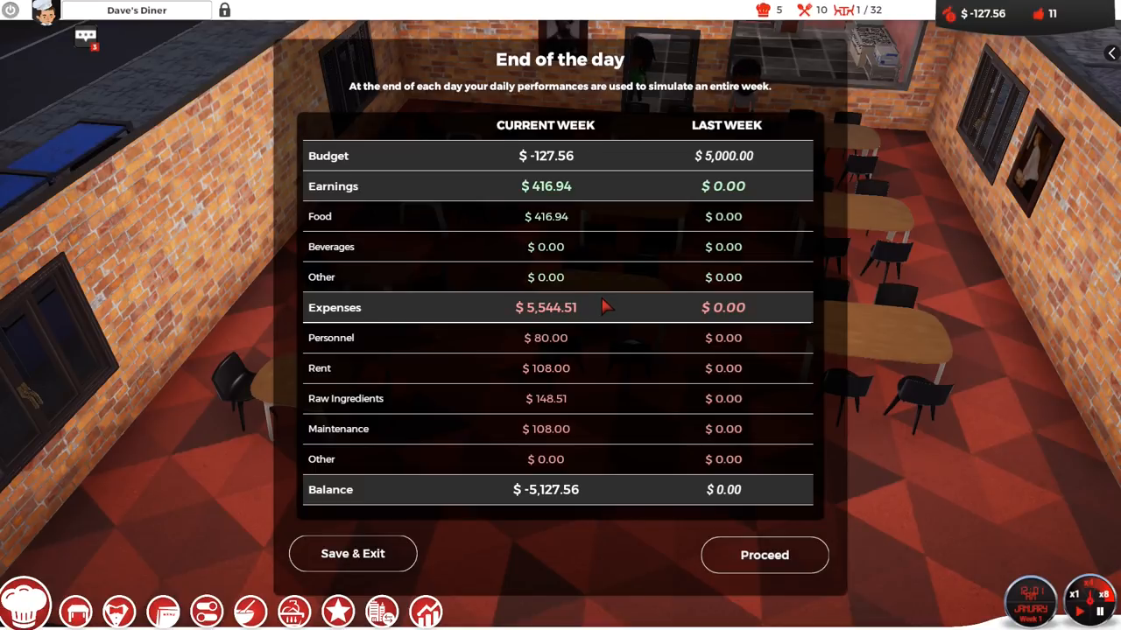
mouse_move(595, 307)
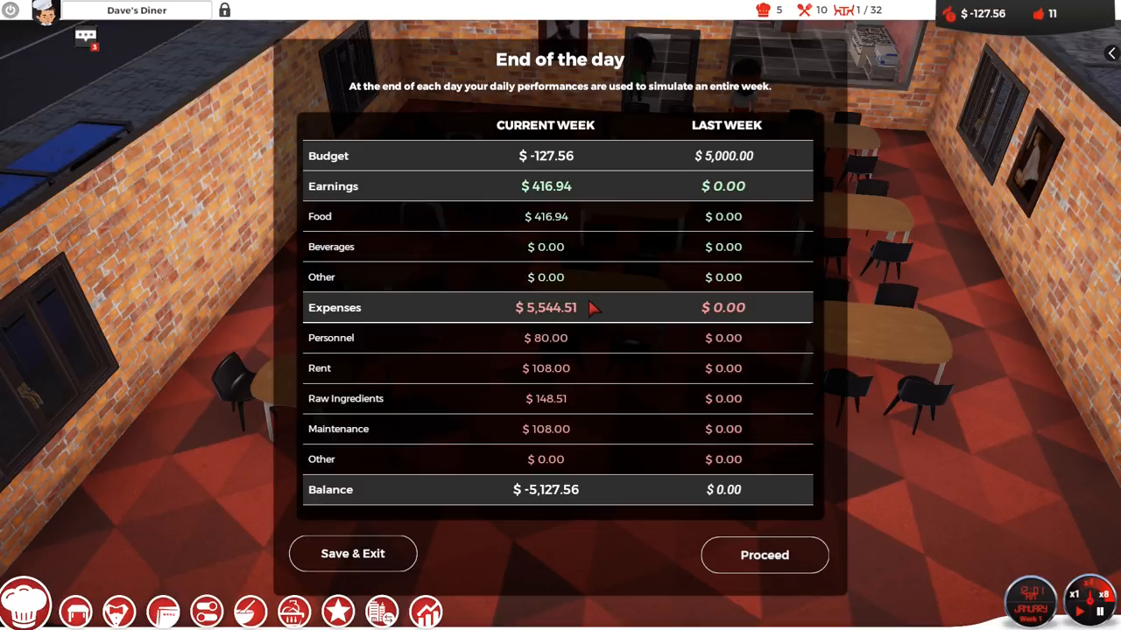
mouse_move(582, 340)
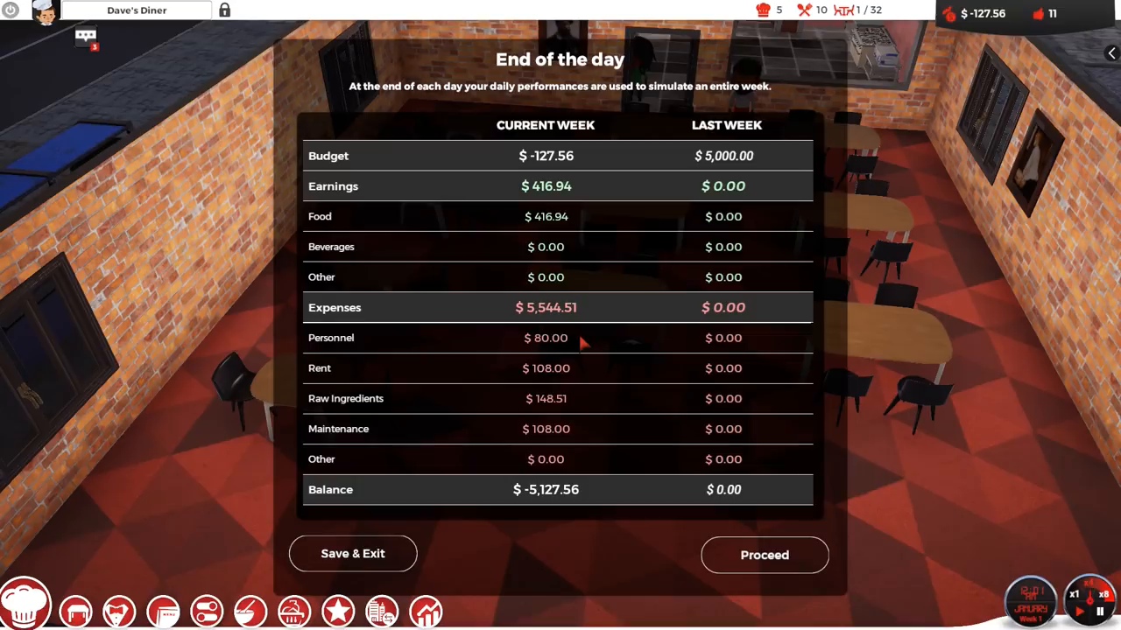
mouse_move(588, 375)
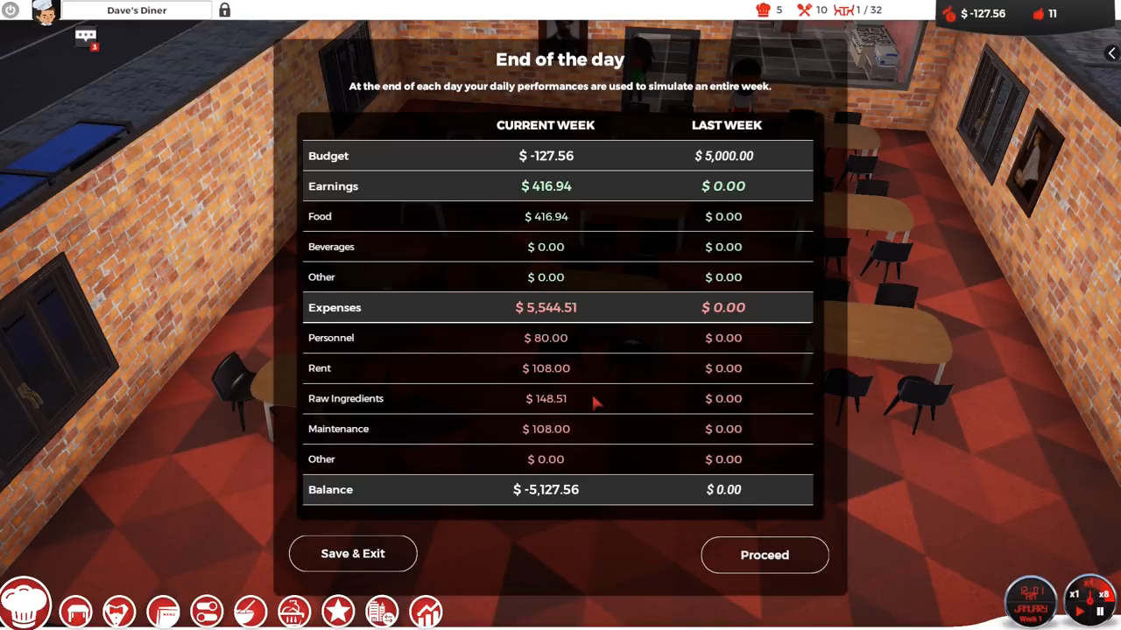
mouse_move(582, 436)
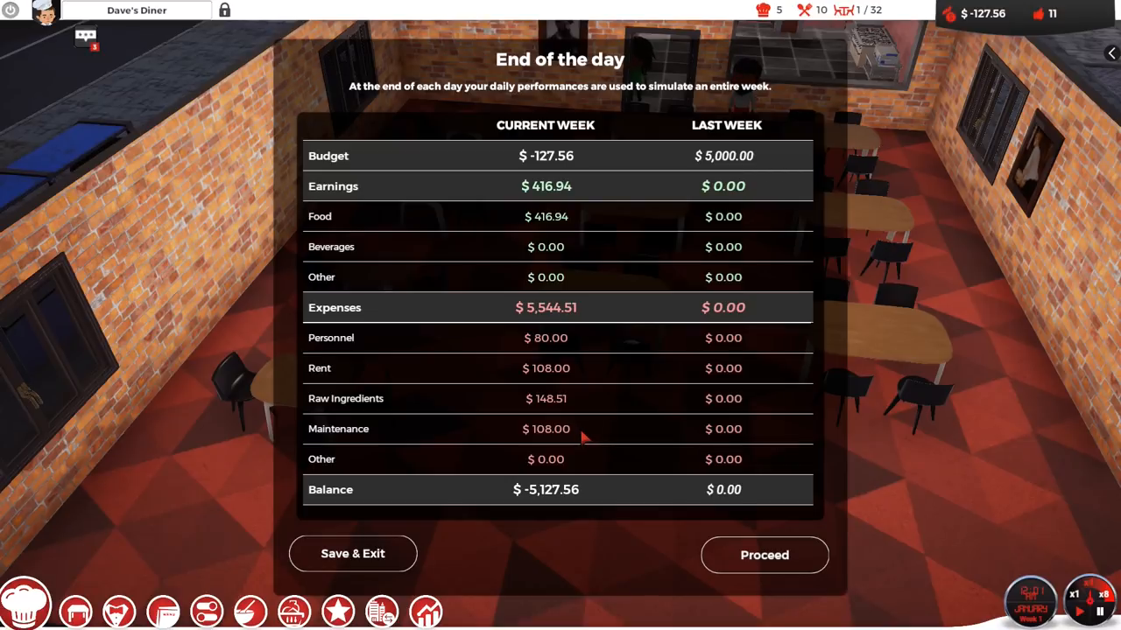
mouse_move(595, 429)
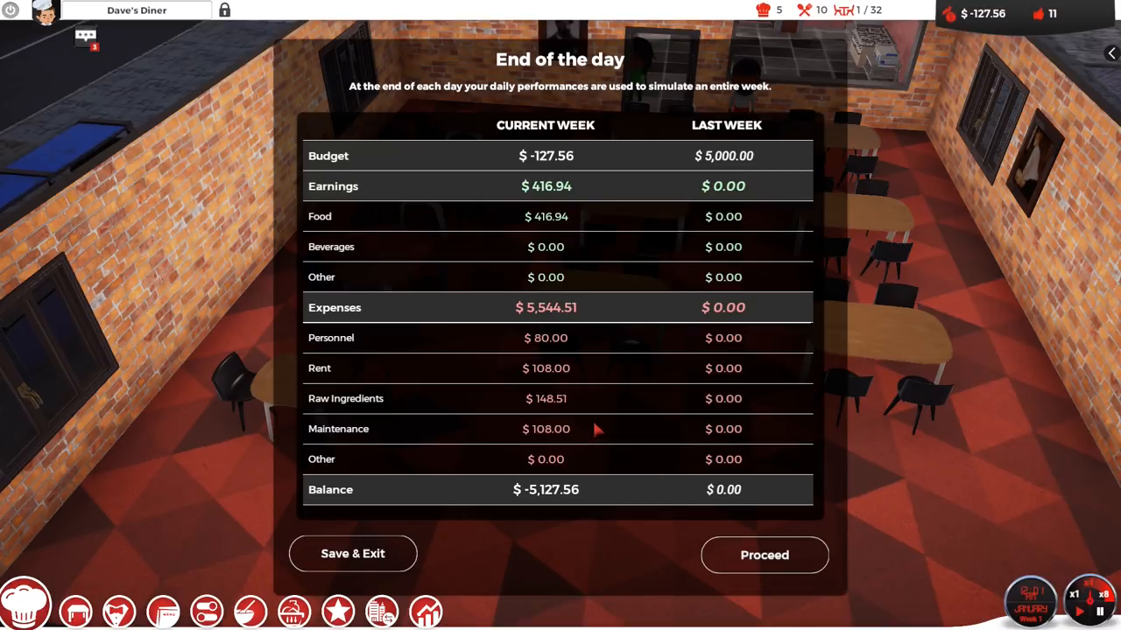
mouse_move(574, 193)
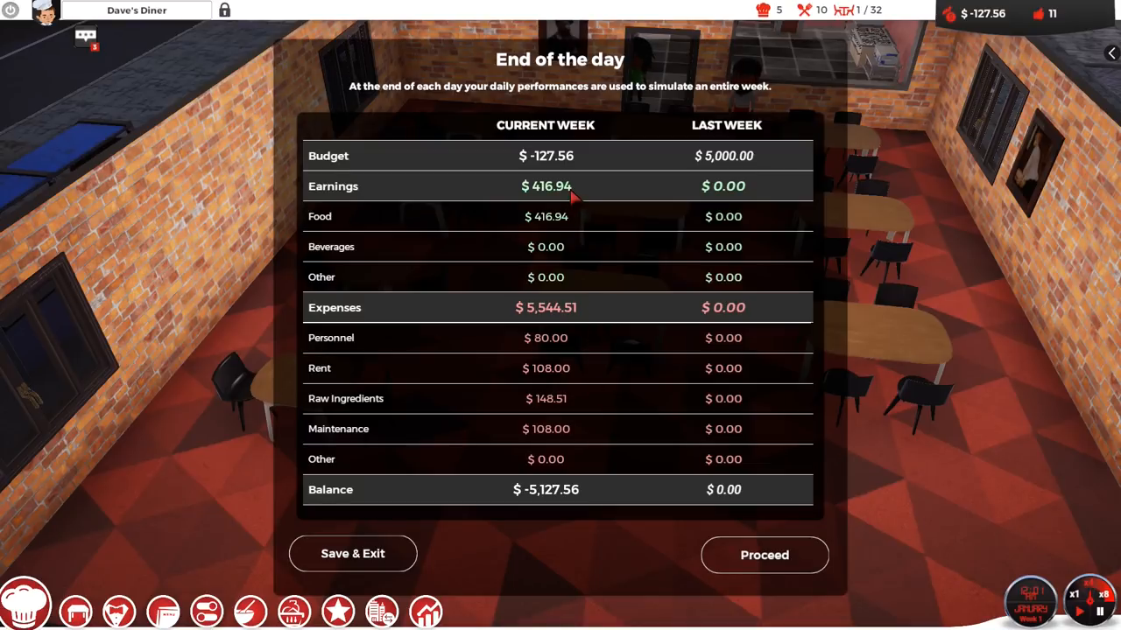
mouse_move(584, 191)
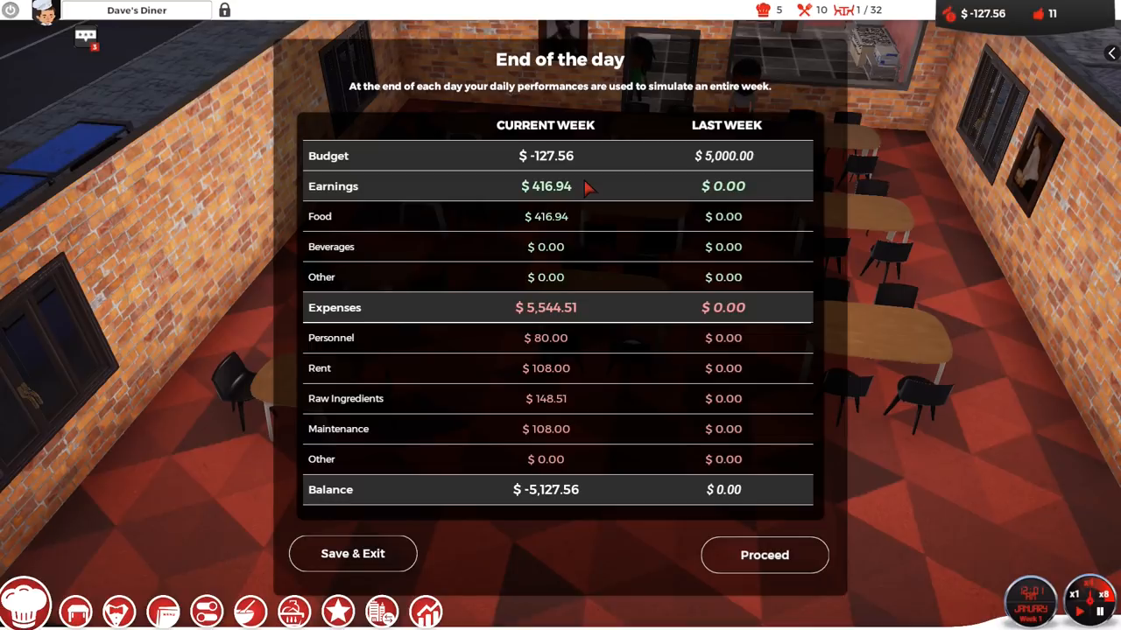
mouse_move(607, 186)
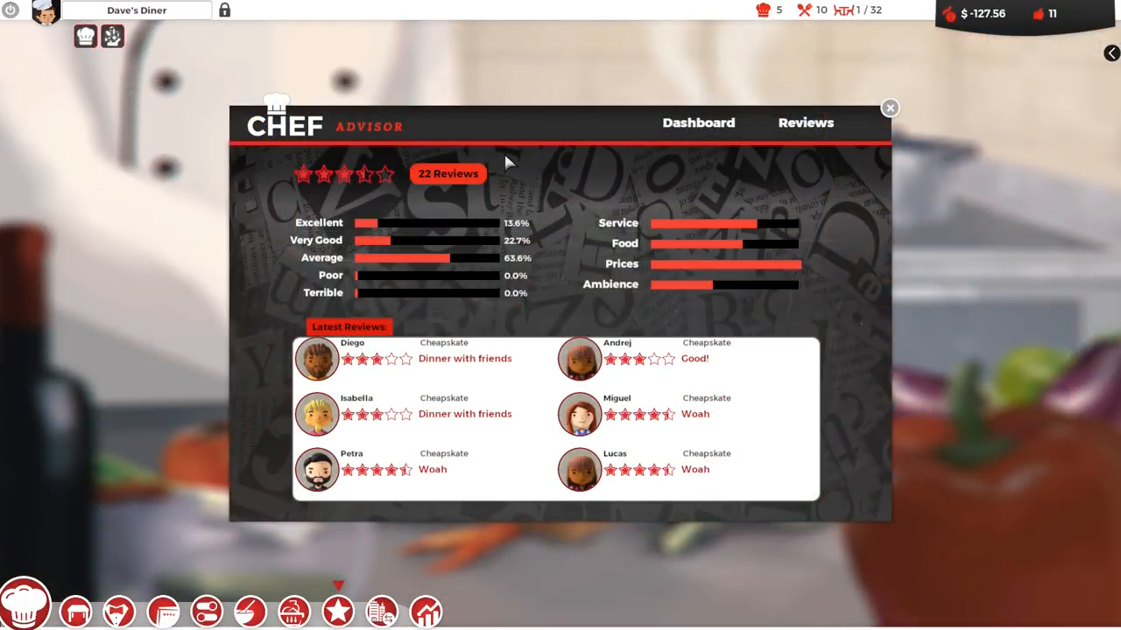
mouse_move(366, 193)
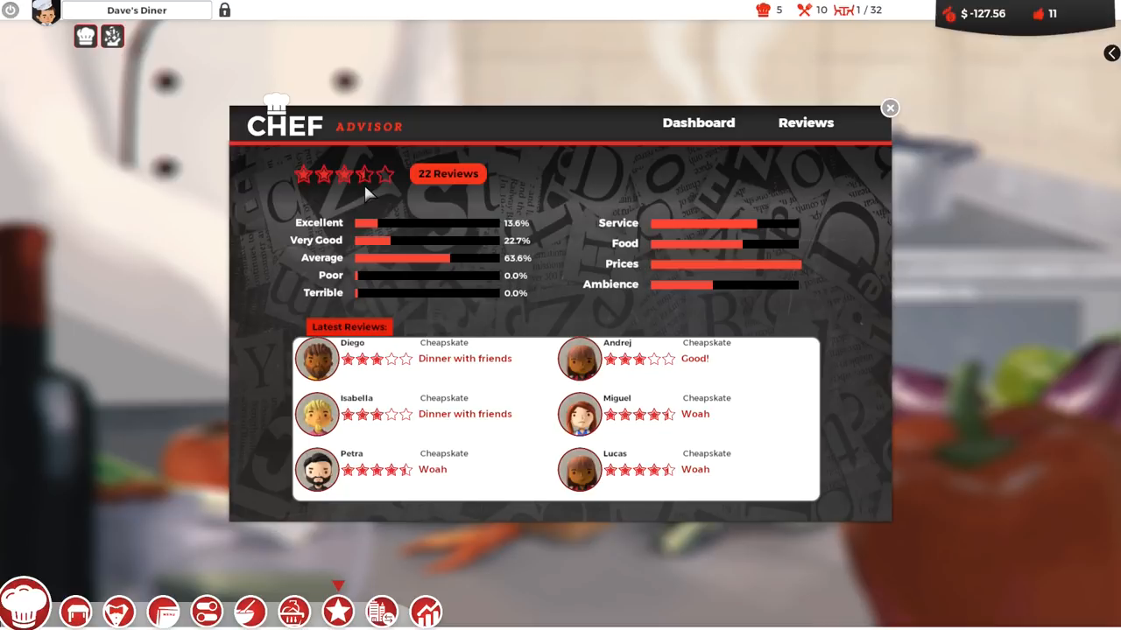
mouse_move(565, 195)
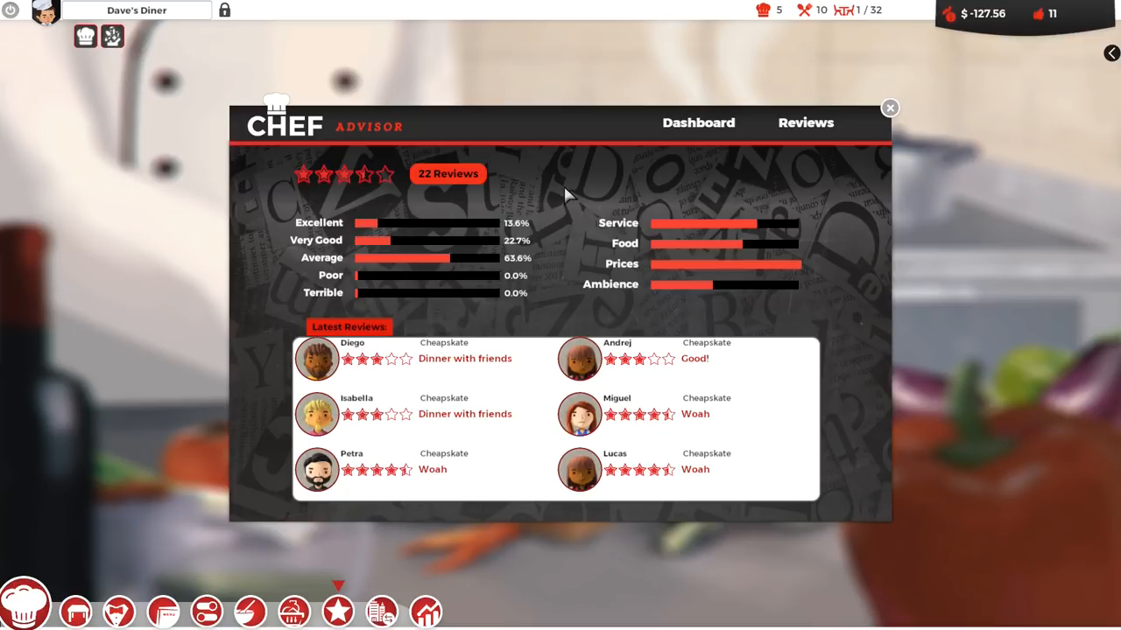
mouse_move(604, 171)
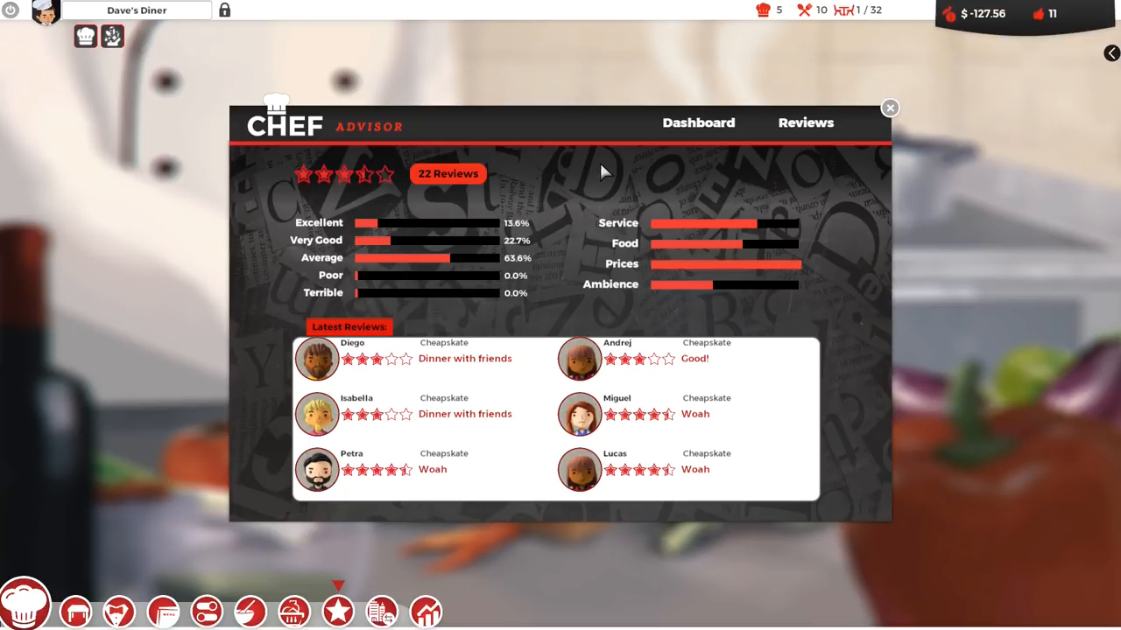
mouse_move(762, 279)
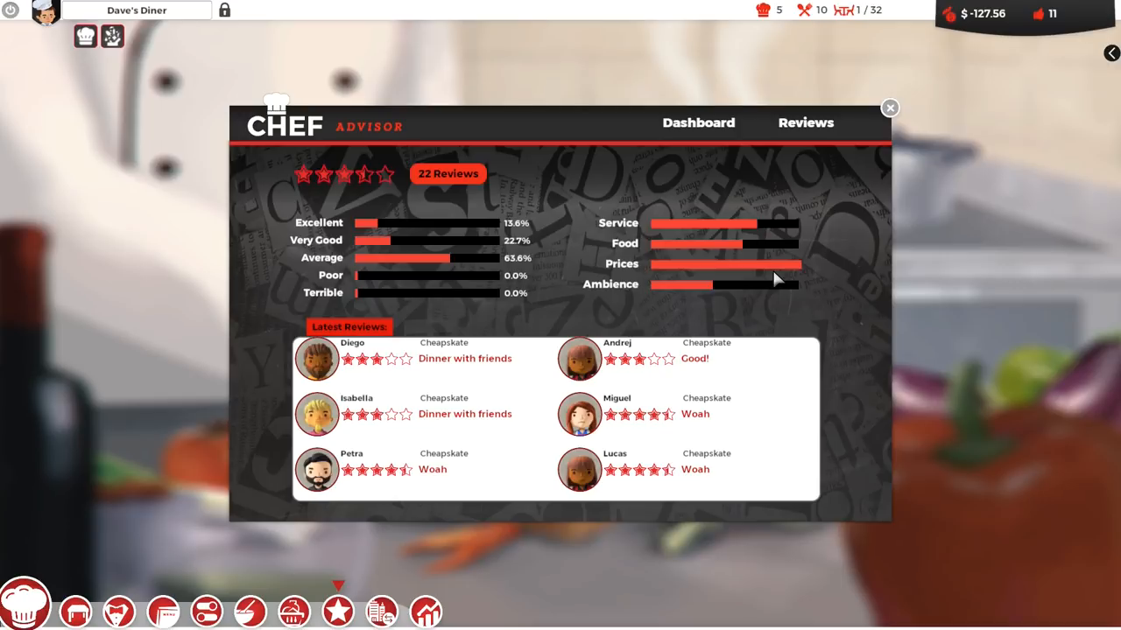
mouse_move(683, 285)
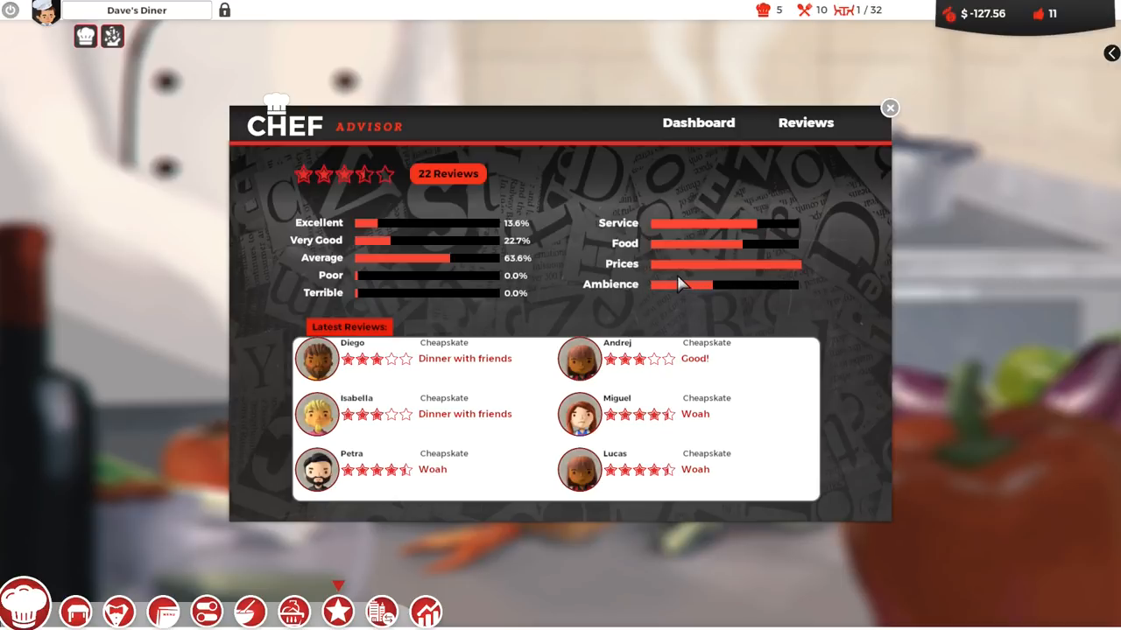
mouse_move(716, 287)
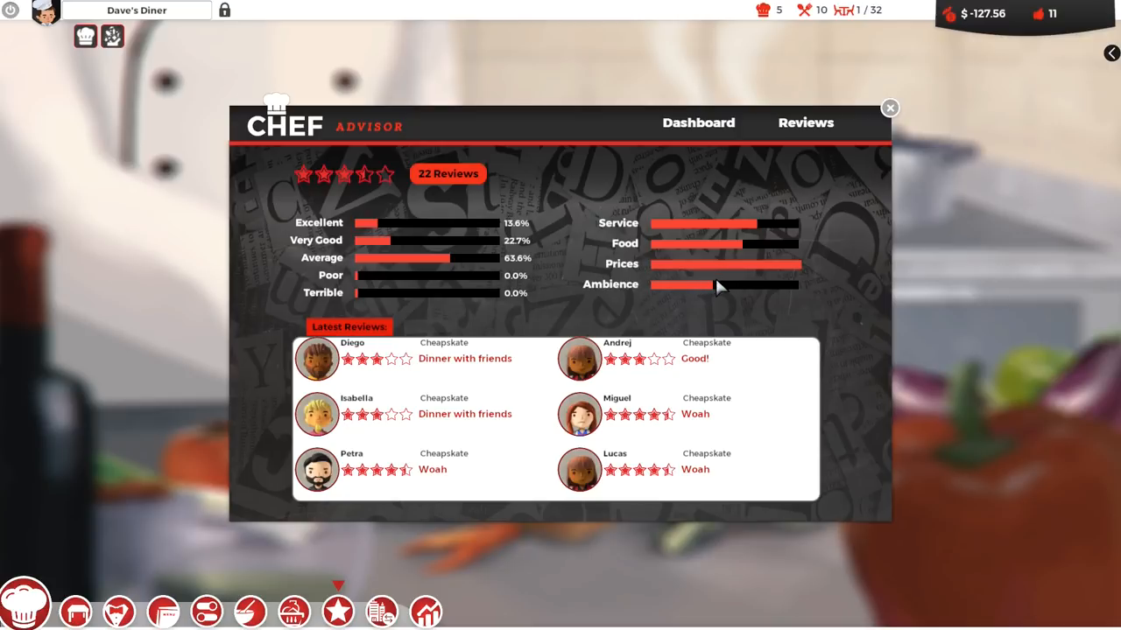
mouse_move(799, 269)
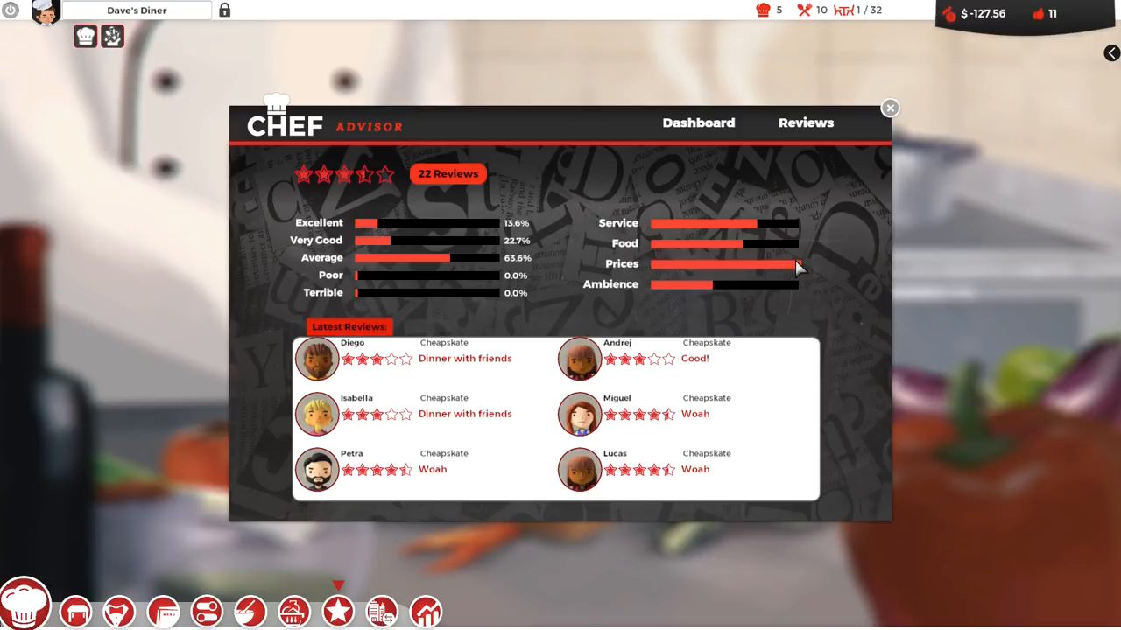
mouse_move(763, 274)
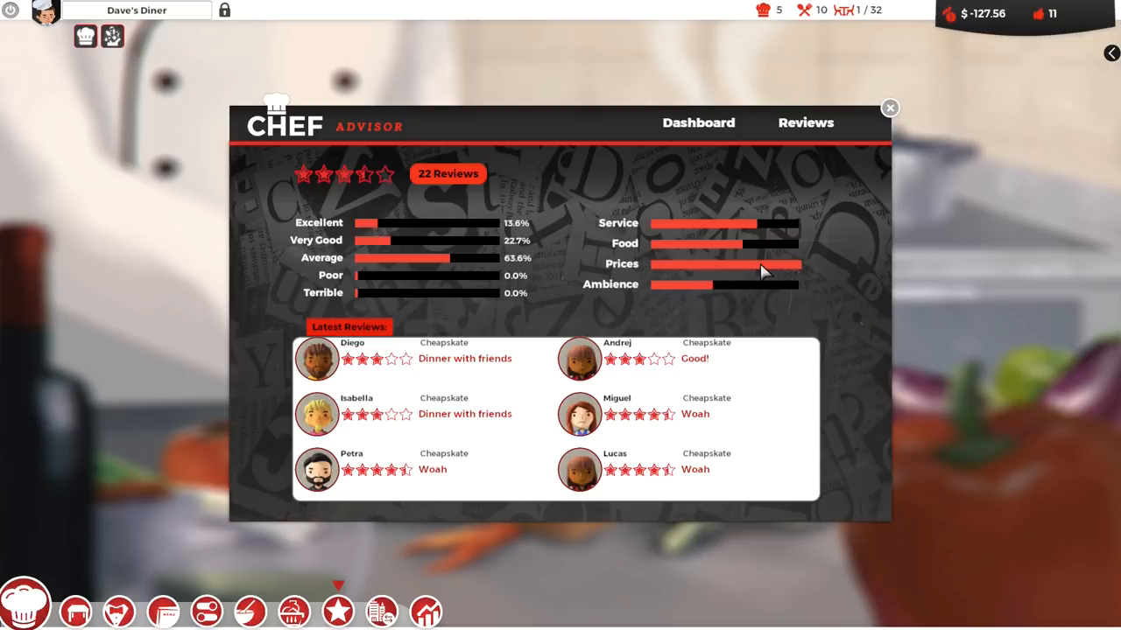
mouse_move(797, 288)
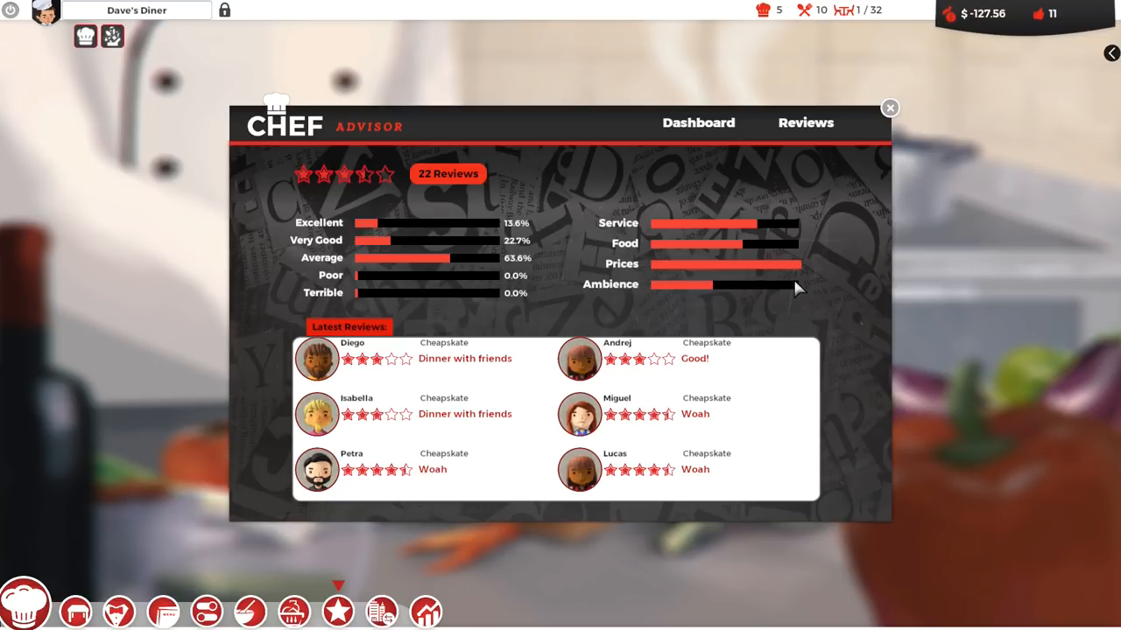
mouse_move(751, 295)
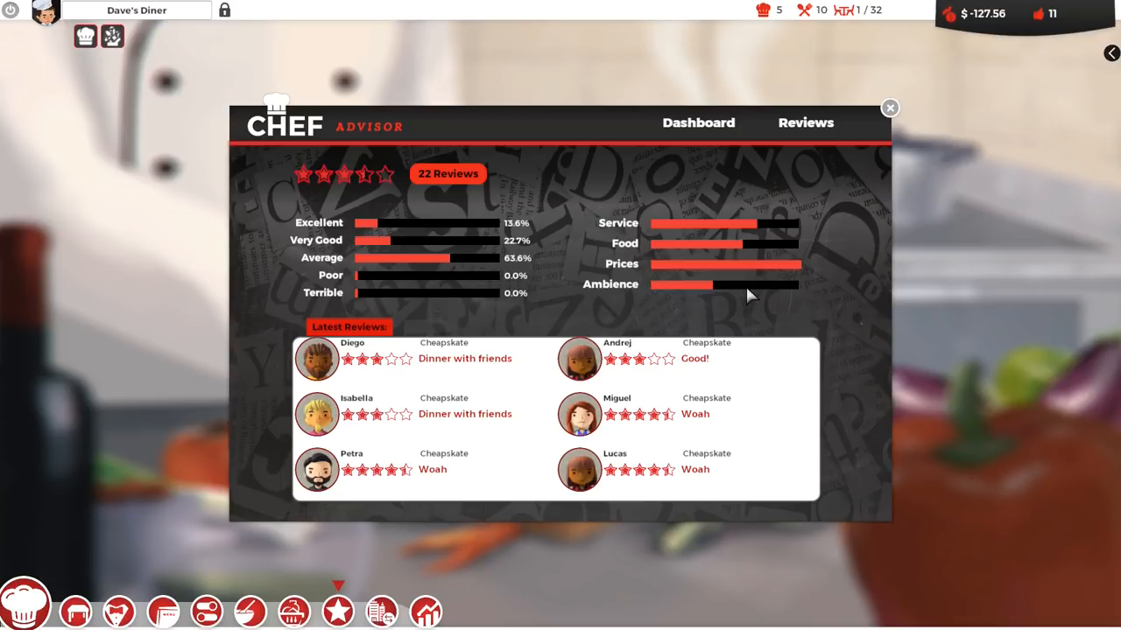
mouse_move(987, 48)
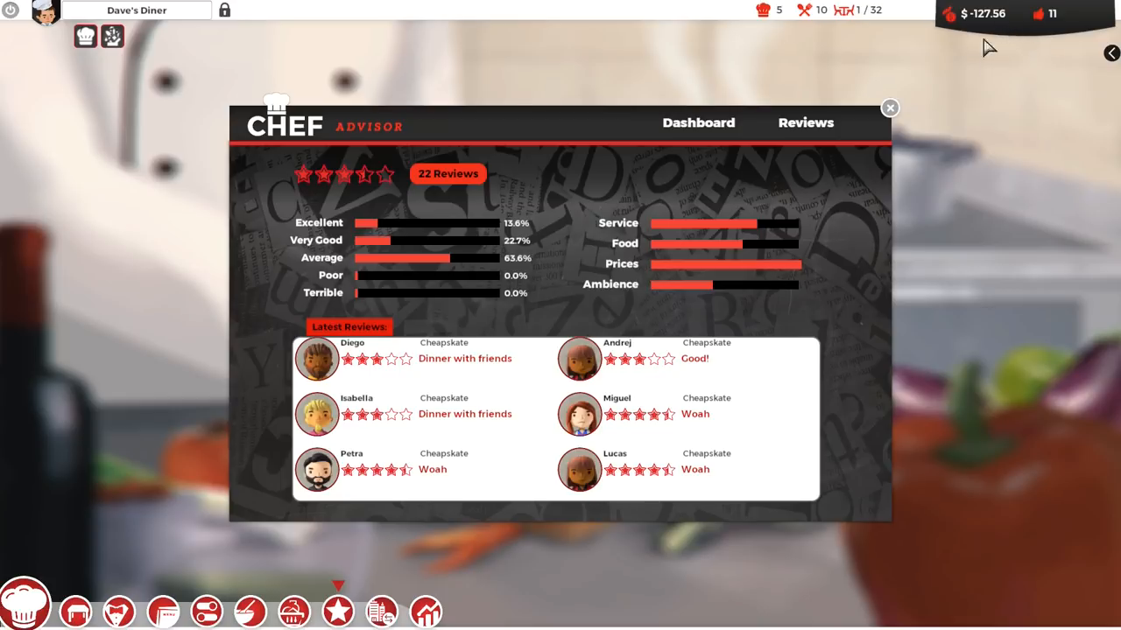
mouse_move(762, 298)
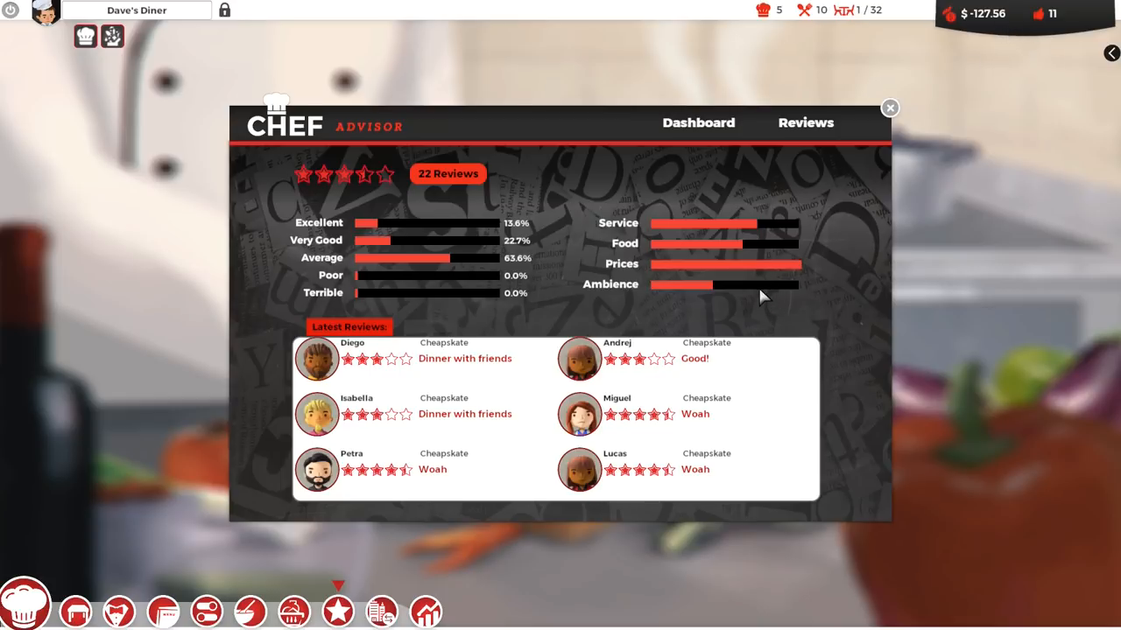
mouse_move(736, 306)
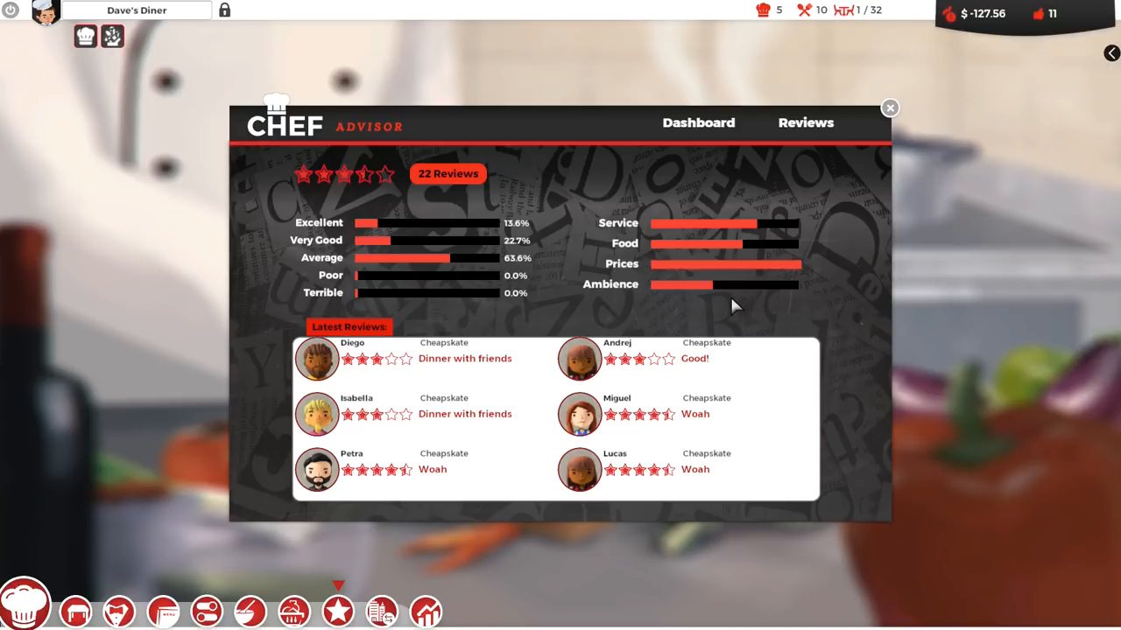
mouse_move(784, 271)
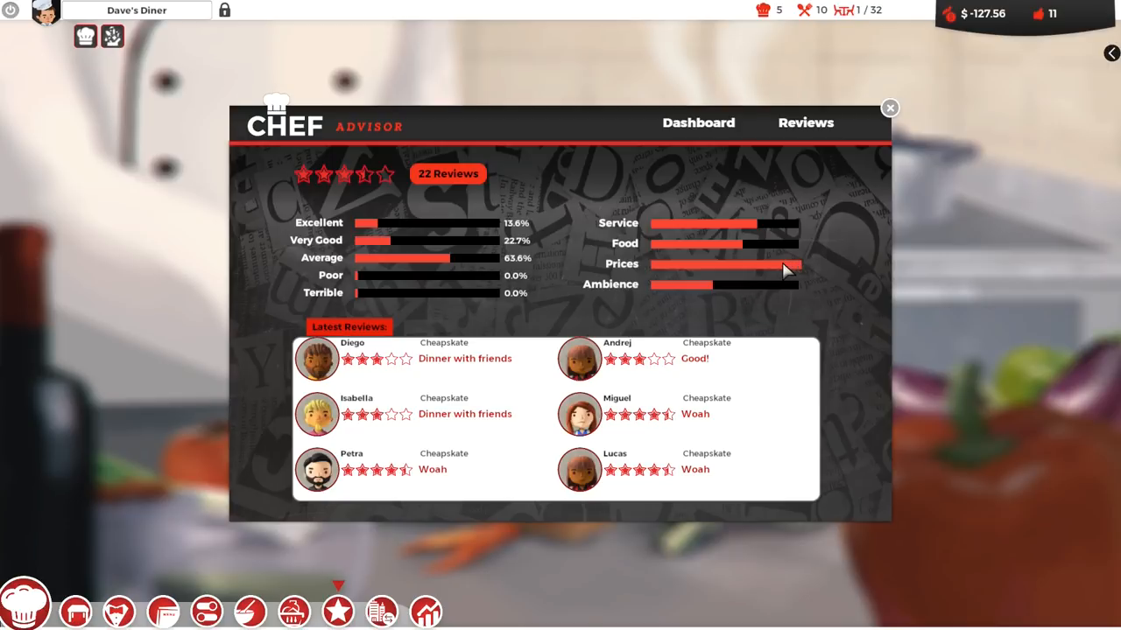
mouse_move(784, 270)
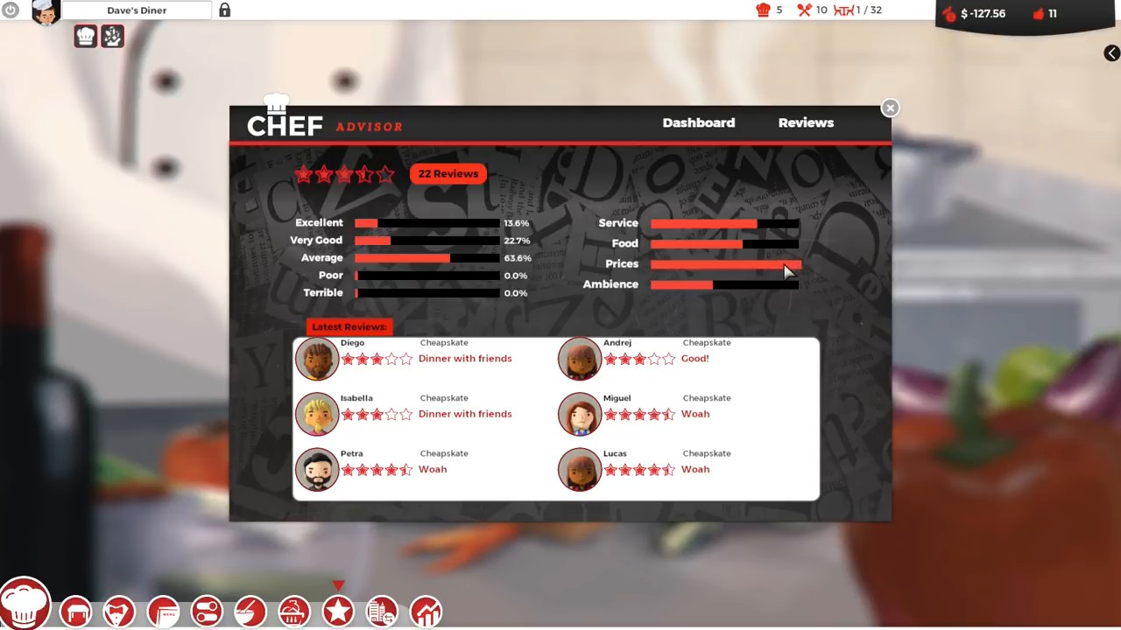
mouse_move(803, 232)
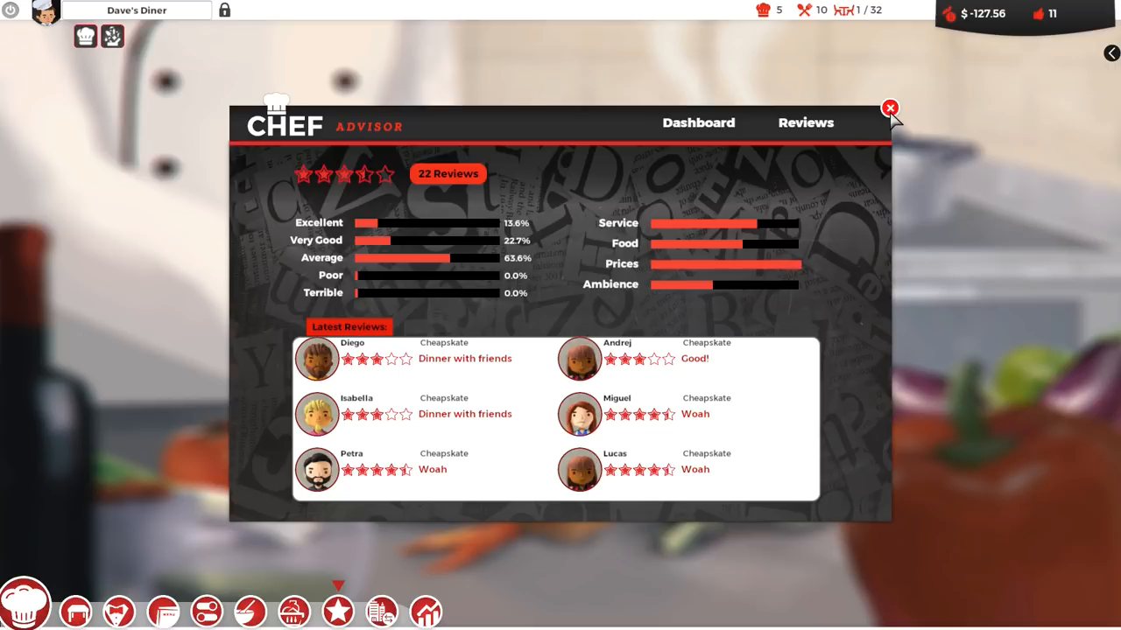
Unlock the Round and Moist meatball skill in the chef skill tree and confirm
left_click(889, 108)
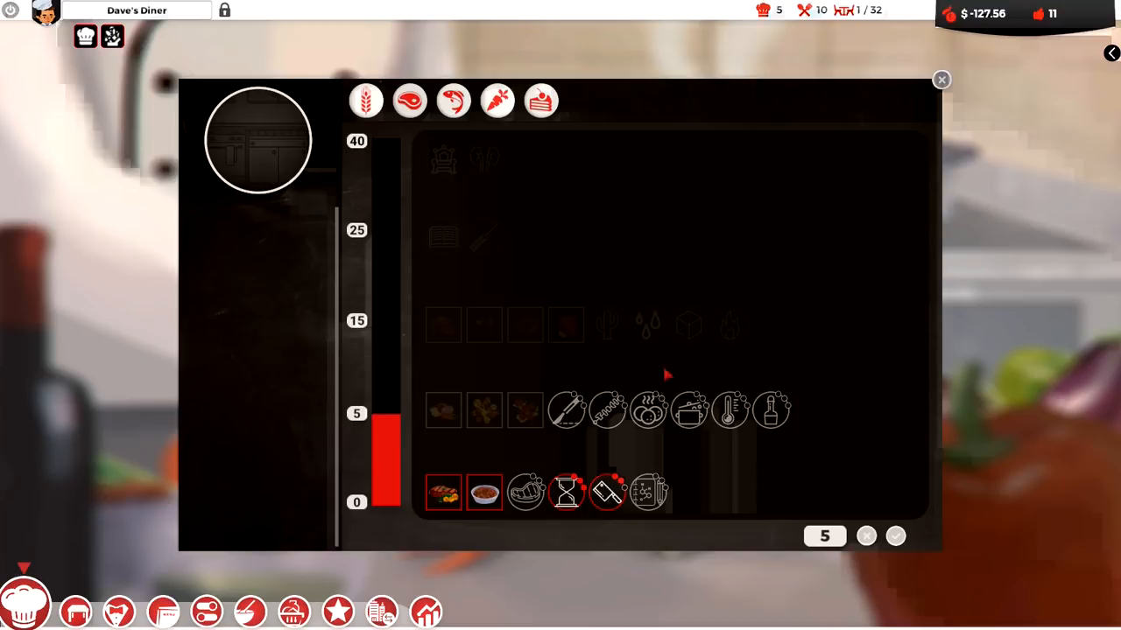
mouse_move(444, 370)
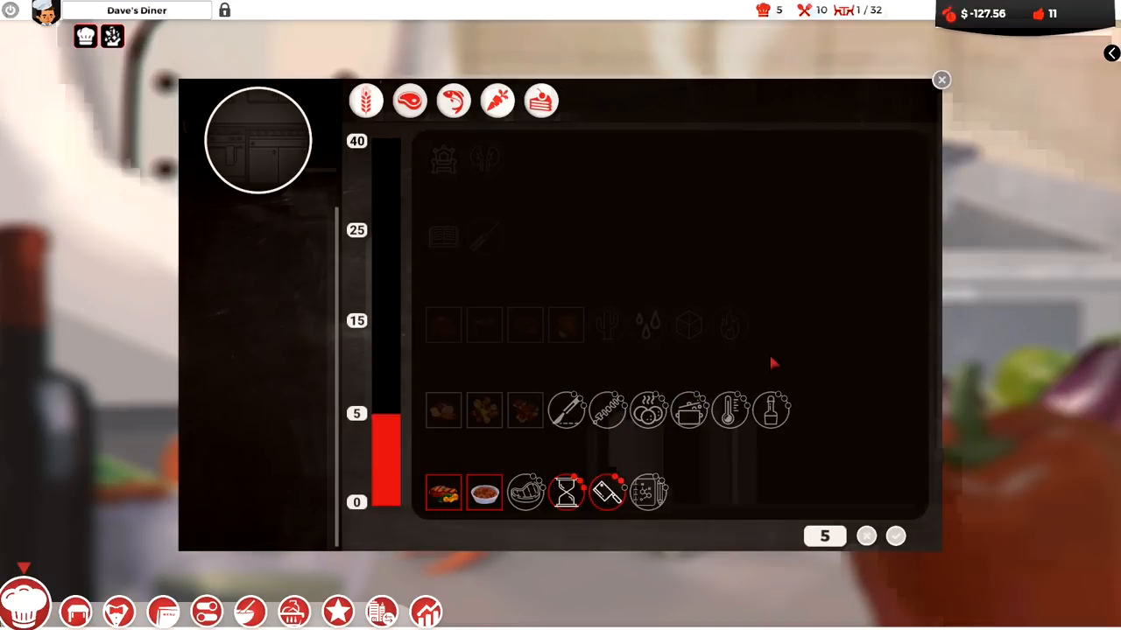
mouse_move(679, 368)
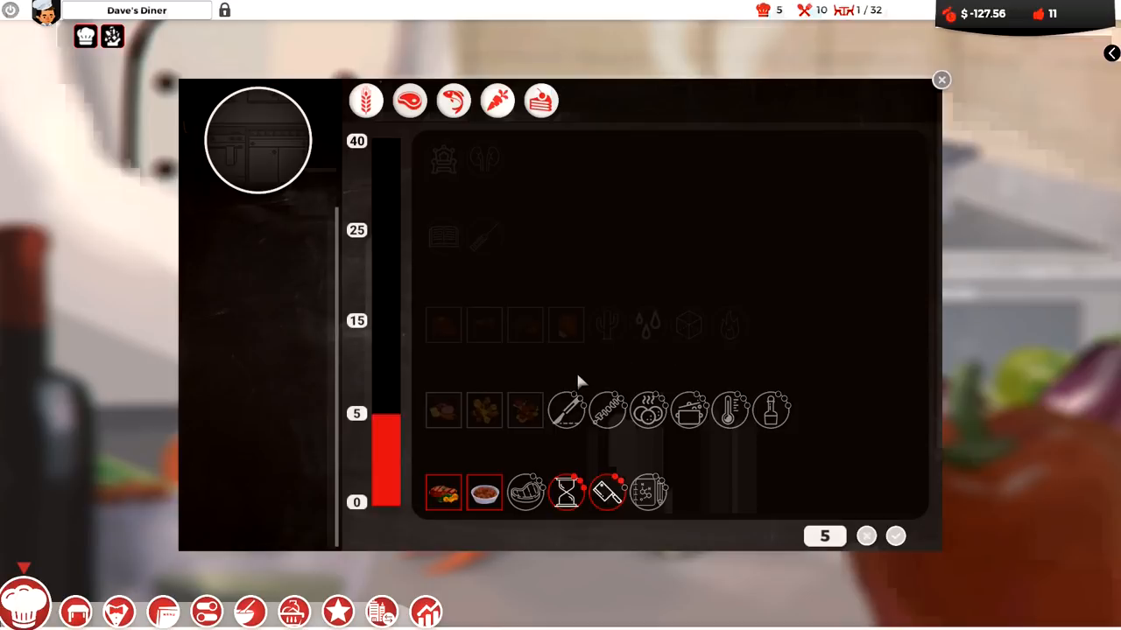
left_click(524, 411)
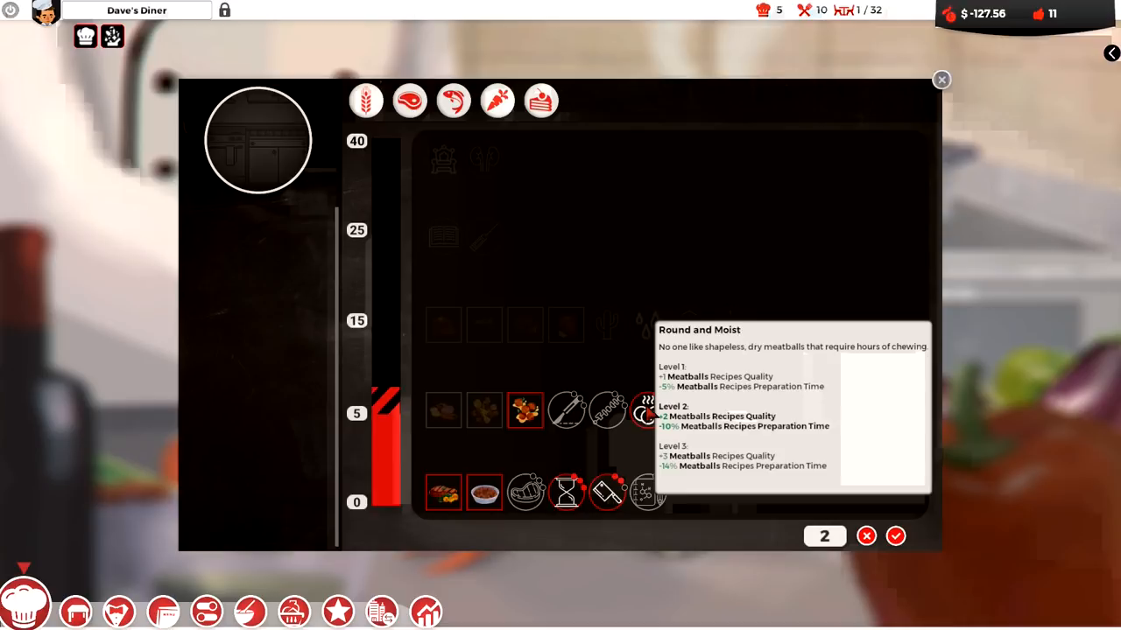
mouse_move(665, 446)
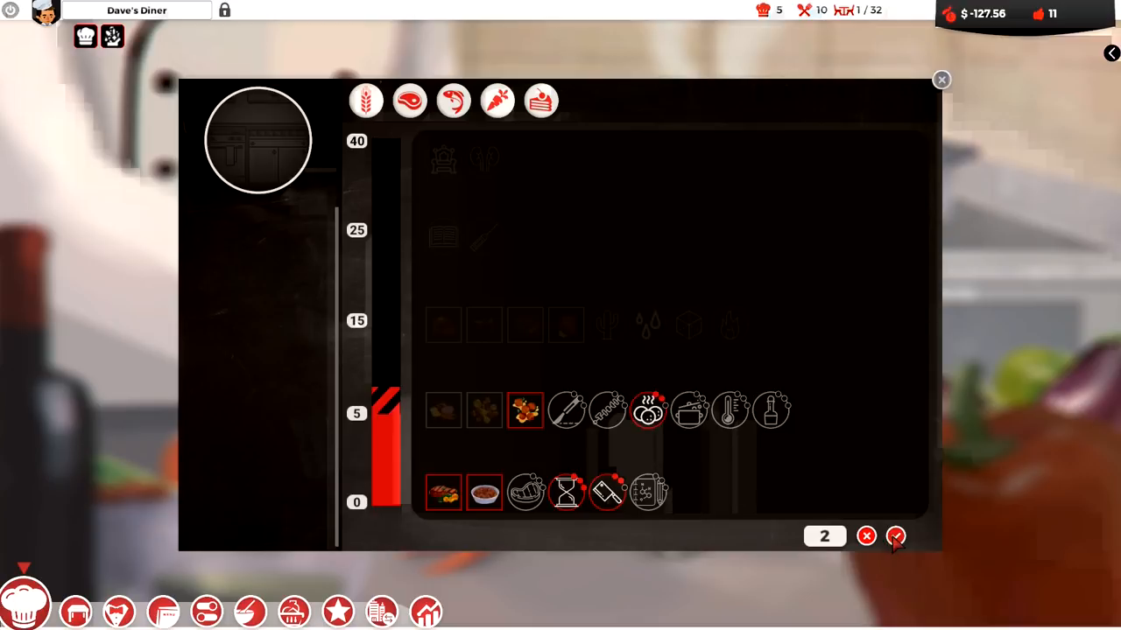
left_click(895, 536)
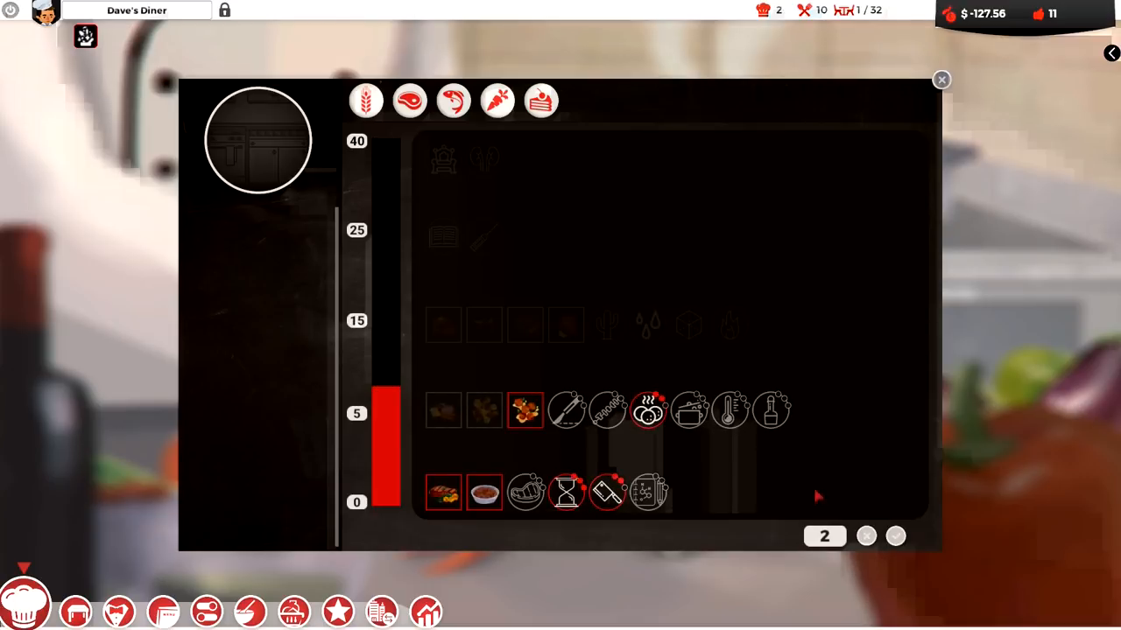
mouse_move(366, 100)
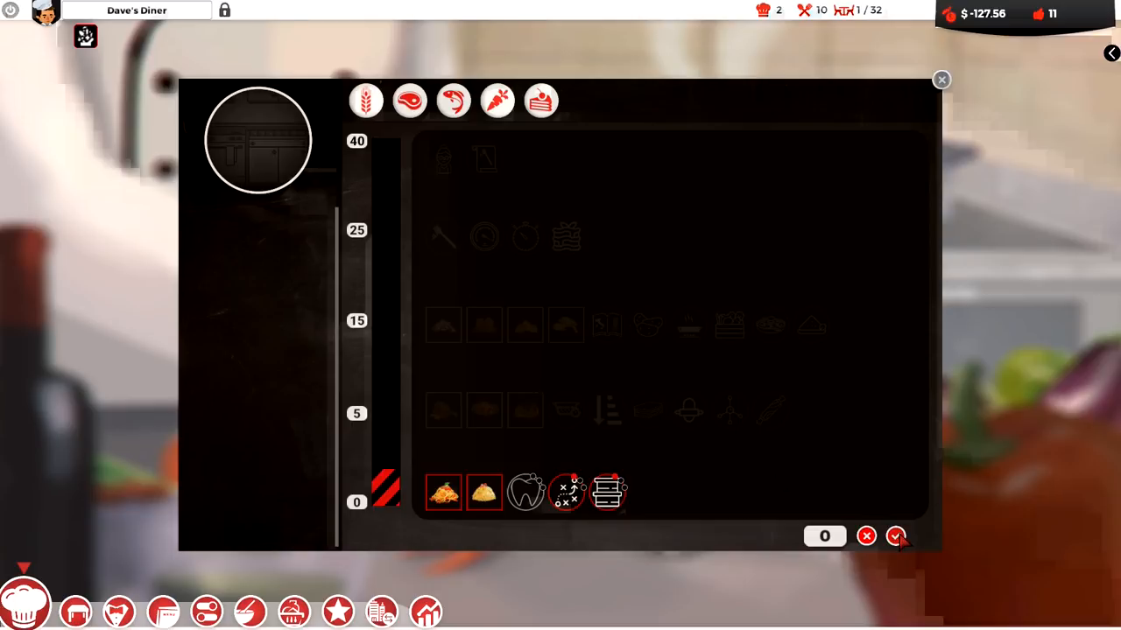
Spend the remaining skill points, then open the Unspent Ingredient Points panel
left_click(896, 536)
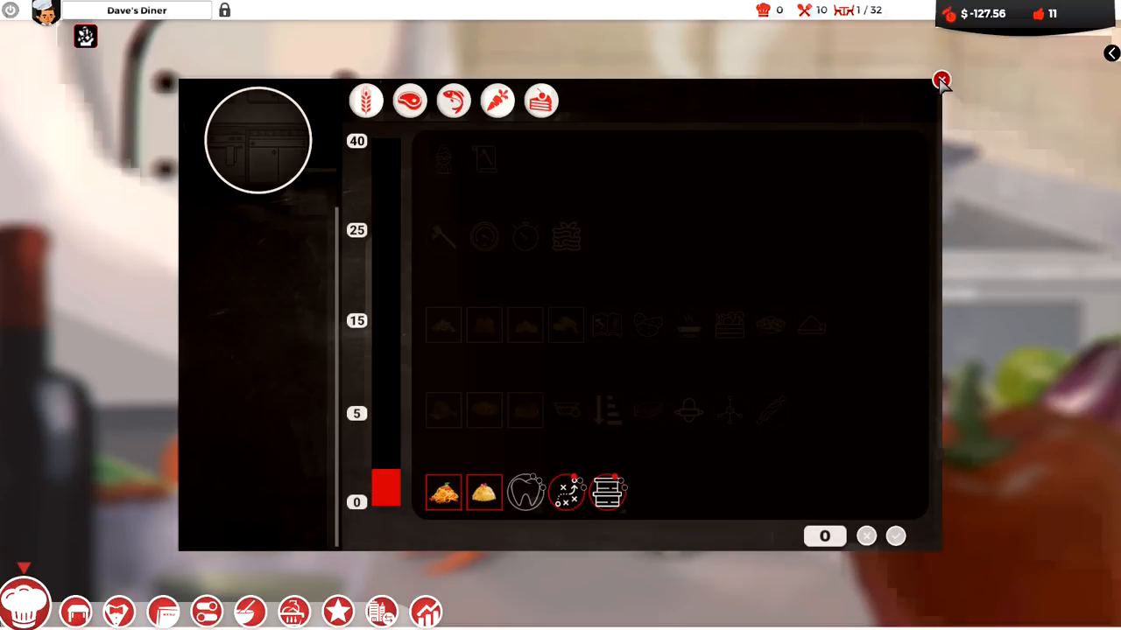
left_click(940, 79)
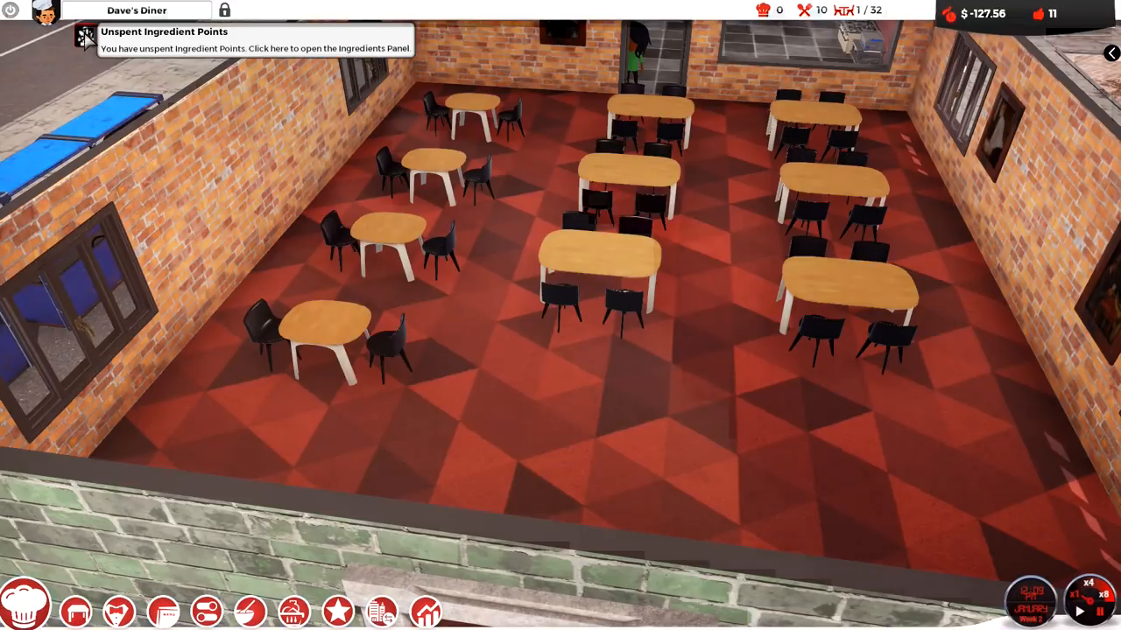
left_click(85, 36)
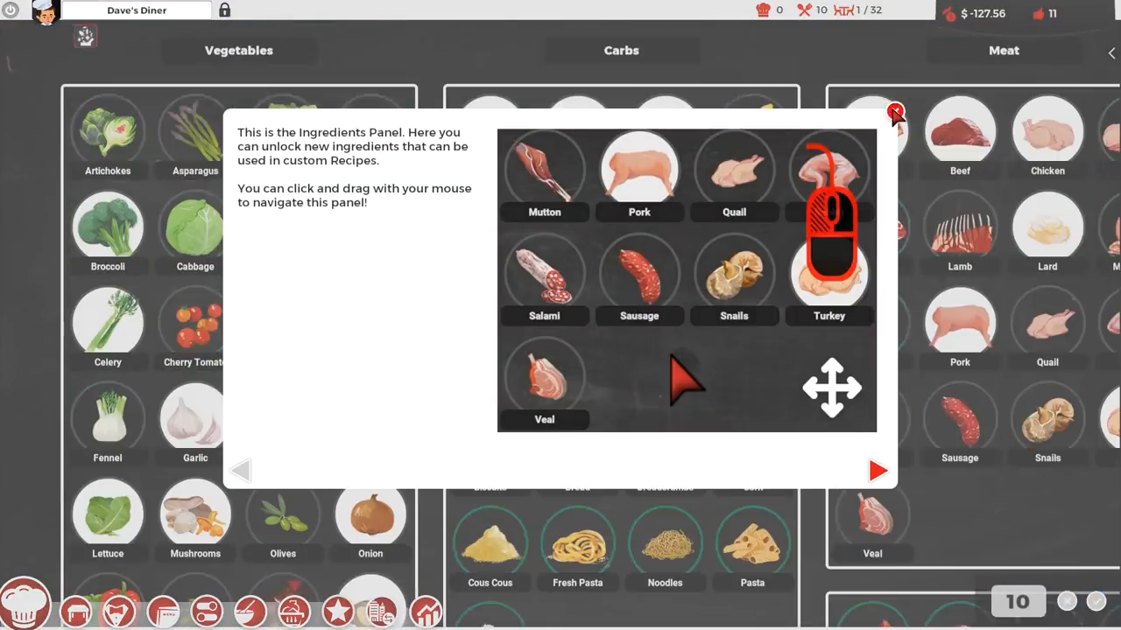
Dismiss the Ingredients Panel tip and browse the carbs, meat and seafood categories
left_click(895, 112)
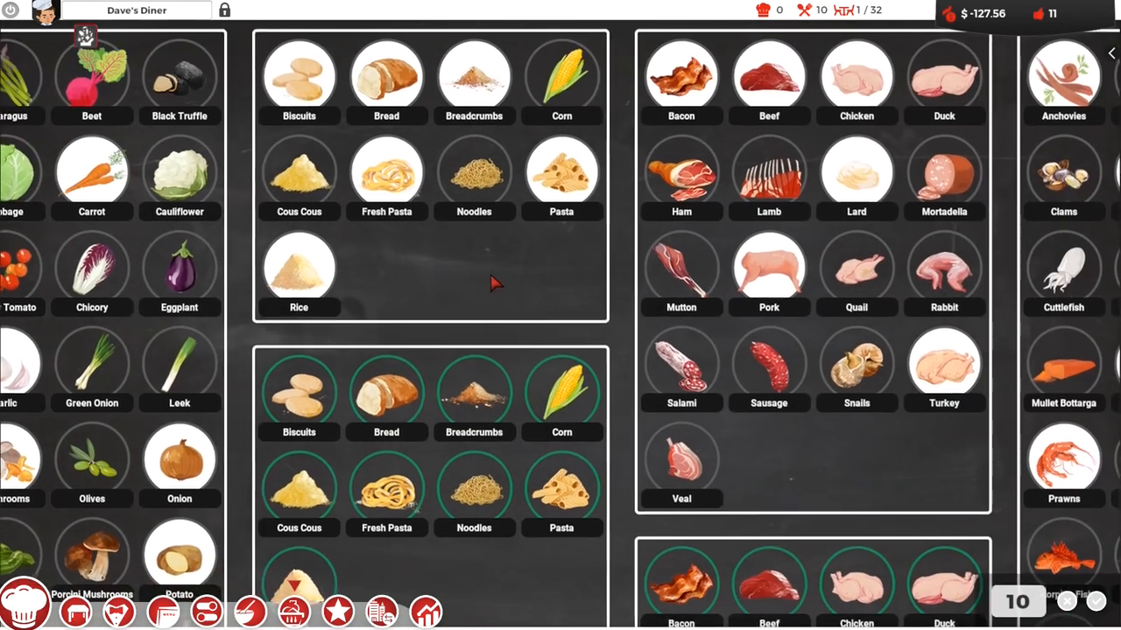
scroll("down", 3)
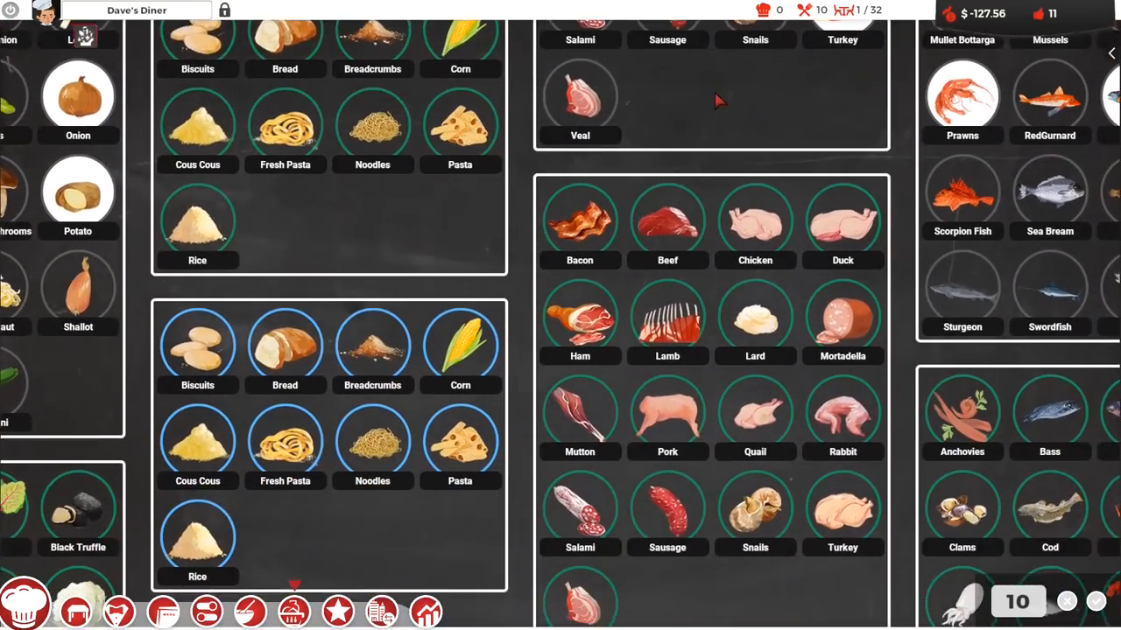
scroll("down", 3)
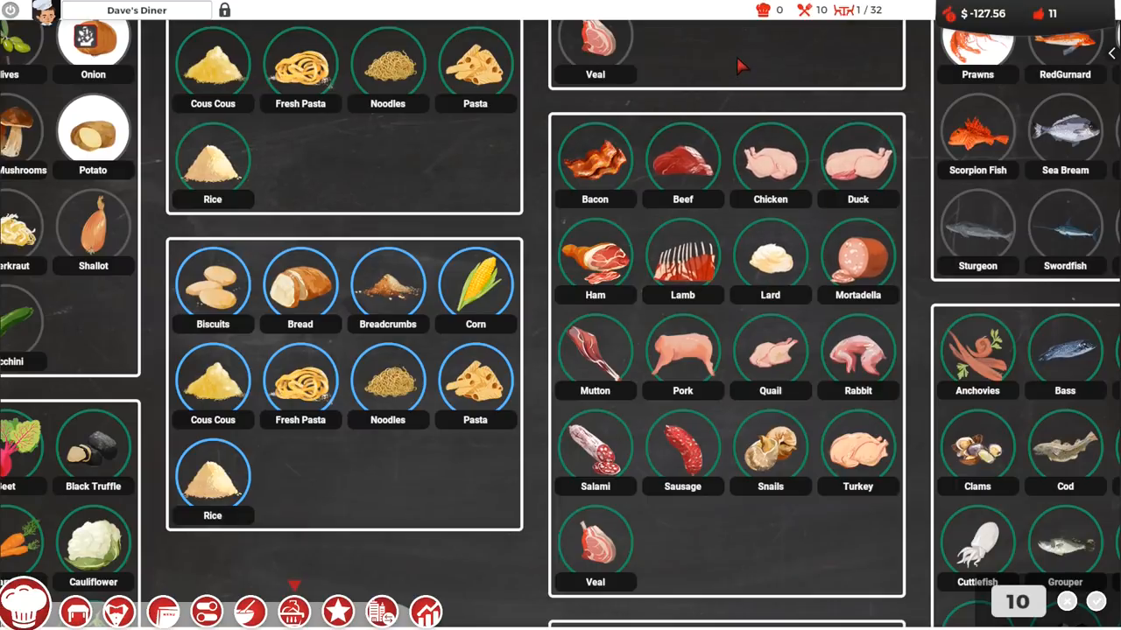
scroll("down", 3)
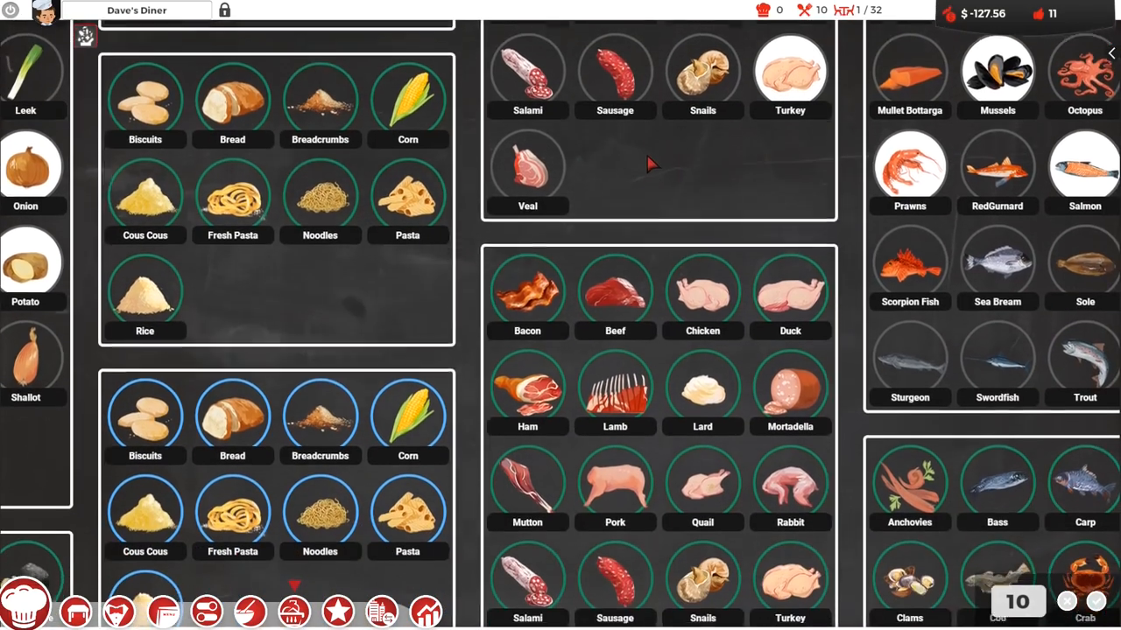
scroll("down", 3)
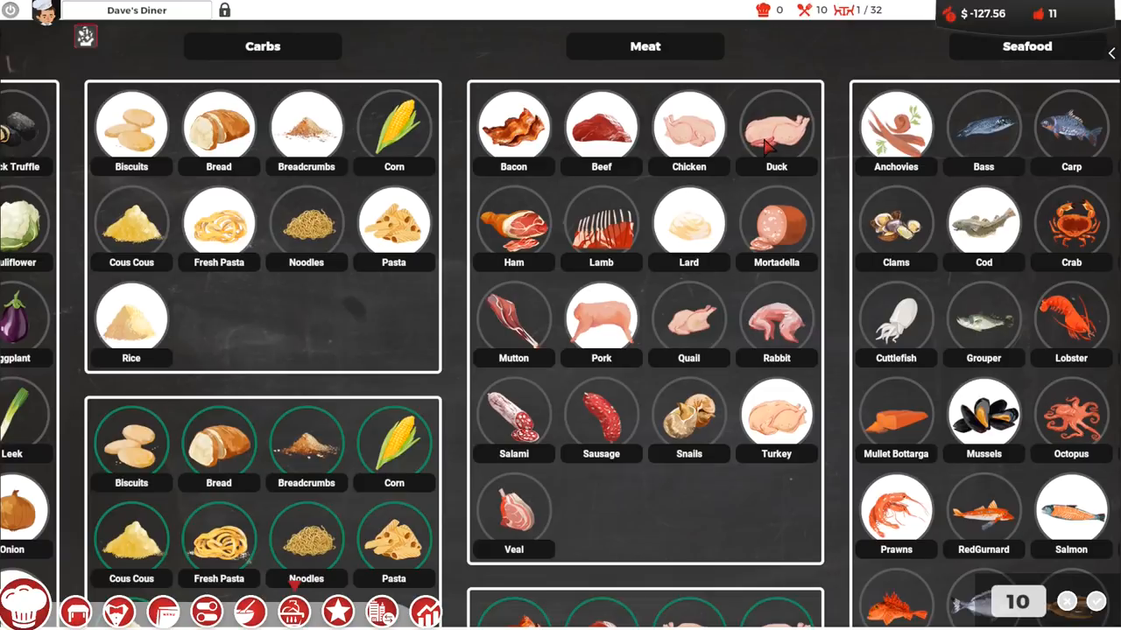
mouse_move(775, 131)
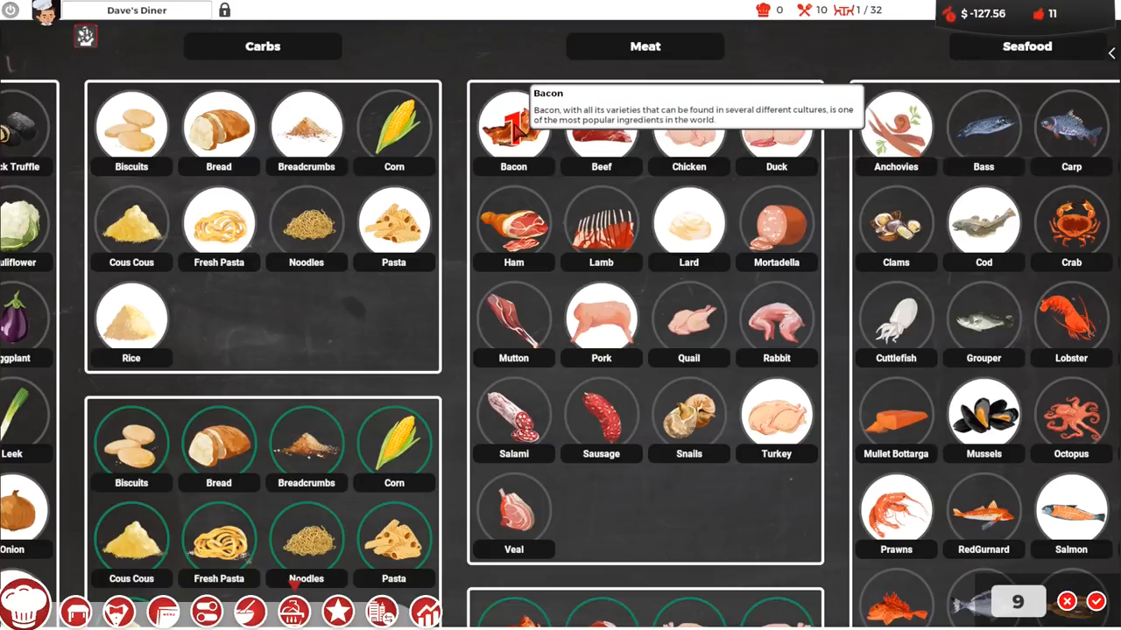
mouse_move(775, 223)
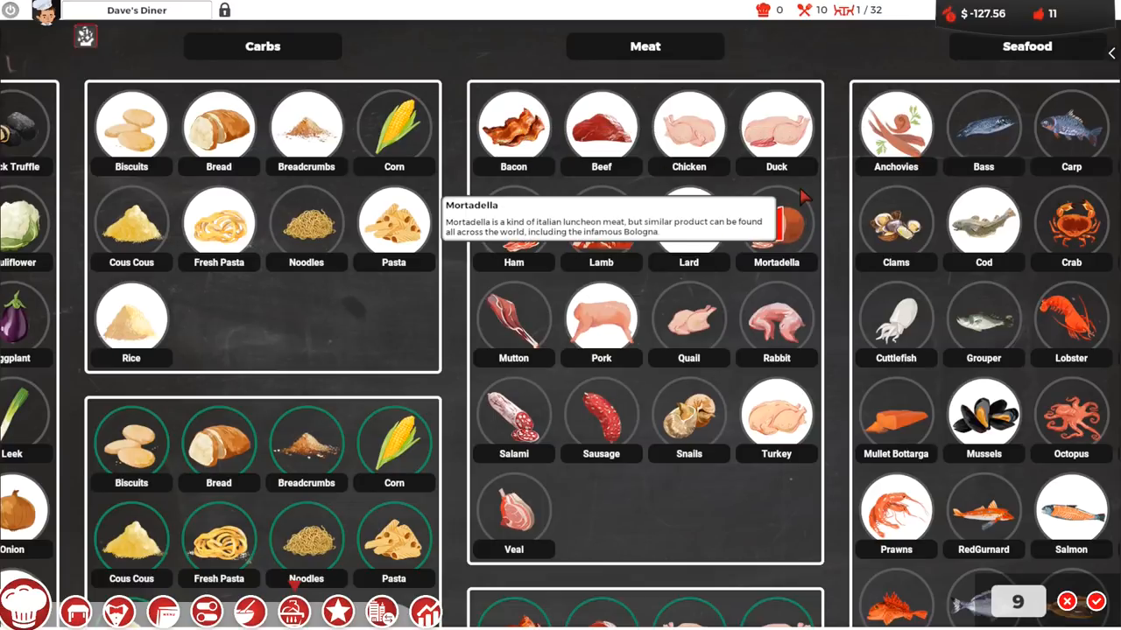
mouse_move(776, 131)
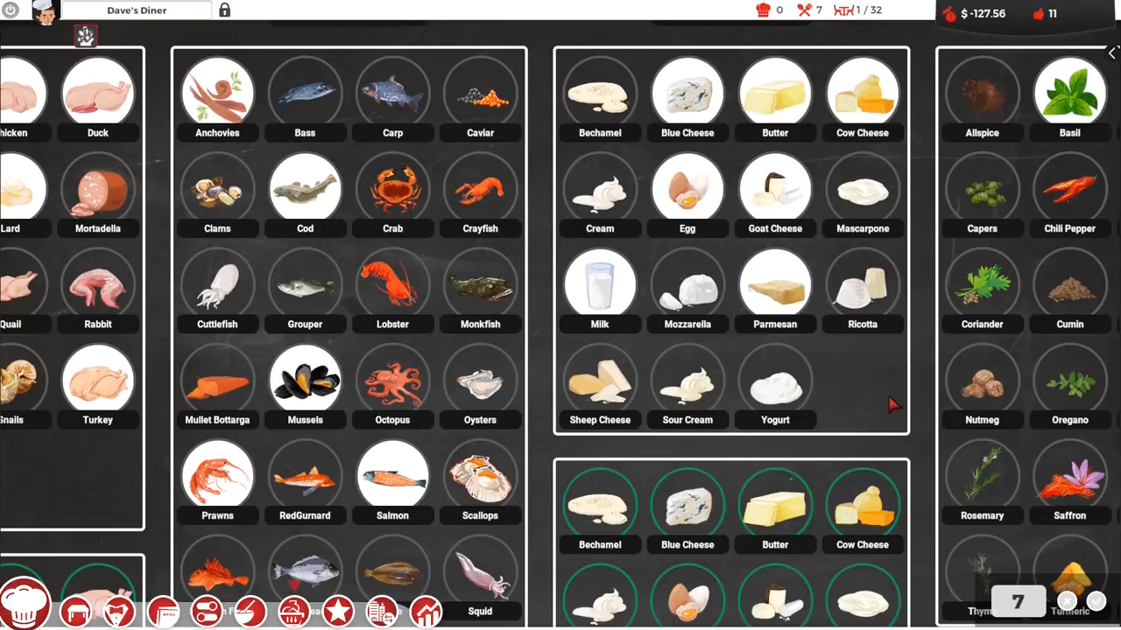
Unlock more ingredients like Blonde Beer and Oysters until the points counter hits 0
scroll("down", 3)
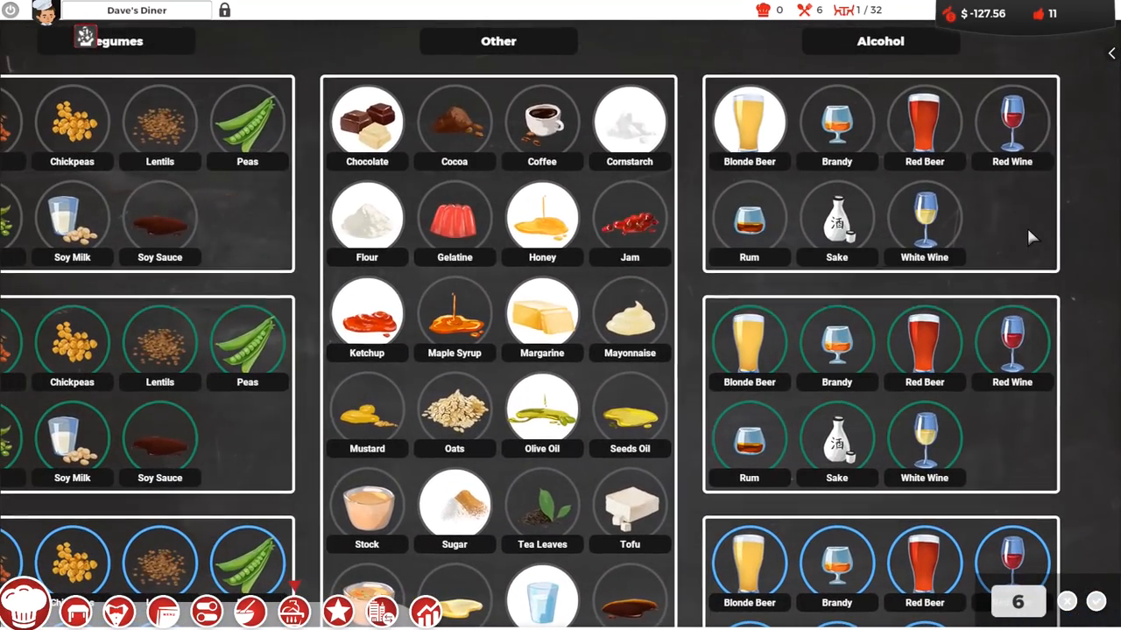
mouse_move(1060, 245)
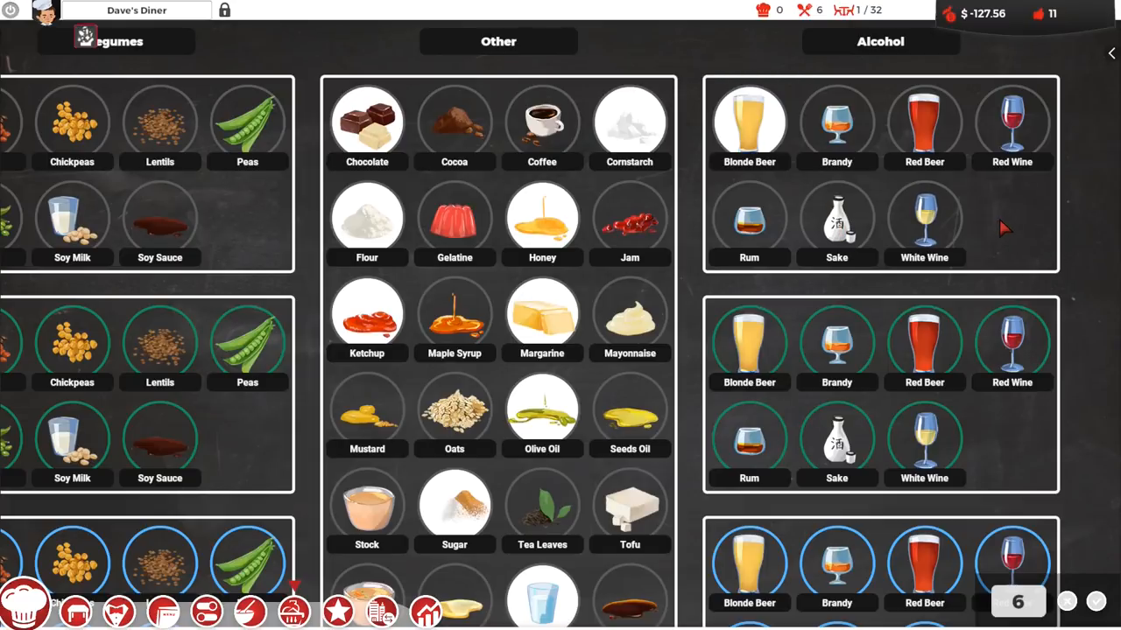
mouse_move(792, 161)
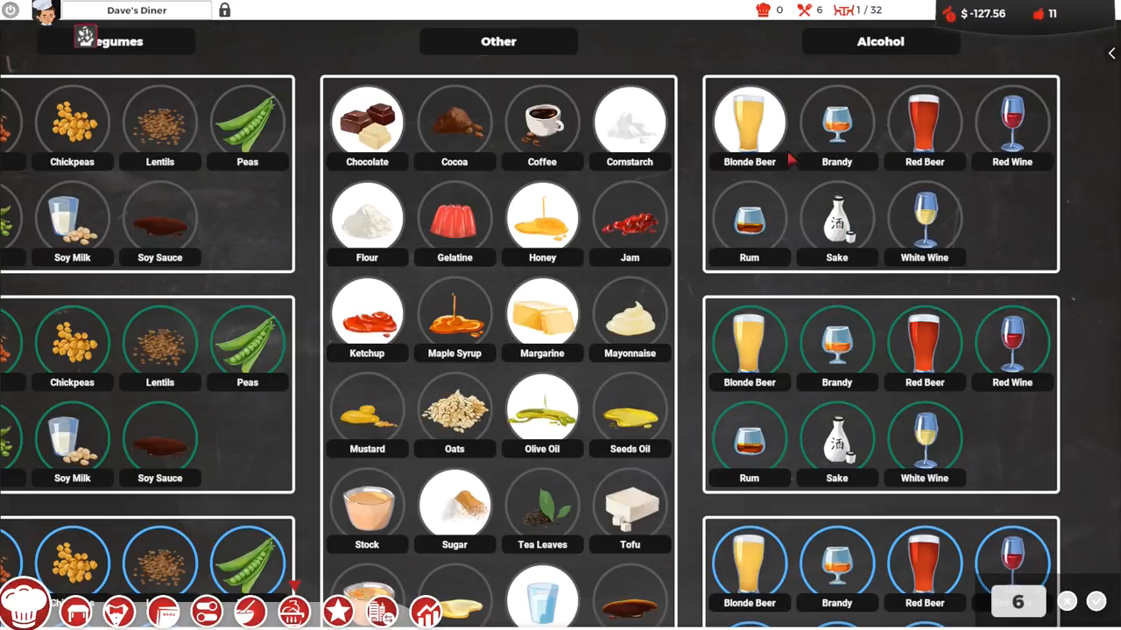
mouse_move(750, 127)
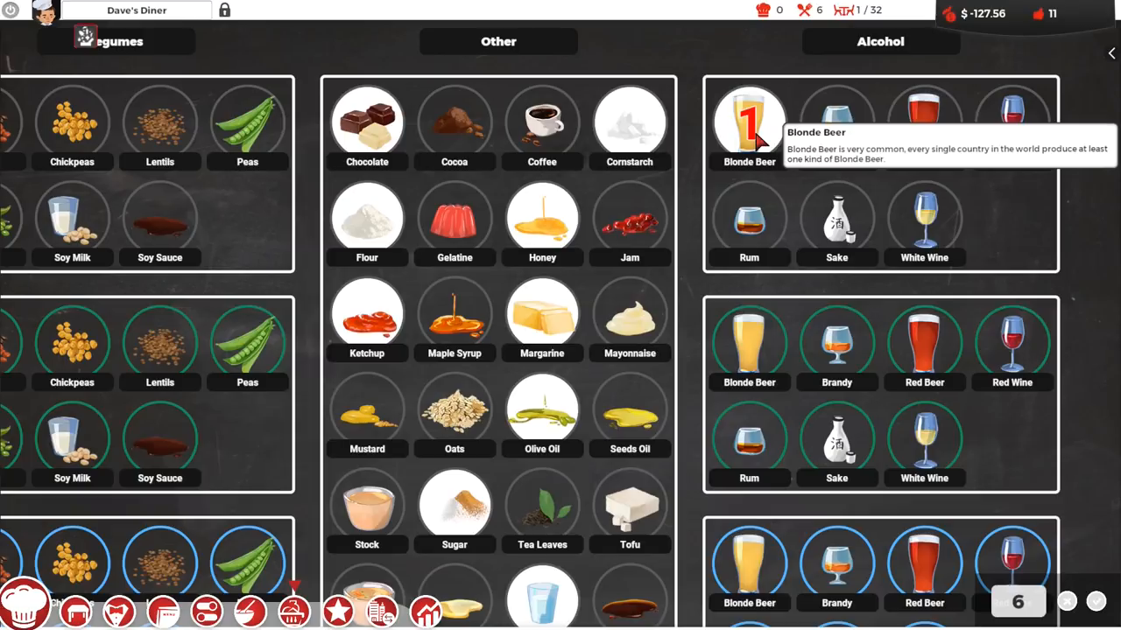
mouse_move(924, 123)
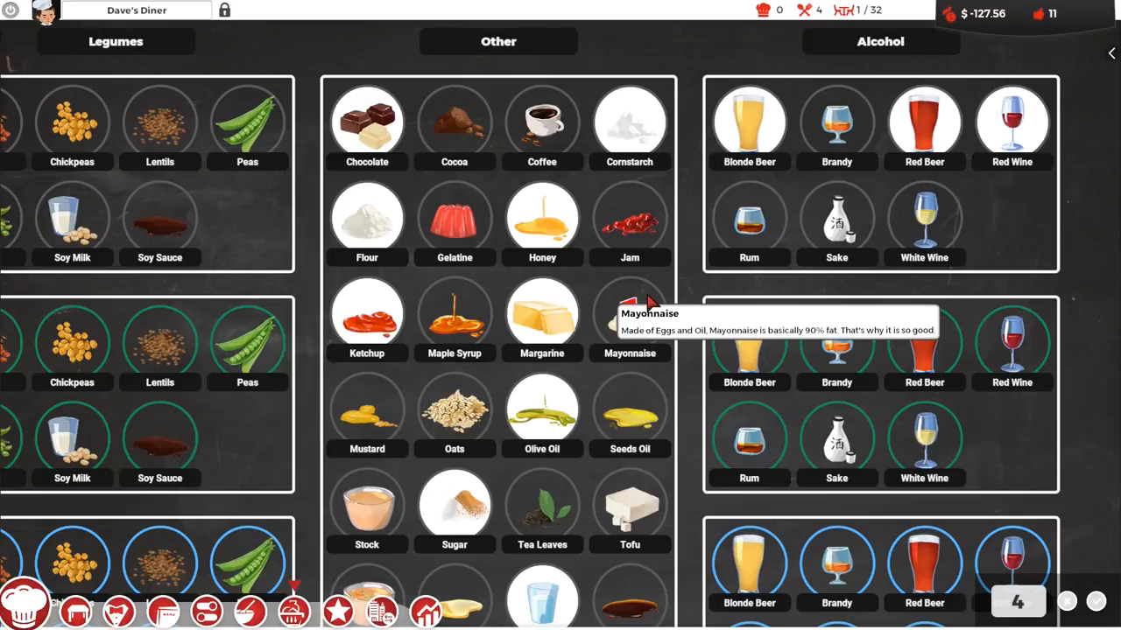
mouse_move(685, 282)
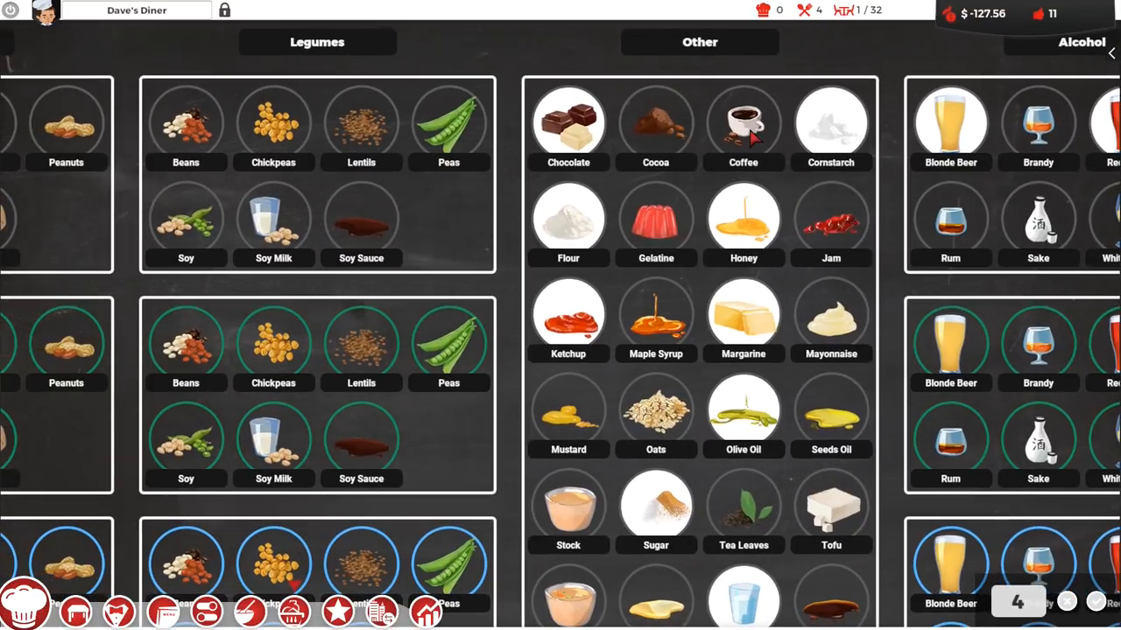
mouse_move(742, 122)
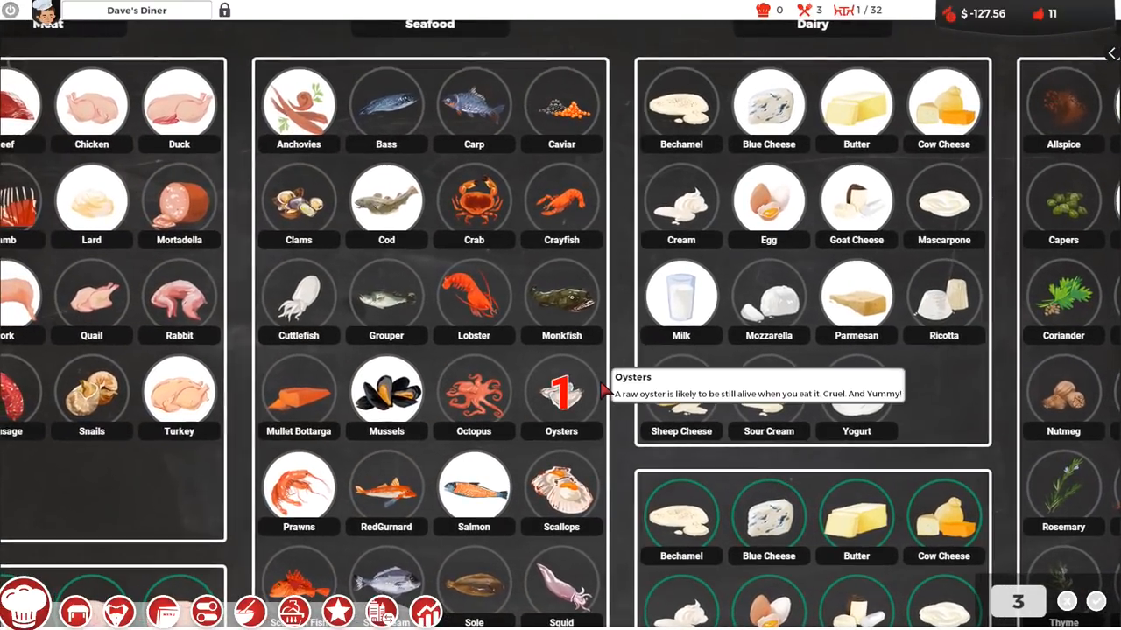
mouse_move(623, 364)
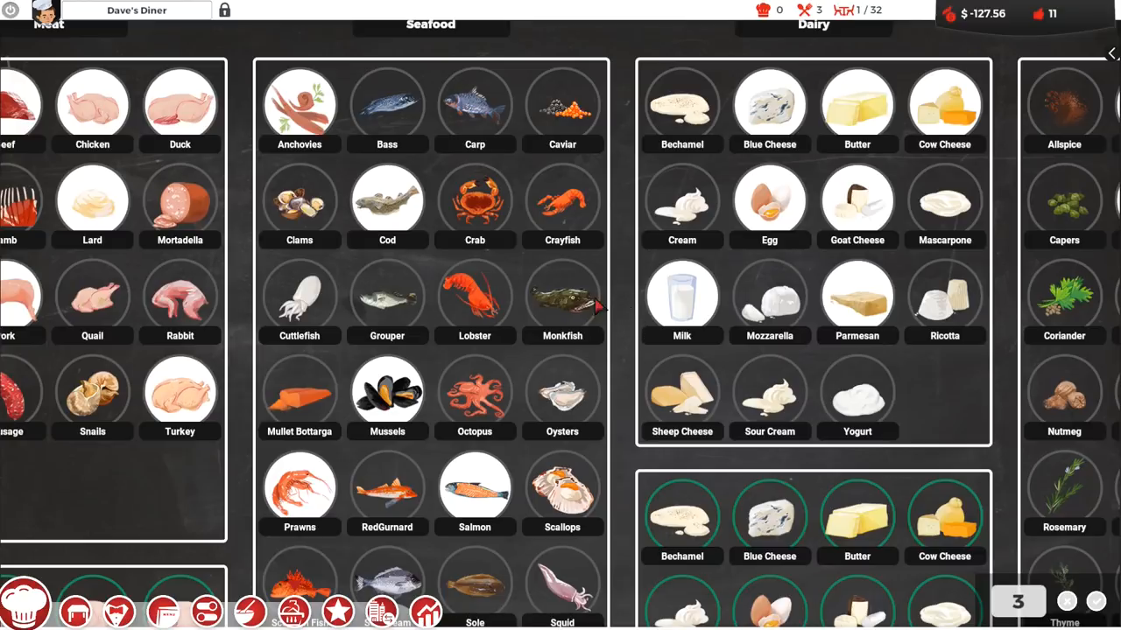
left_click(561, 298)
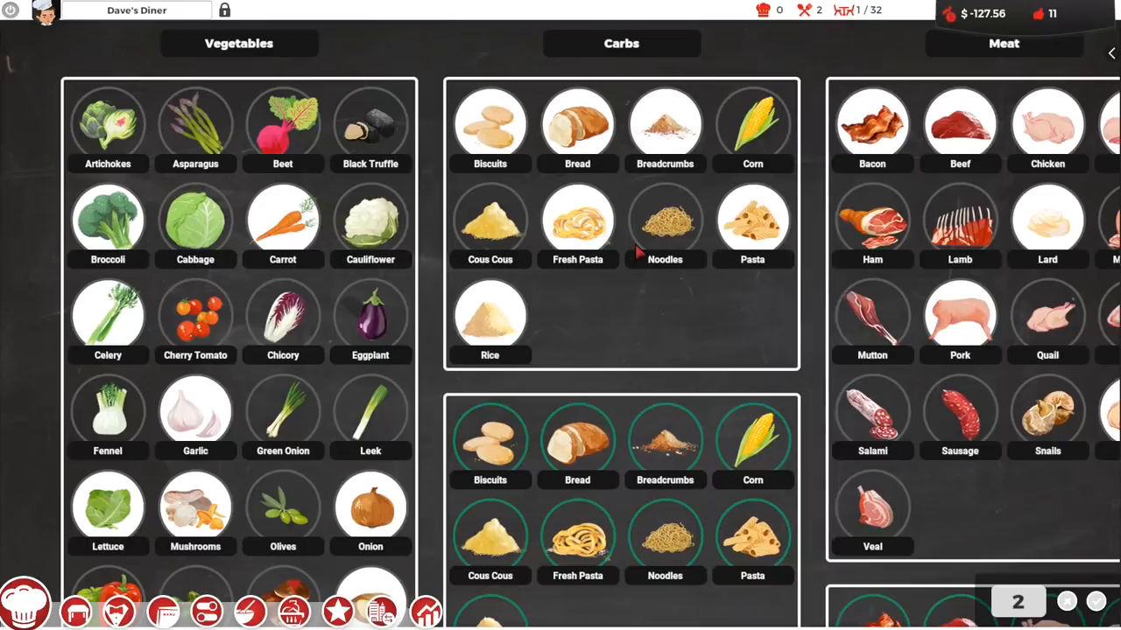
mouse_move(665, 219)
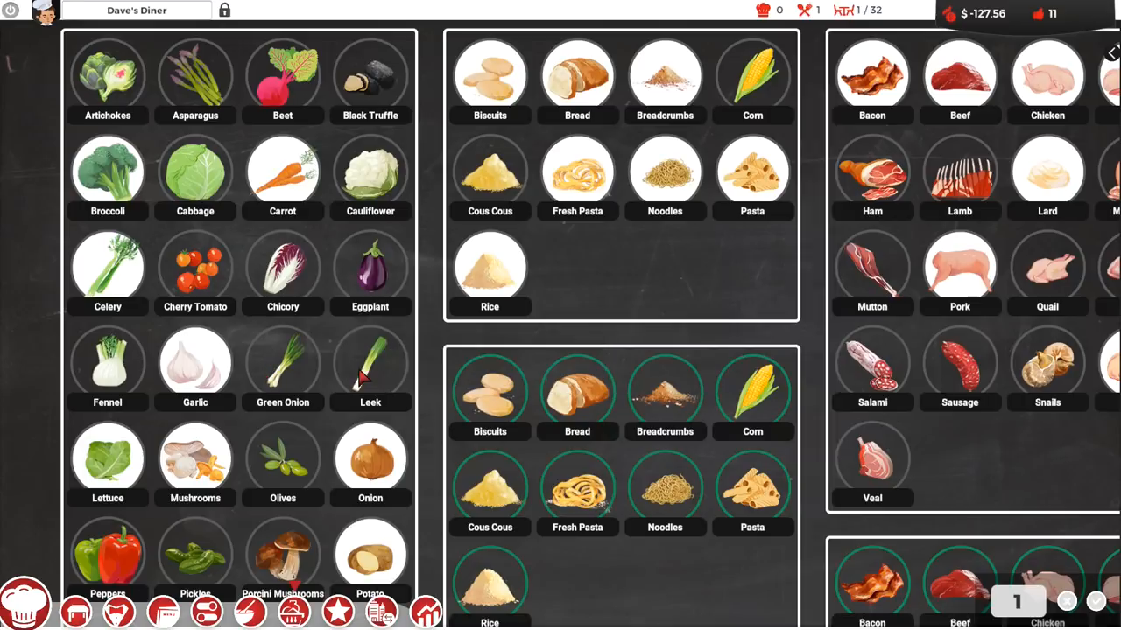
scroll("down", 3)
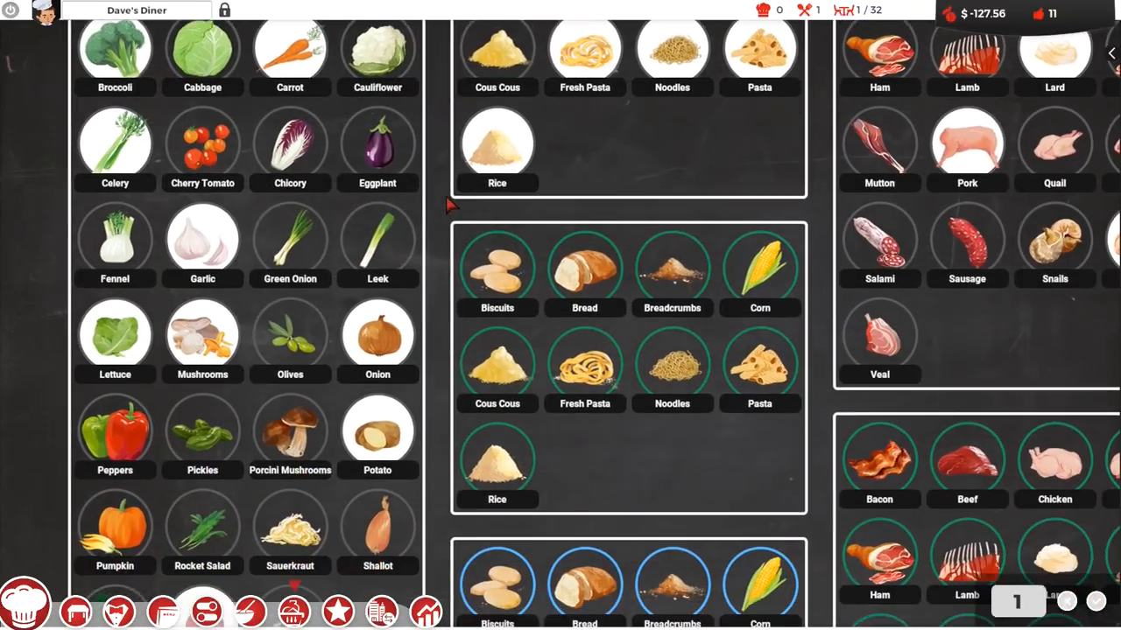
scroll("down", 3)
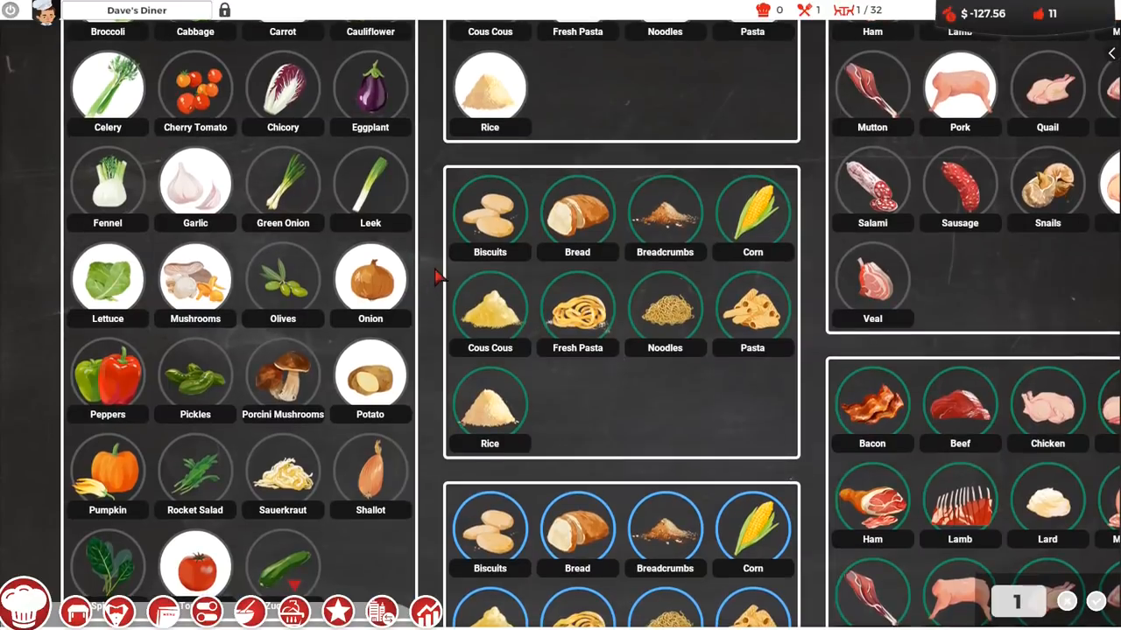
scroll("down", 3)
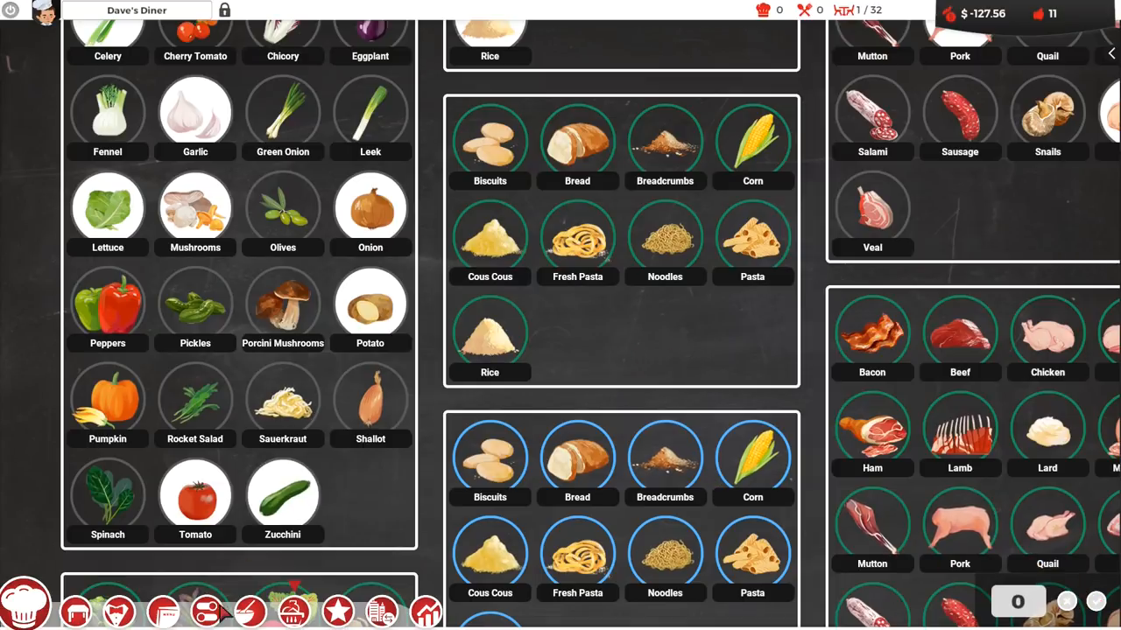
mouse_move(206, 610)
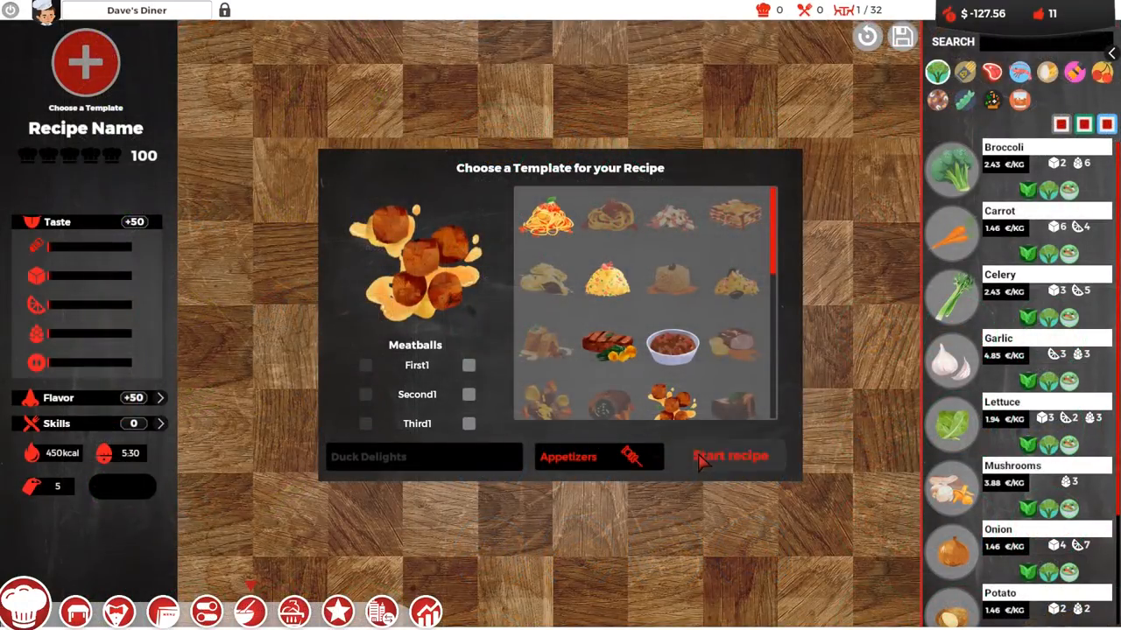
Start the Meatballs template recipe and filter the ingredient list to meat
left_click(730, 456)
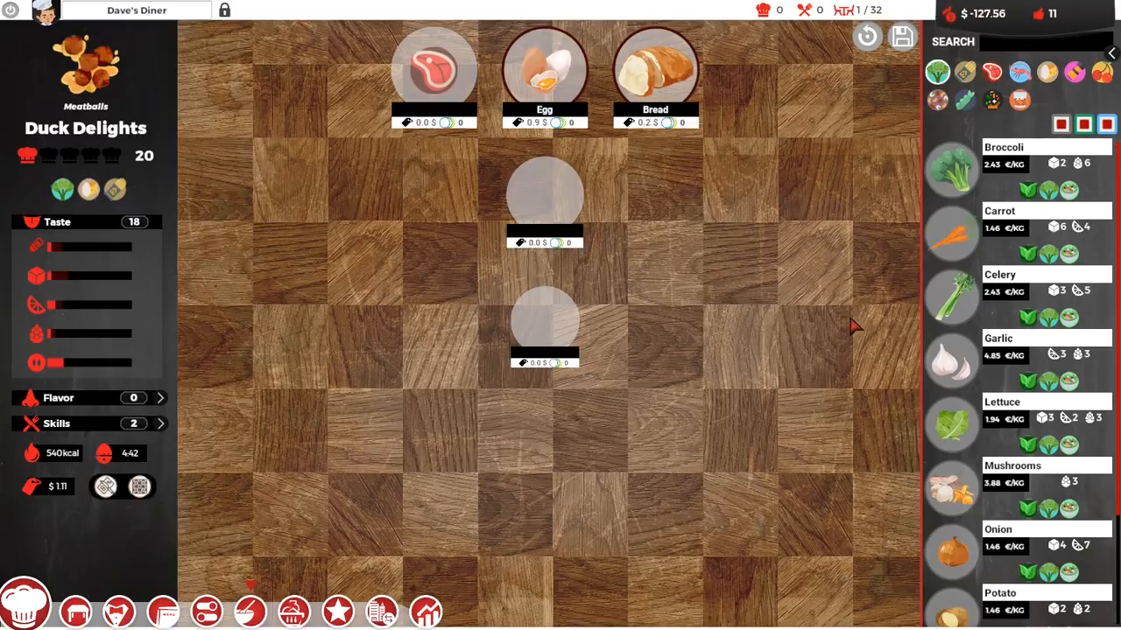
mouse_move(992, 73)
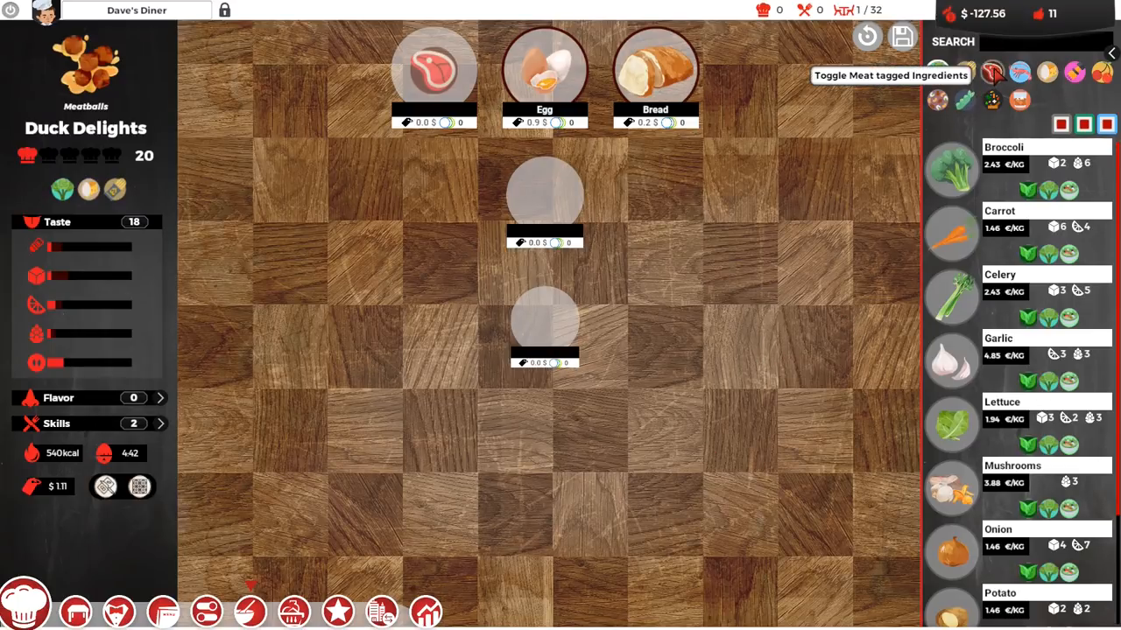
left_click(992, 73)
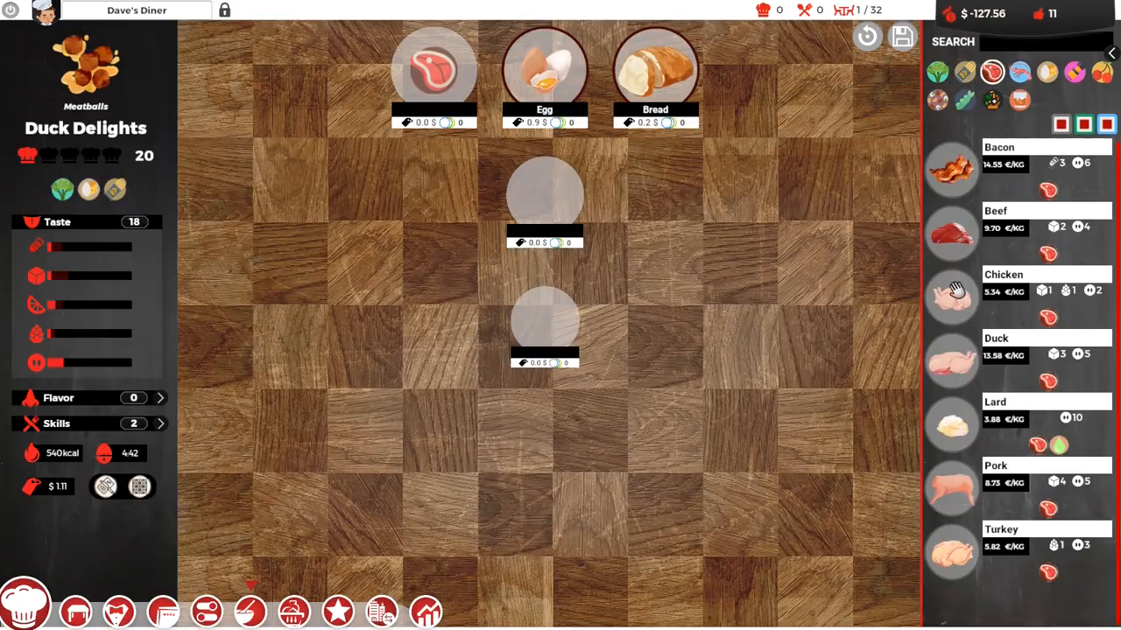
mouse_move(951, 359)
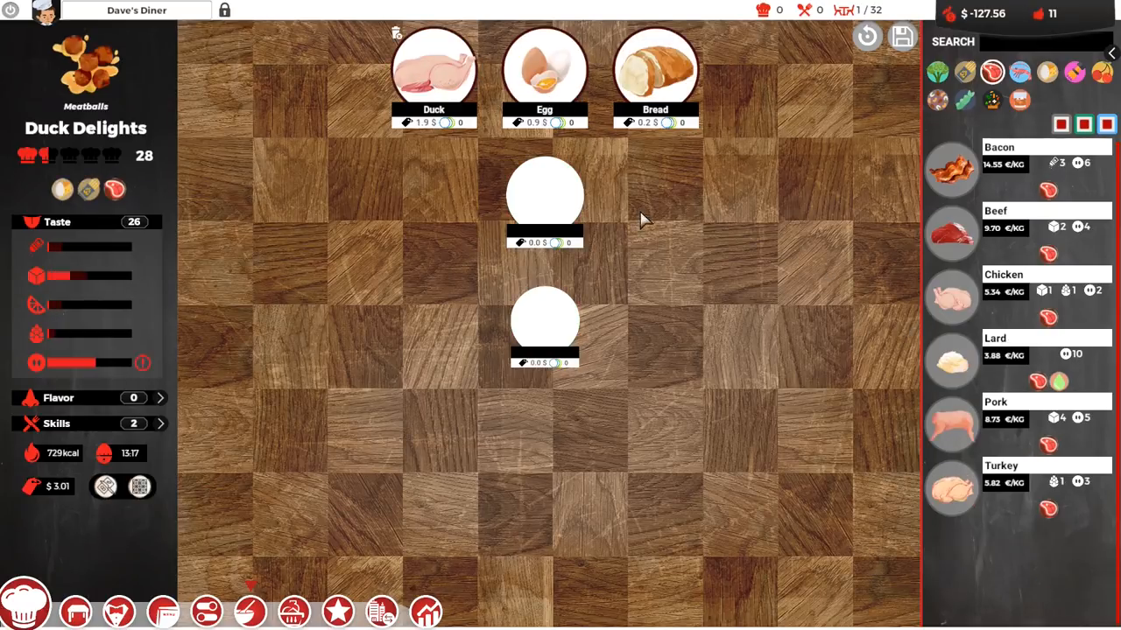
mouse_move(718, 255)
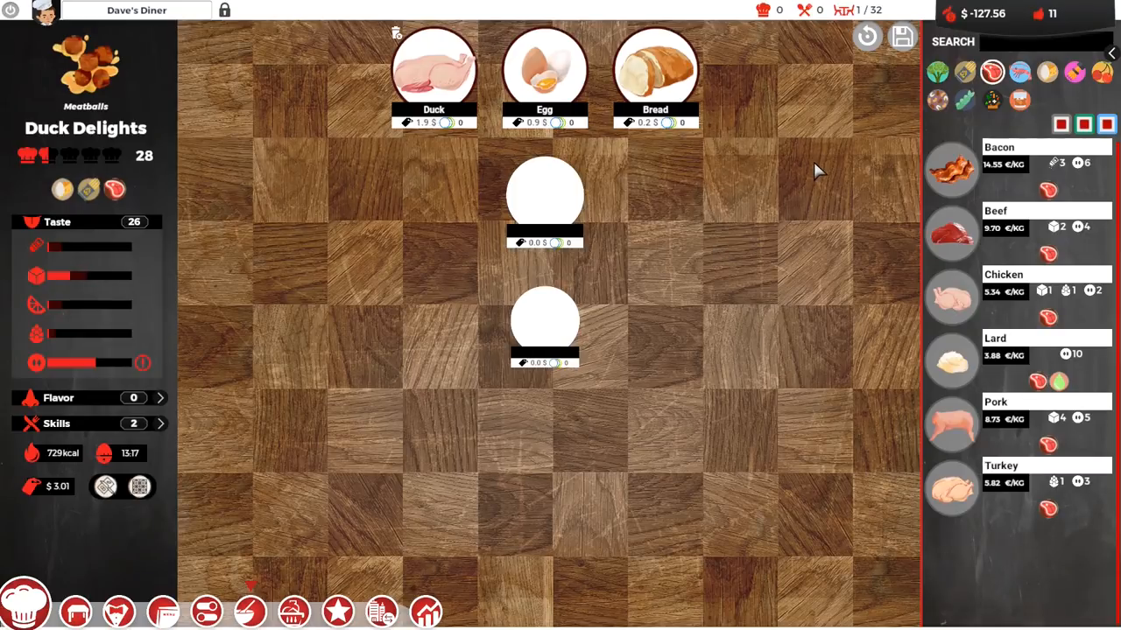
mouse_move(944, 124)
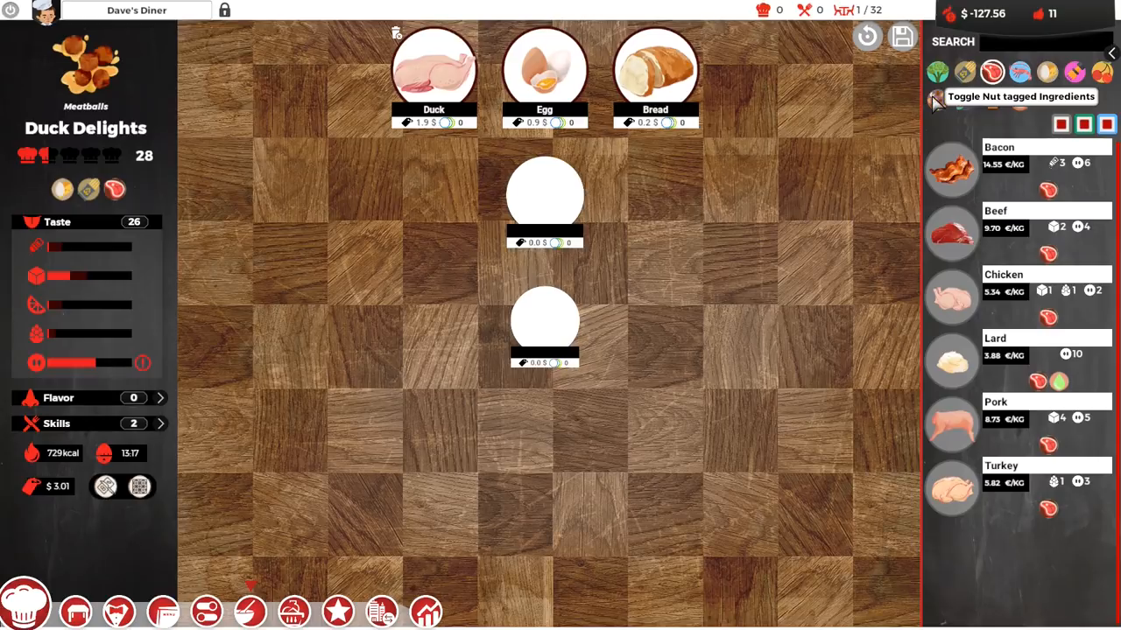
mouse_move(992, 103)
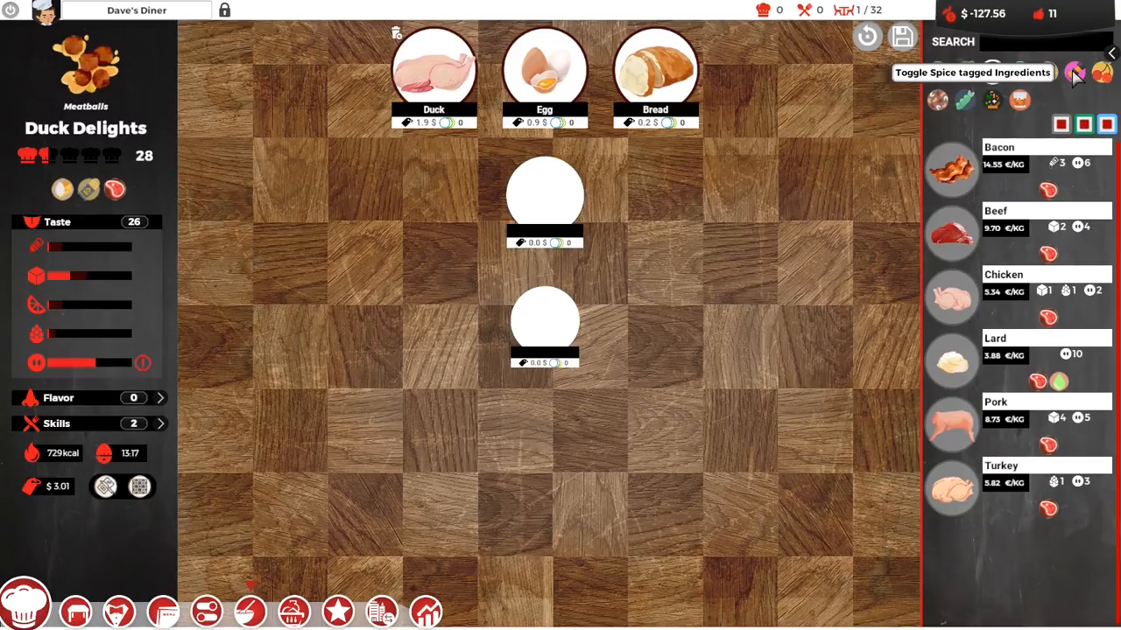
Browse the spice, alcohol, other and carb ingredient lists, ending on Dairy for Goat Cheese
left_click(1074, 73)
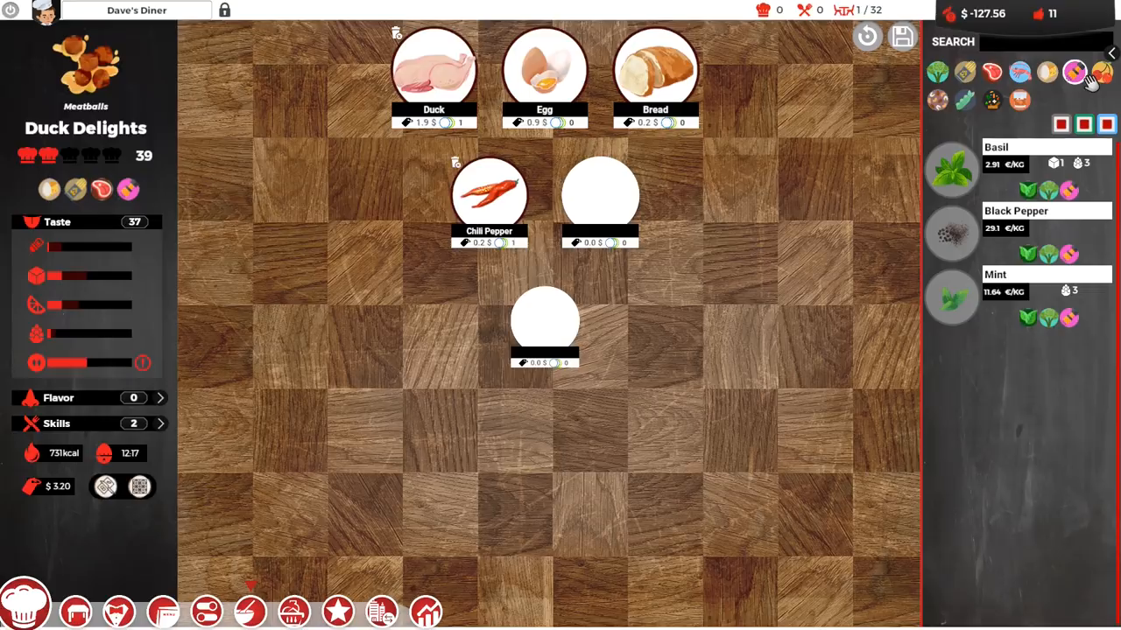
left_click(1020, 99)
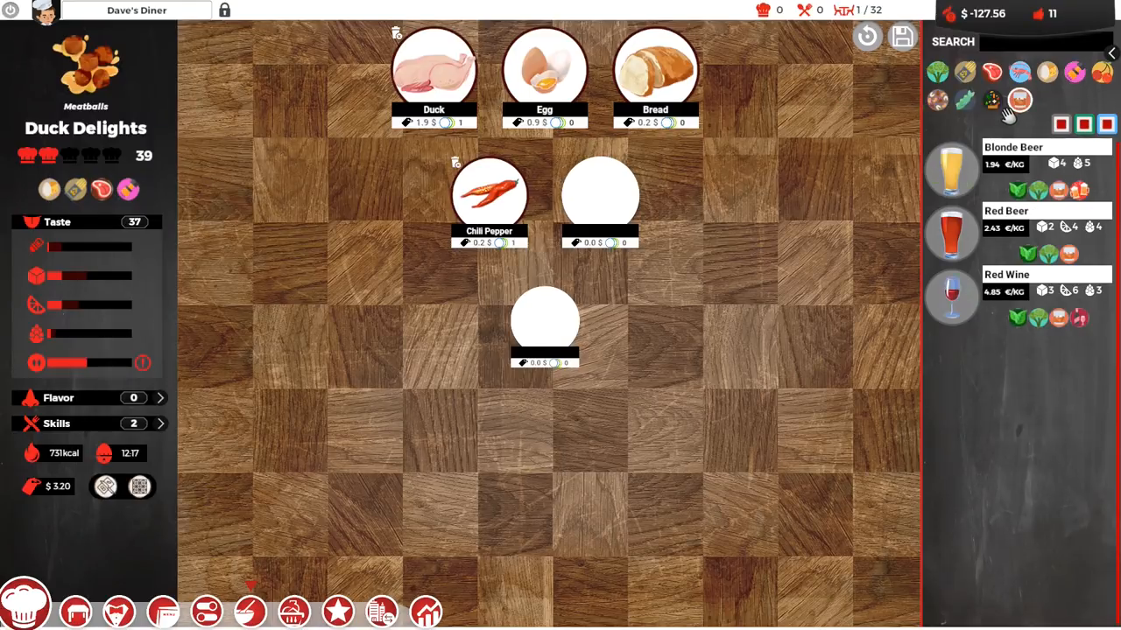
left_click(992, 99)
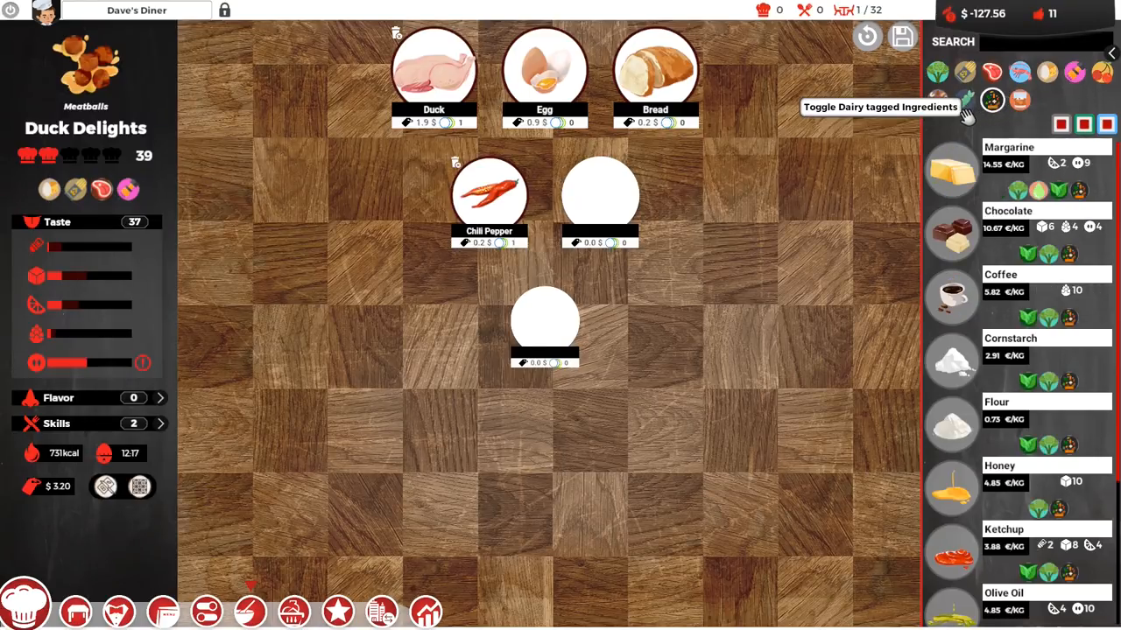
left_click(992, 99)
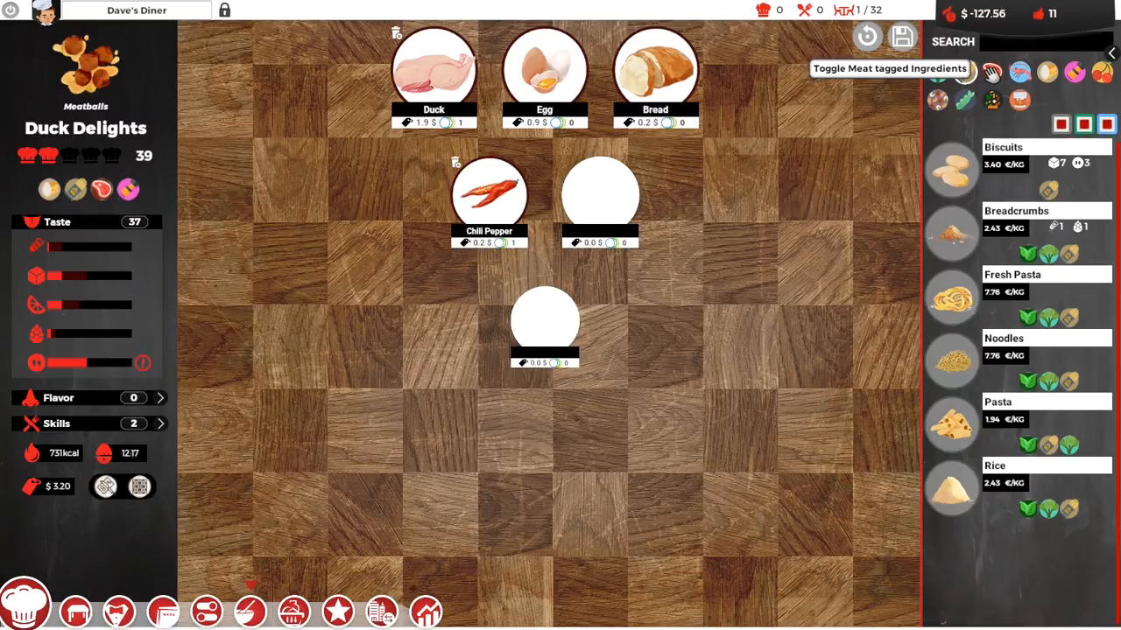
left_click(1047, 73)
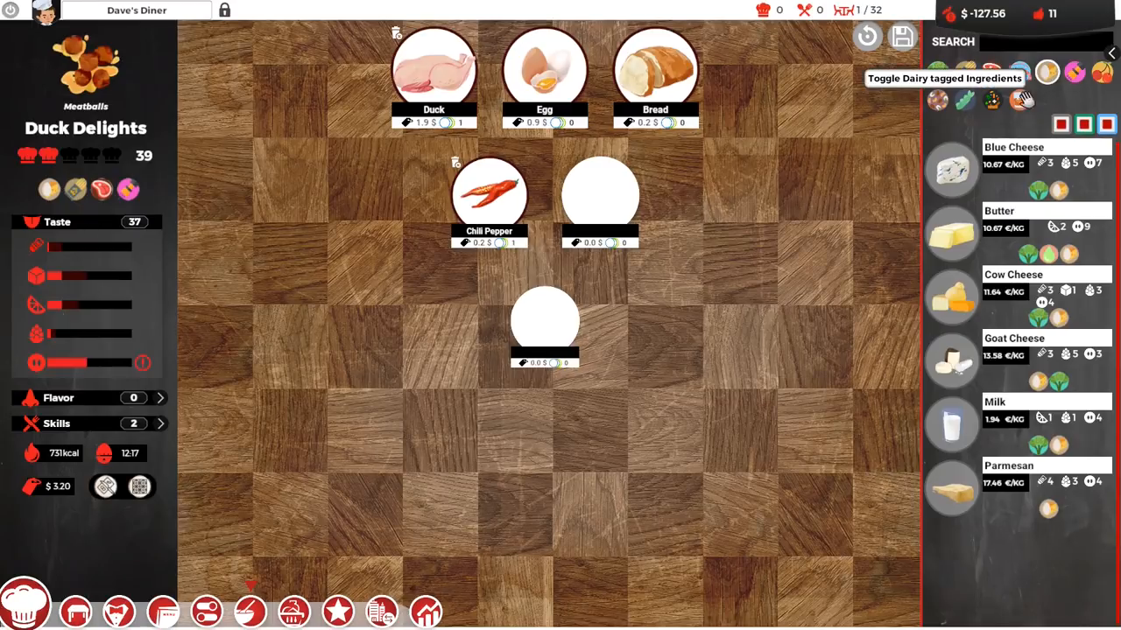
mouse_move(839, 265)
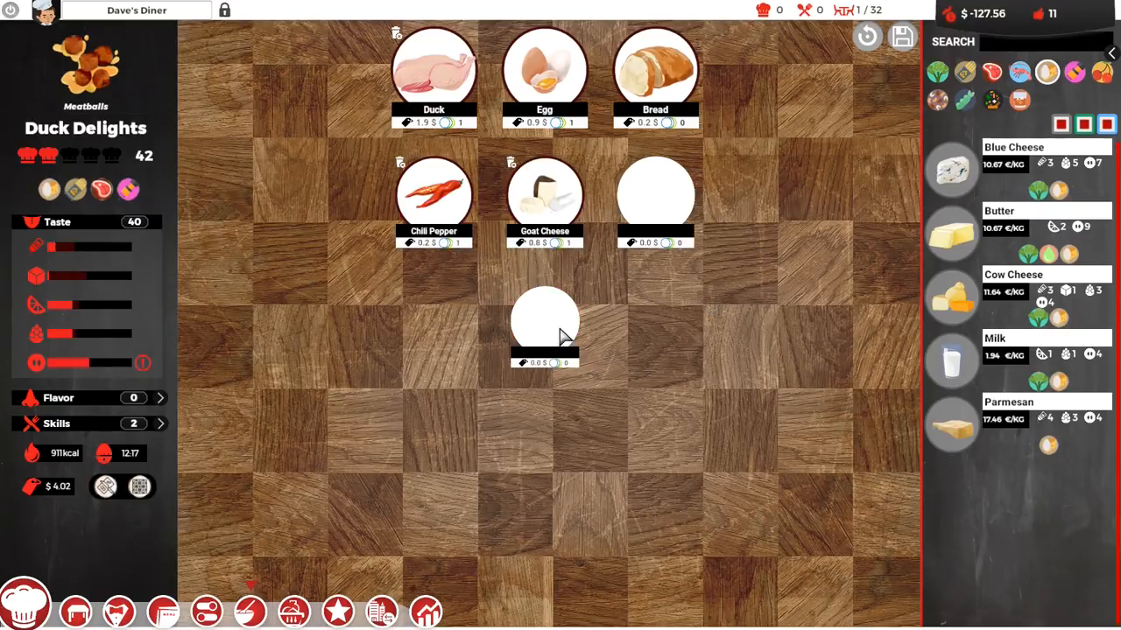
mouse_move(37, 362)
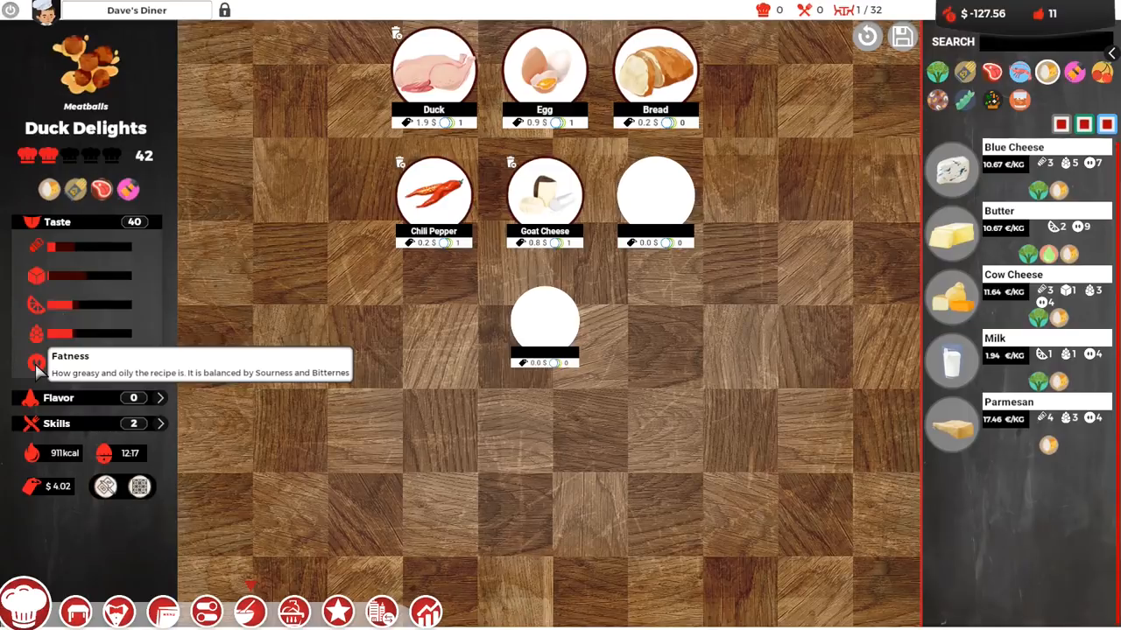
mouse_move(184, 363)
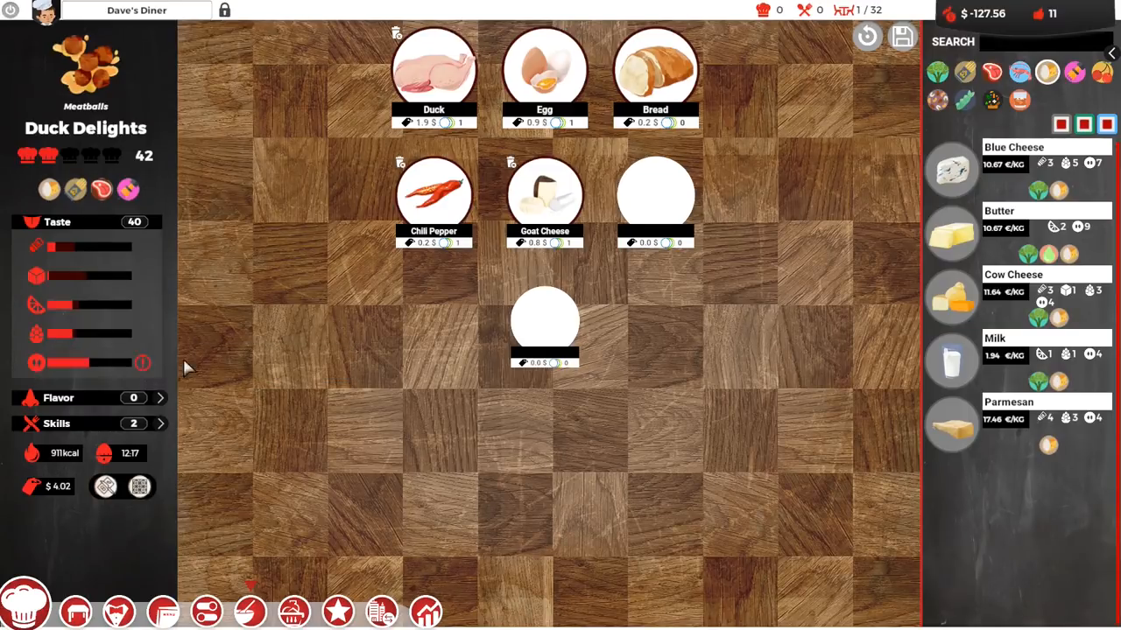
mouse_move(480, 454)
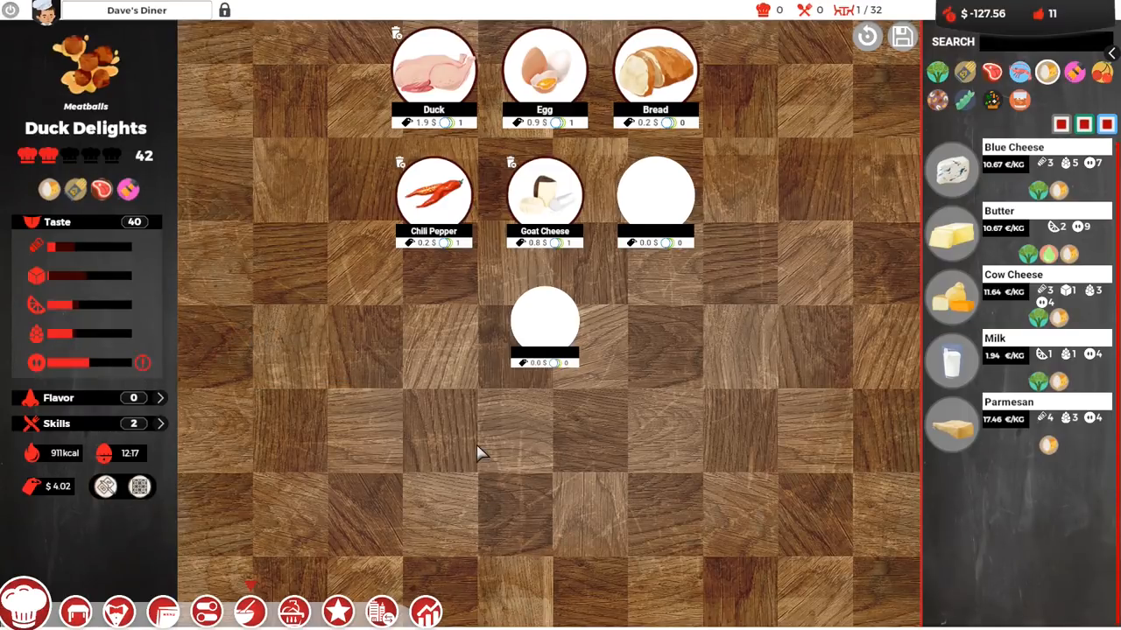
mouse_move(411, 317)
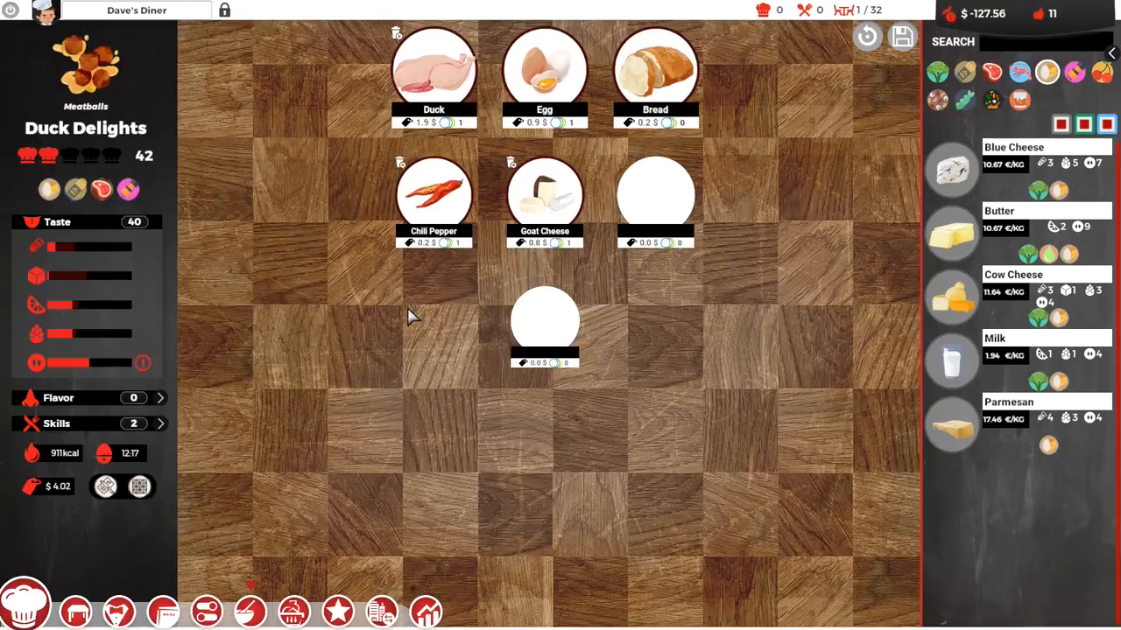
mouse_move(453, 363)
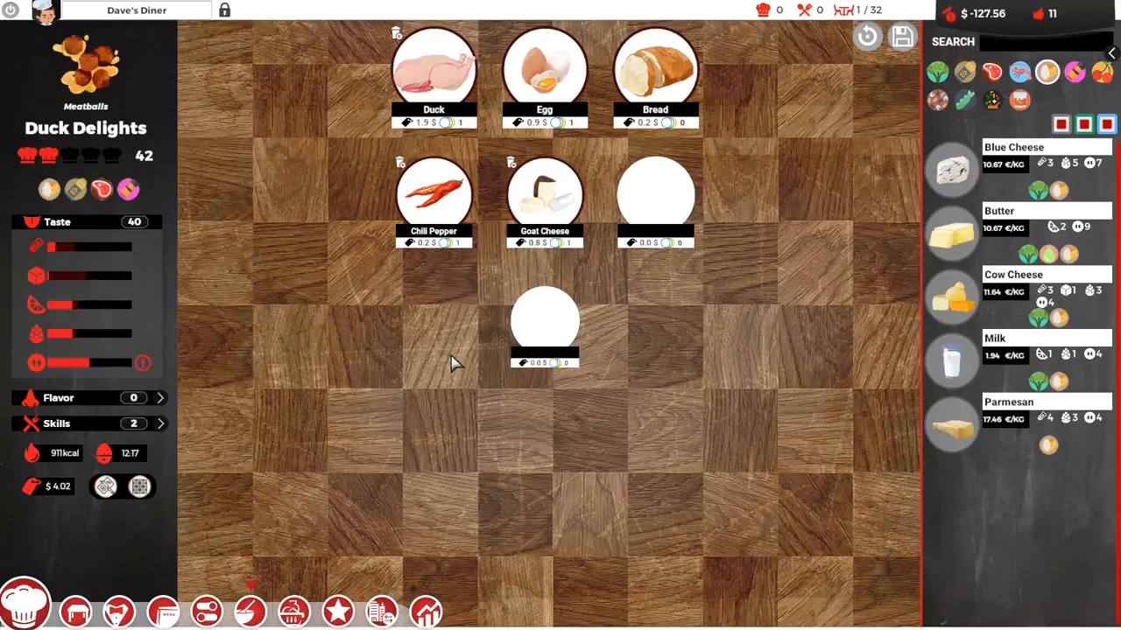
mouse_move(552, 328)
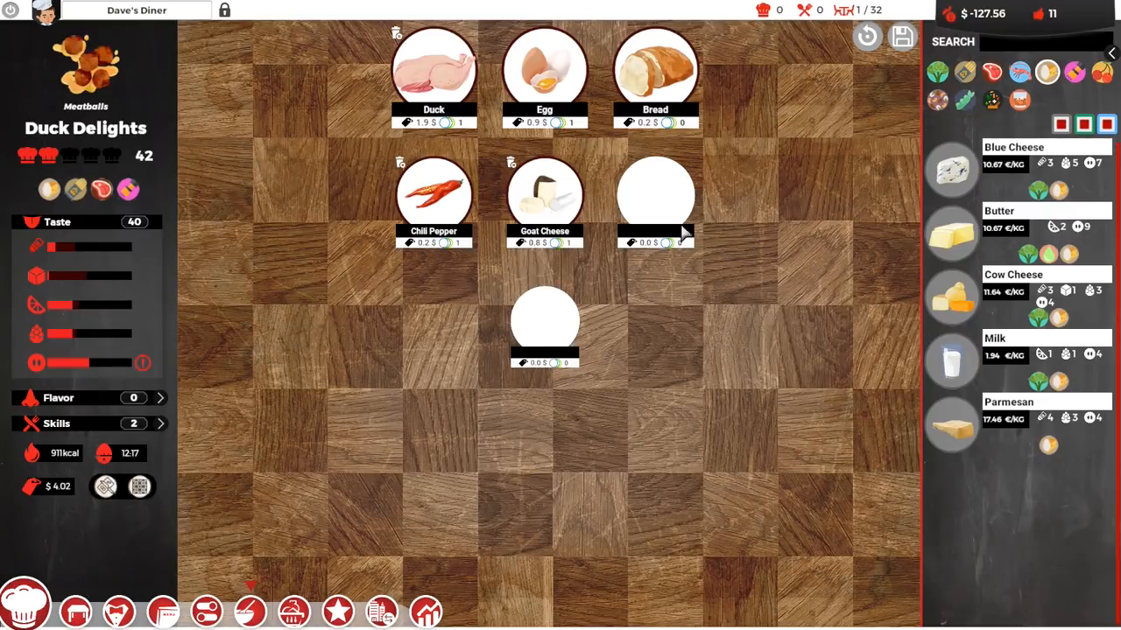
mouse_move(709, 304)
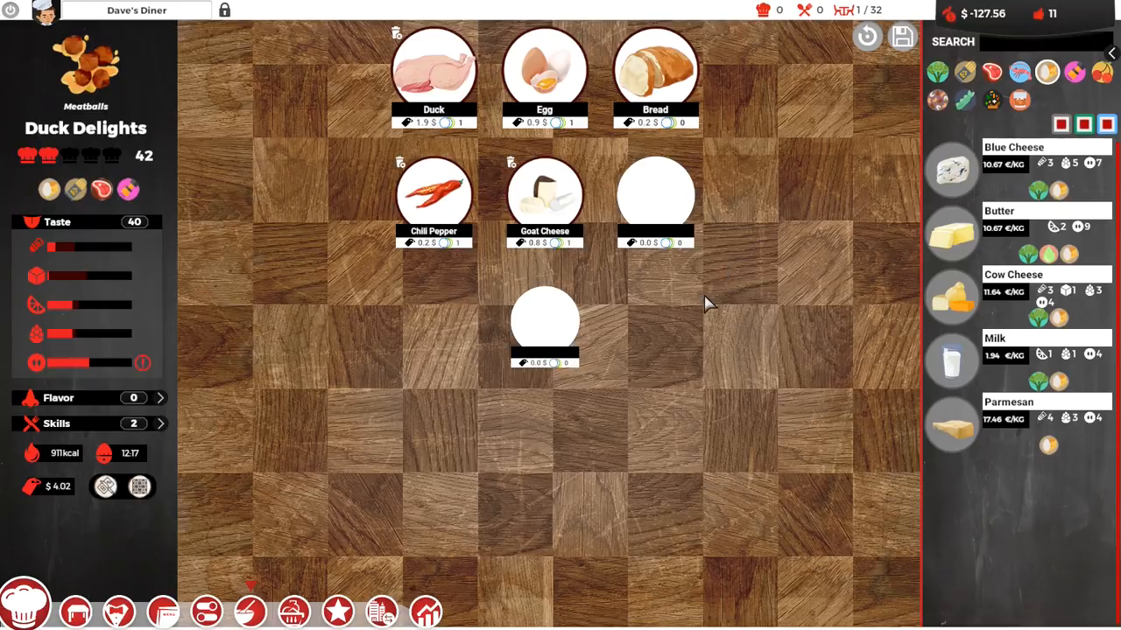
mouse_move(541, 339)
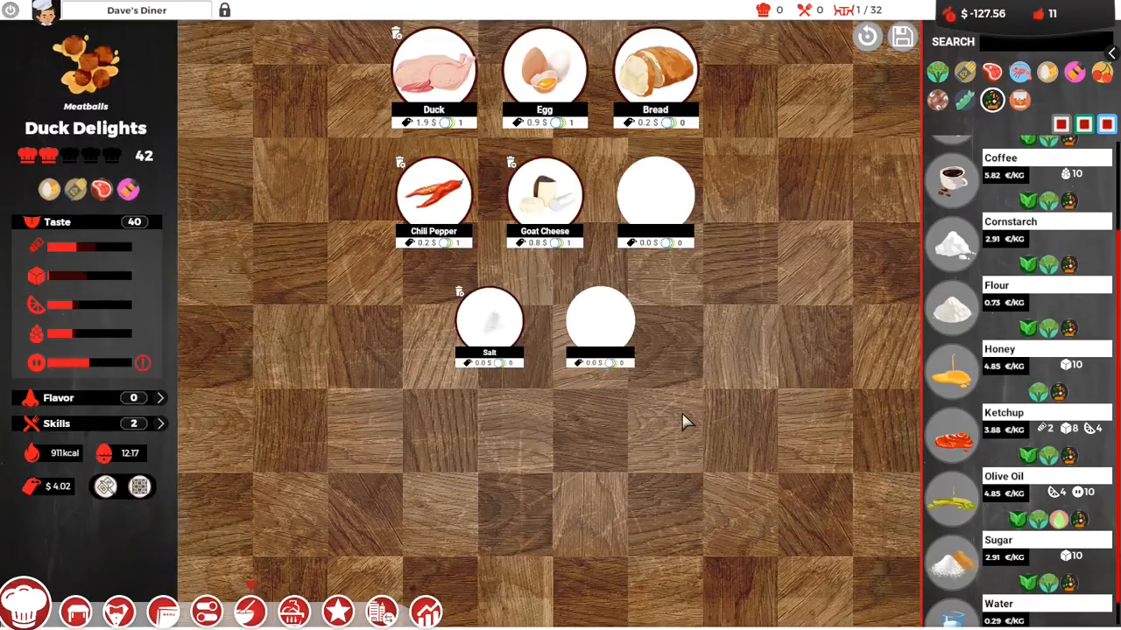
mouse_move(63, 252)
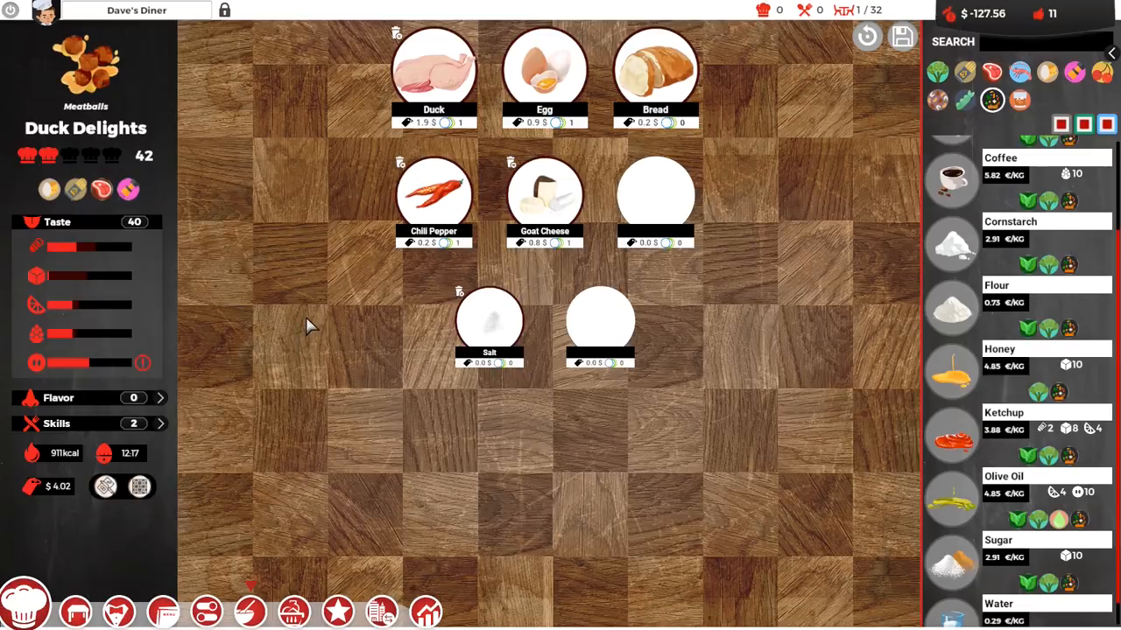
mouse_move(451, 342)
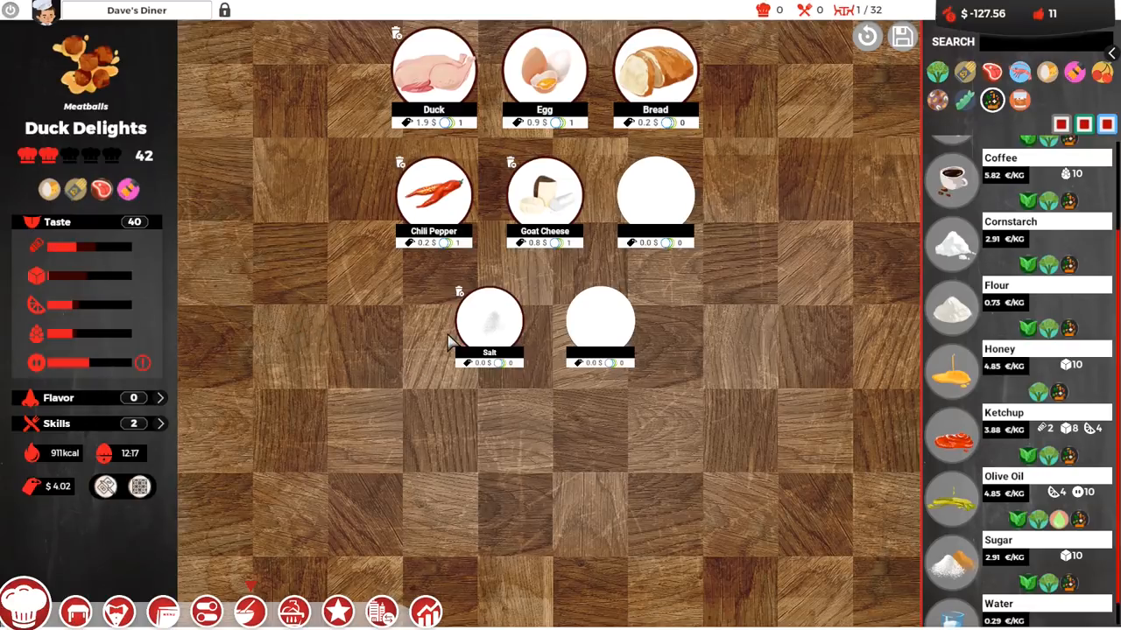
mouse_move(488, 336)
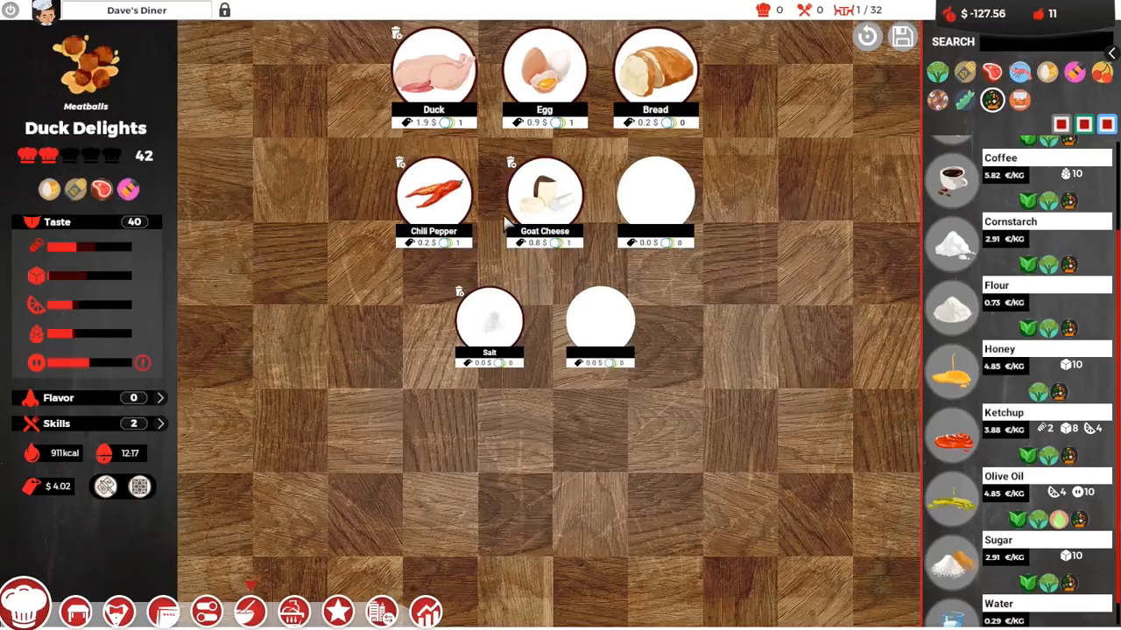
mouse_move(766, 301)
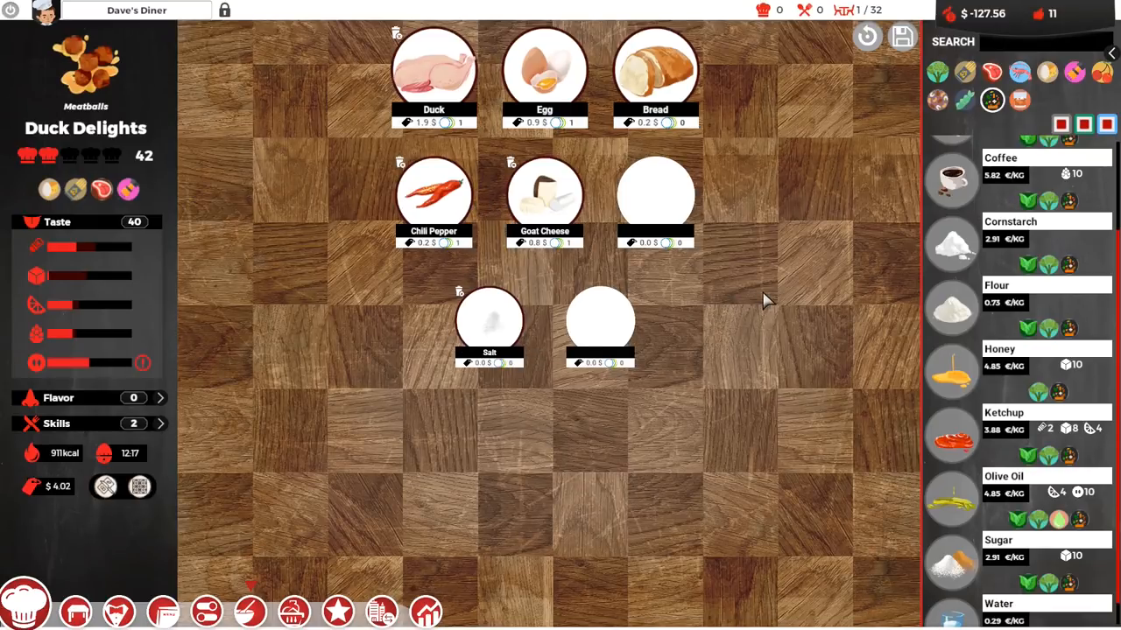
mouse_move(771, 316)
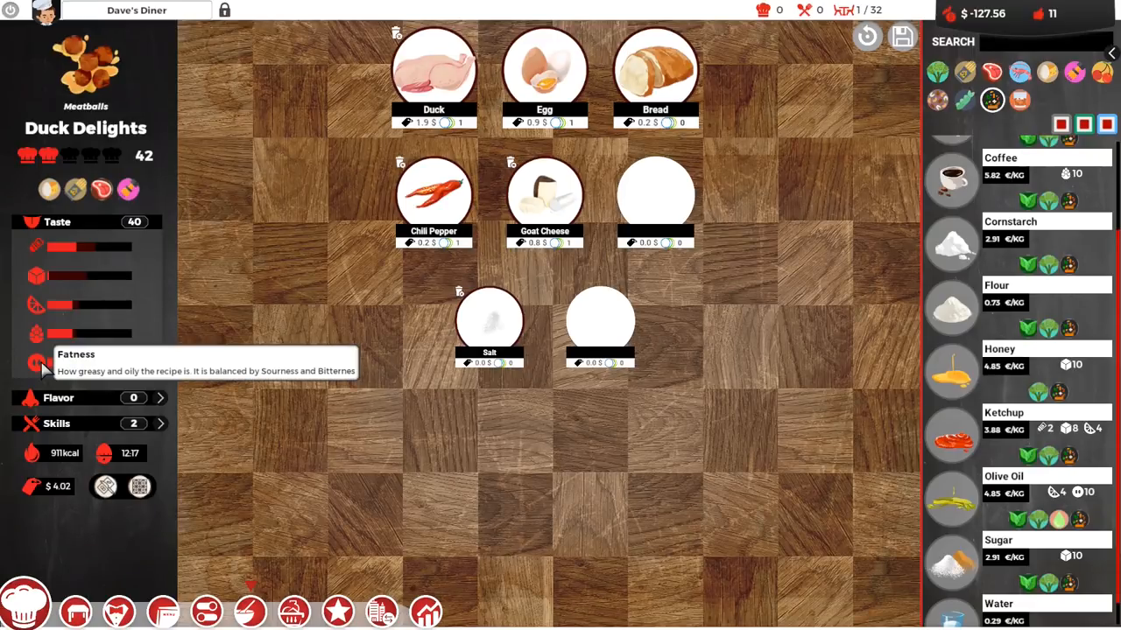
mouse_move(36, 302)
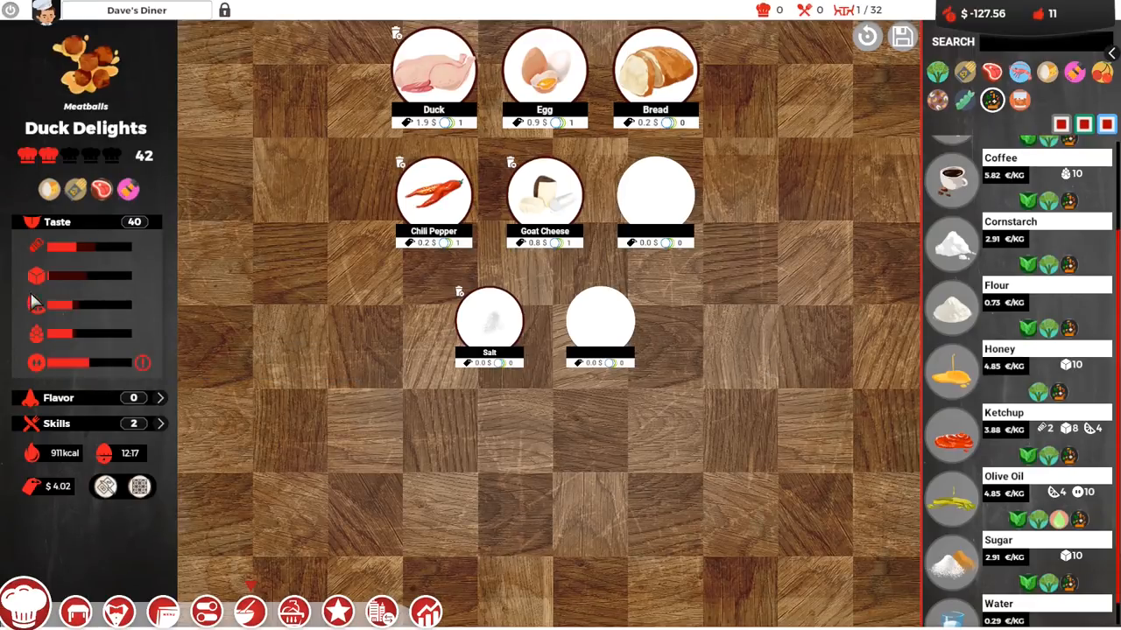
mouse_move(37, 304)
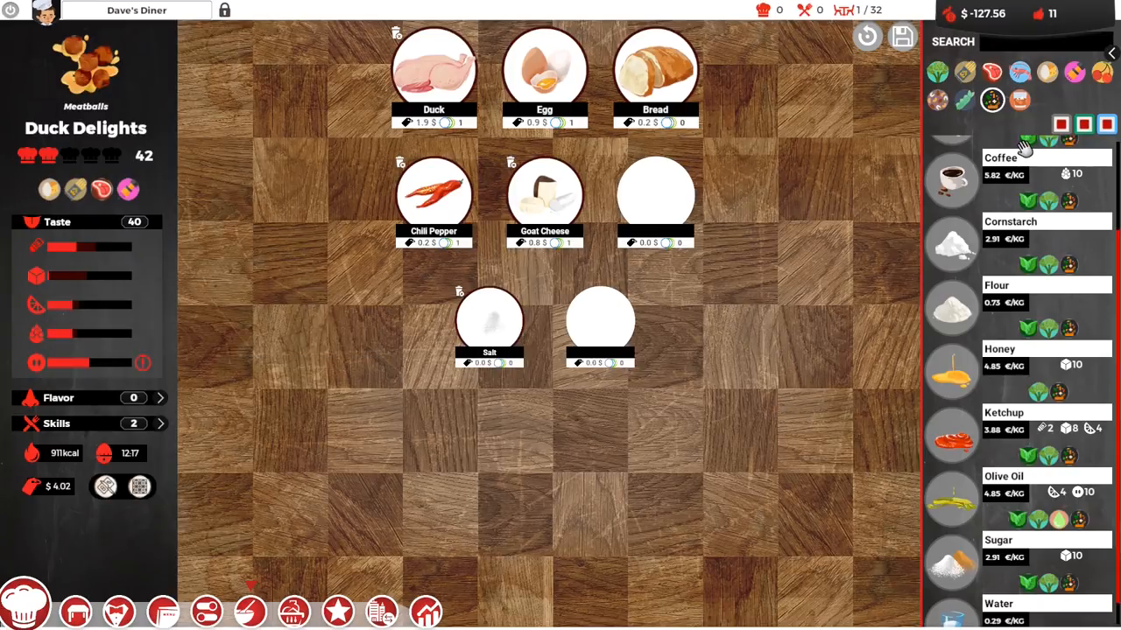
mouse_move(989, 223)
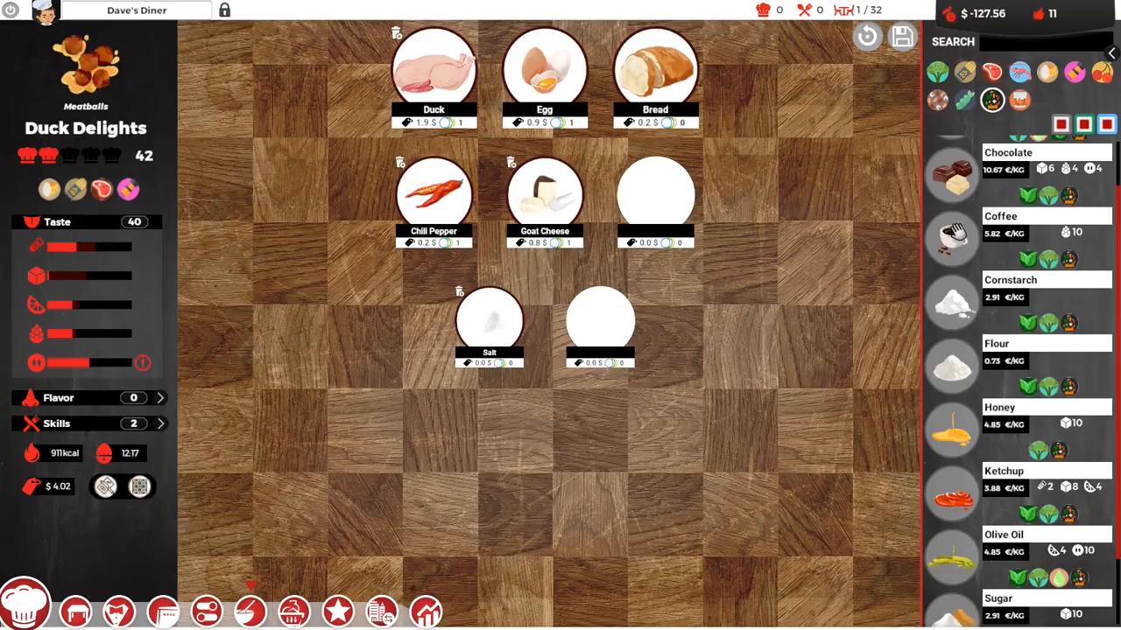
mouse_move(955, 236)
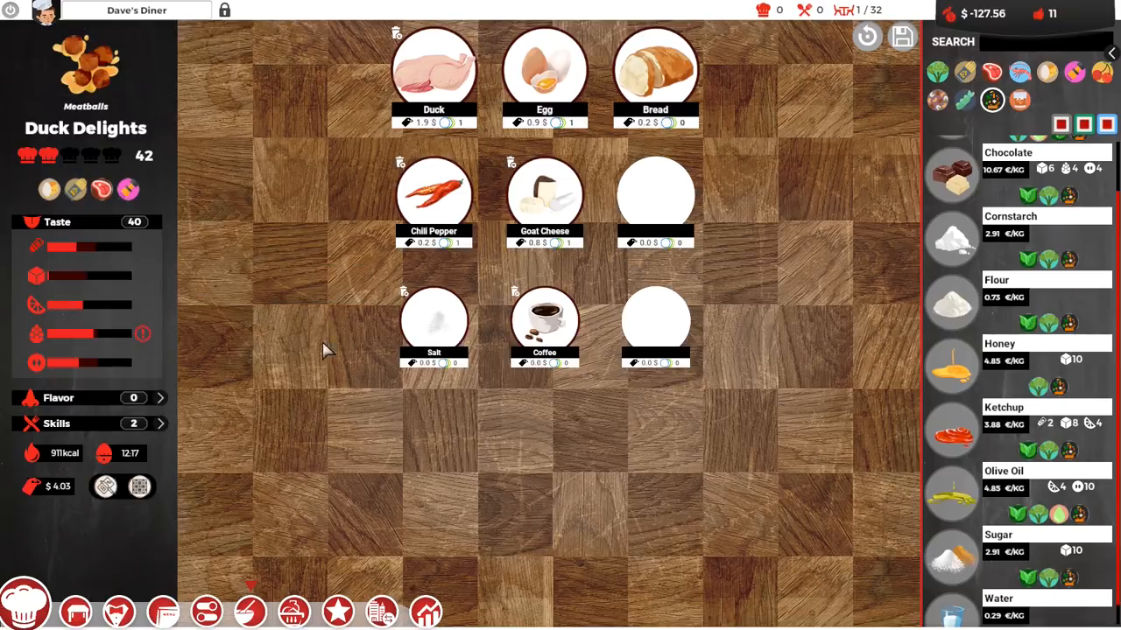
mouse_move(517, 298)
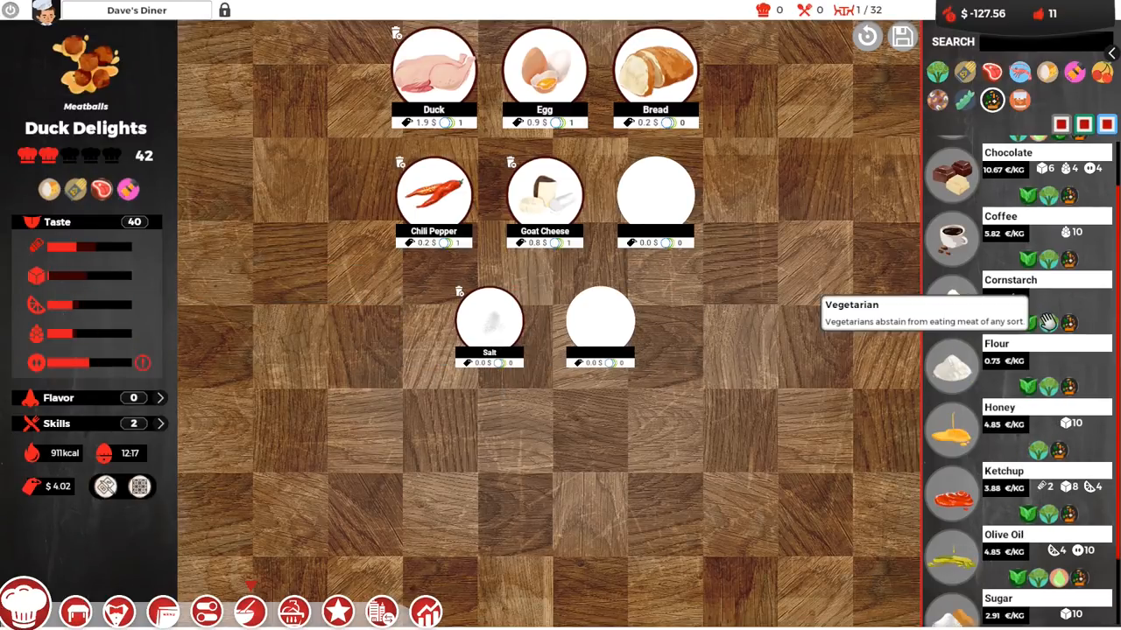
mouse_move(1086, 284)
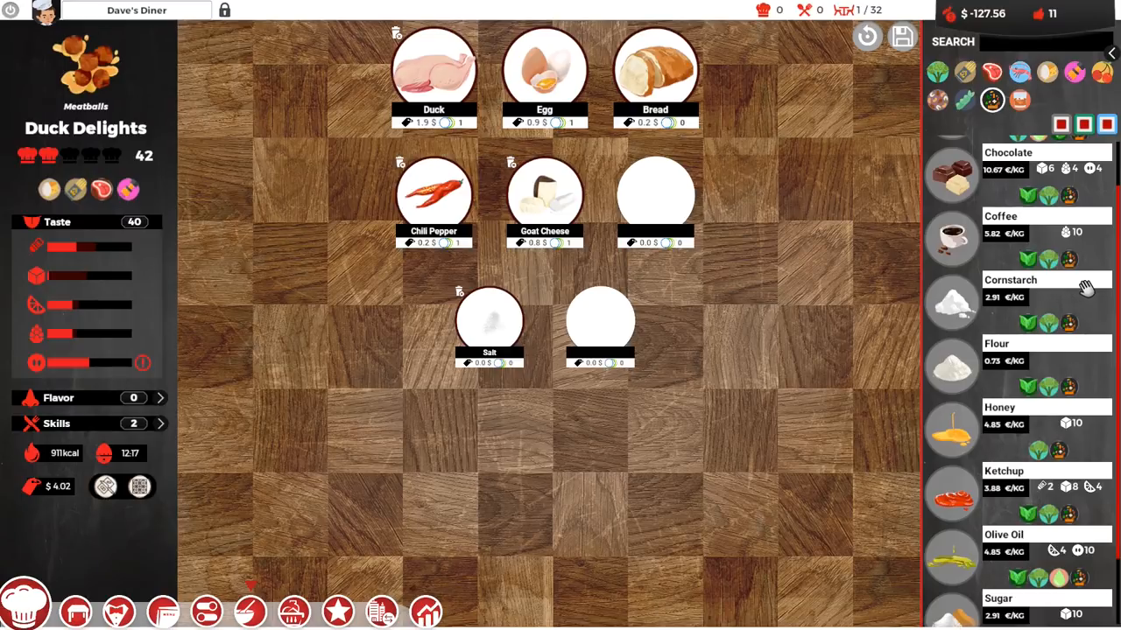
mouse_move(1084, 289)
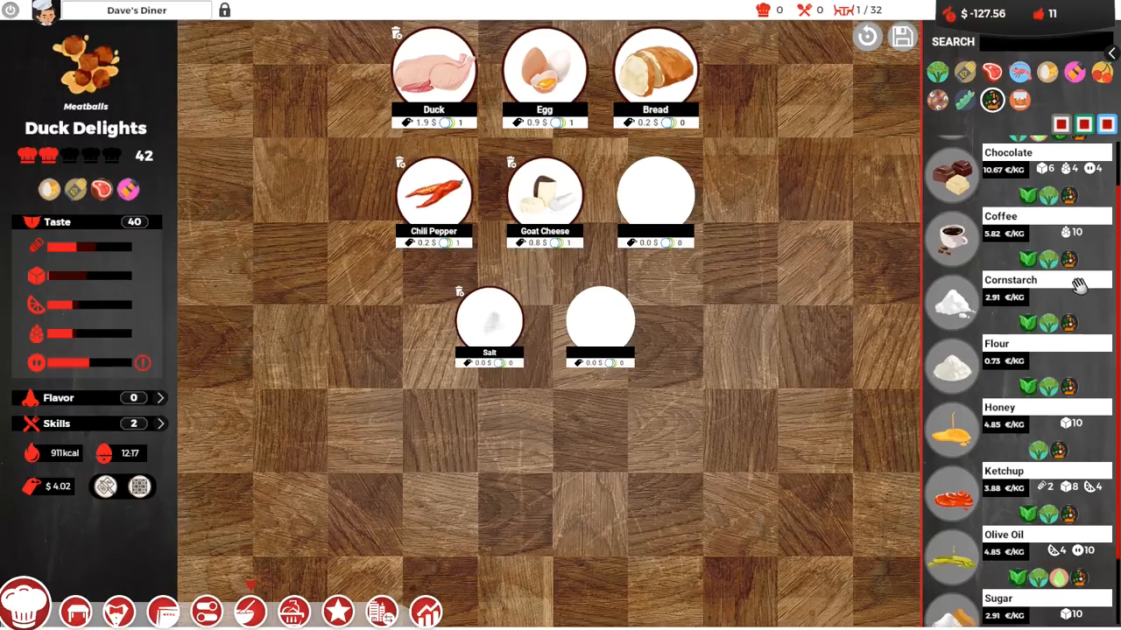
Scroll the ingredient list to reach salt, ketchup and sugar for Duck Delights
scroll("down", 3)
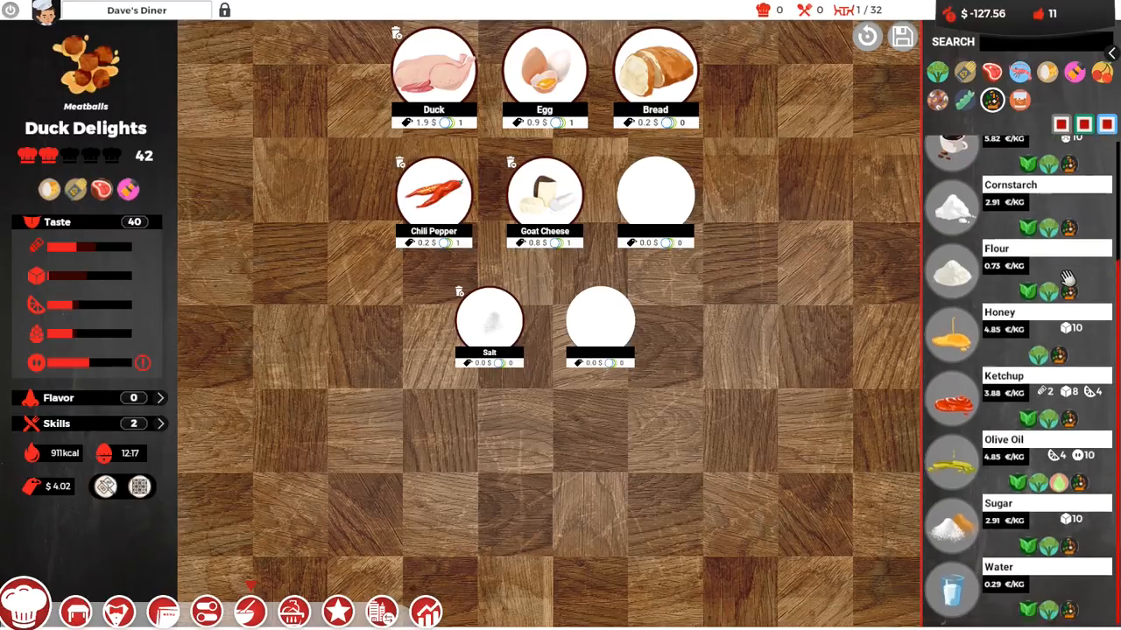
scroll("down", 3)
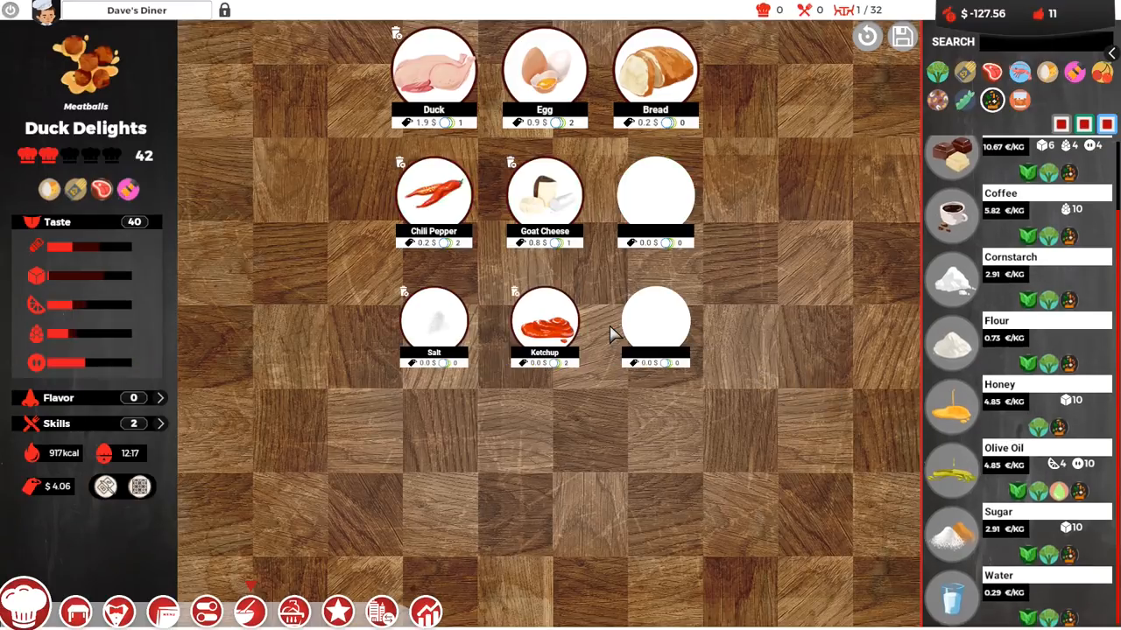
mouse_move(130, 376)
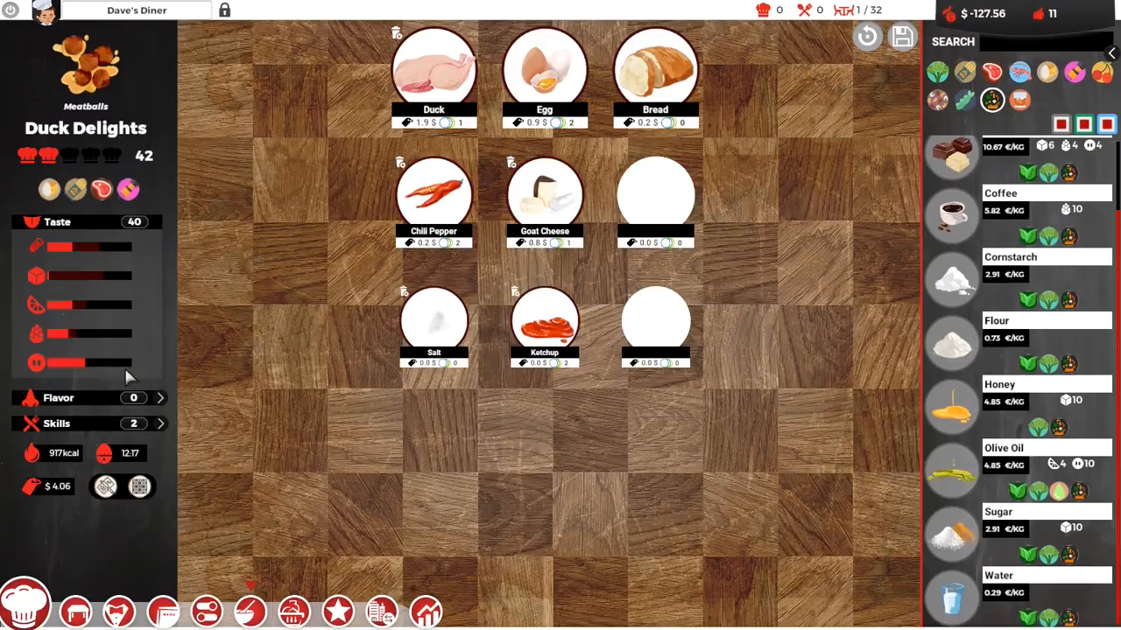
mouse_move(36, 363)
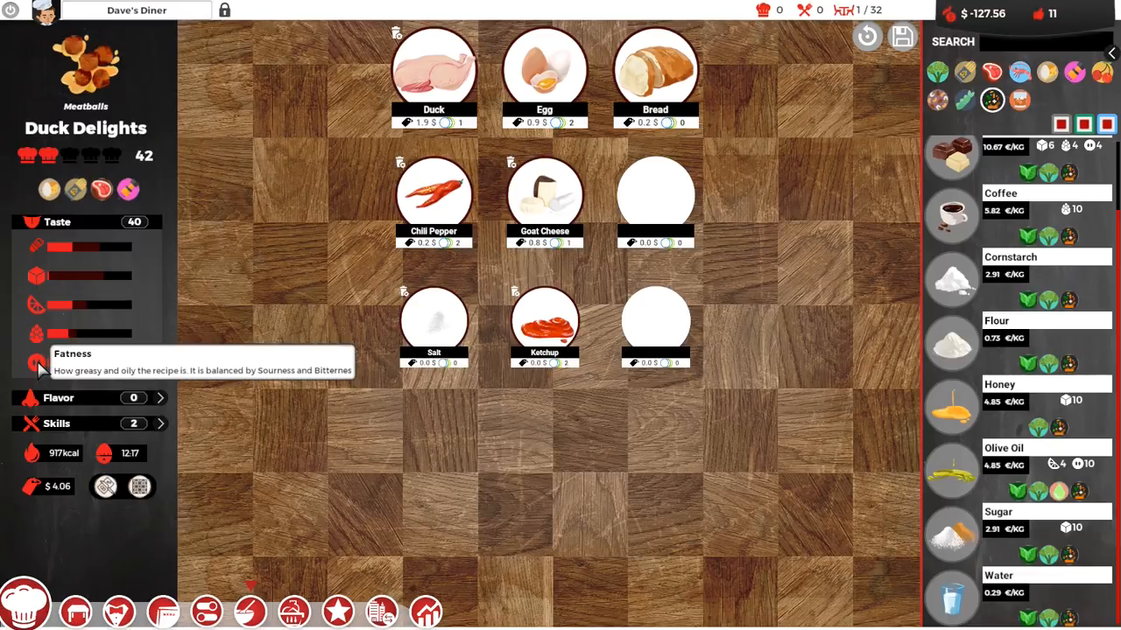
mouse_move(158, 359)
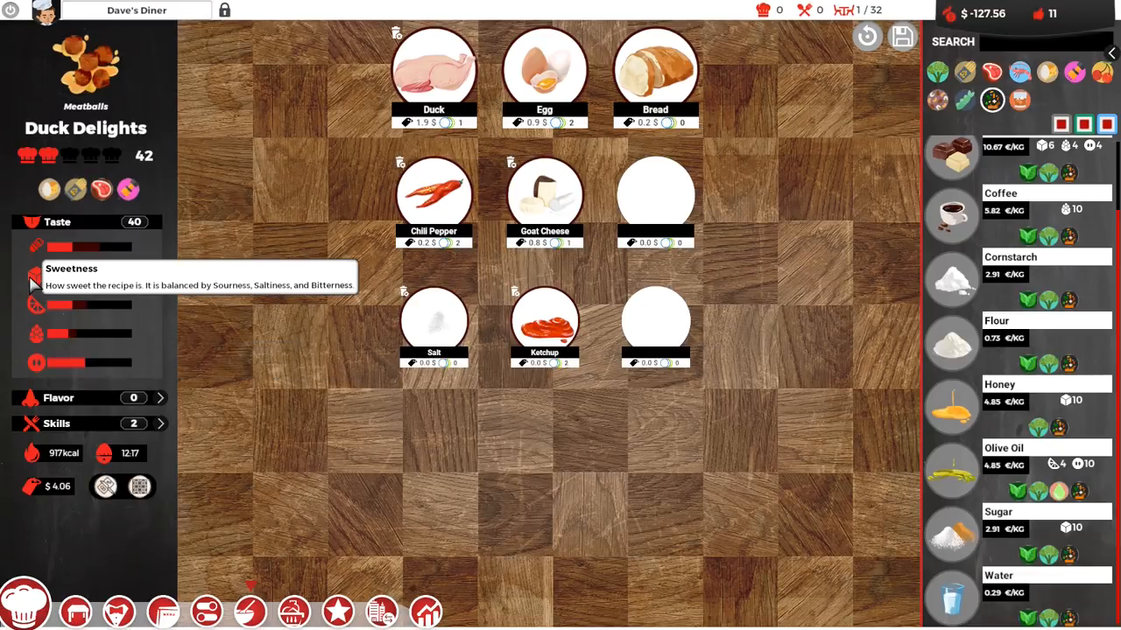
mouse_move(289, 302)
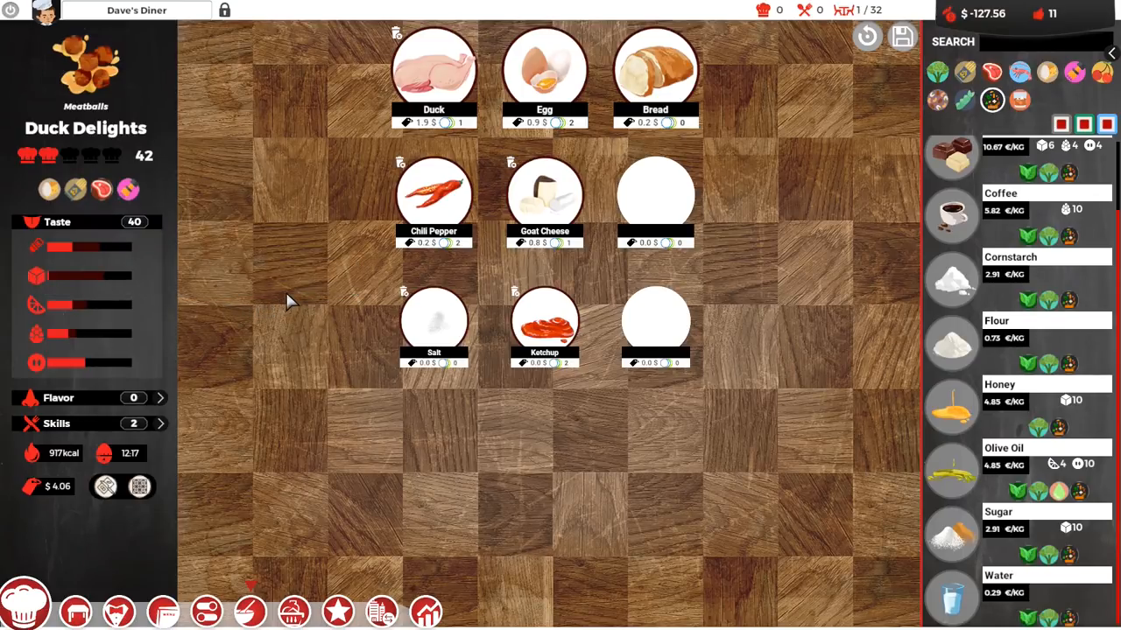
mouse_move(959, 307)
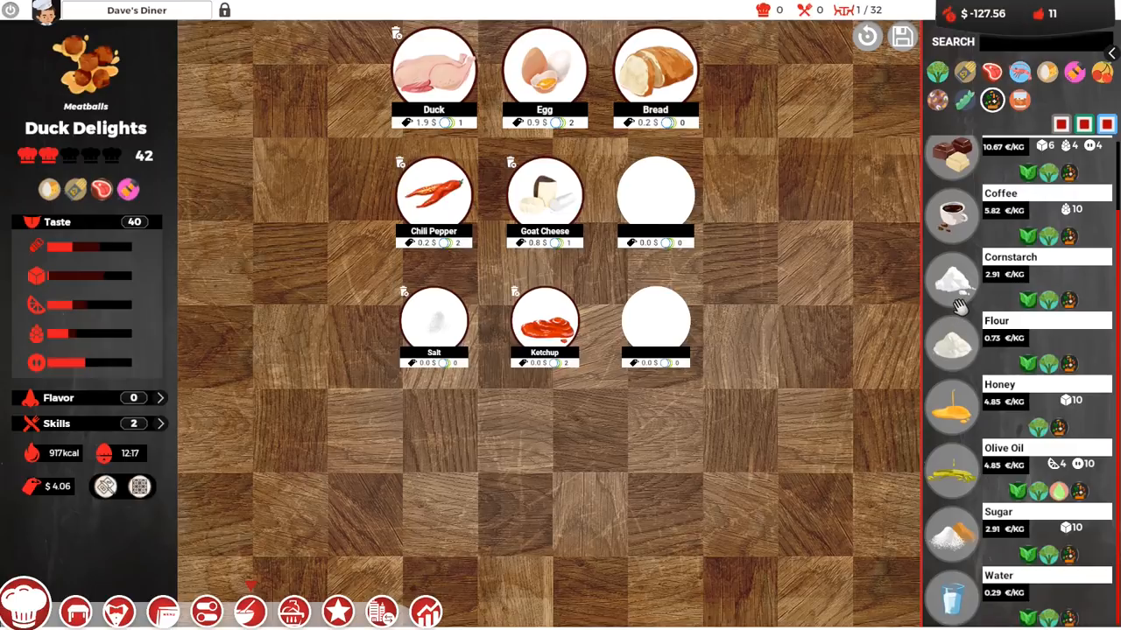
mouse_move(1056, 541)
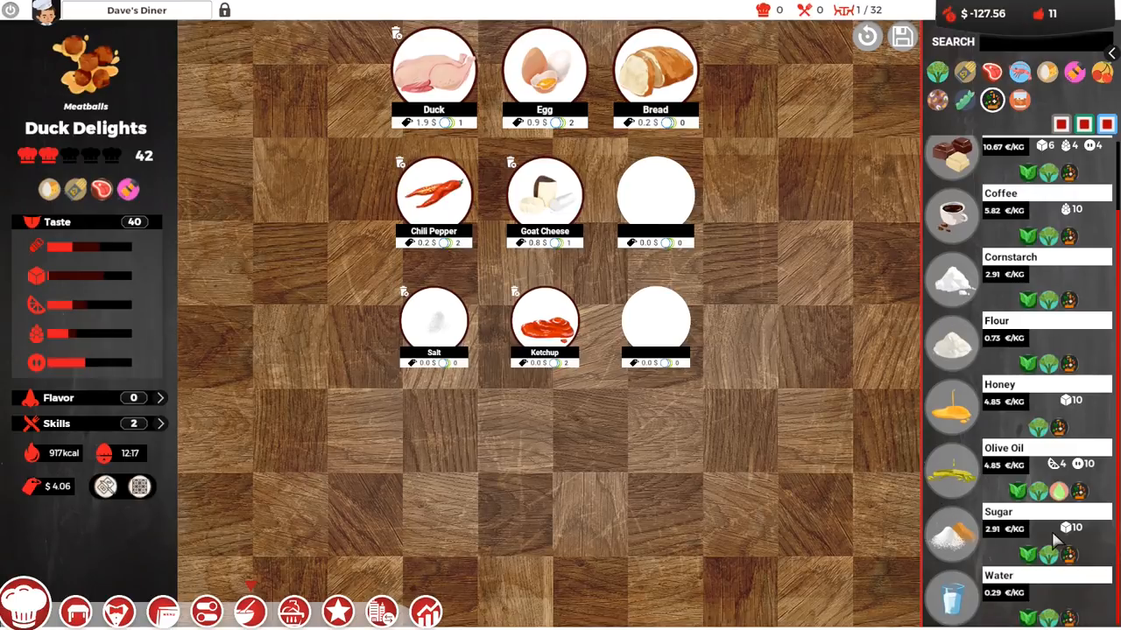
mouse_move(1064, 534)
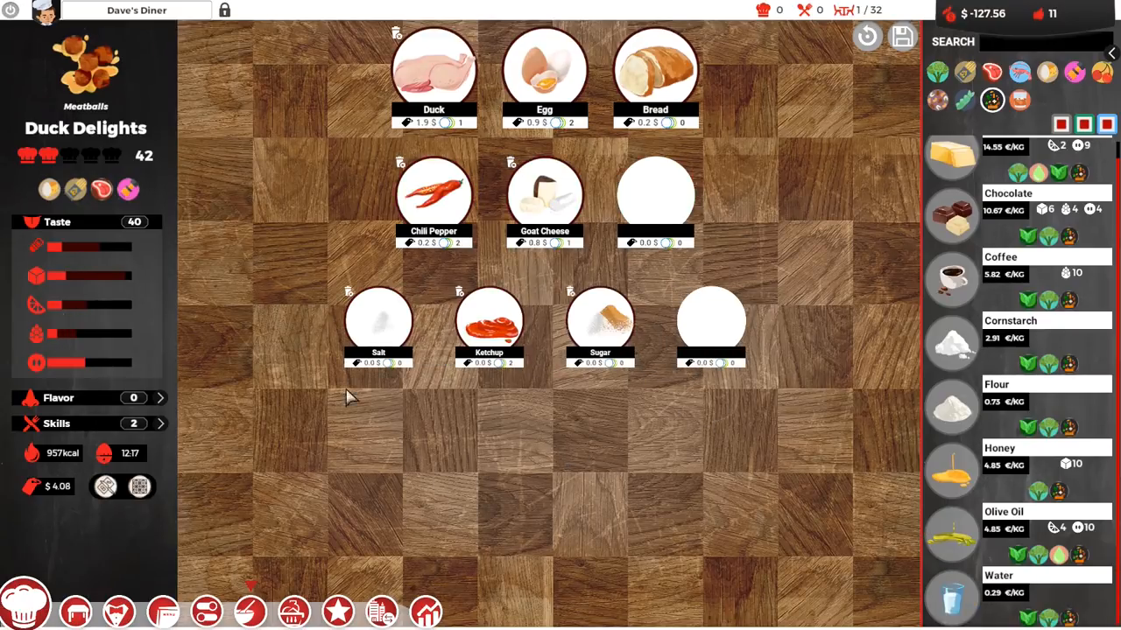
mouse_move(221, 287)
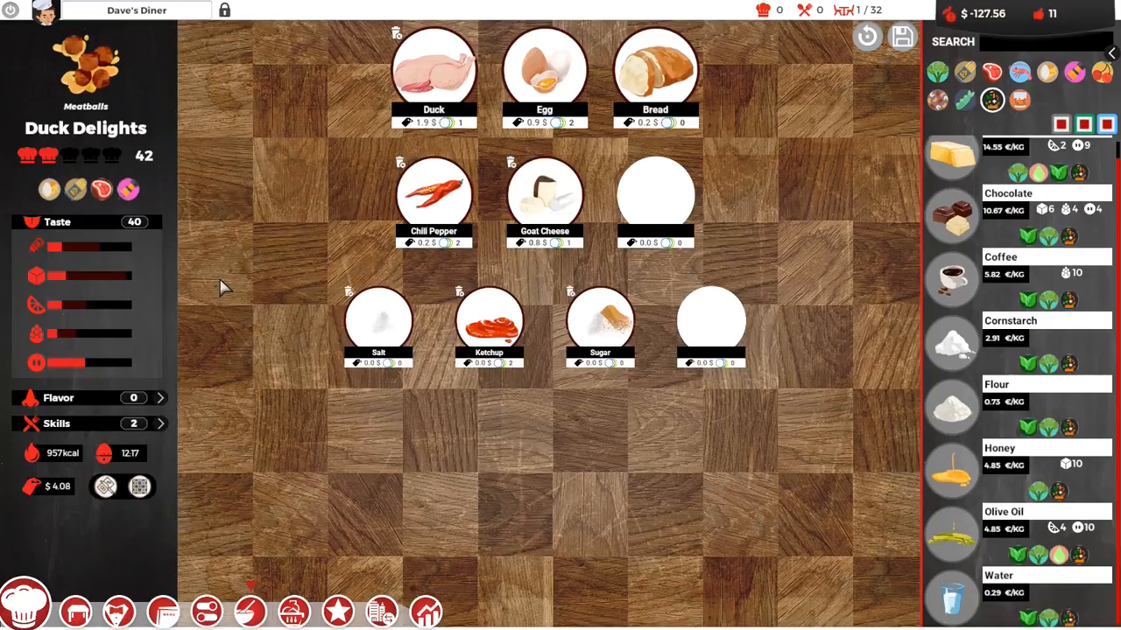
mouse_move(205, 420)
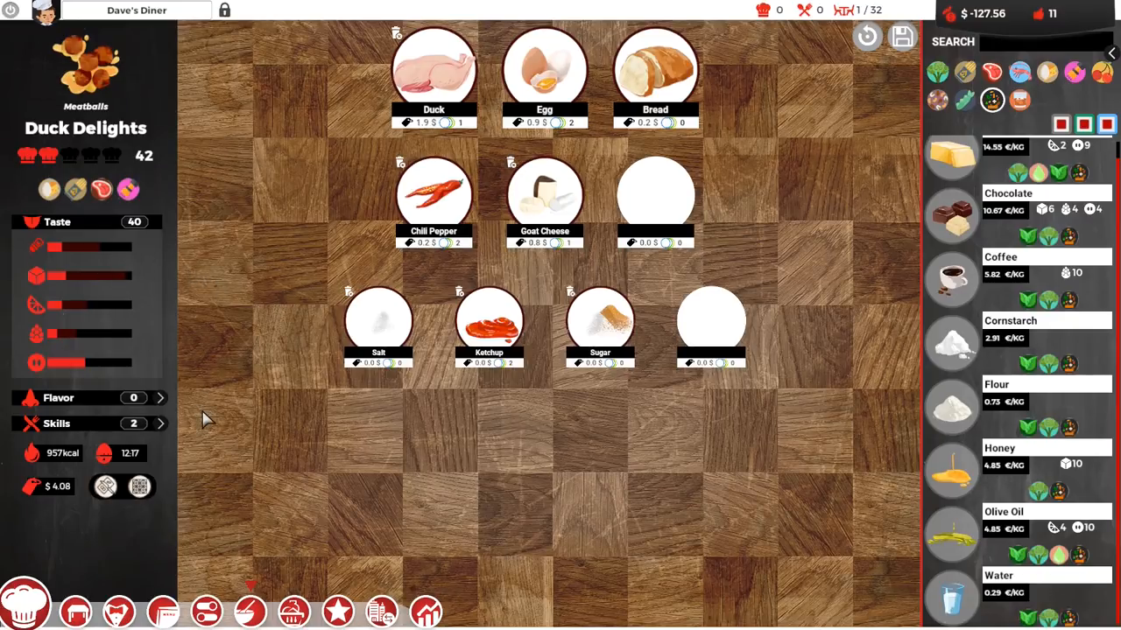
mouse_move(70, 498)
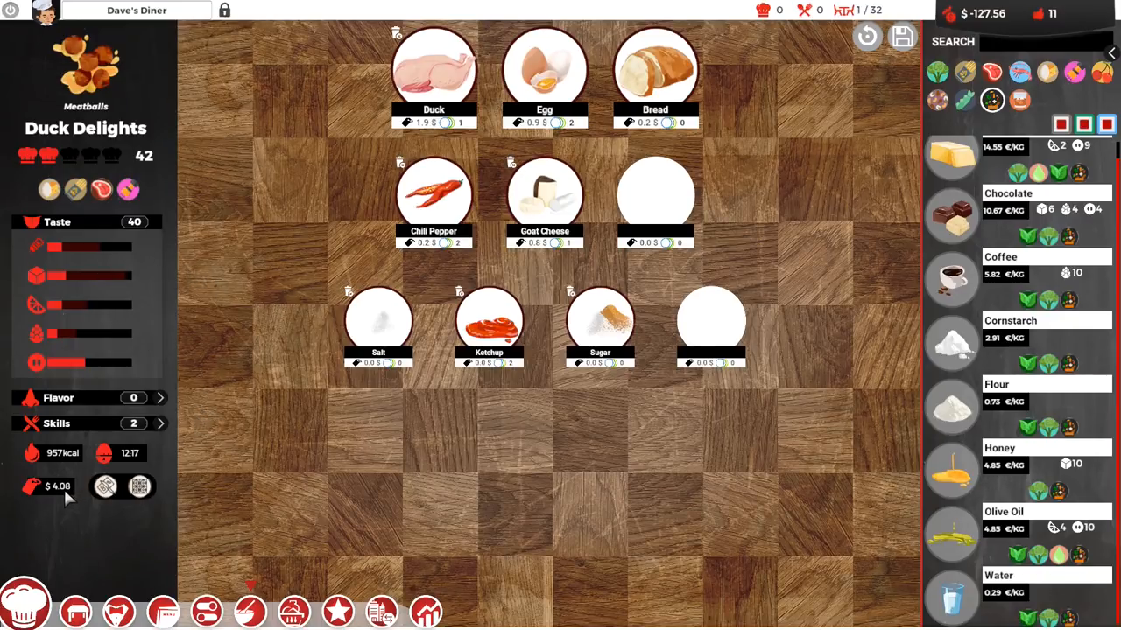
mouse_move(757, 203)
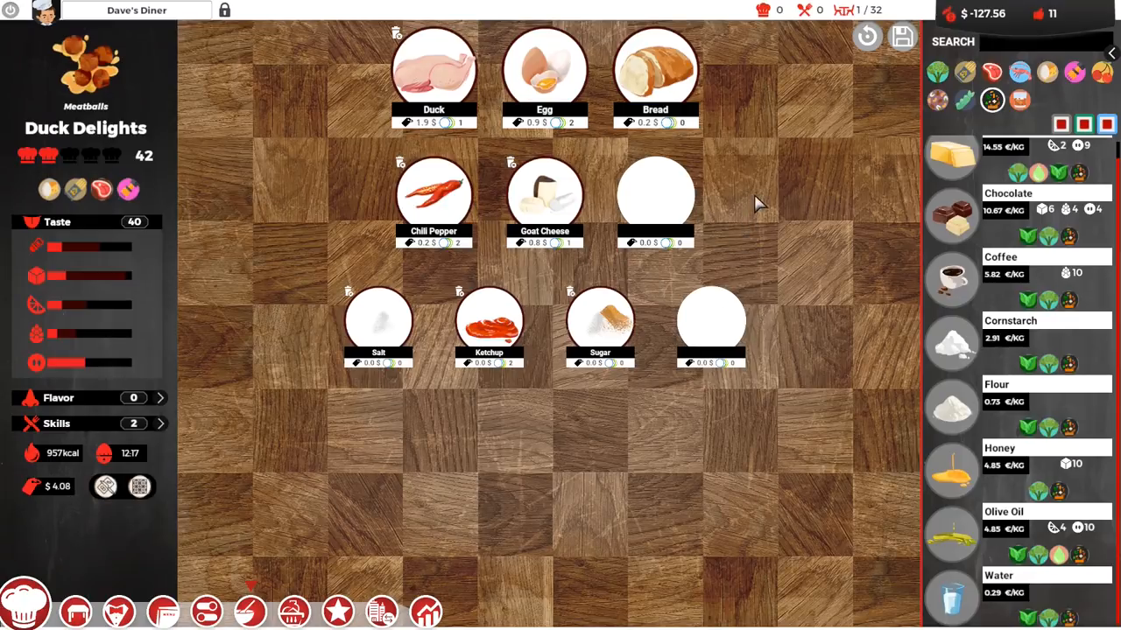
mouse_move(425, 72)
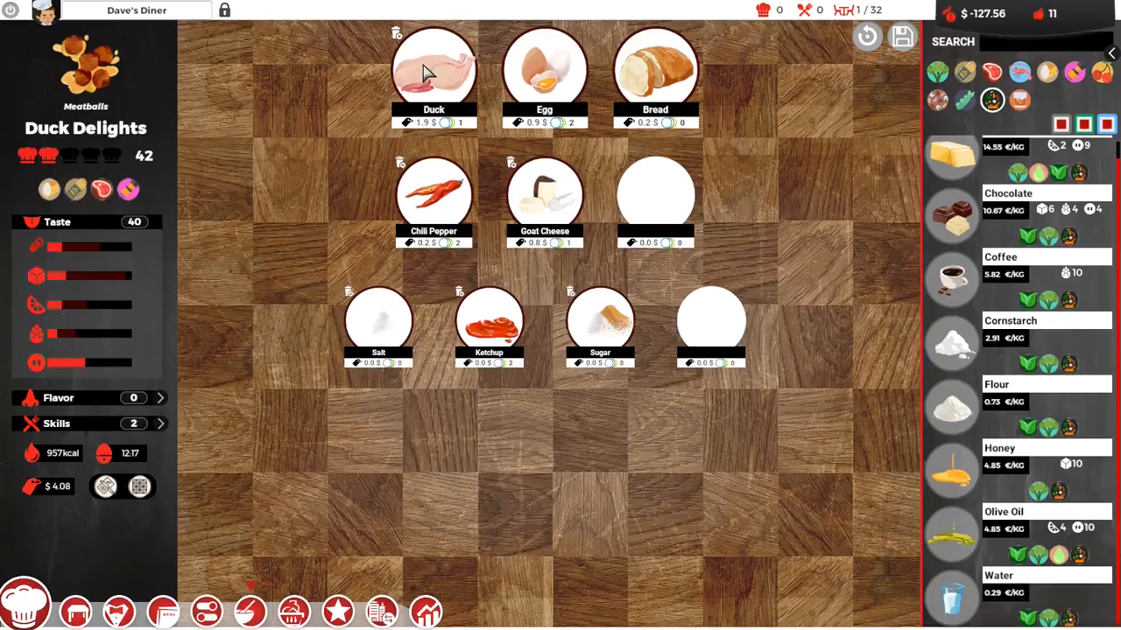
mouse_move(354, 100)
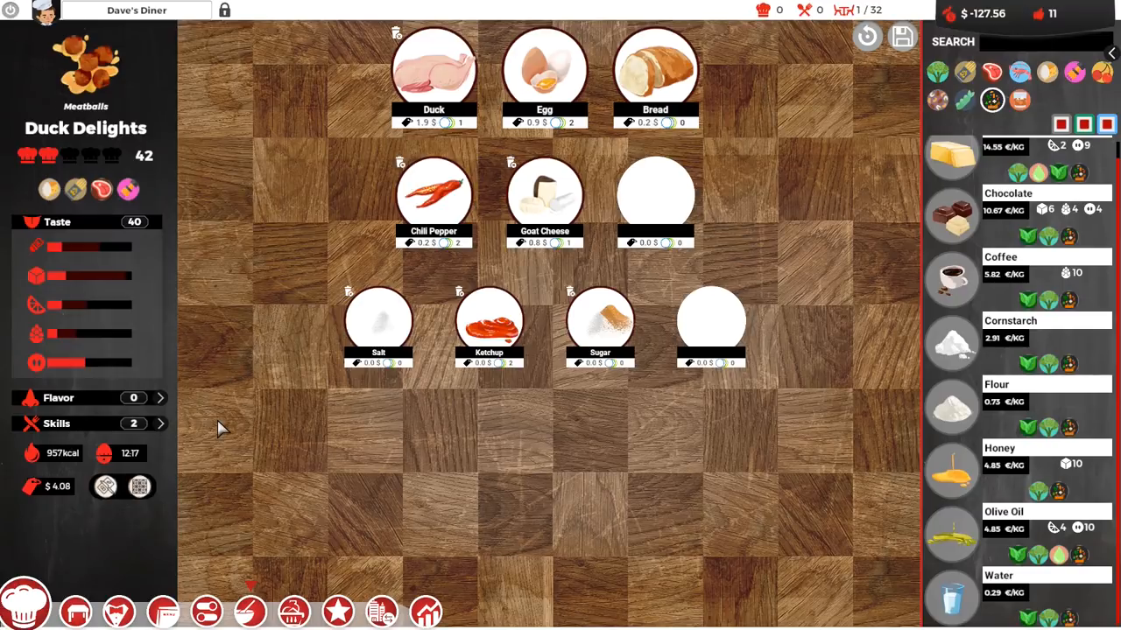
mouse_move(70, 495)
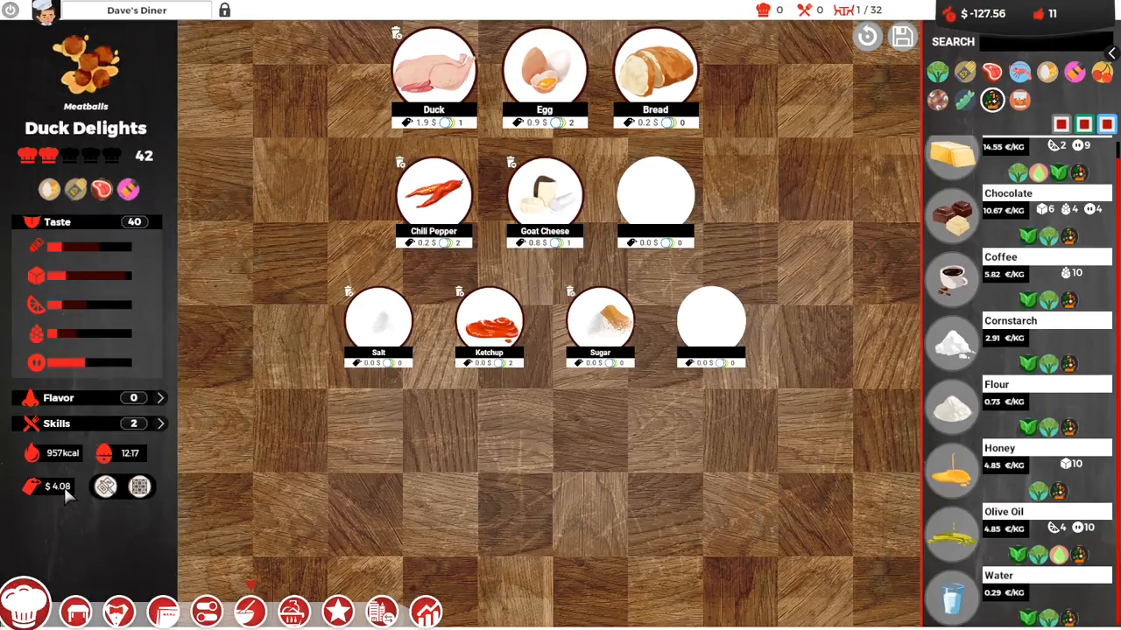
mouse_move(127, 464)
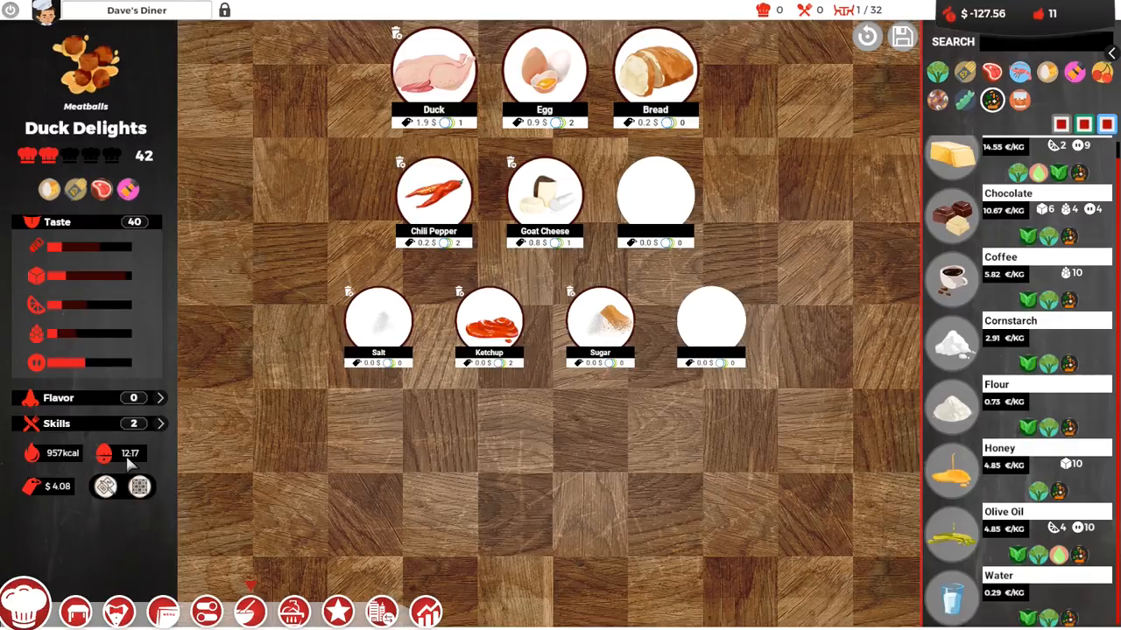
mouse_move(521, 445)
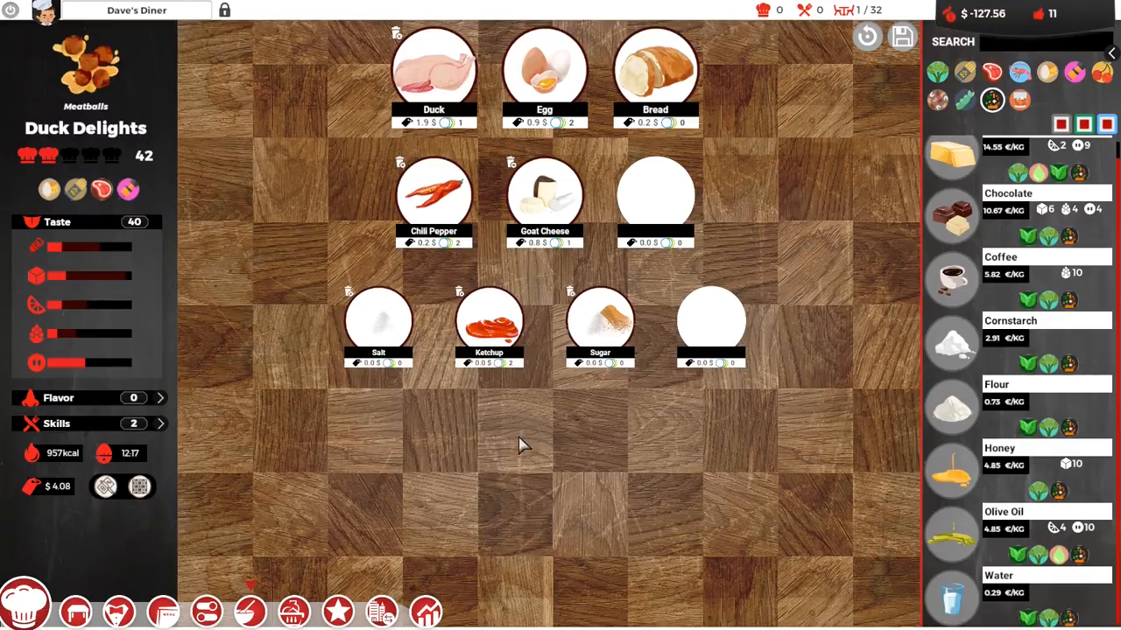
mouse_move(823, 254)
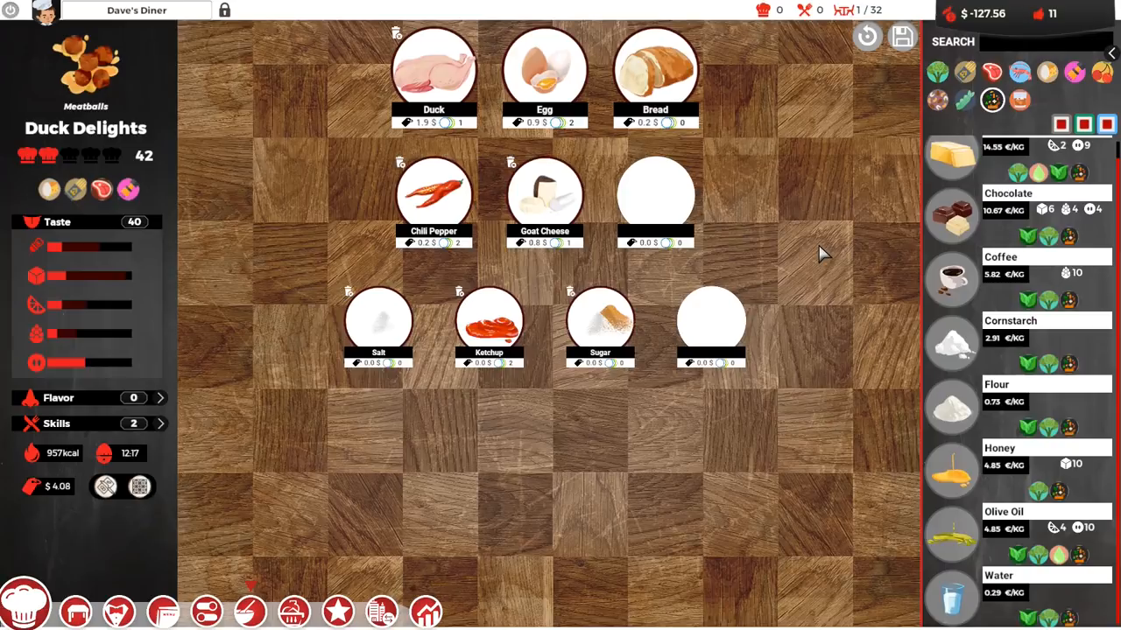
mouse_move(812, 258)
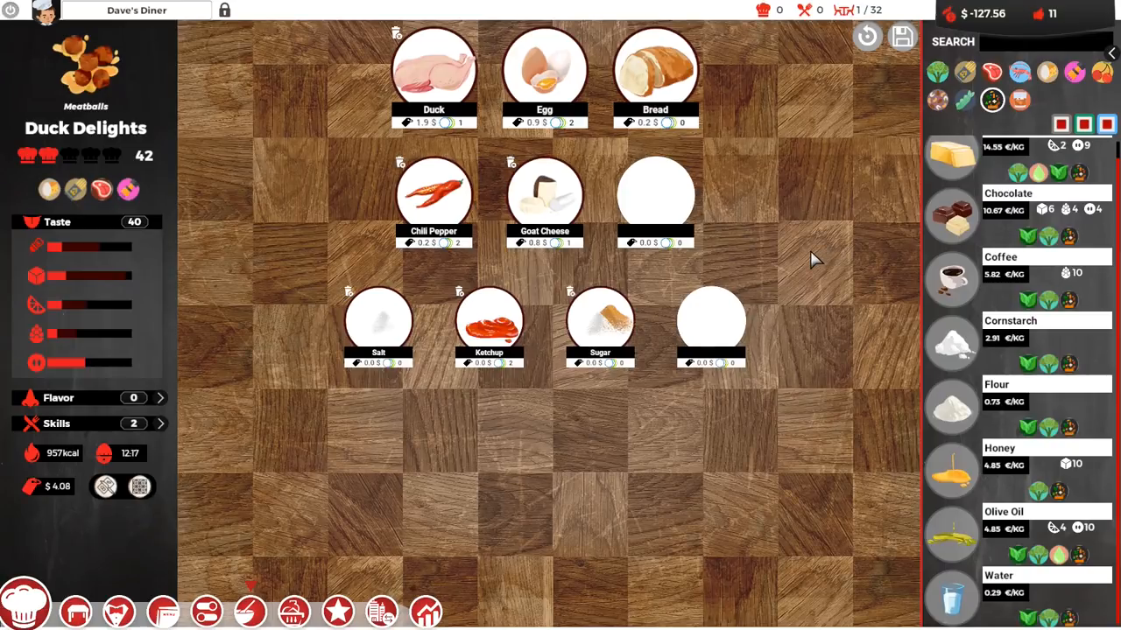
mouse_move(823, 269)
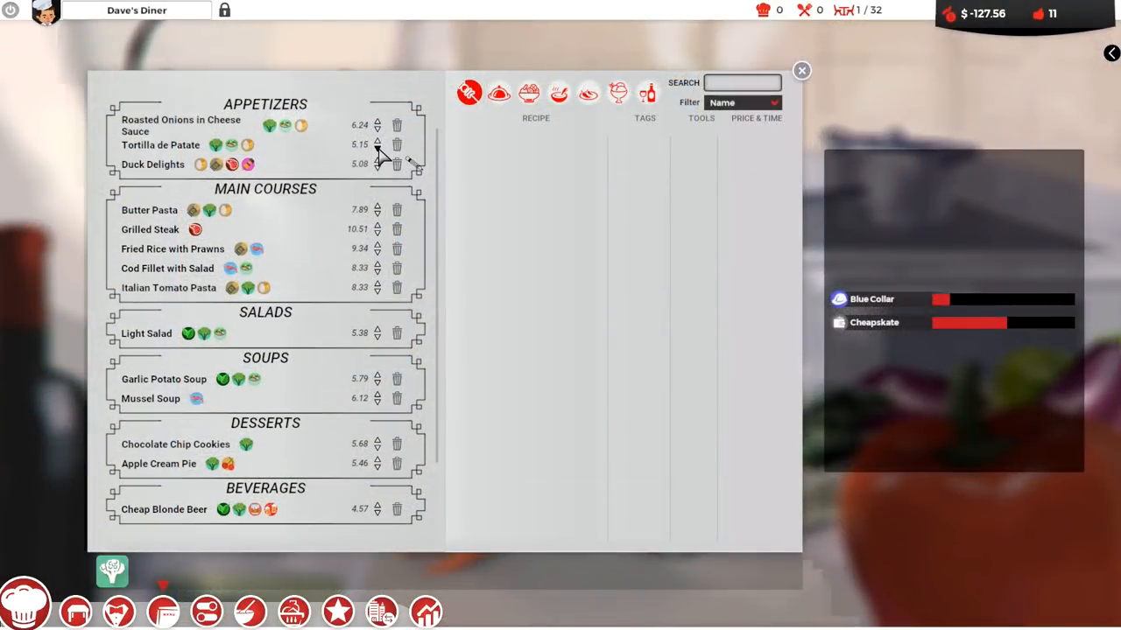
Price Duck Delights at 9.08 and Grilled Steak at 11.51 on the menu
left_click(376, 160)
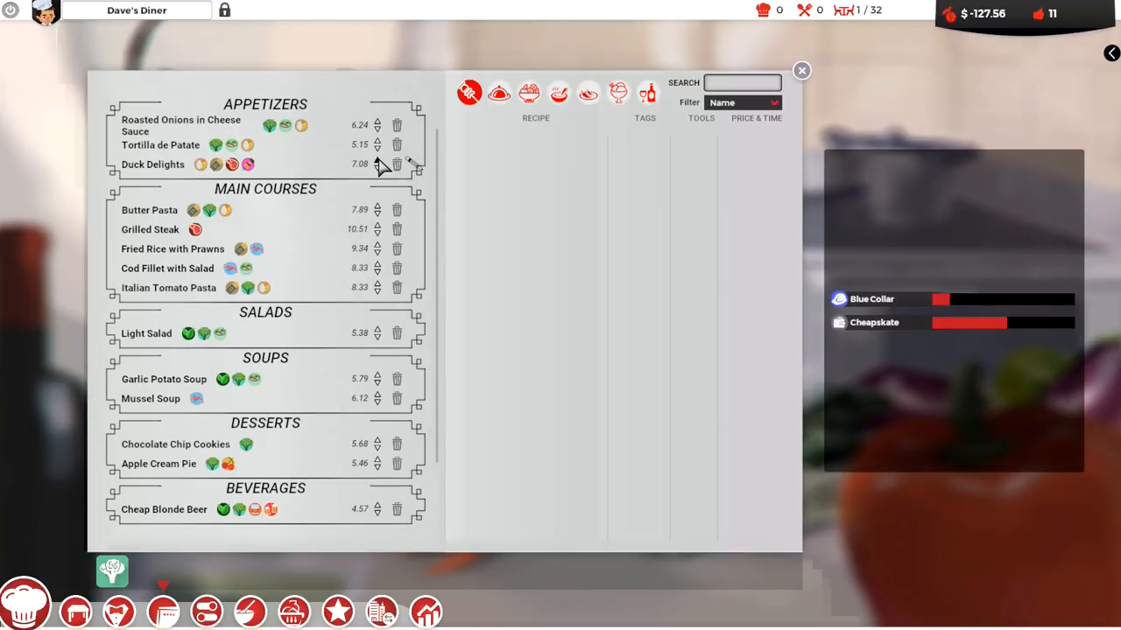
left_click(374, 161)
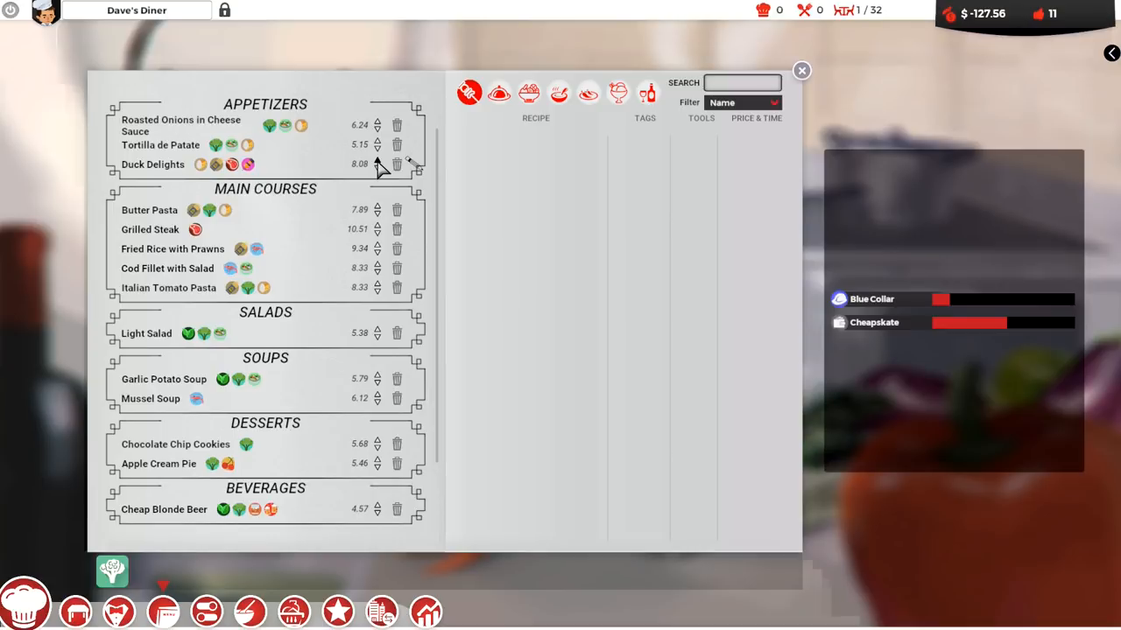
left_click(376, 160)
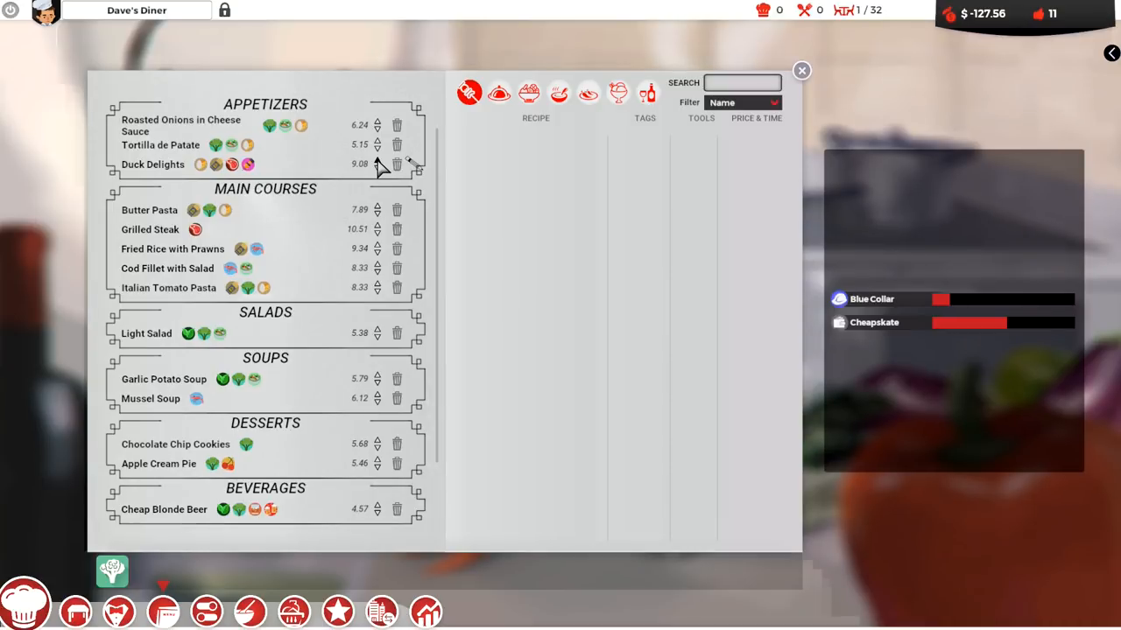
left_click(377, 160)
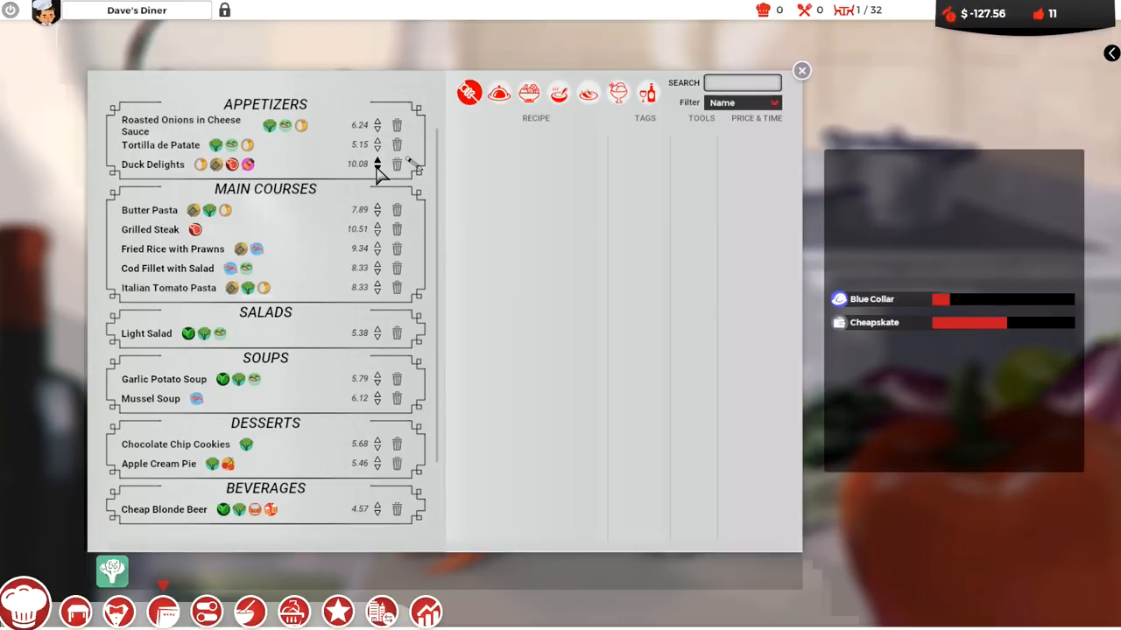
left_click(376, 166)
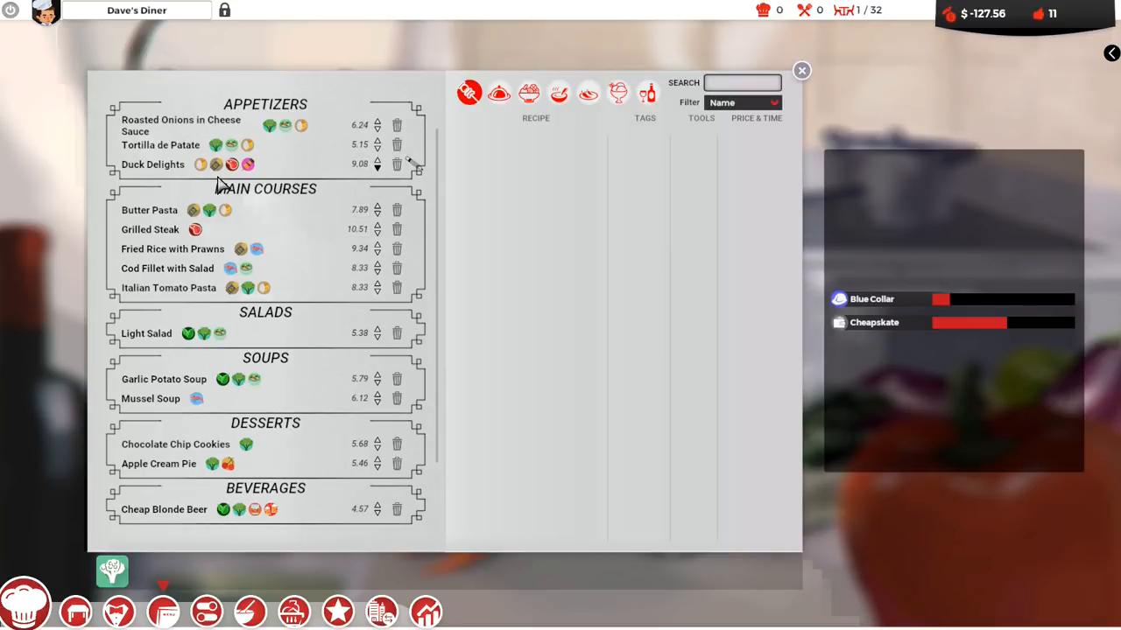
mouse_move(289, 245)
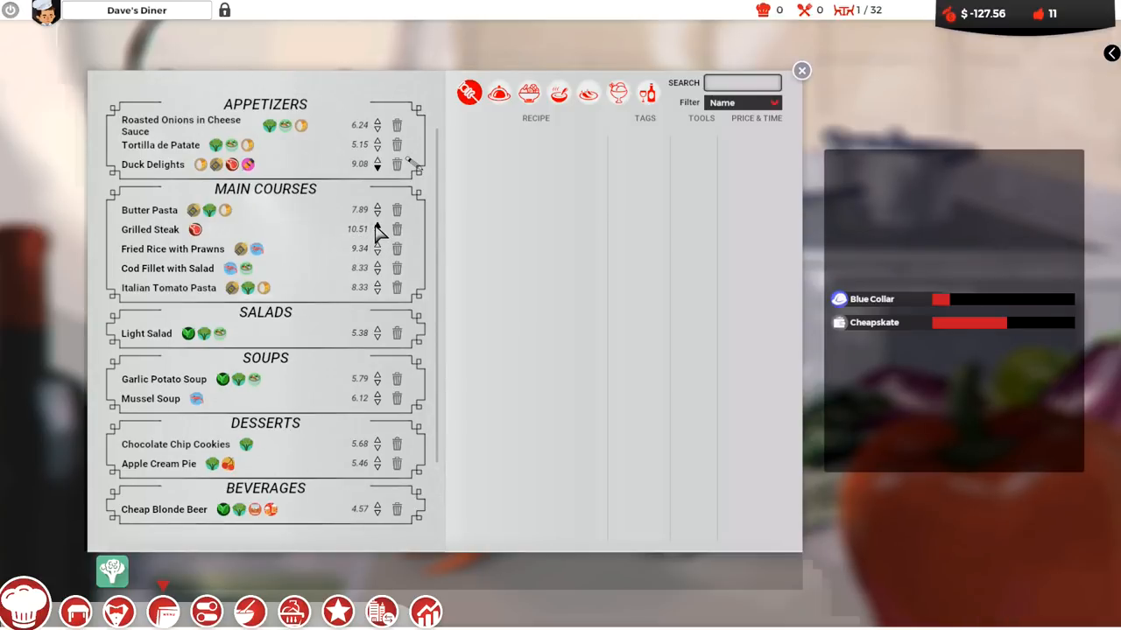
left_click(376, 226)
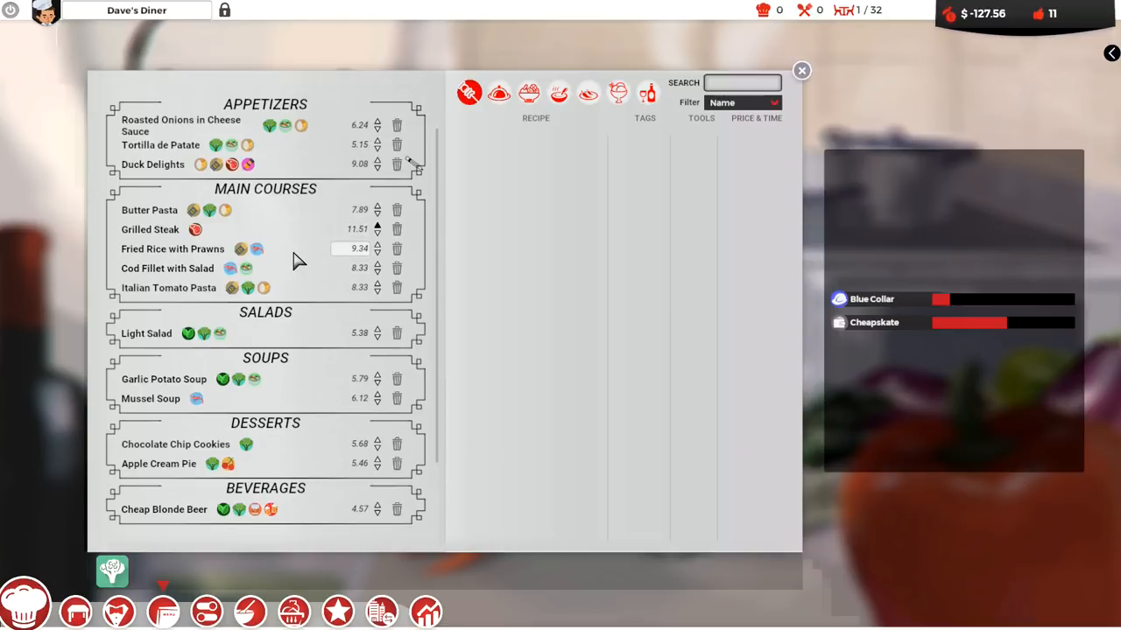
mouse_move(349, 259)
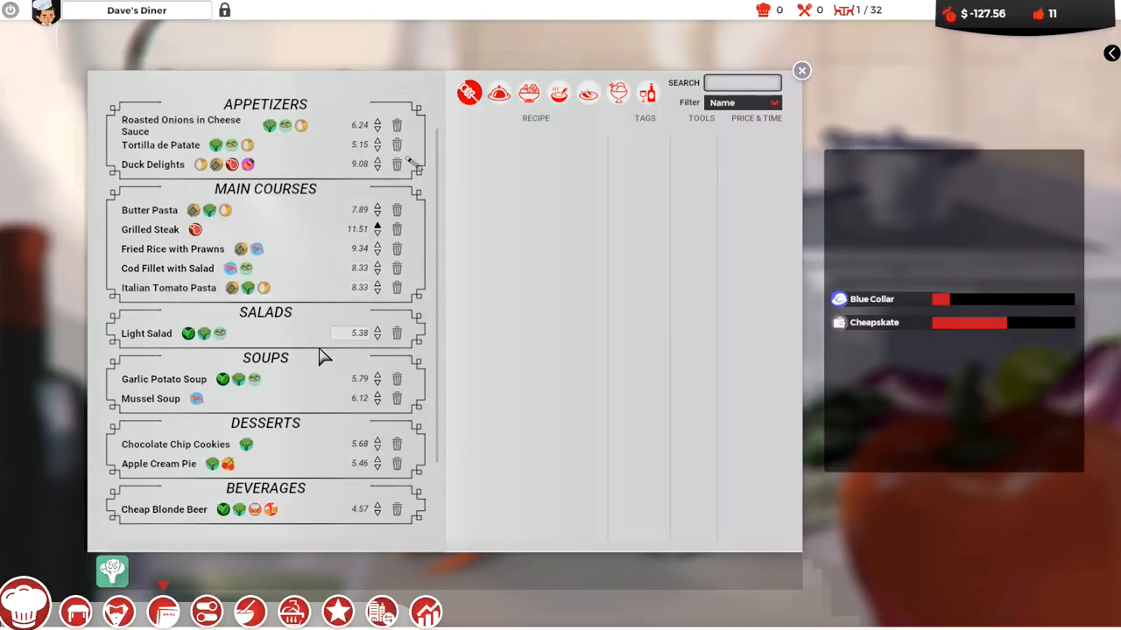
mouse_move(324, 490)
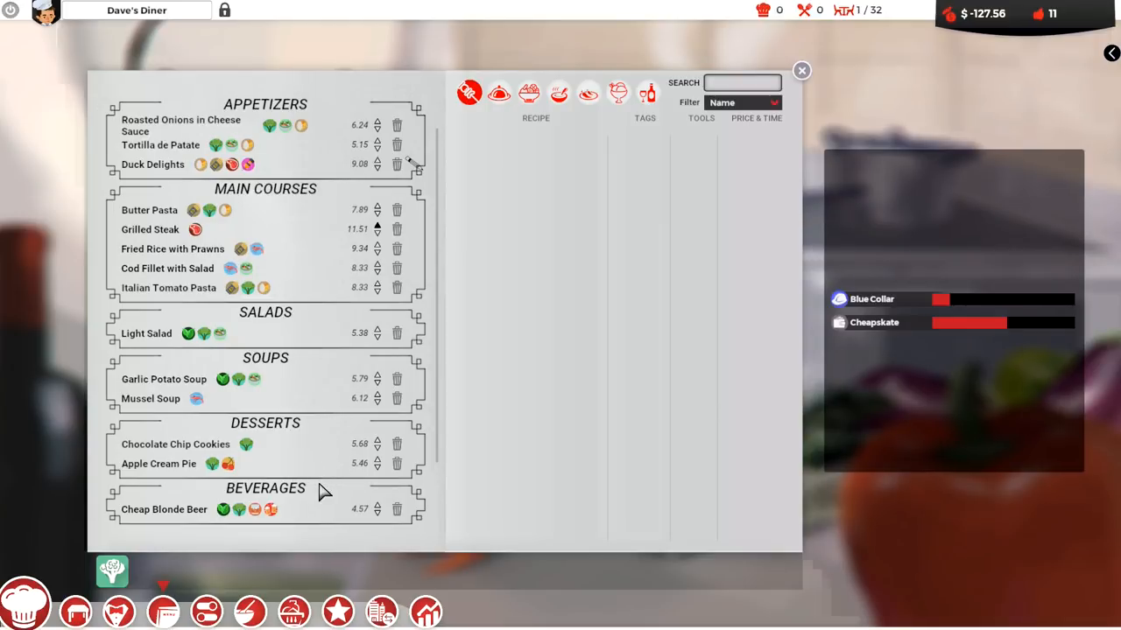
mouse_move(653, 99)
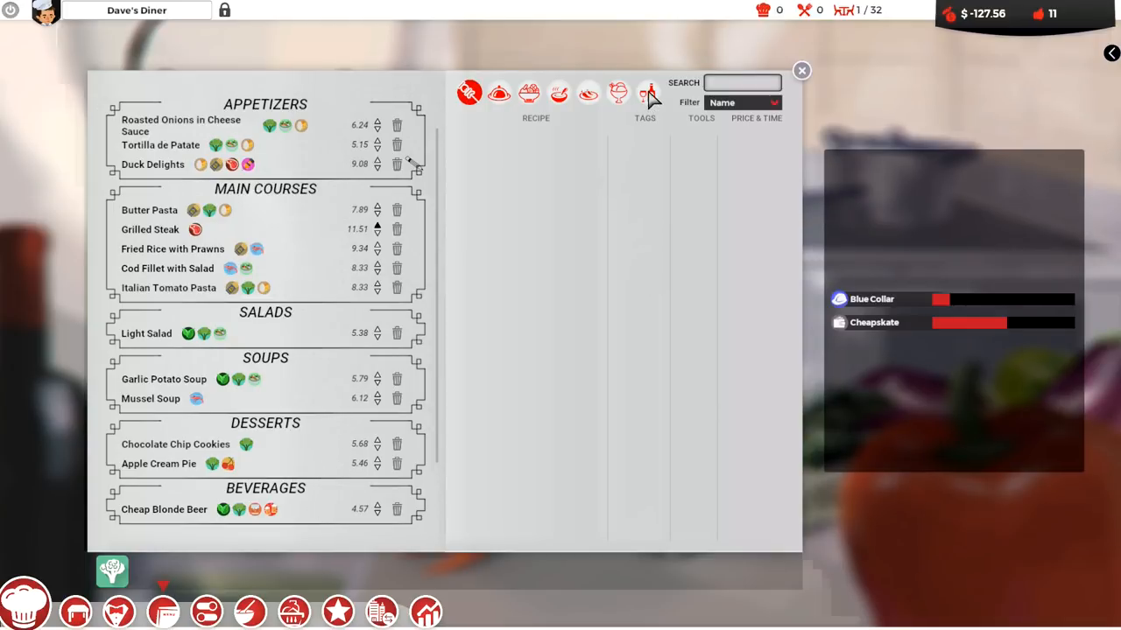
Show the beverage recipes and set Cheap Red Beer's price to 4.73
left_click(646, 93)
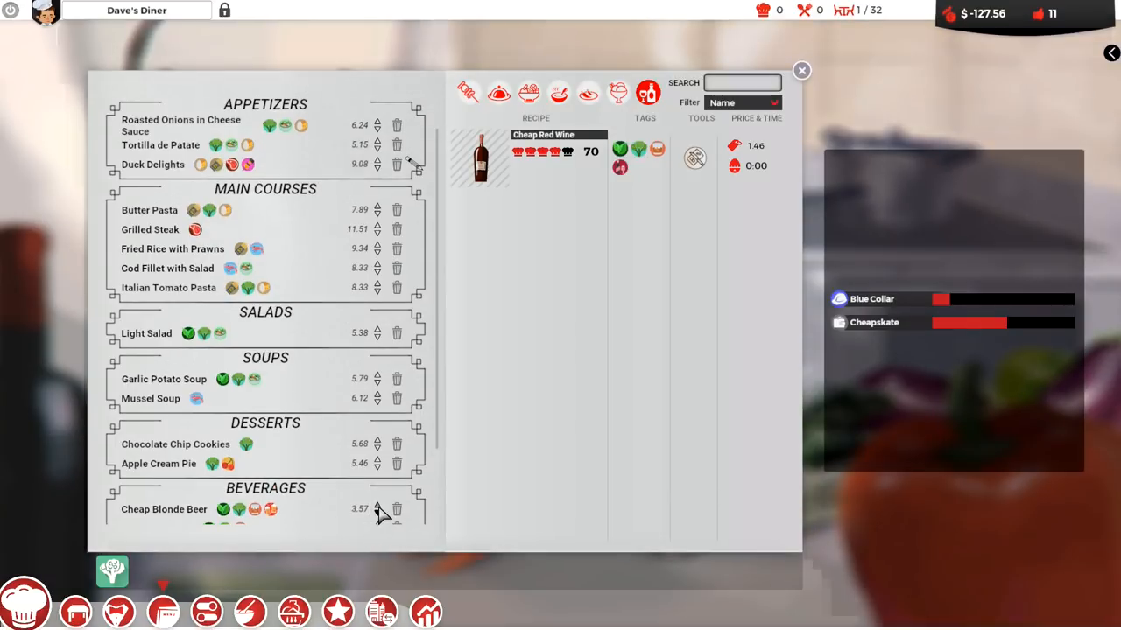
scroll("down", 3)
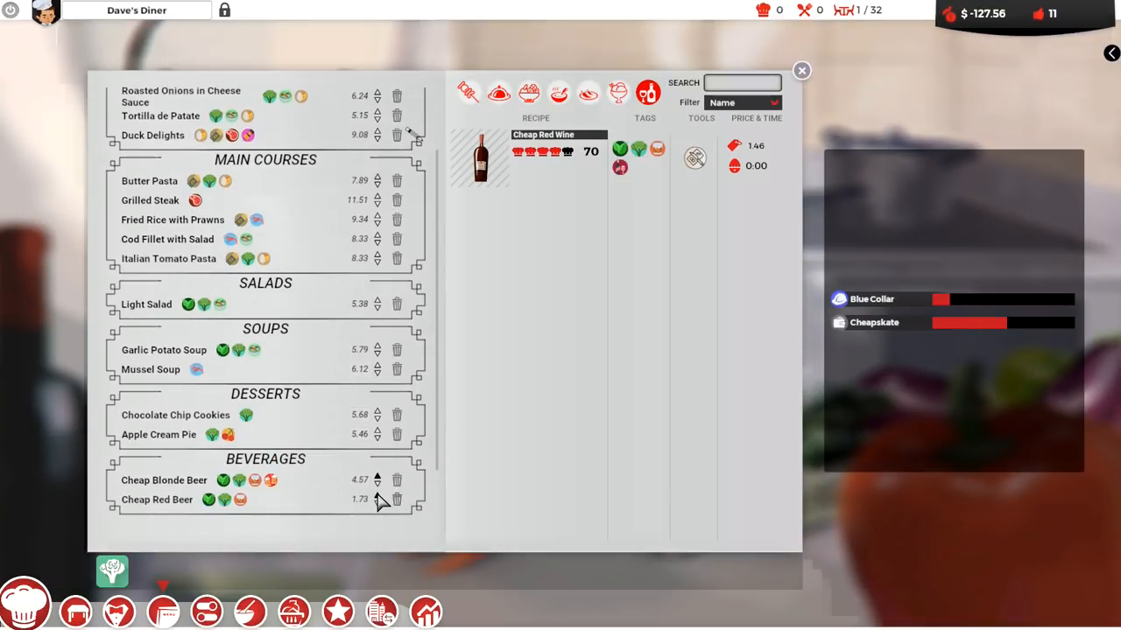
left_click(377, 496)
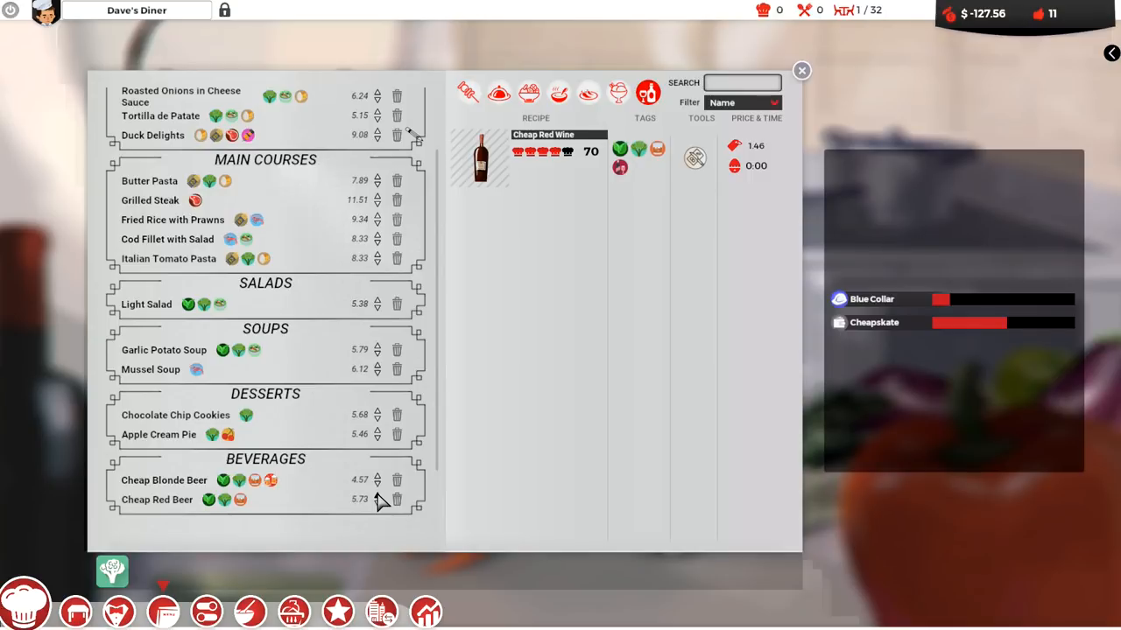
left_click(377, 499)
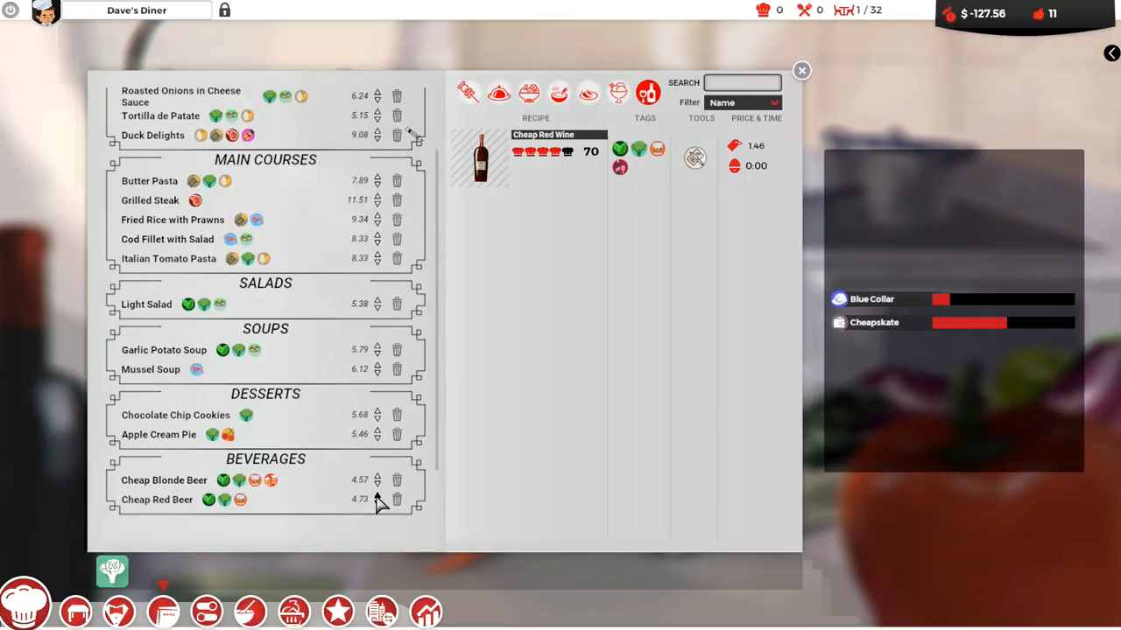
mouse_move(543, 359)
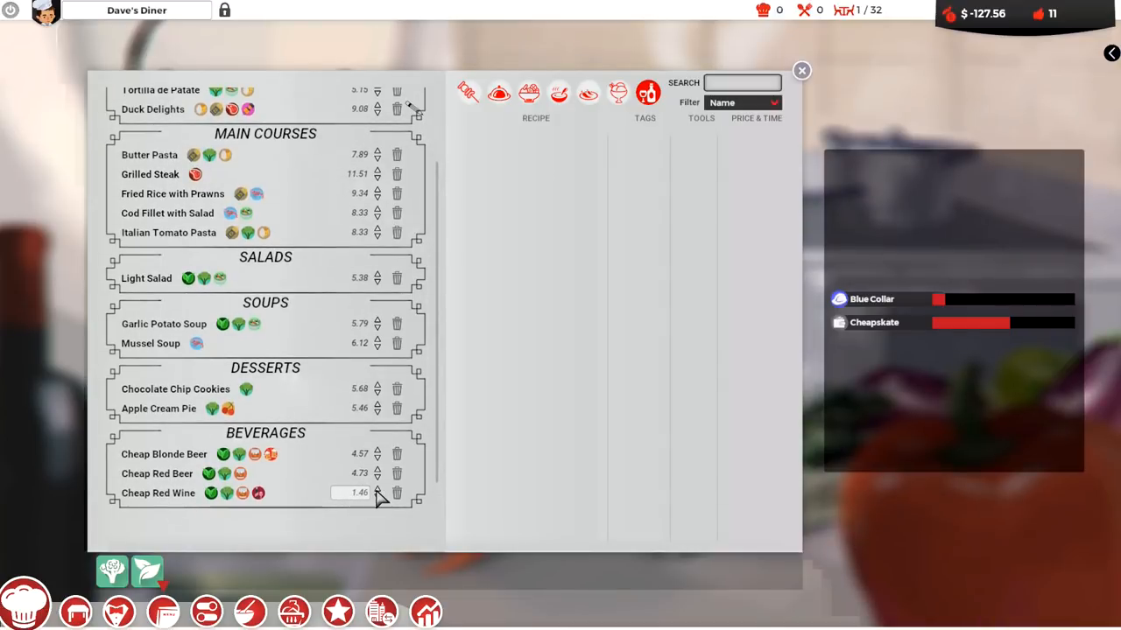
Set Cheap Red Wine's menu price to 7.46
left_click(376, 493)
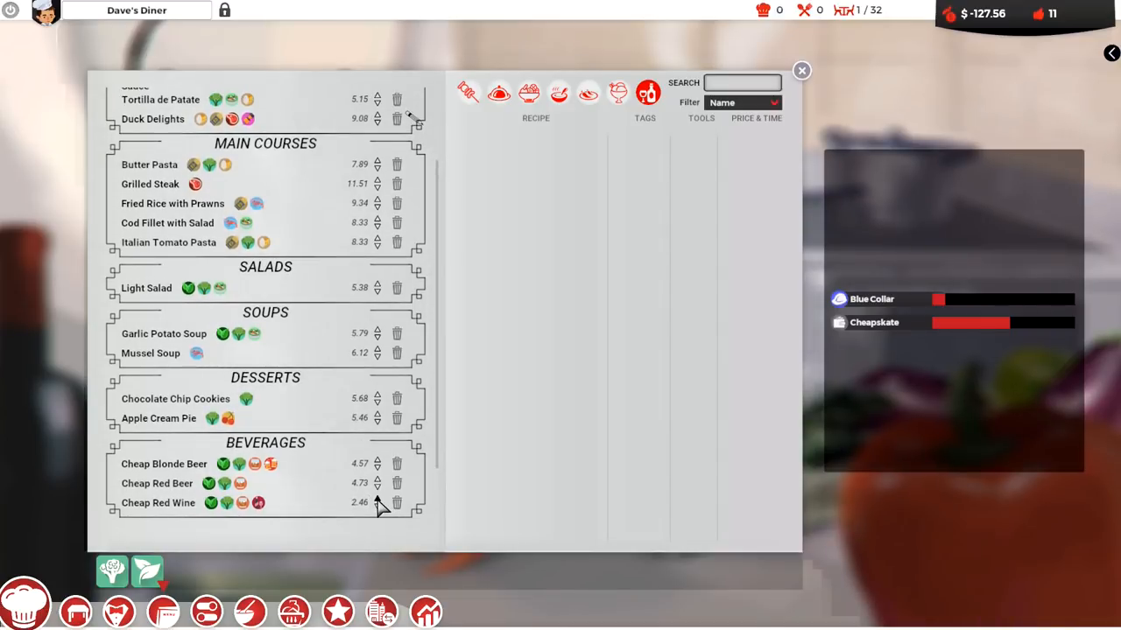
left_click(375, 498)
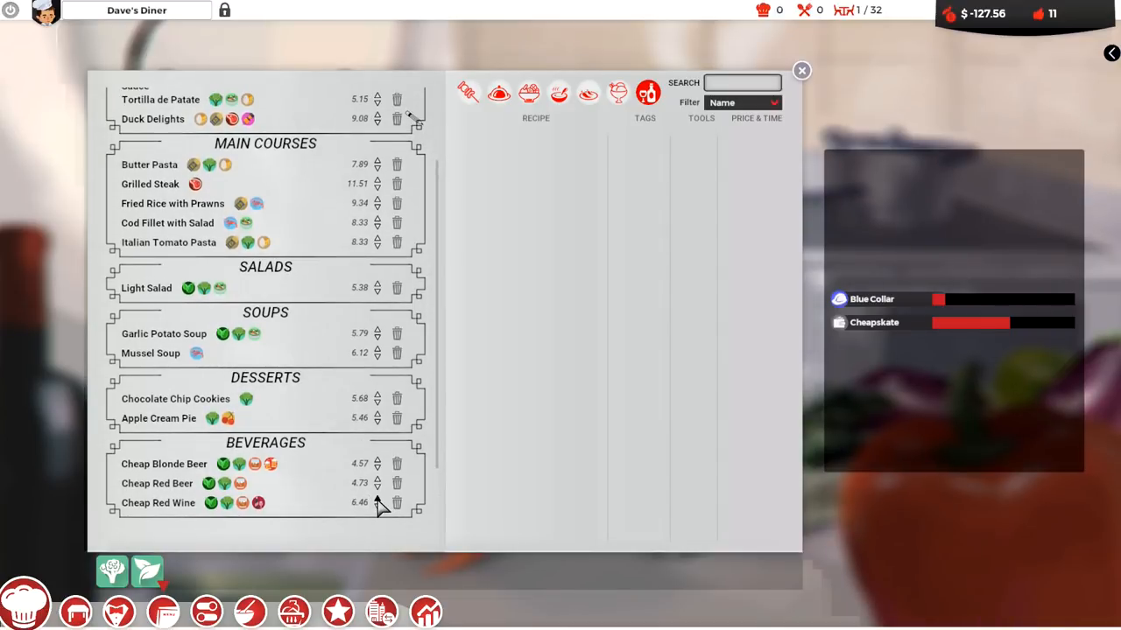
left_click(374, 499)
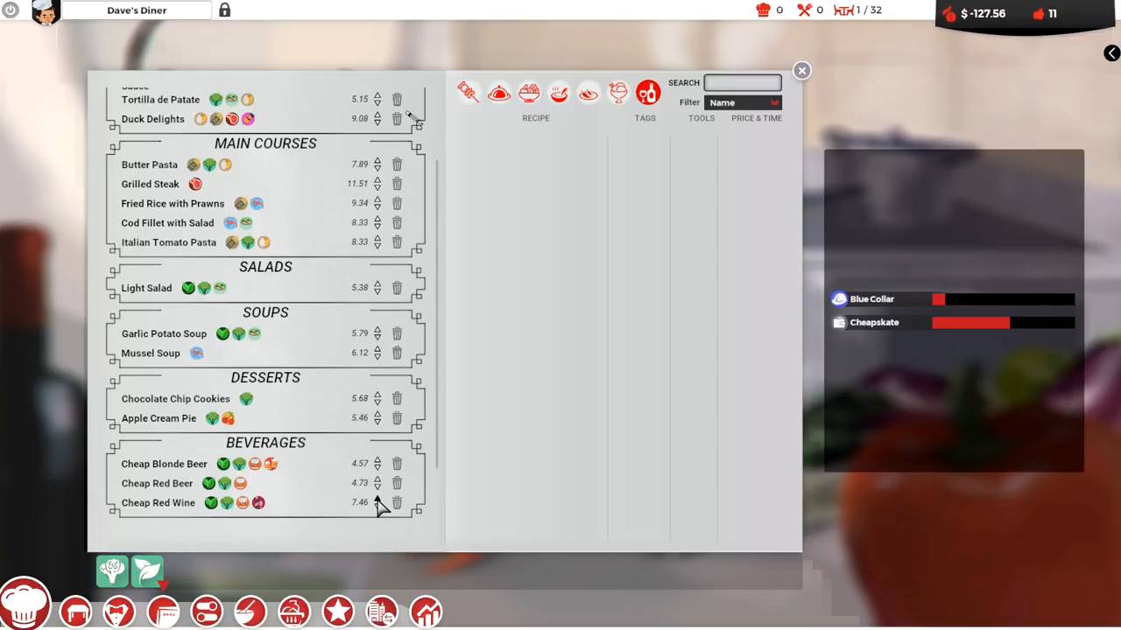
mouse_move(381, 508)
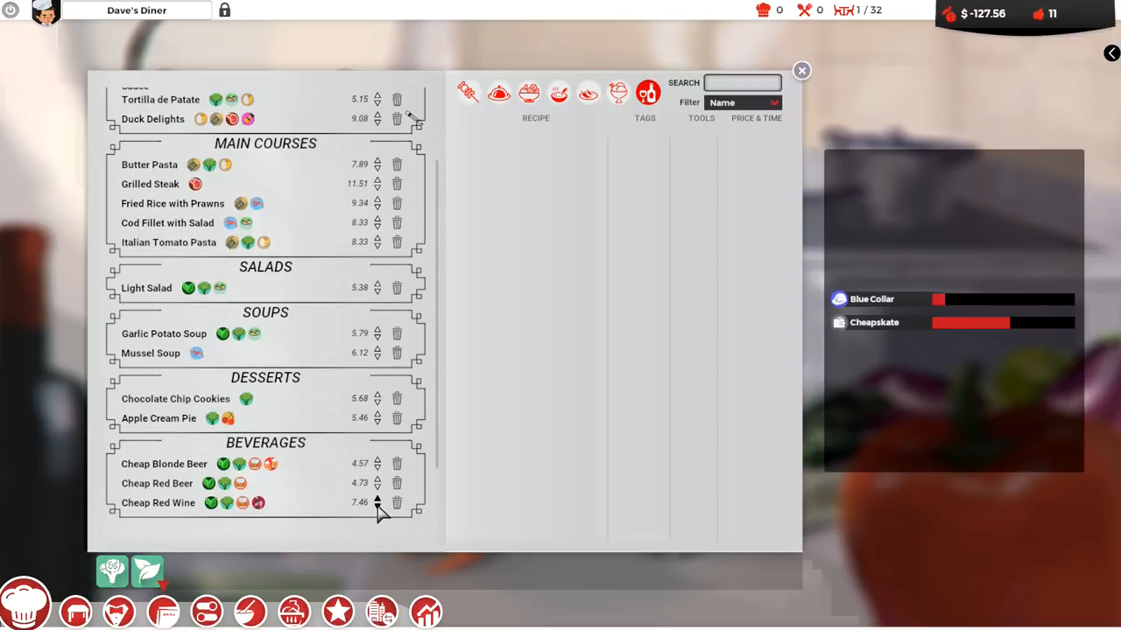
mouse_move(797, 130)
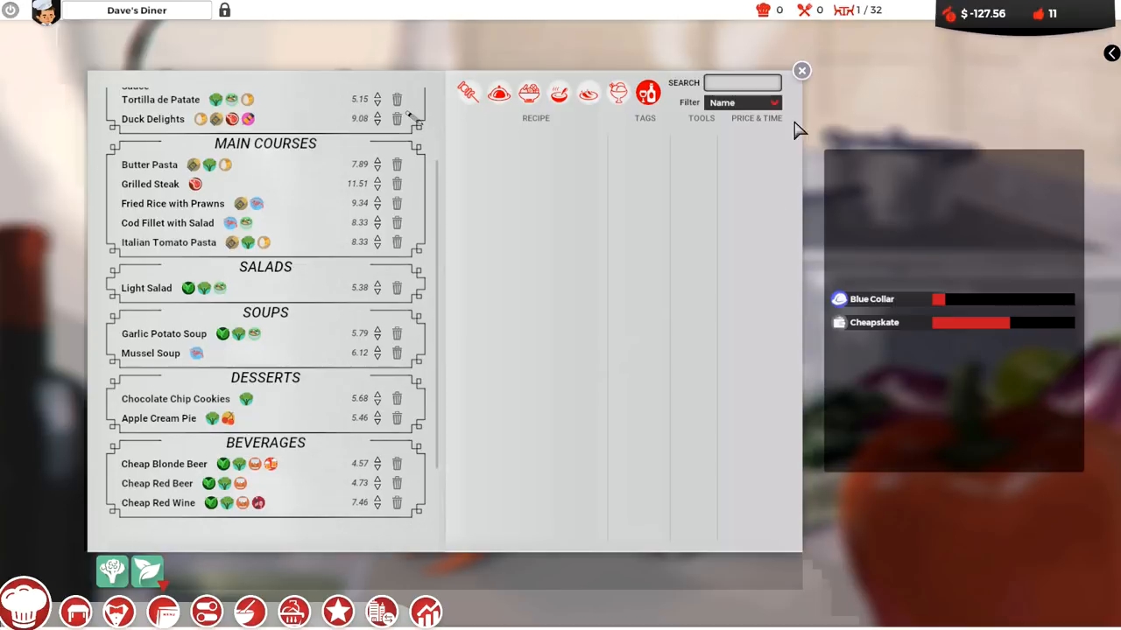
left_click(800, 70)
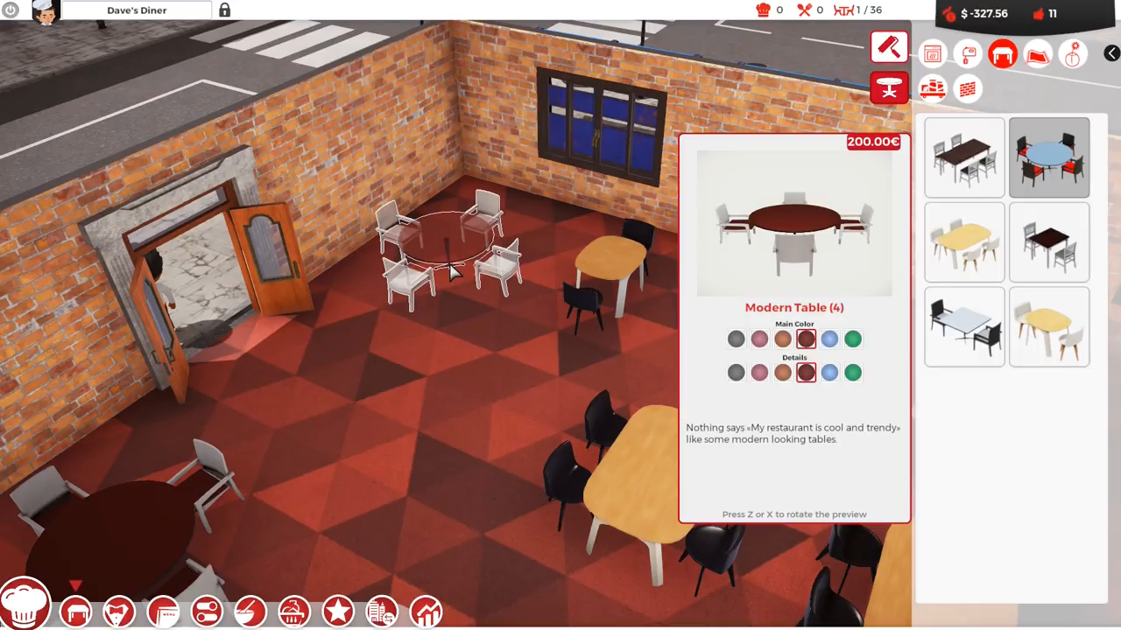
Place a round Modern Table near the entrance, bringing seating to 40
left_click(451, 249)
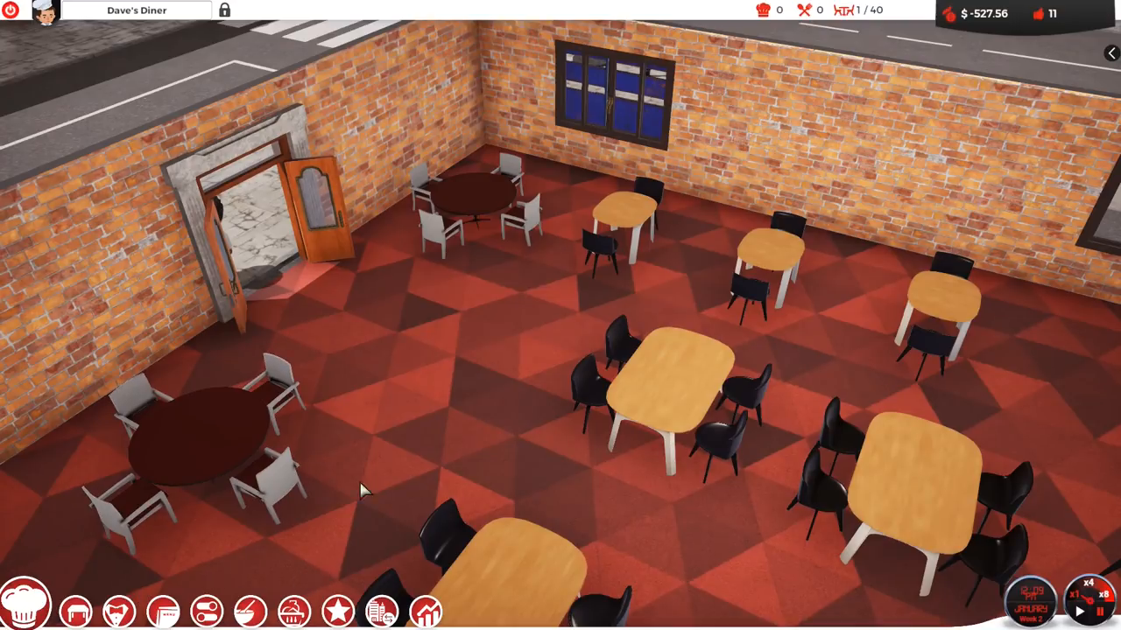
mouse_move(437, 332)
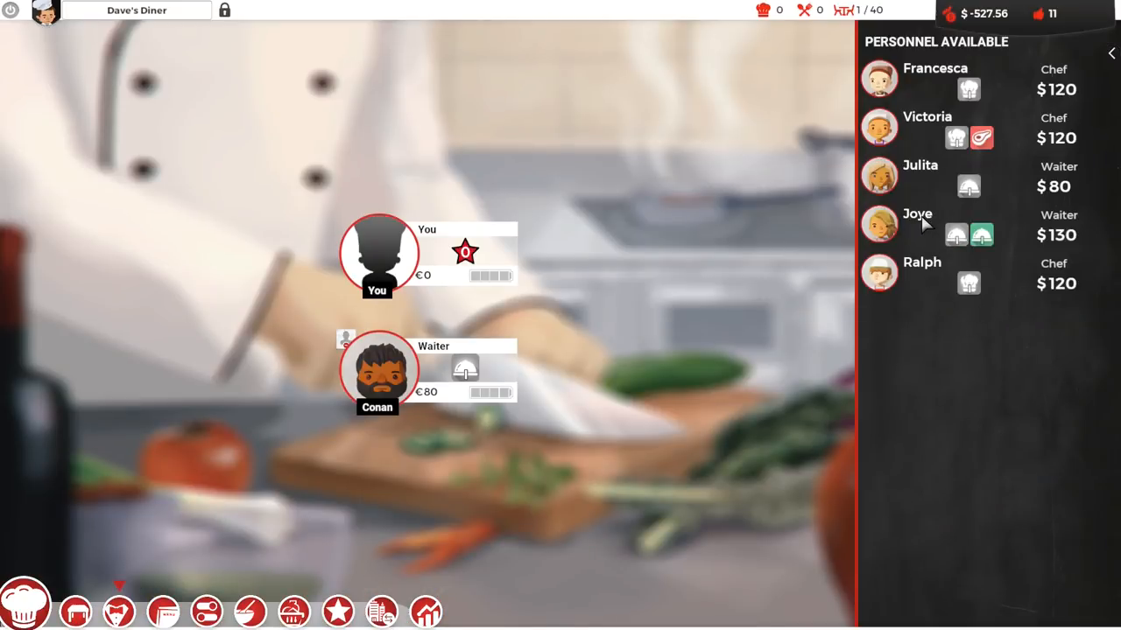
mouse_move(913, 236)
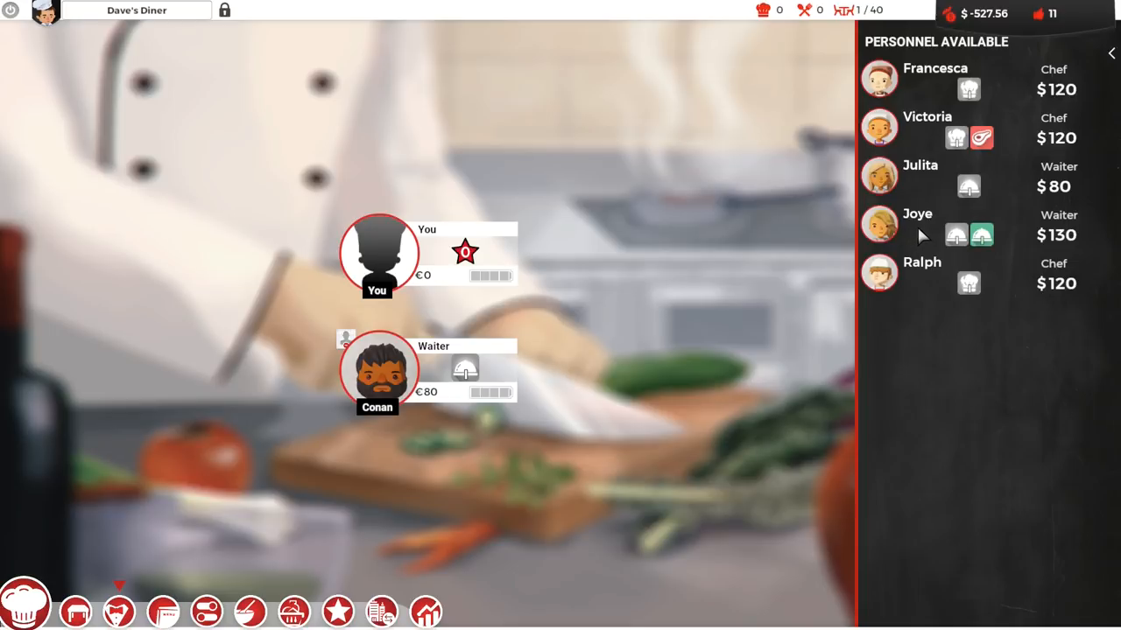
mouse_move(954, 234)
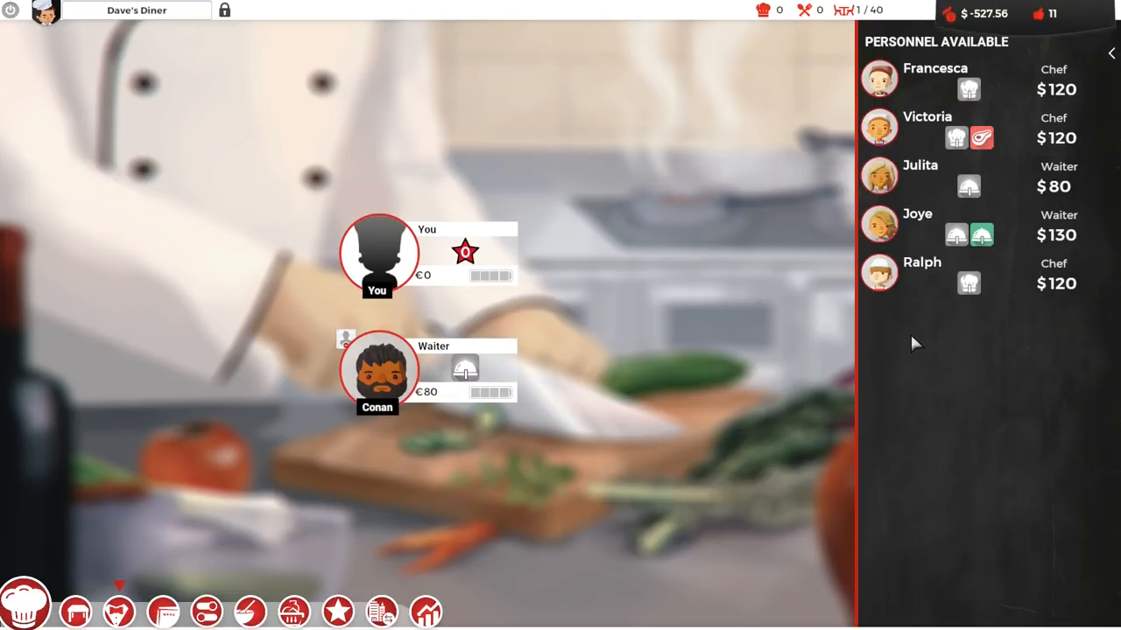
mouse_move(969, 282)
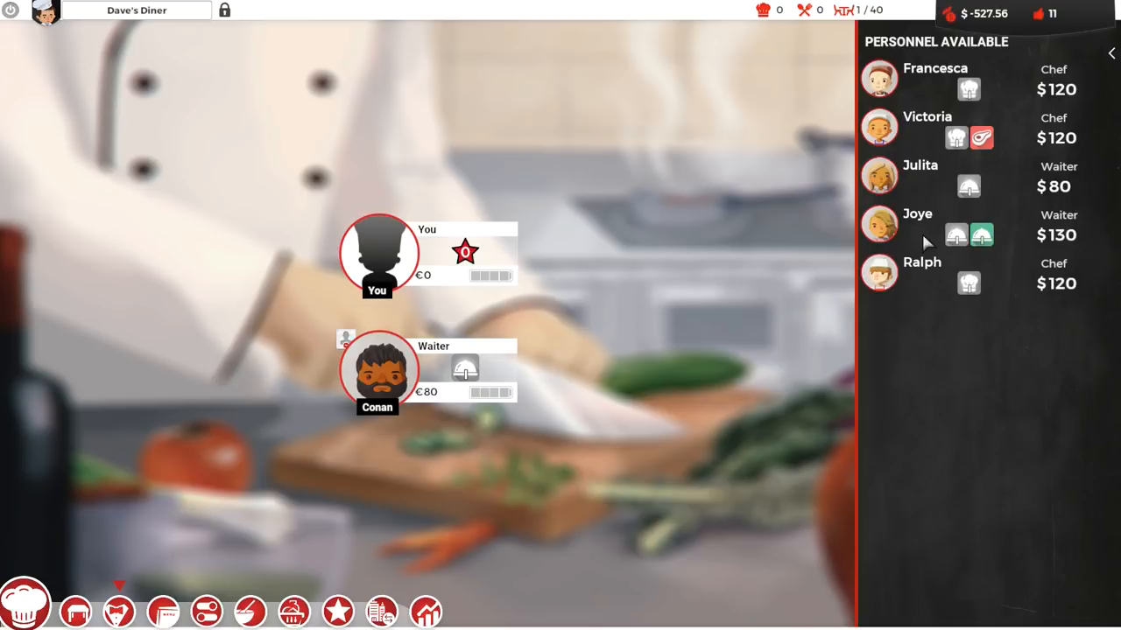
mouse_move(954, 235)
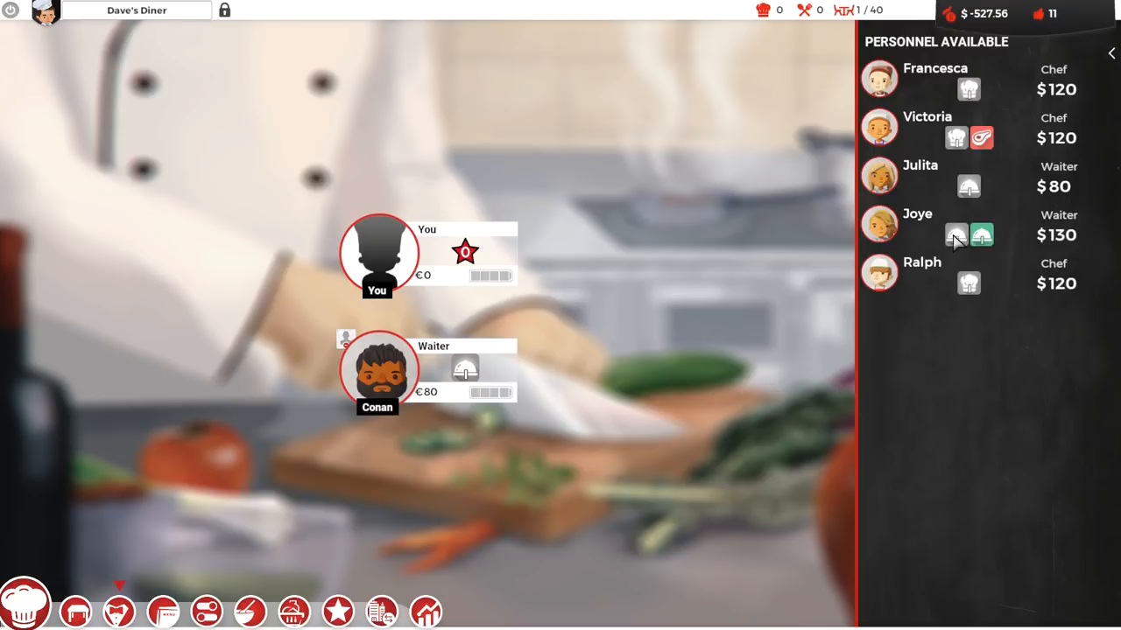
mouse_move(928, 241)
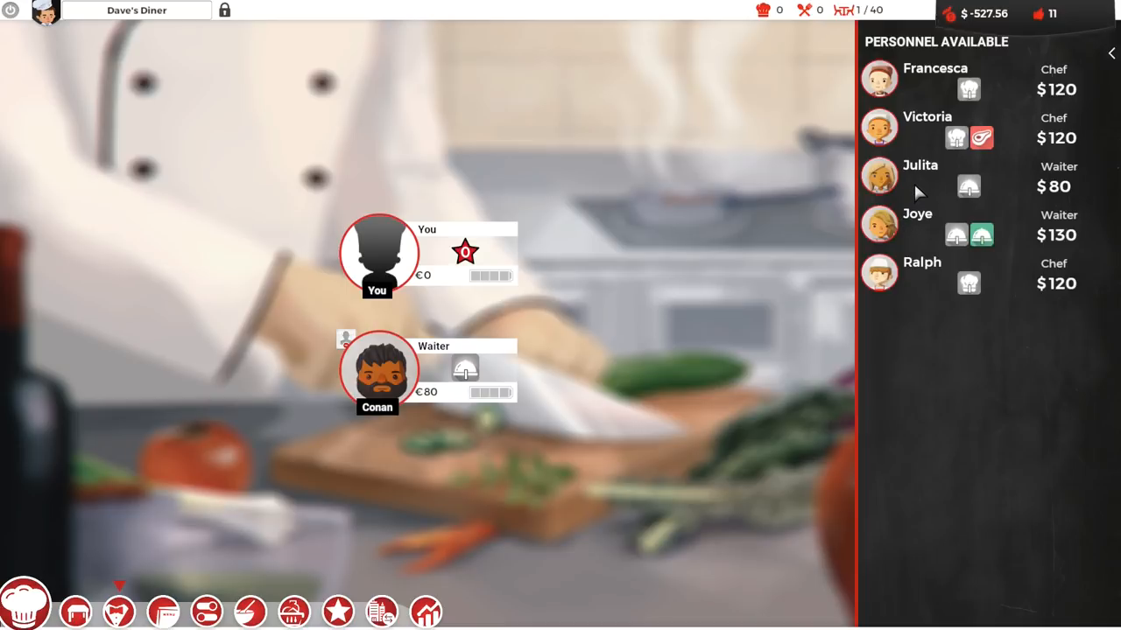
mouse_move(926, 187)
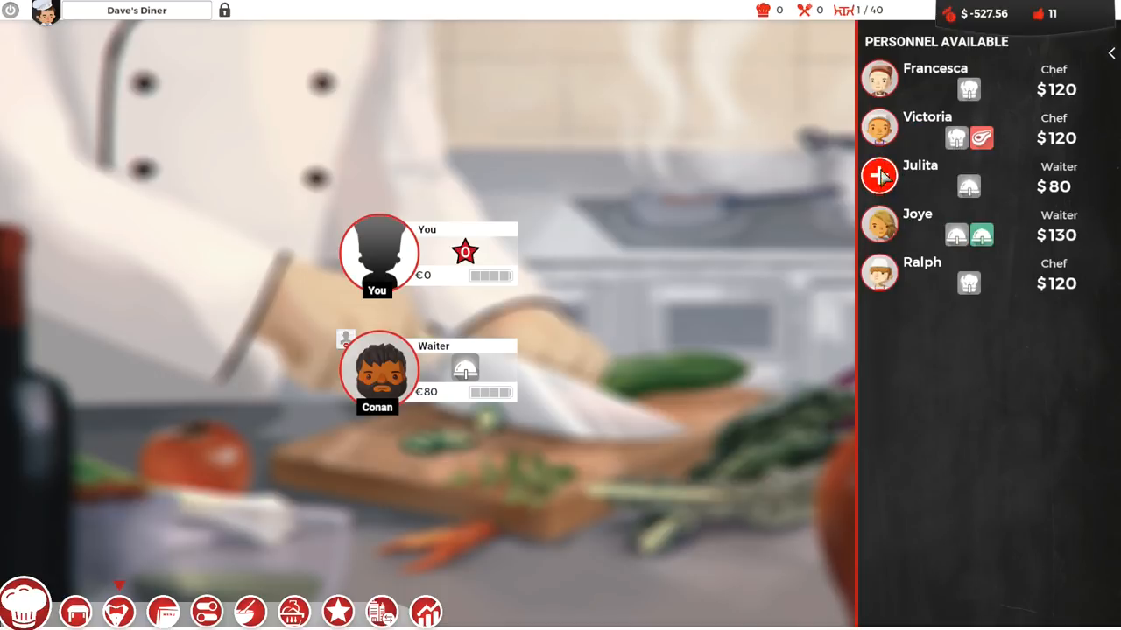
Hire Julita as an $80 waiter from the Personnel panel
left_click(879, 175)
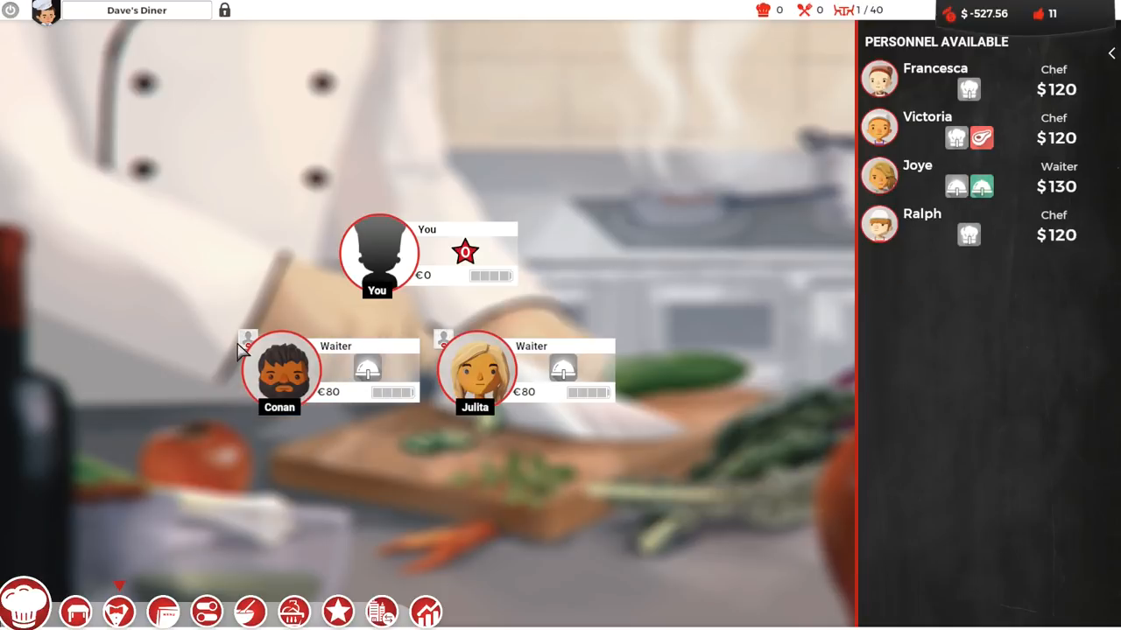
mouse_move(460, 498)
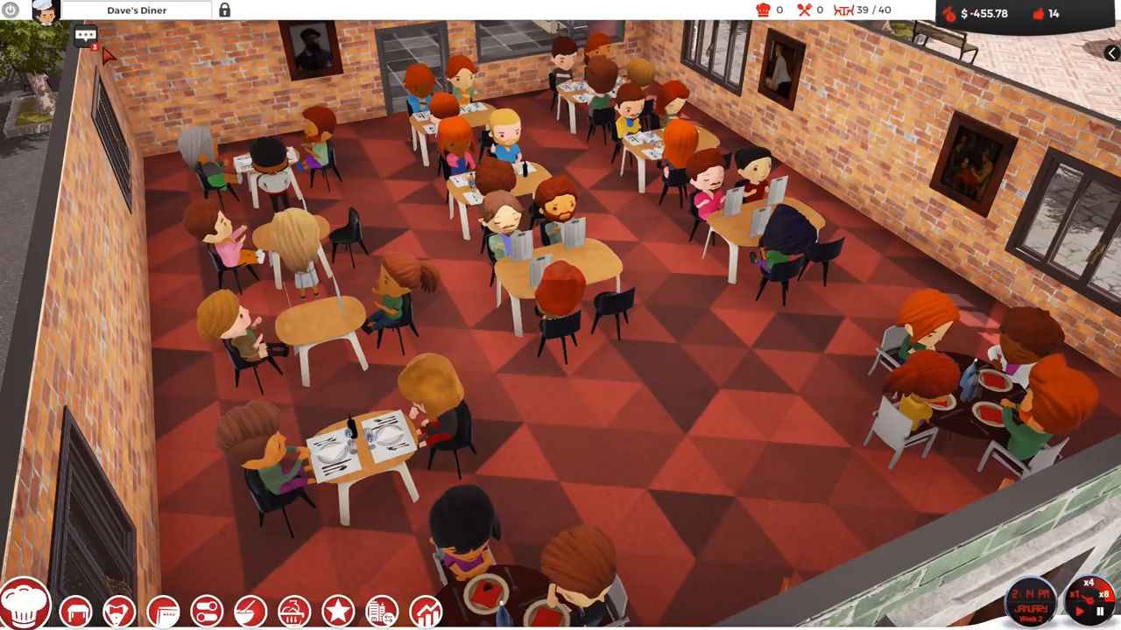
Open the Chef Advisor ratings overview showing 25 reviews at about 3.5 stars
left_click(338, 610)
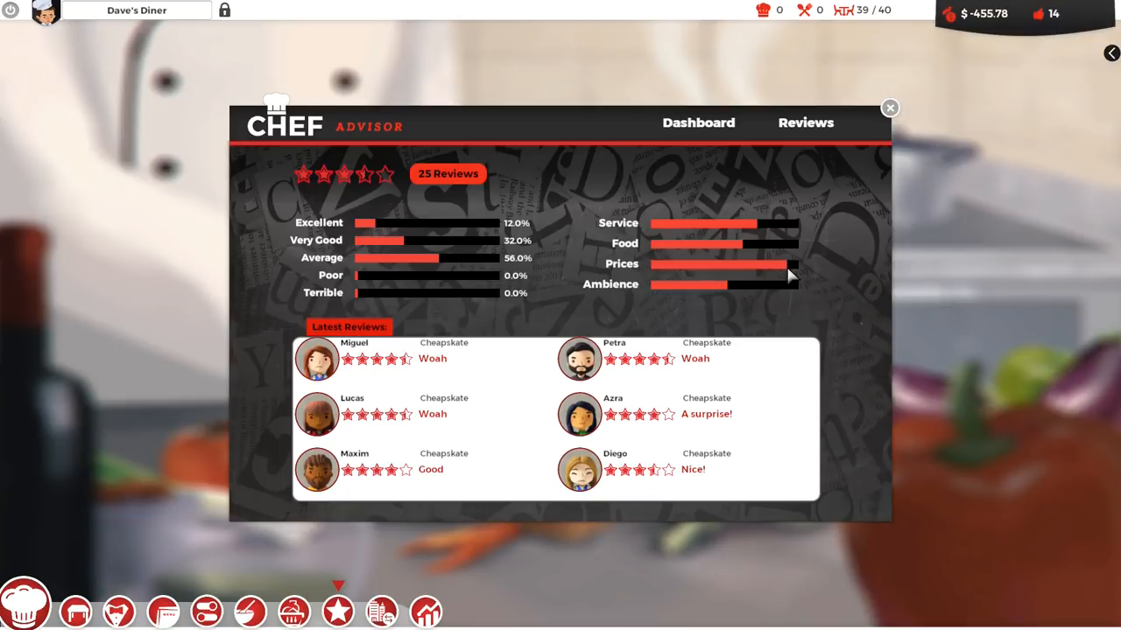
mouse_move(801, 278)
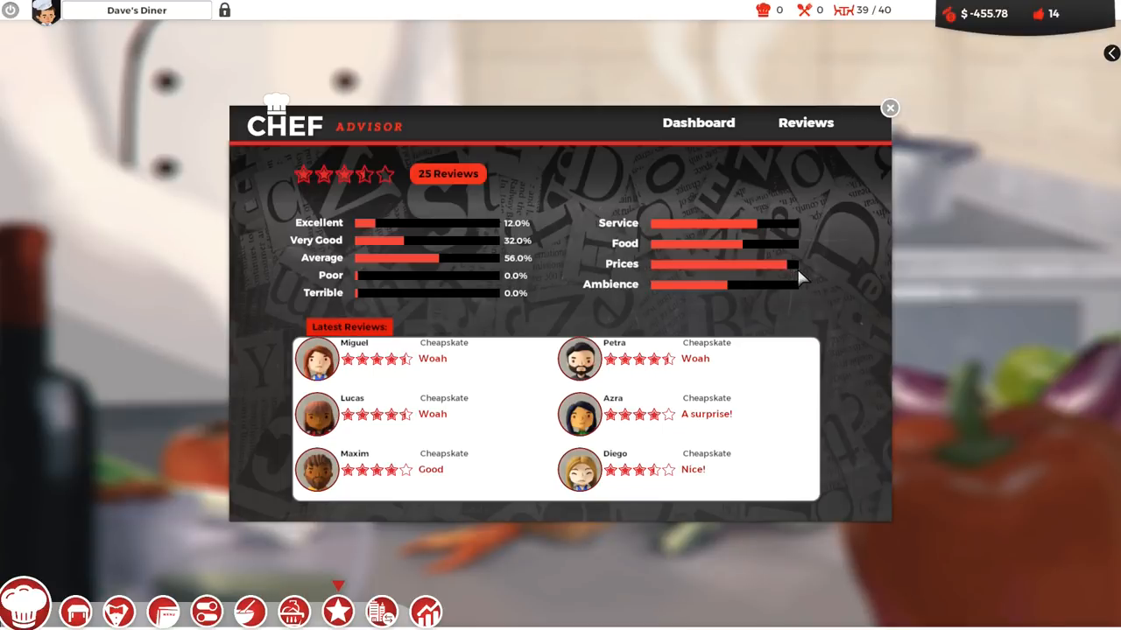
mouse_move(788, 275)
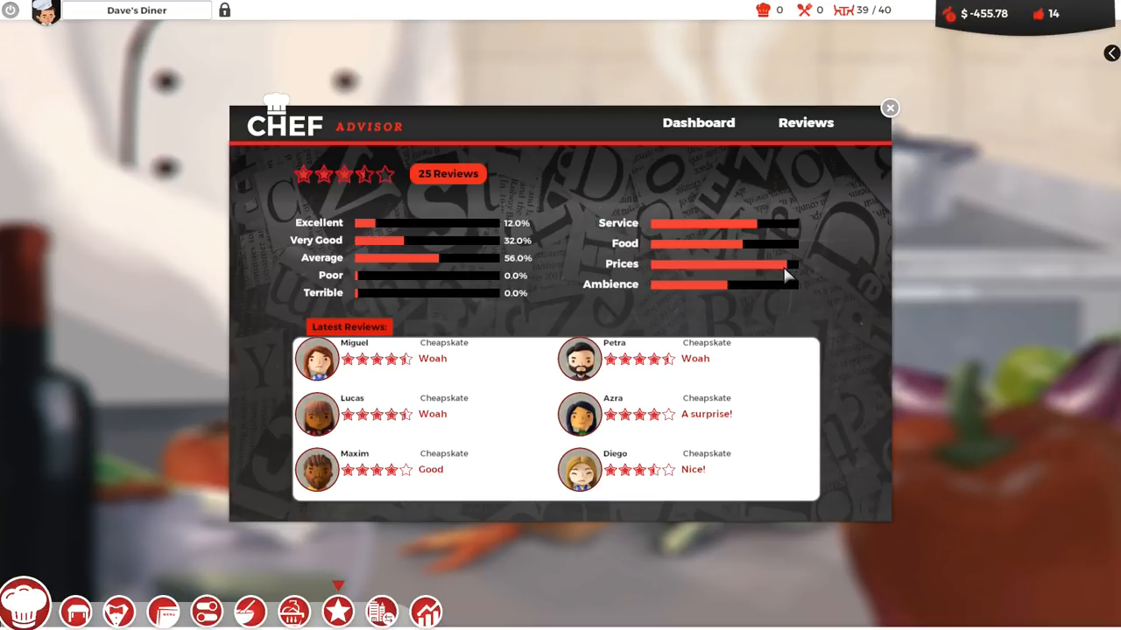
mouse_move(772, 272)
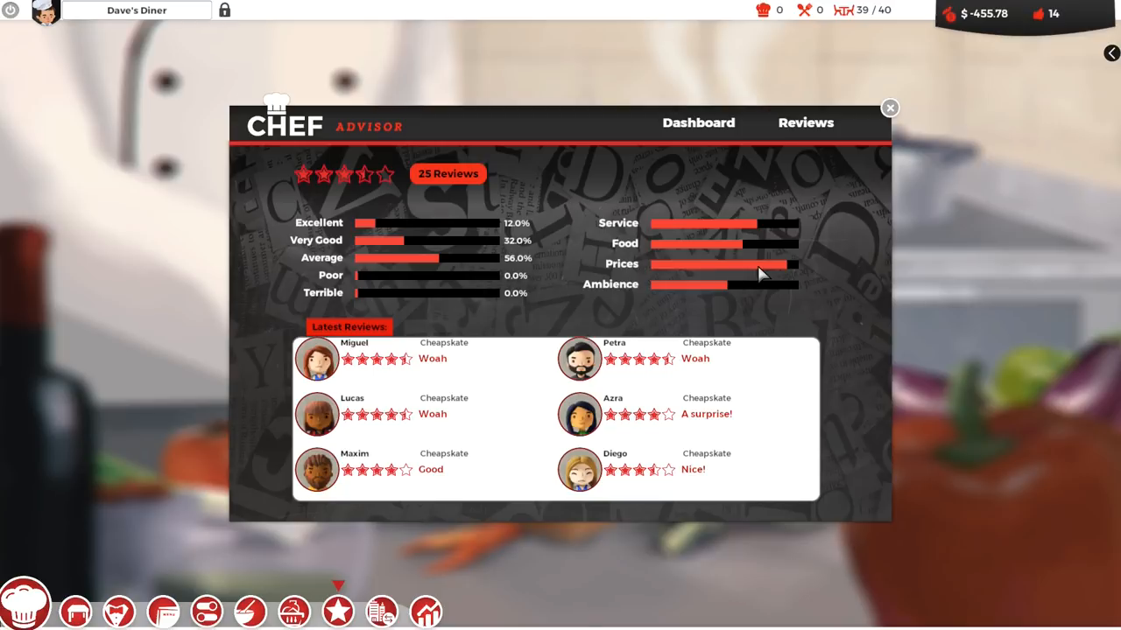
left_click(889, 108)
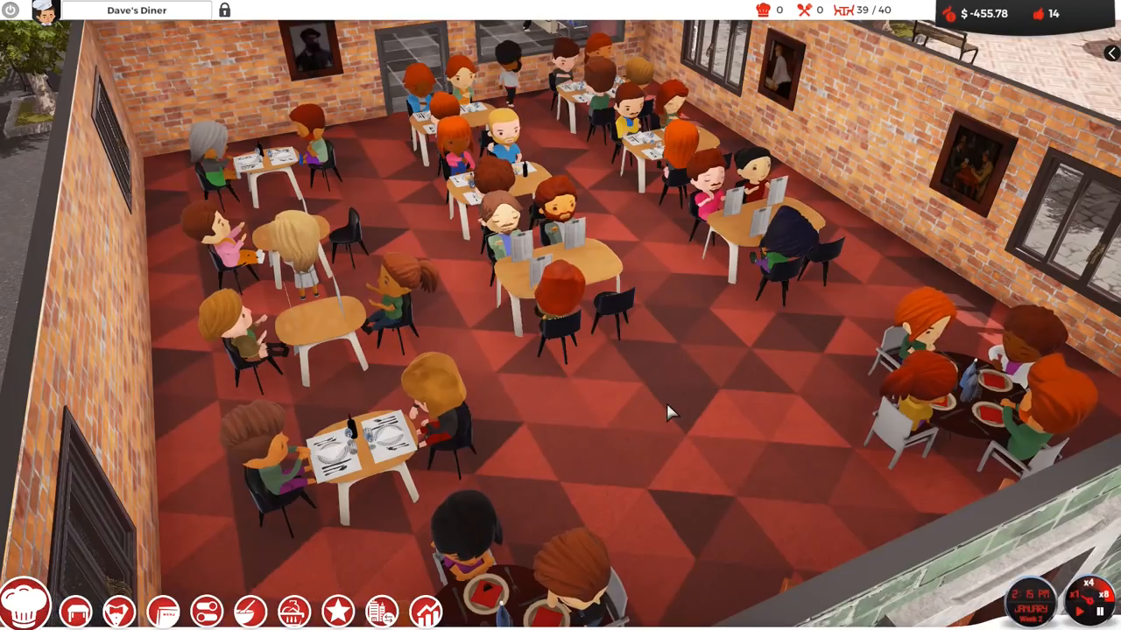
mouse_move(700, 438)
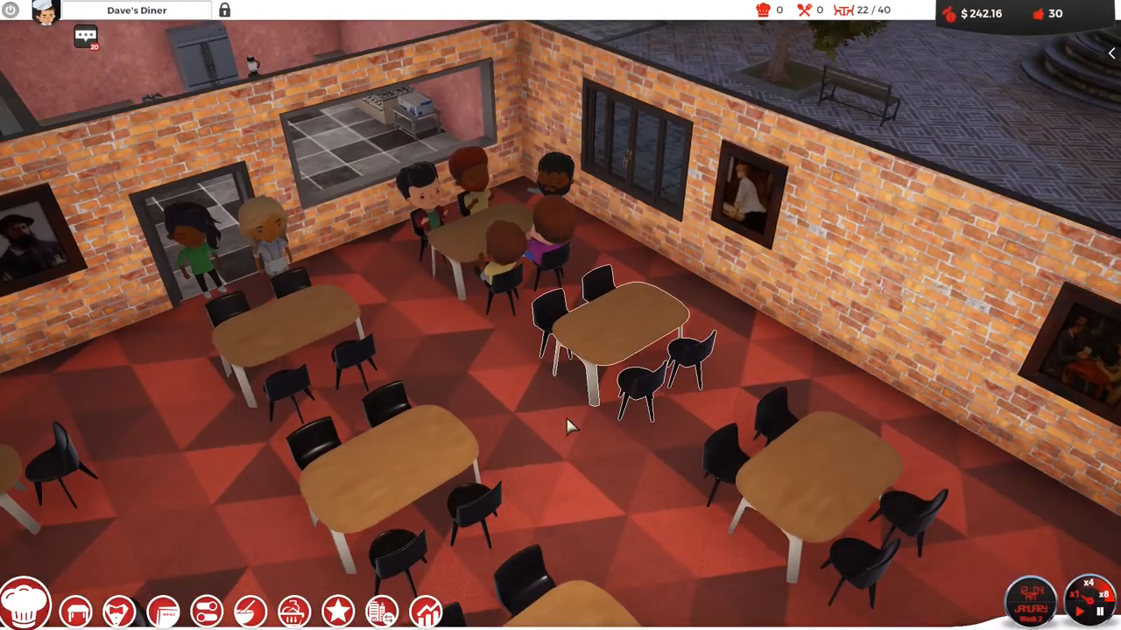
mouse_move(587, 449)
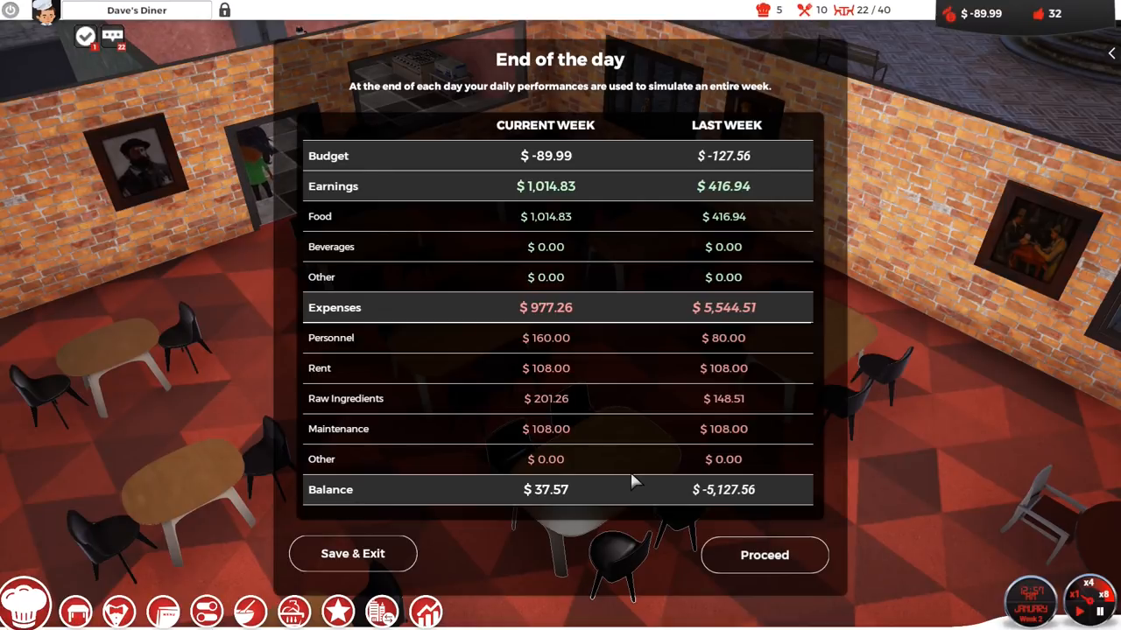
mouse_move(648, 438)
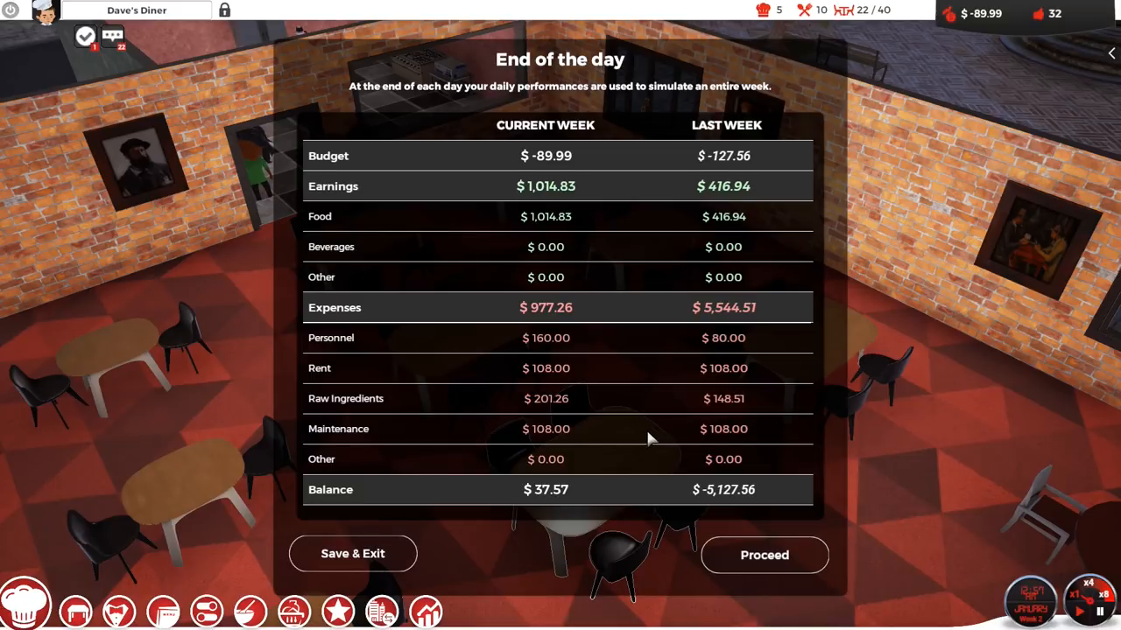
mouse_move(637, 216)
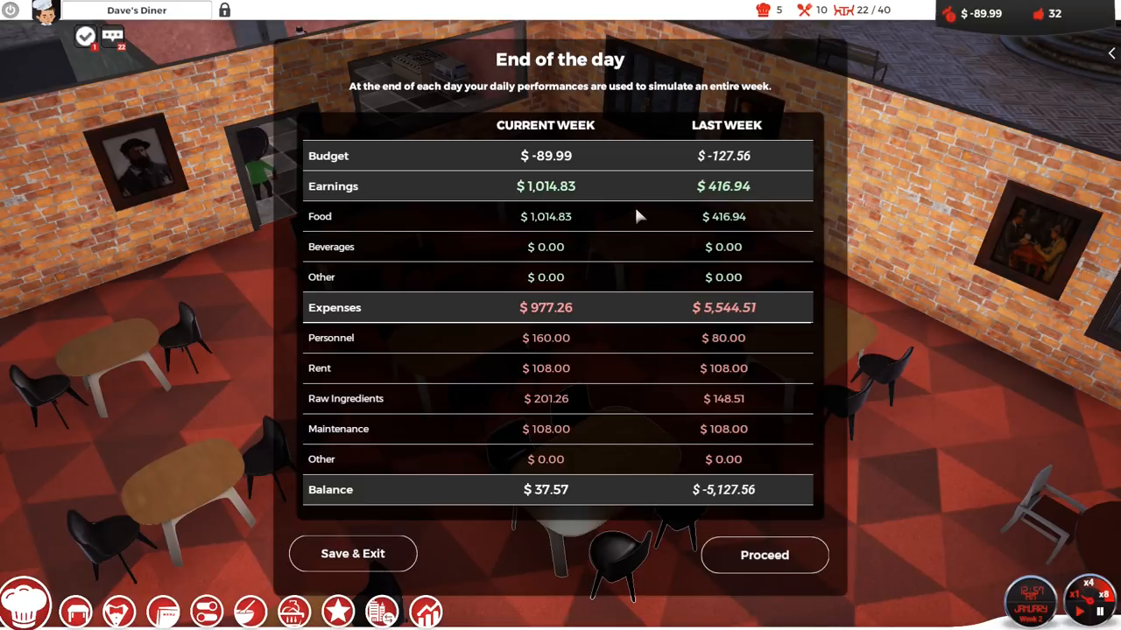
mouse_move(602, 468)
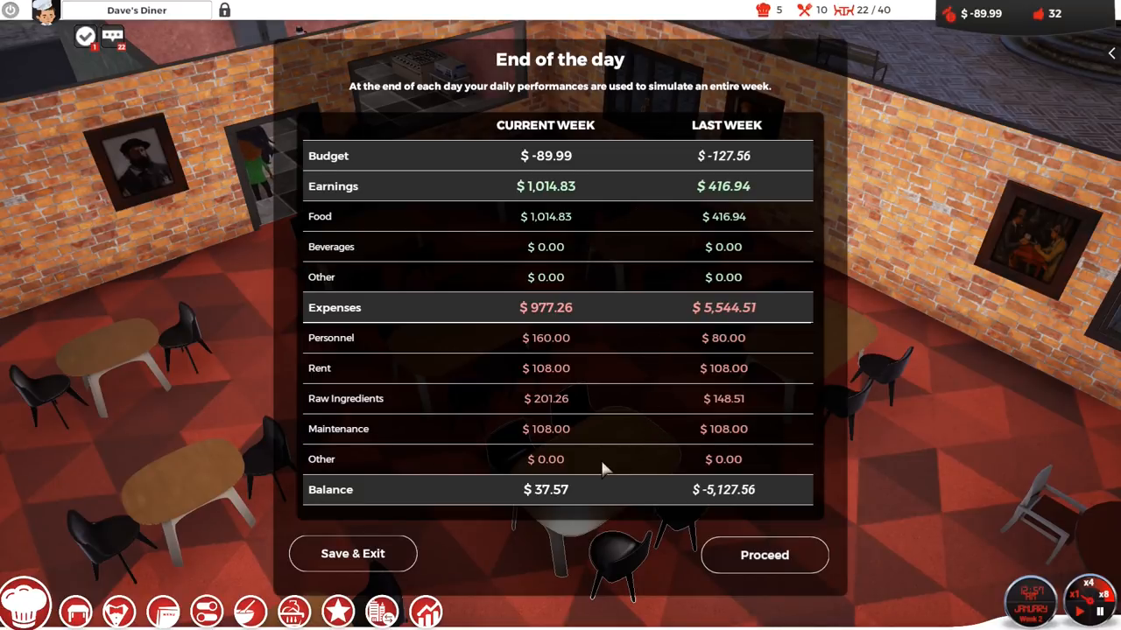
mouse_move(574, 495)
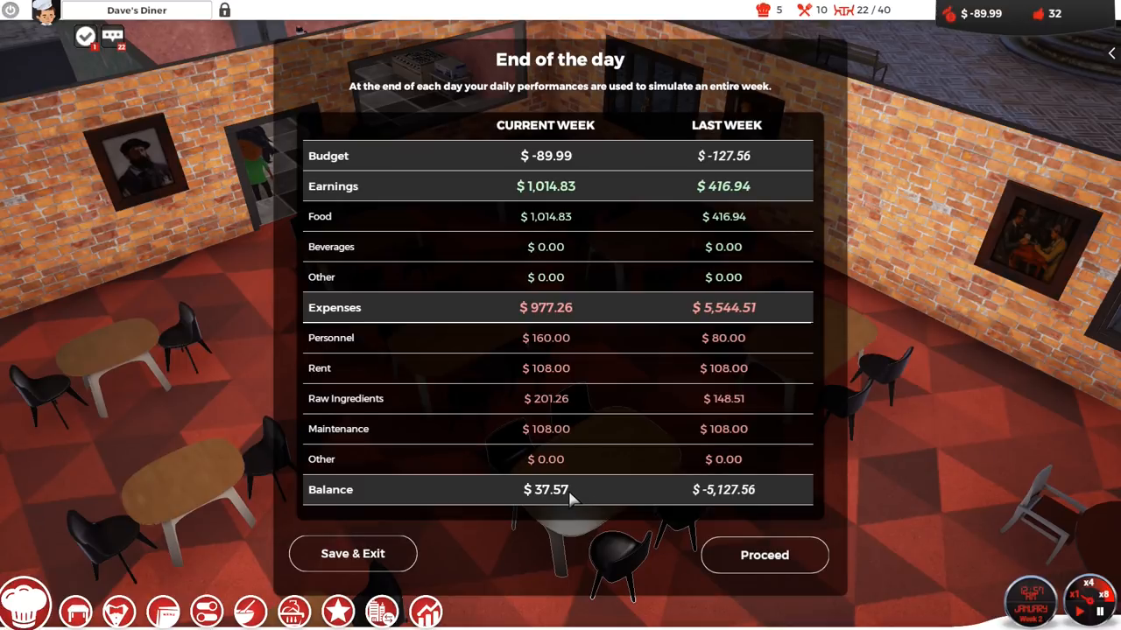
mouse_move(591, 322)
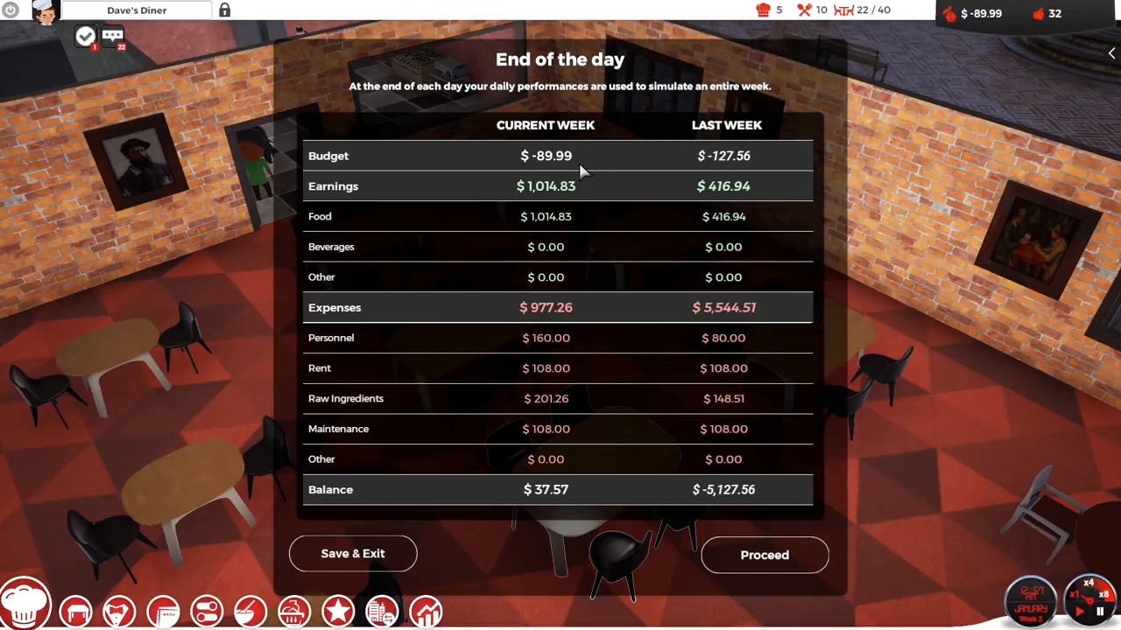
mouse_move(610, 266)
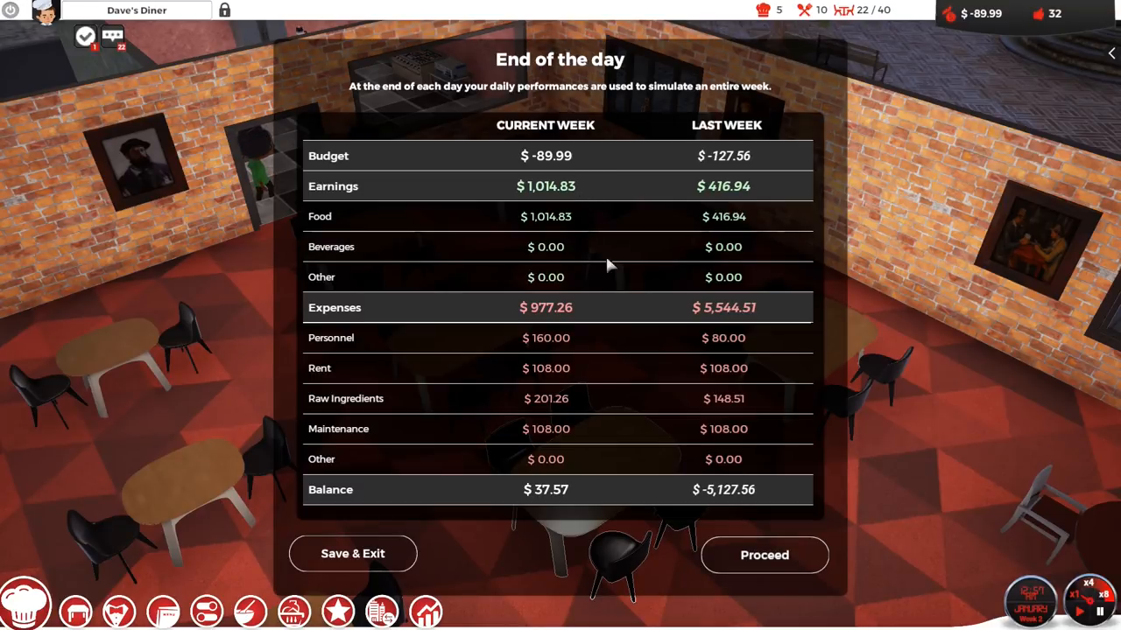
mouse_move(650, 147)
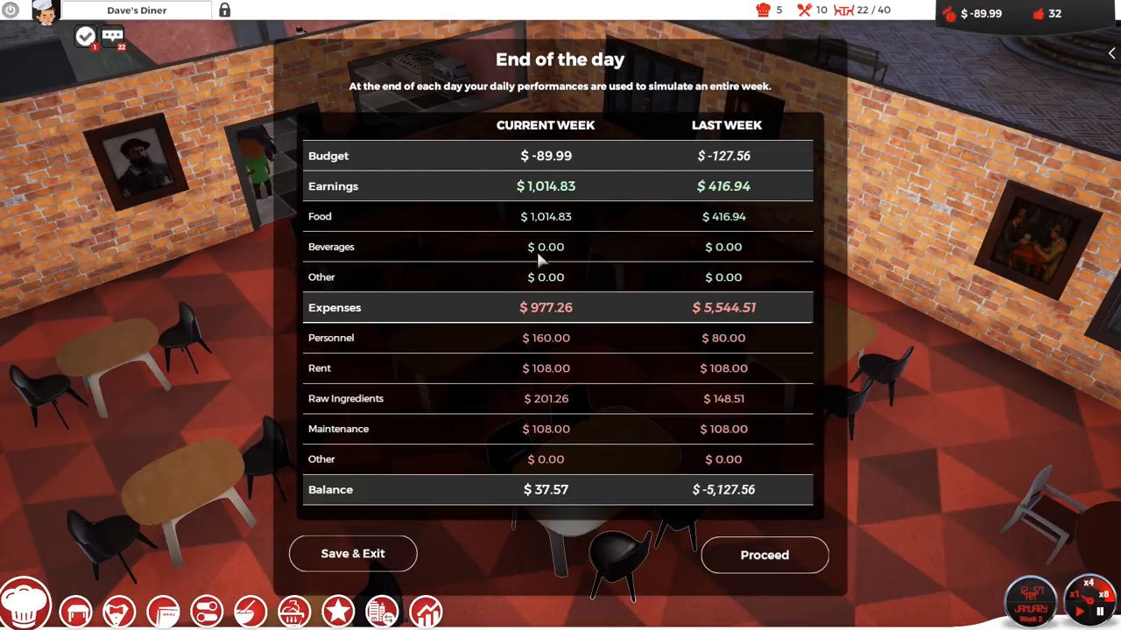
mouse_move(461, 309)
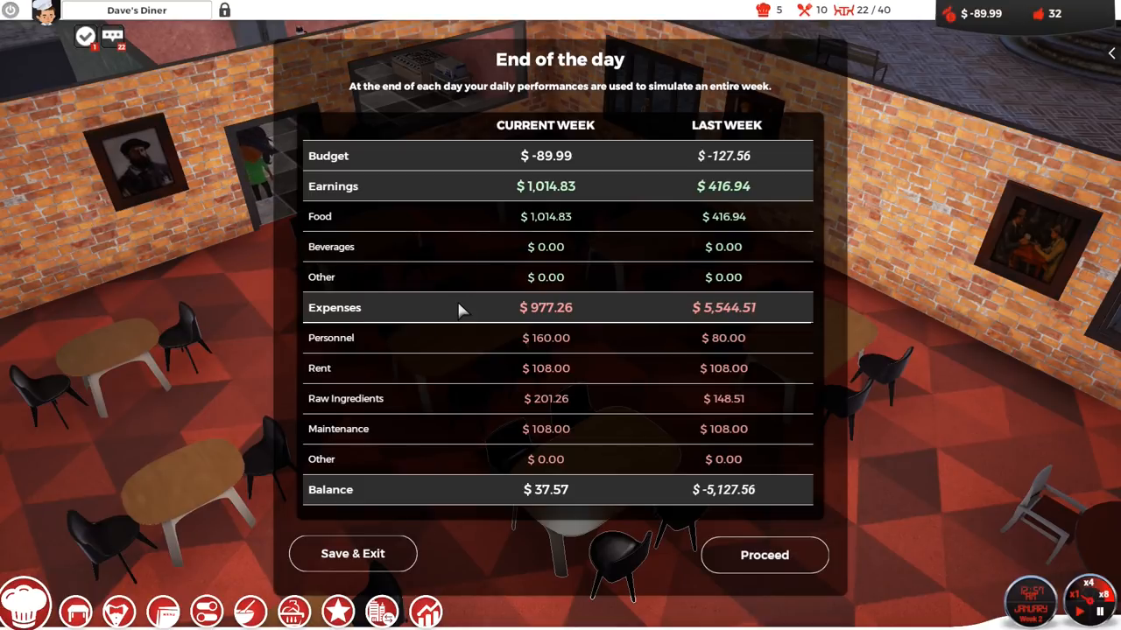
mouse_move(720, 145)
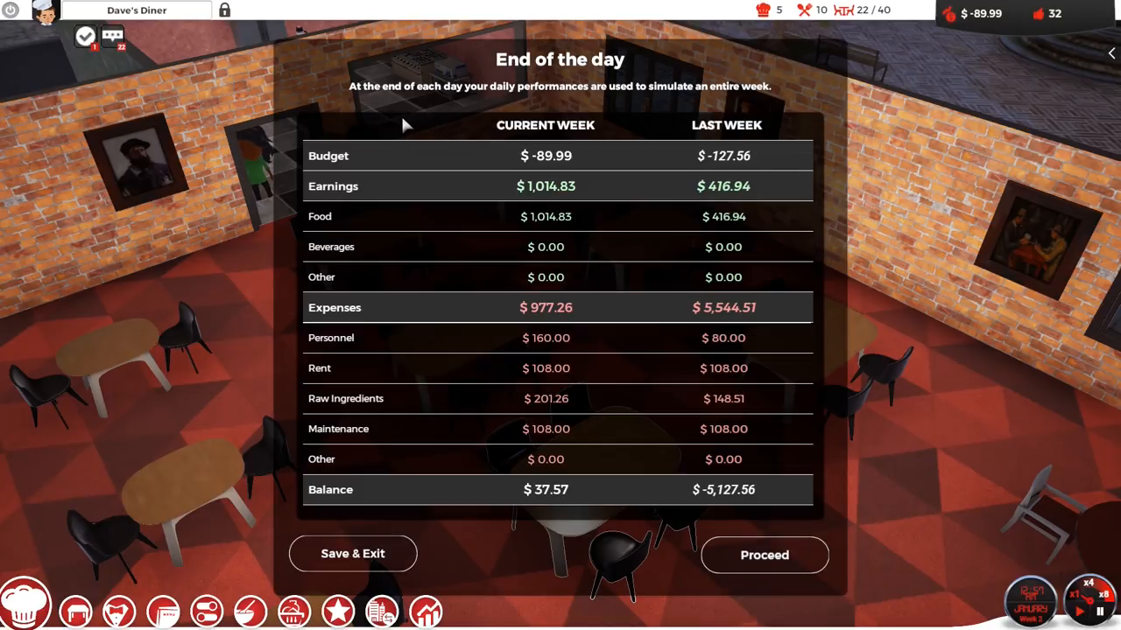
mouse_move(447, 156)
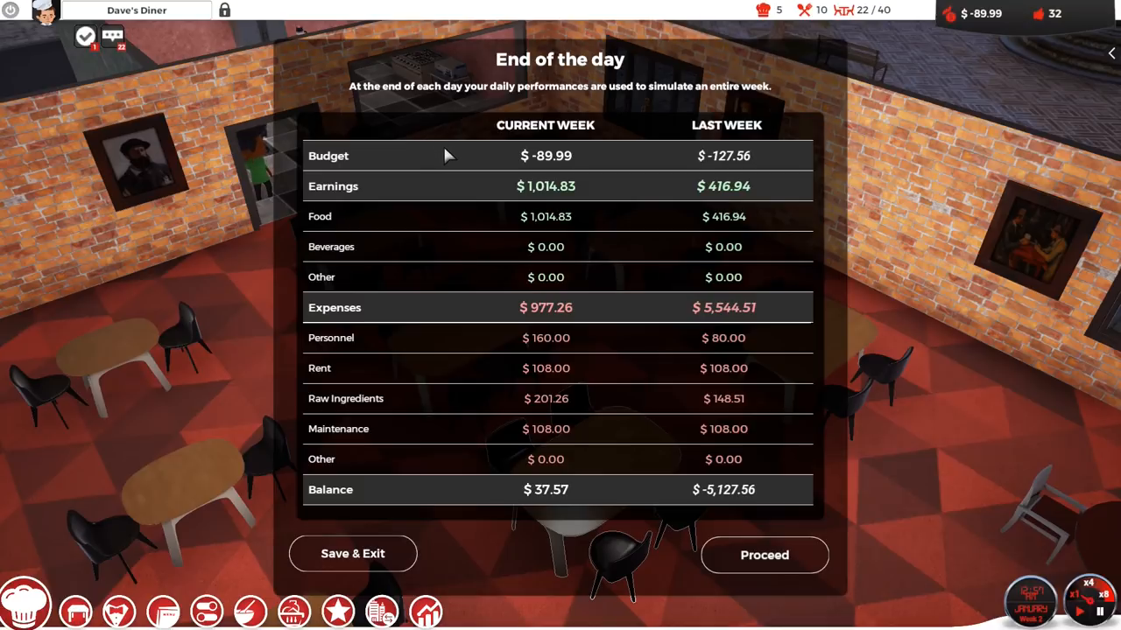
mouse_move(394, 149)
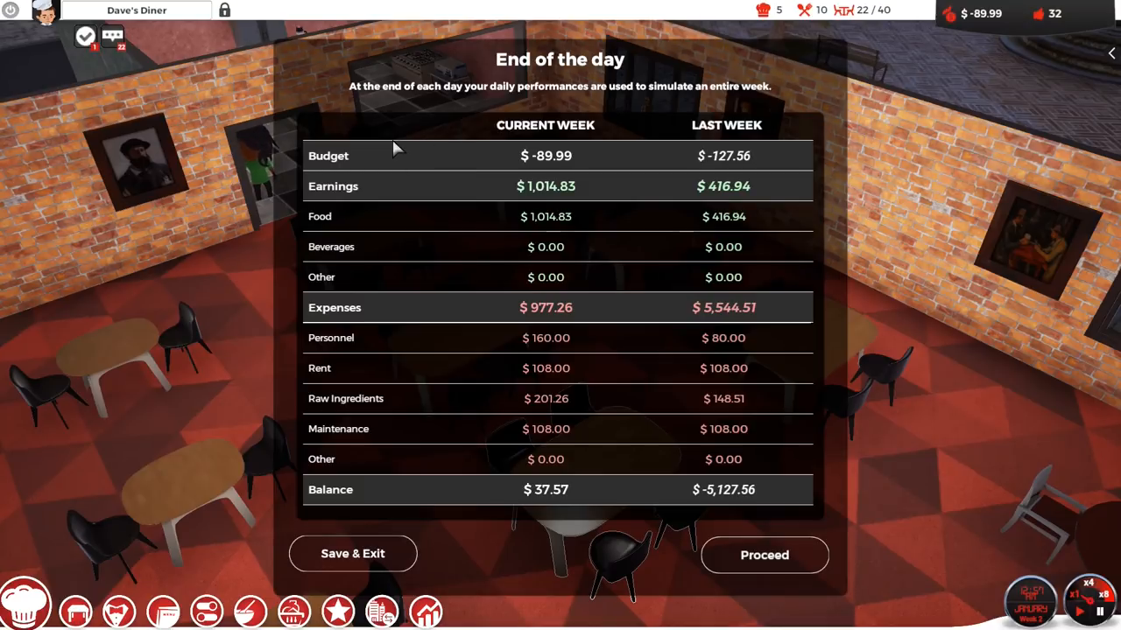
mouse_move(429, 149)
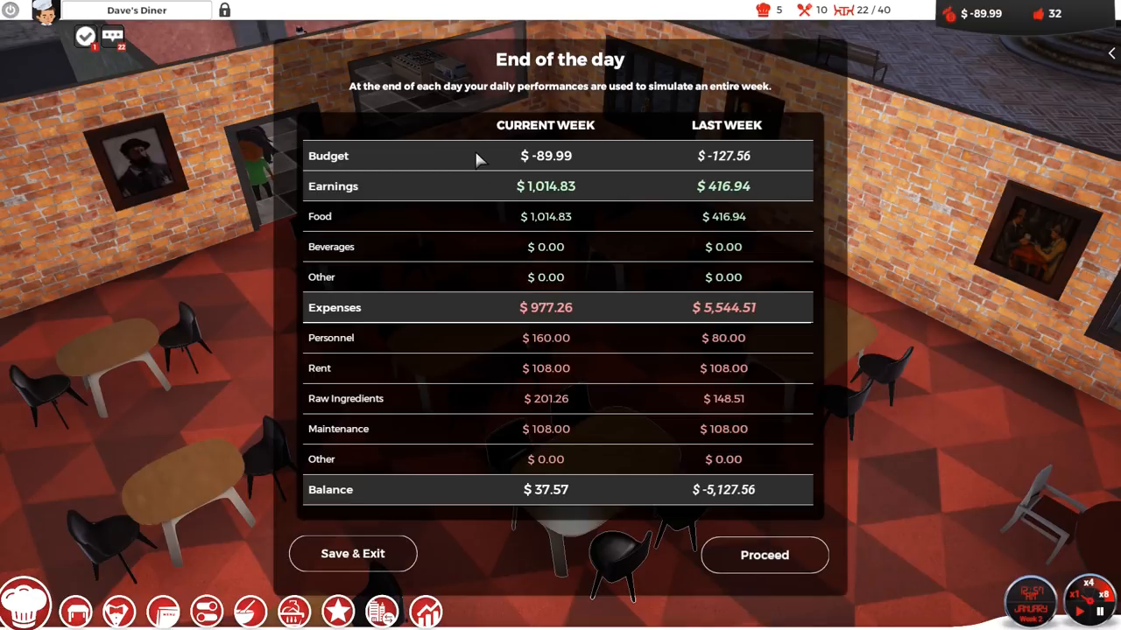
mouse_move(464, 153)
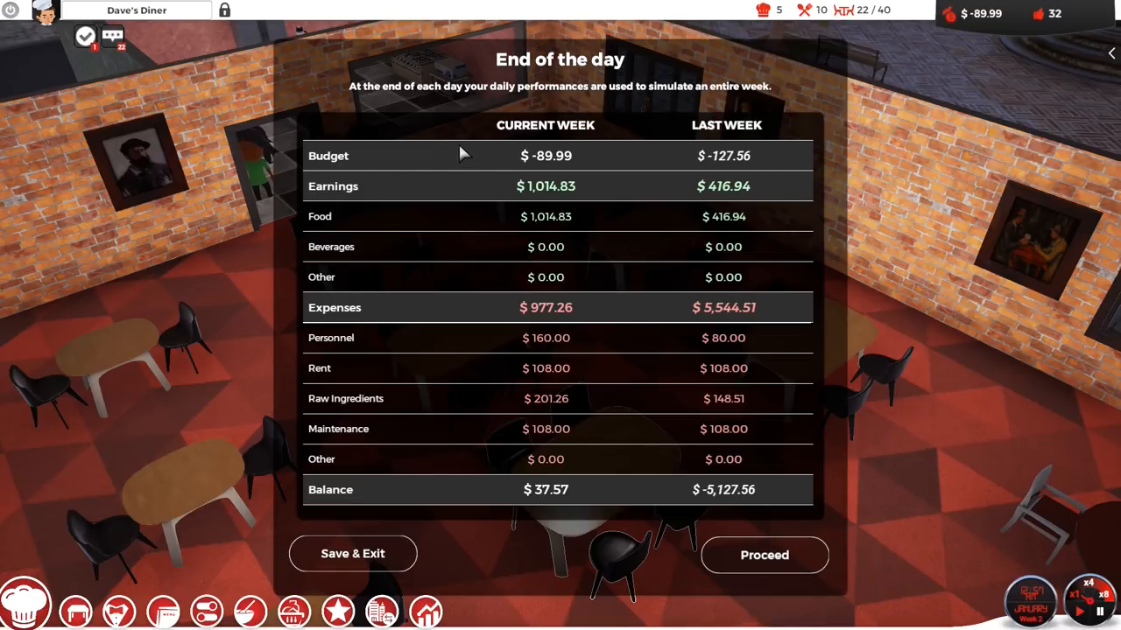
mouse_move(455, 378)
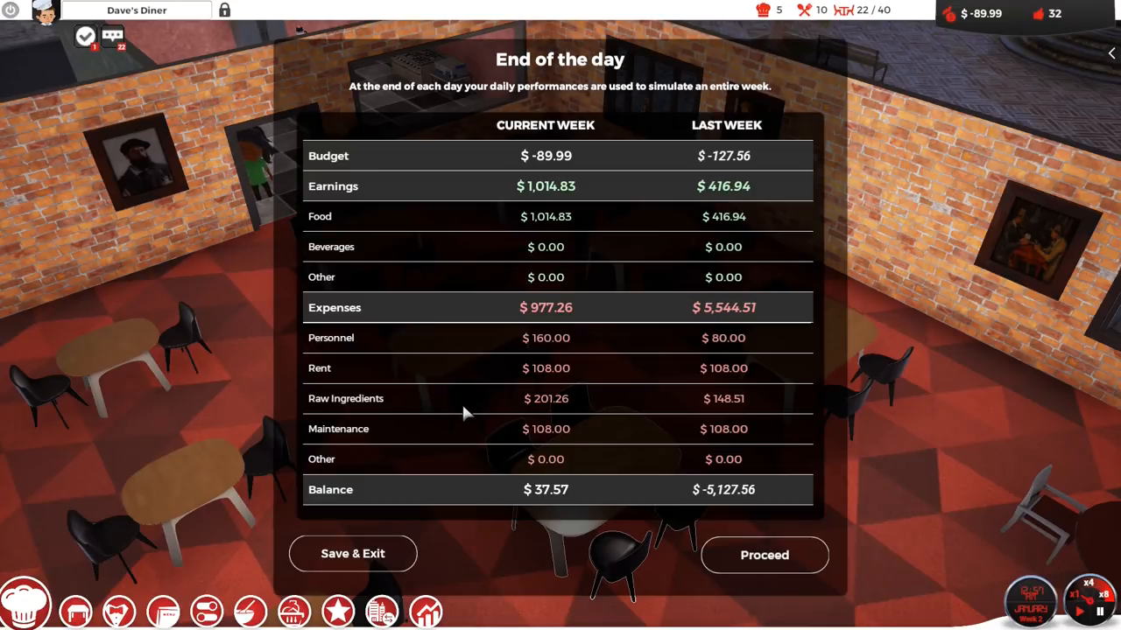
mouse_move(479, 344)
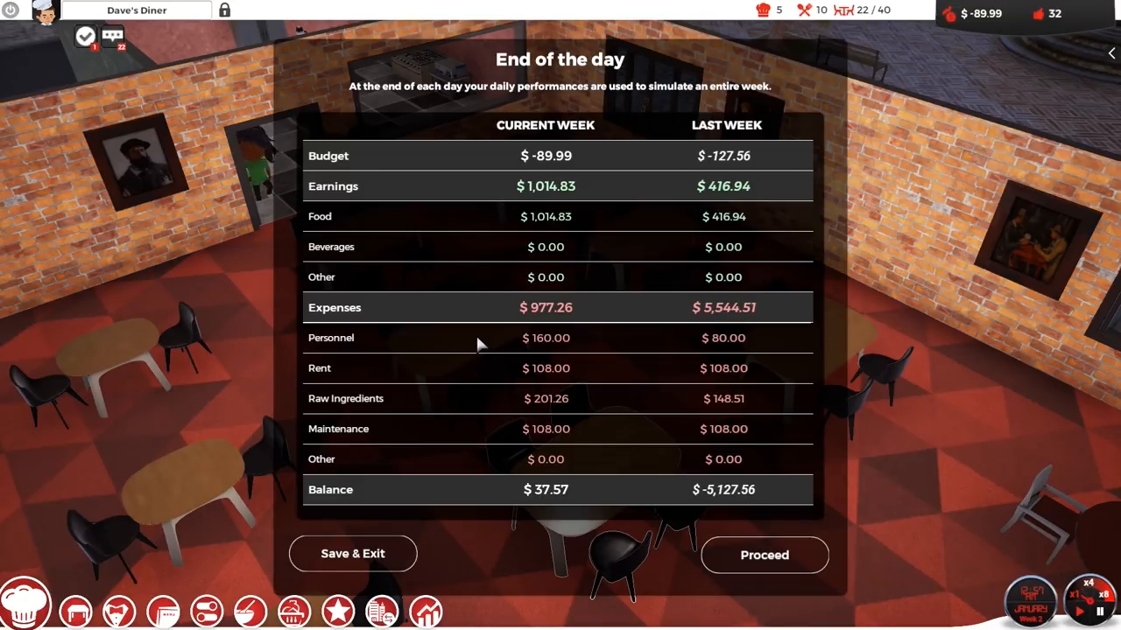
mouse_move(478, 398)
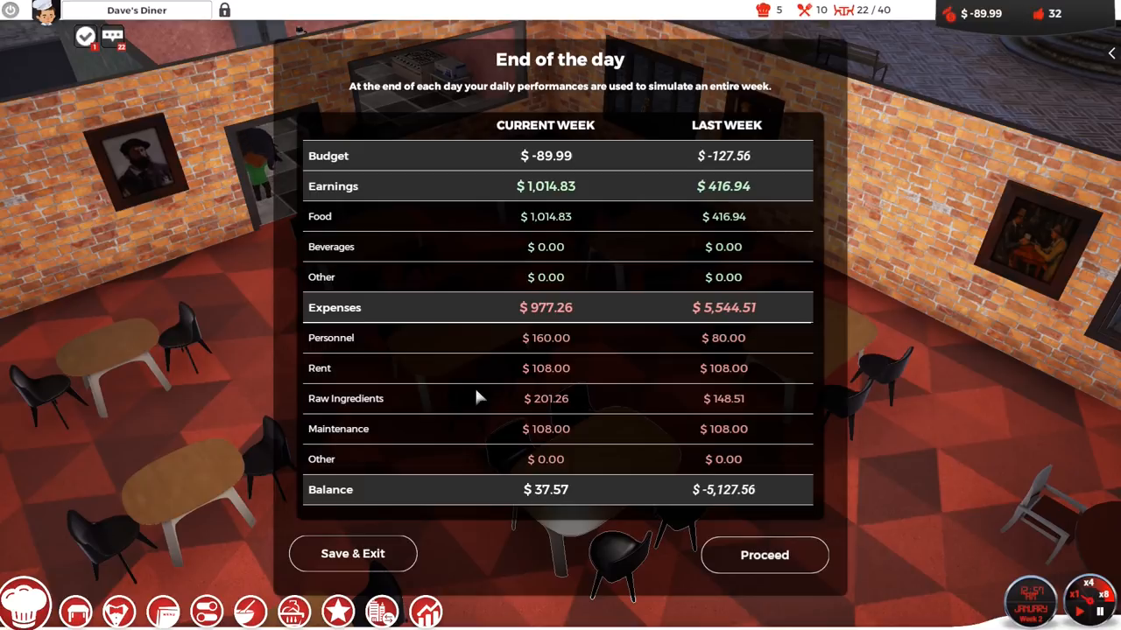
mouse_move(464, 401)
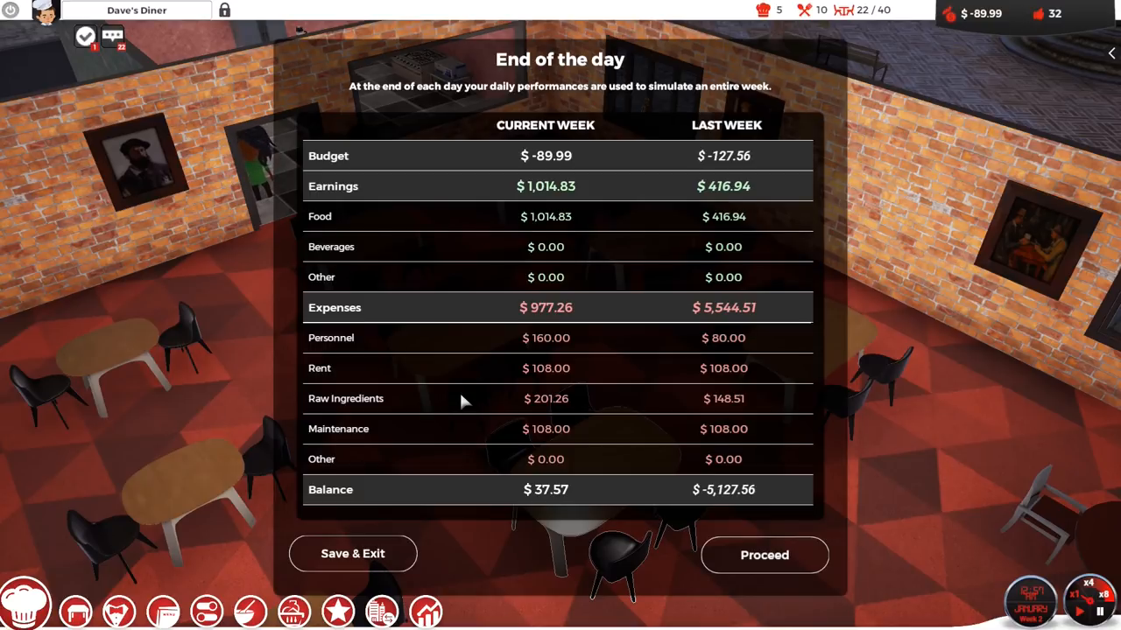
mouse_move(457, 437)
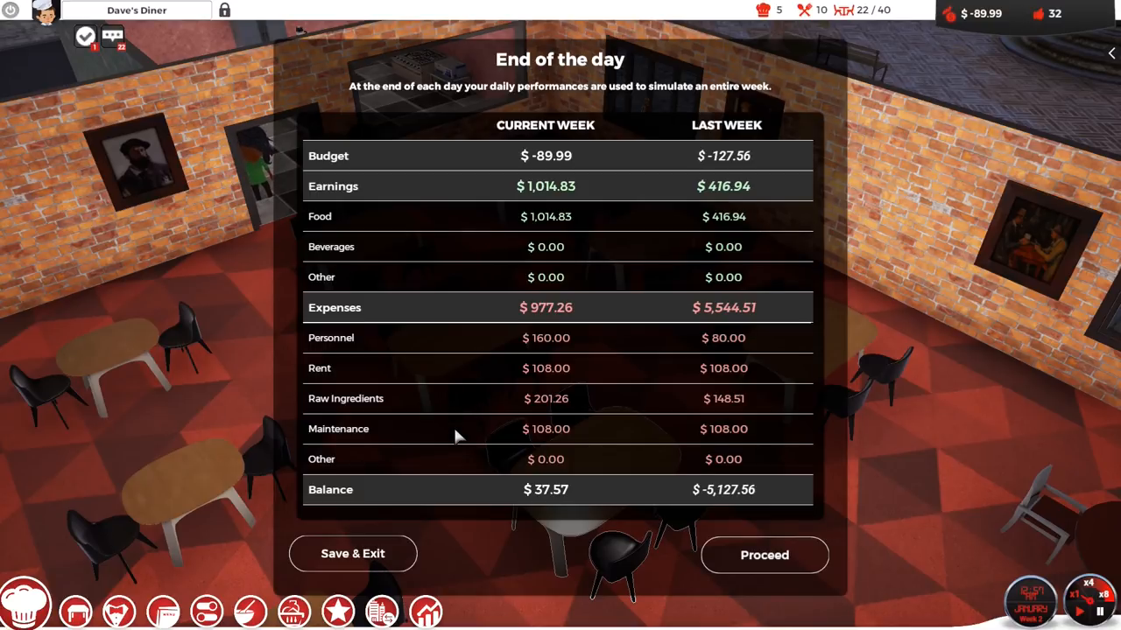
mouse_move(464, 250)
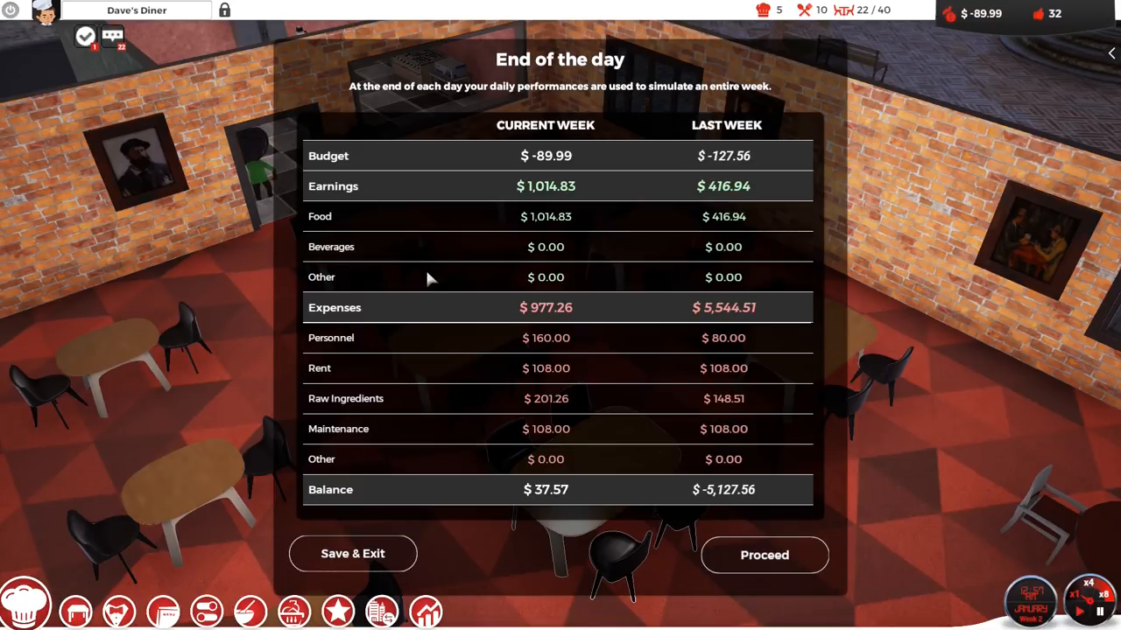
mouse_move(438, 291)
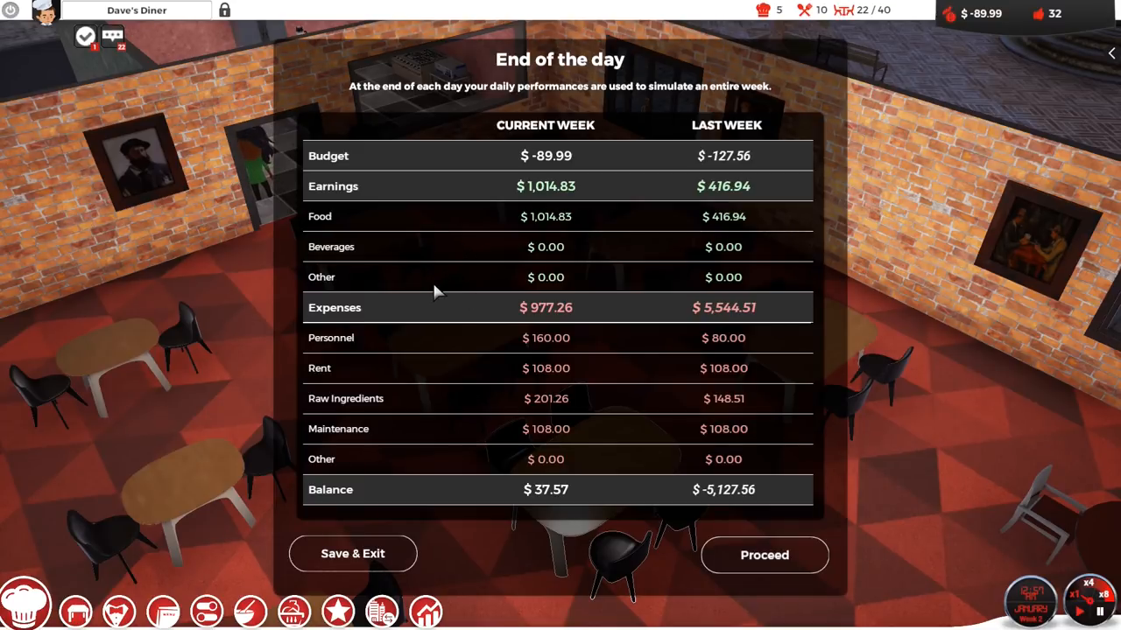
mouse_move(442, 307)
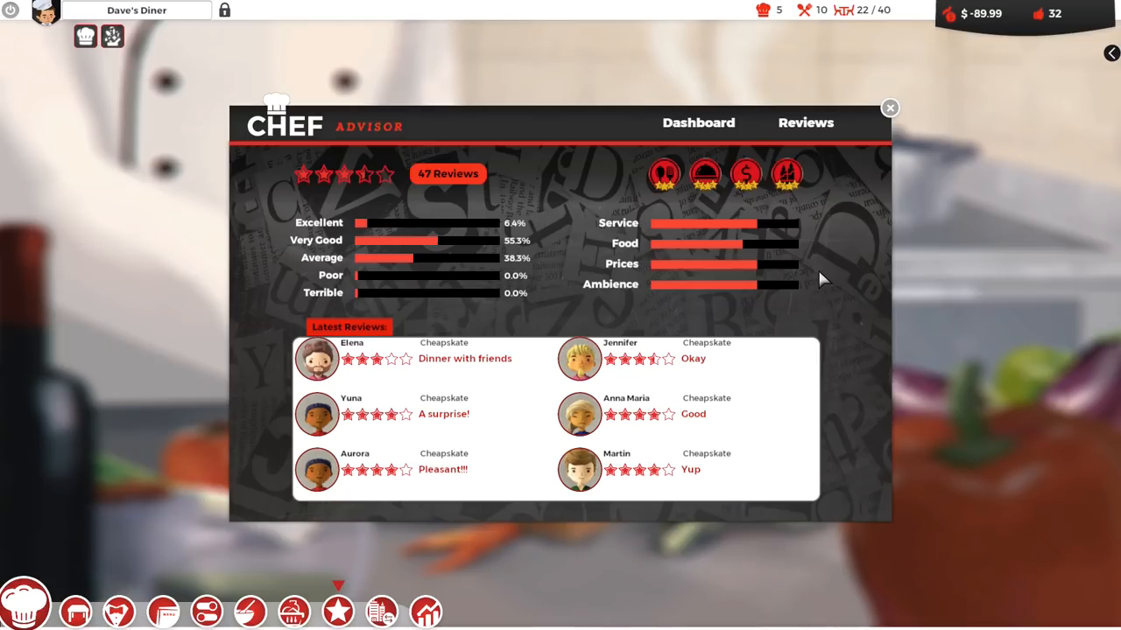
mouse_move(528, 184)
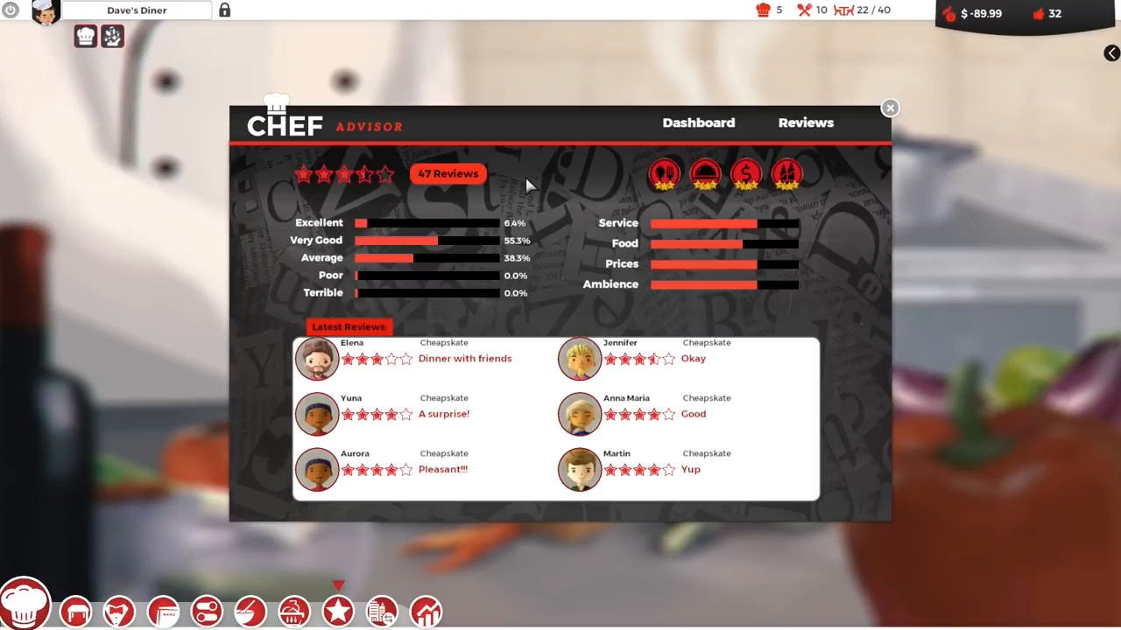
mouse_move(665, 270)
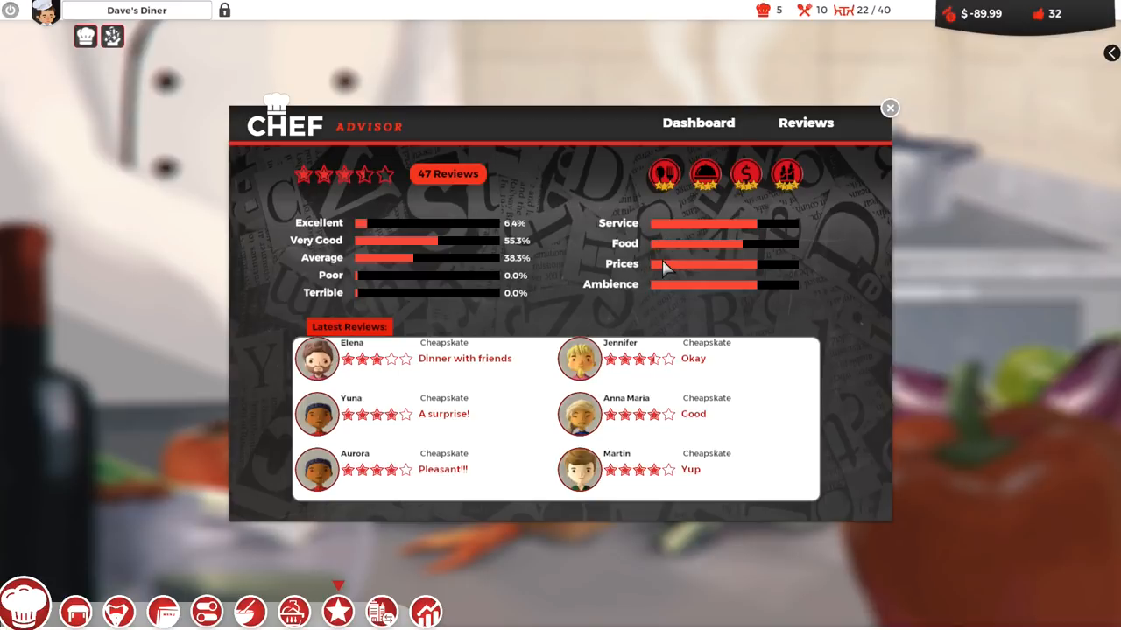
mouse_move(766, 274)
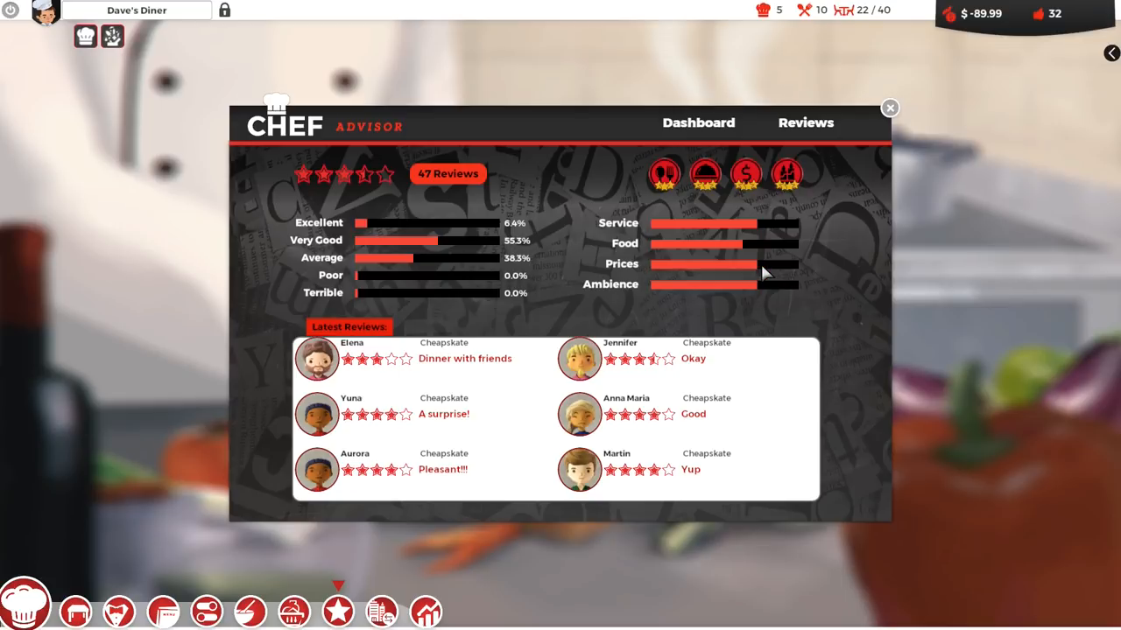
mouse_move(833, 264)
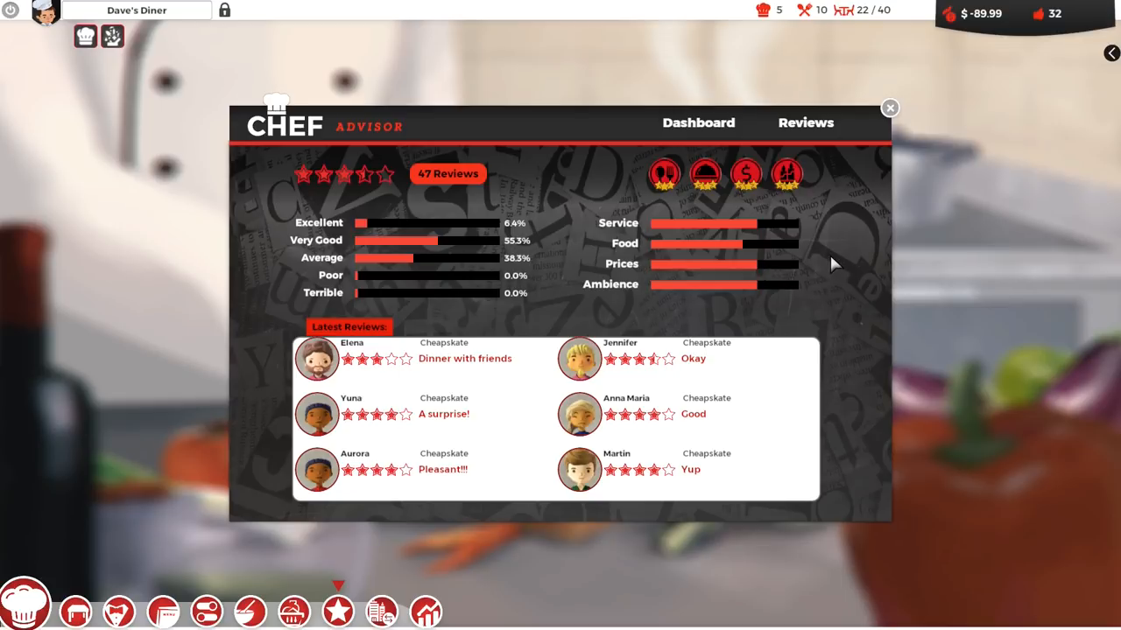
mouse_move(815, 267)
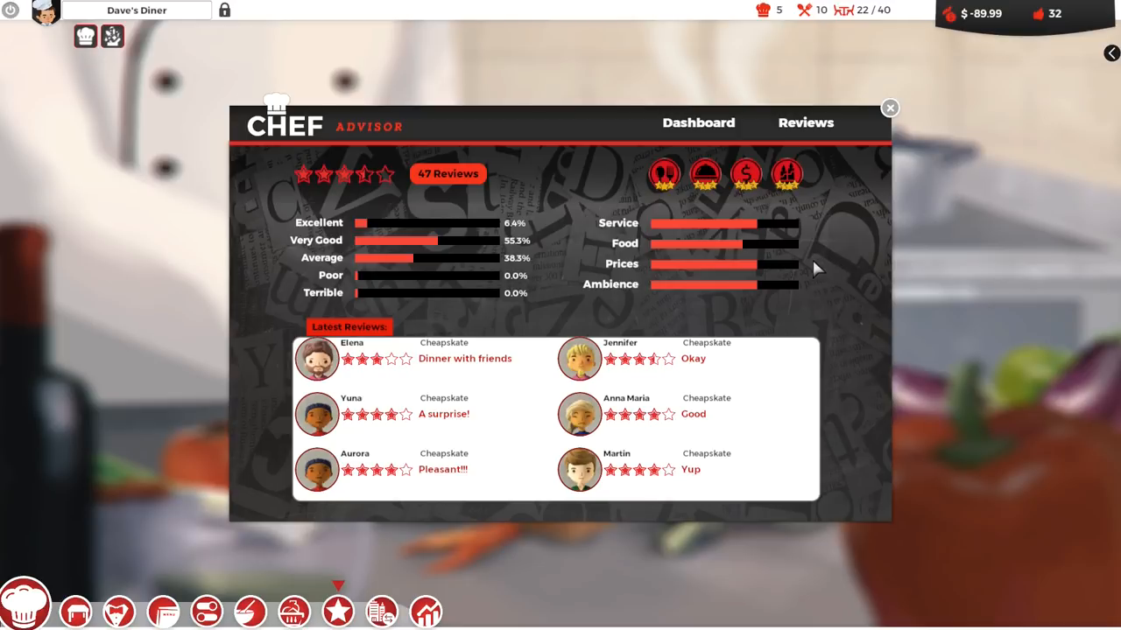
mouse_move(792, 279)
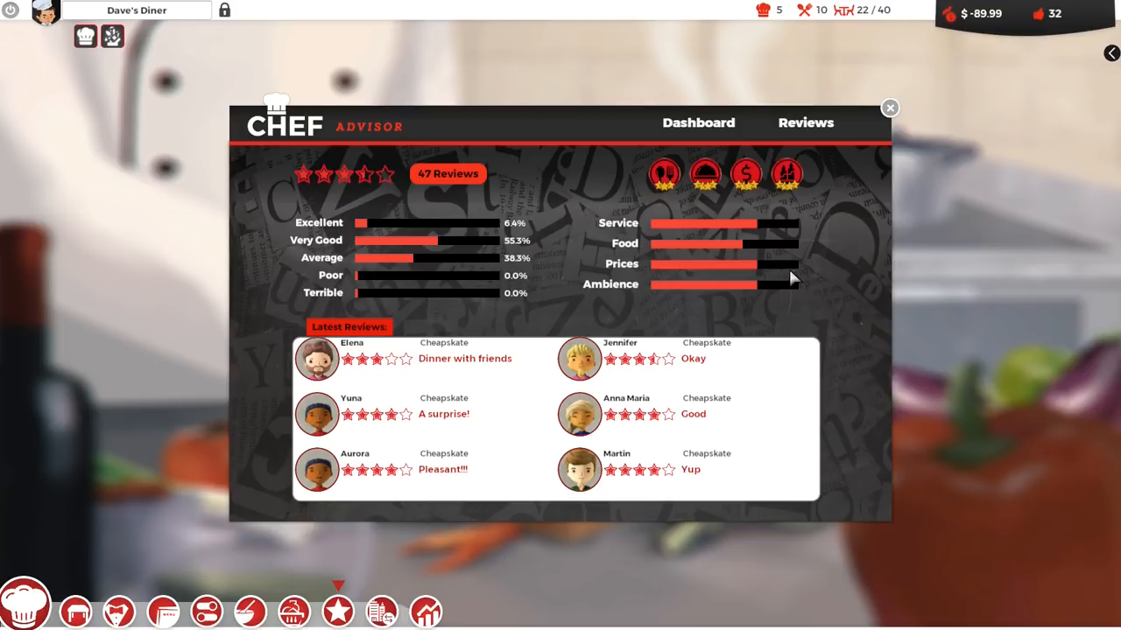
mouse_move(762, 305)
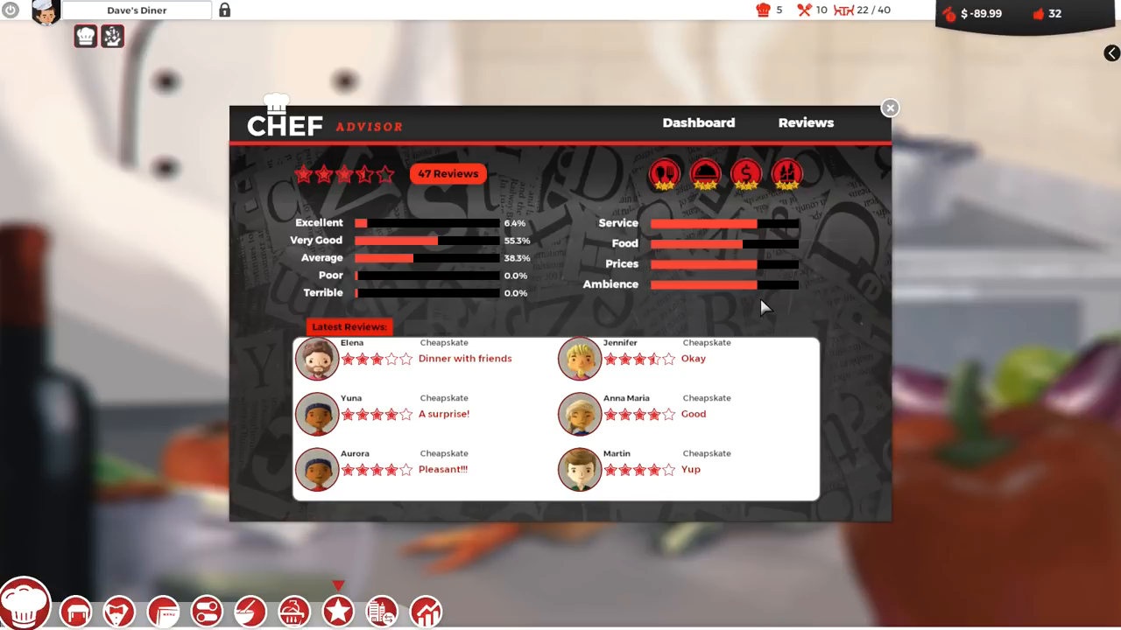
mouse_move(751, 300)
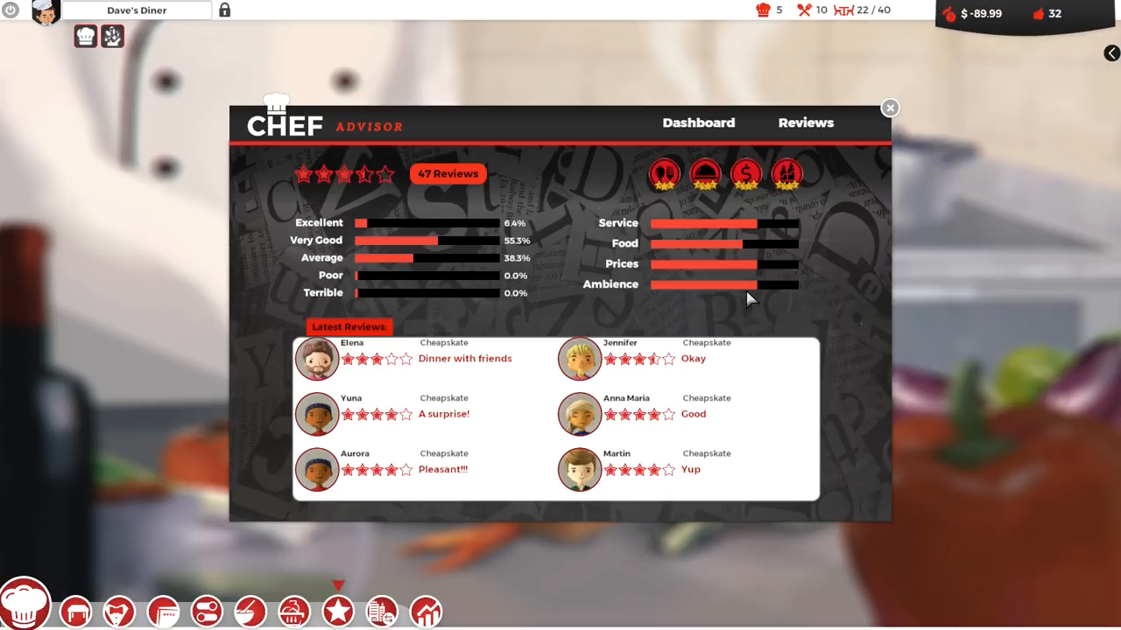
mouse_move(718, 302)
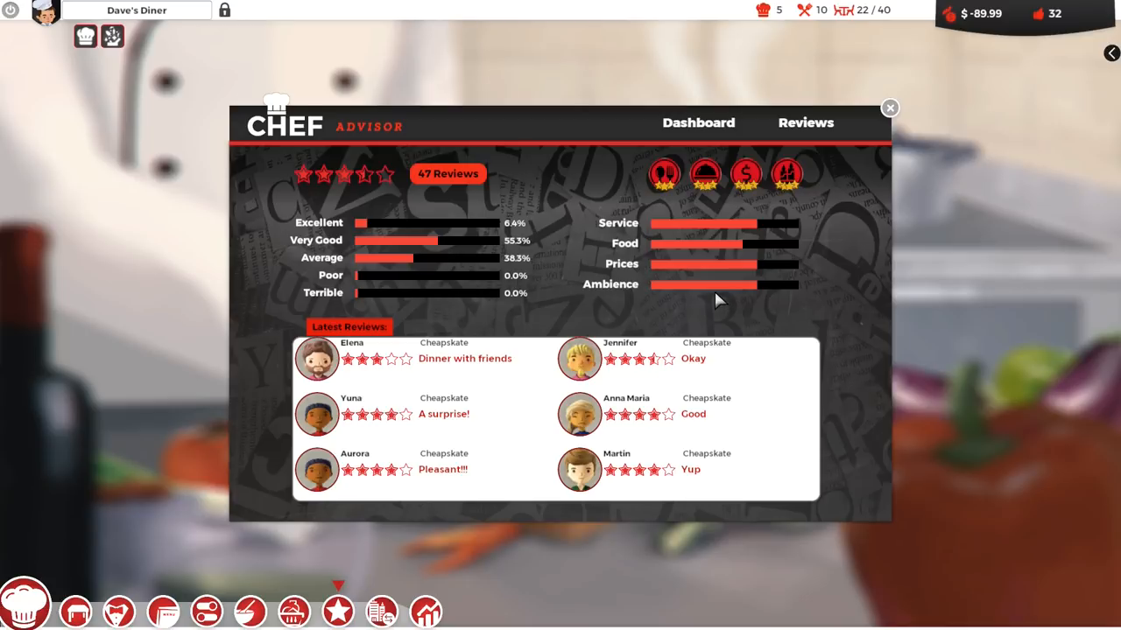
mouse_move(731, 250)
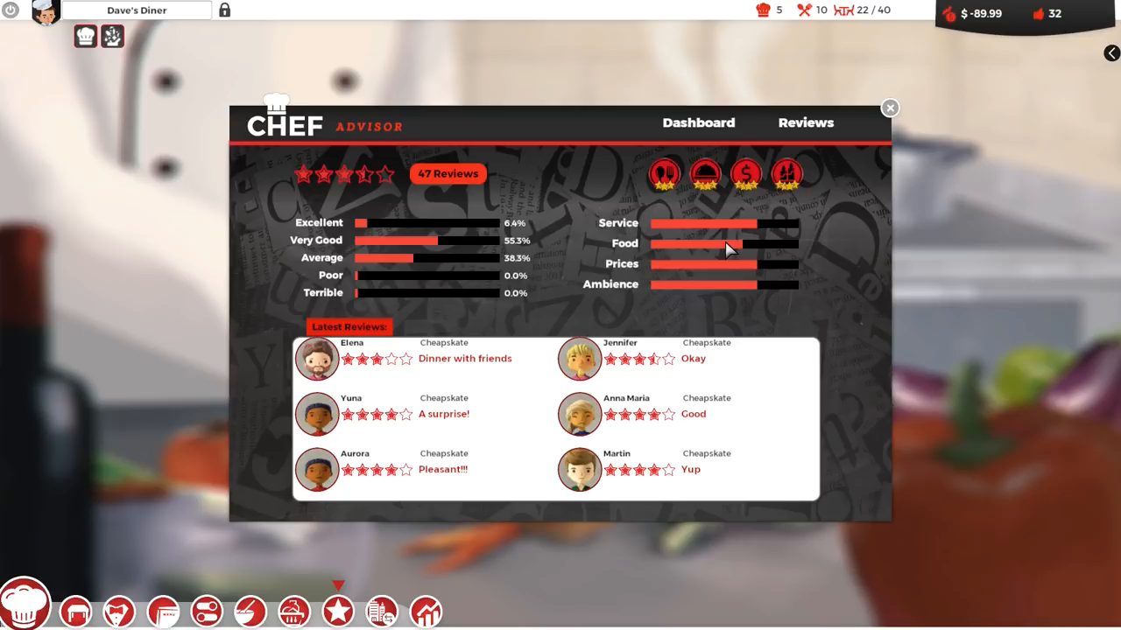
mouse_move(712, 251)
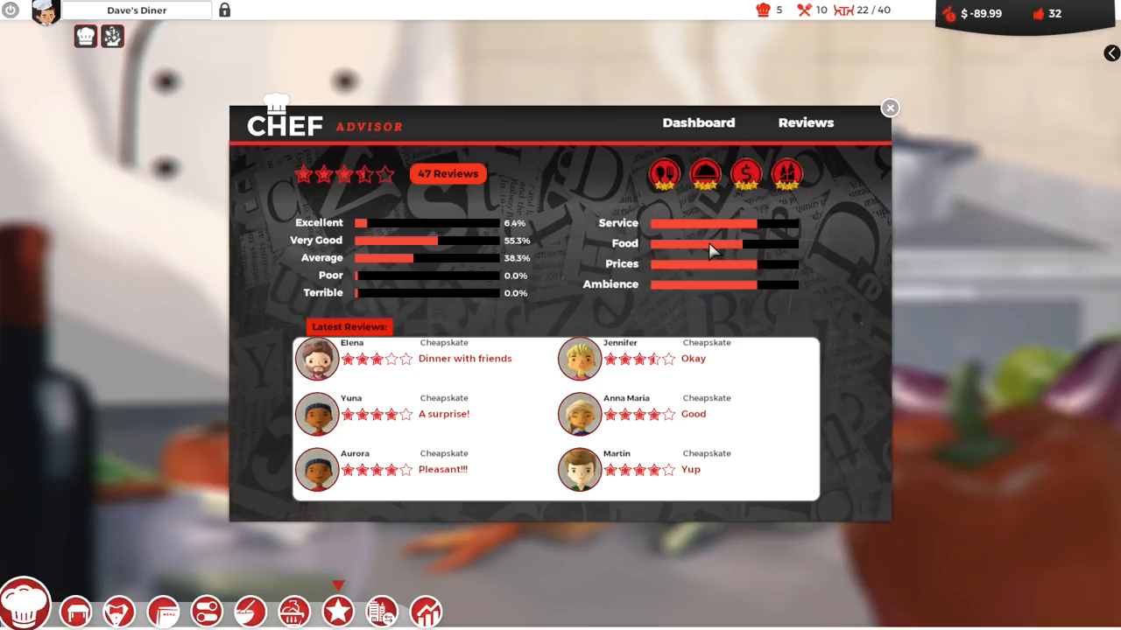
mouse_move(631, 249)
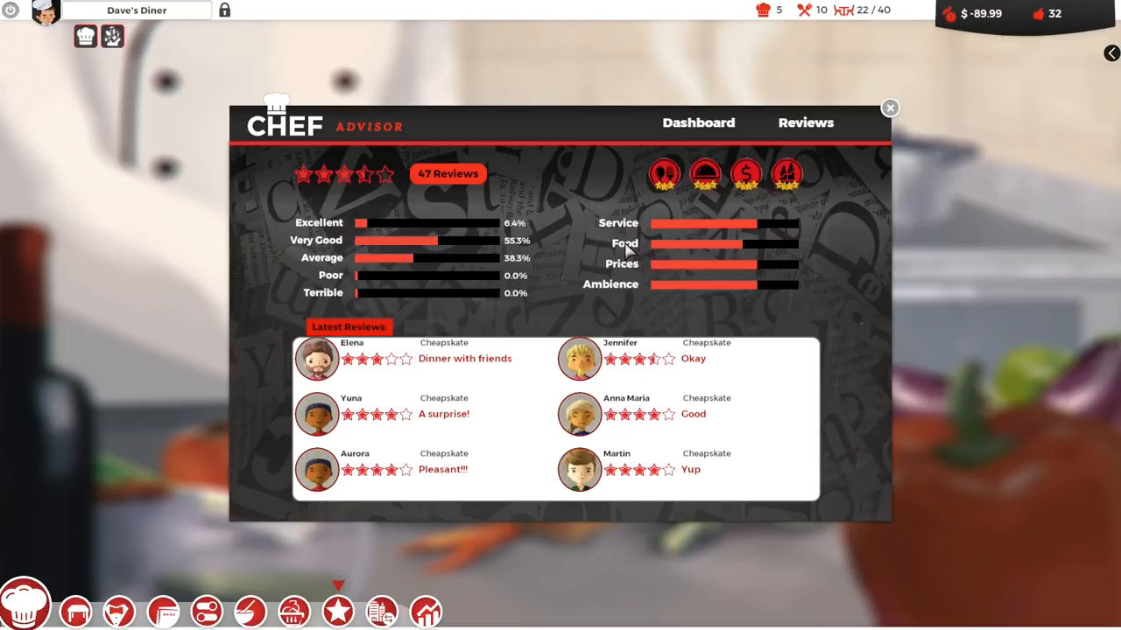
mouse_move(625, 257)
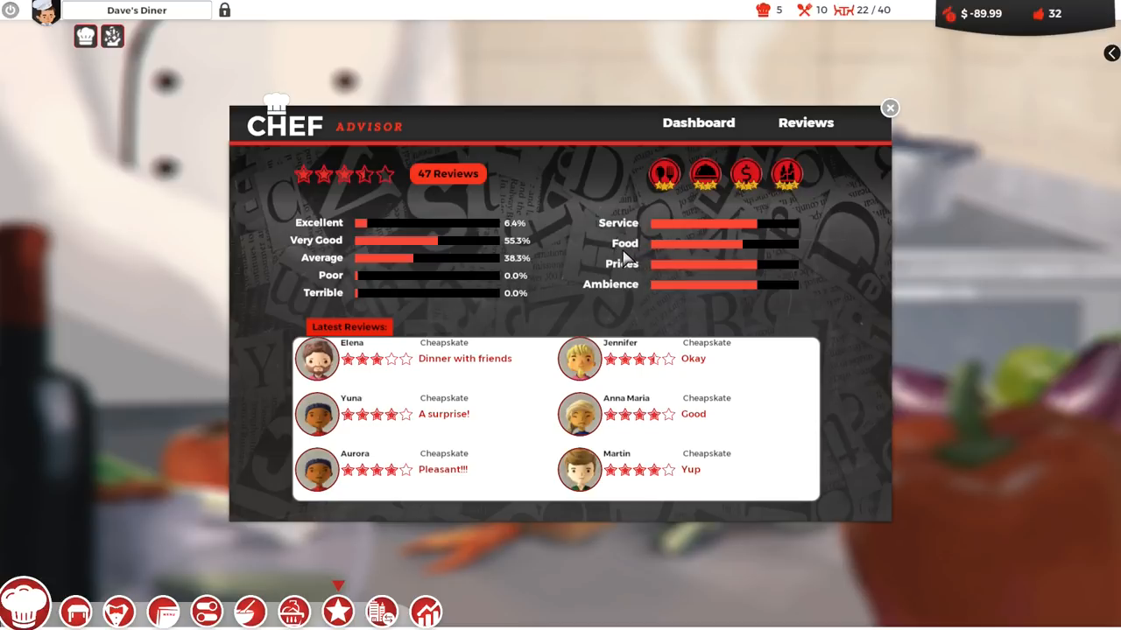
mouse_move(683, 252)
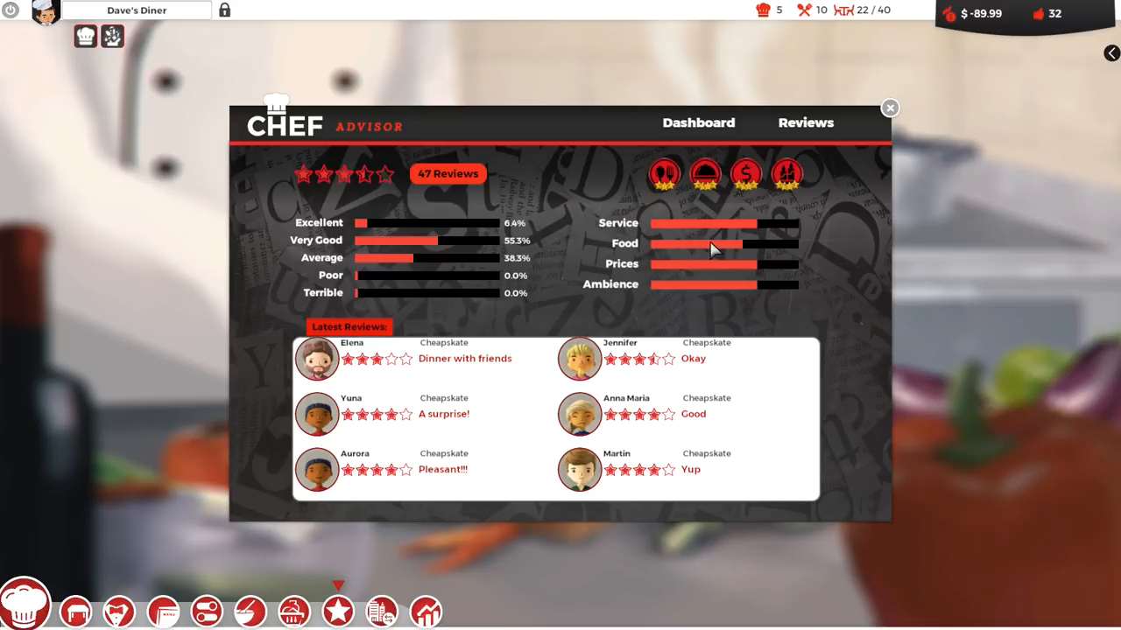
mouse_move(744, 253)
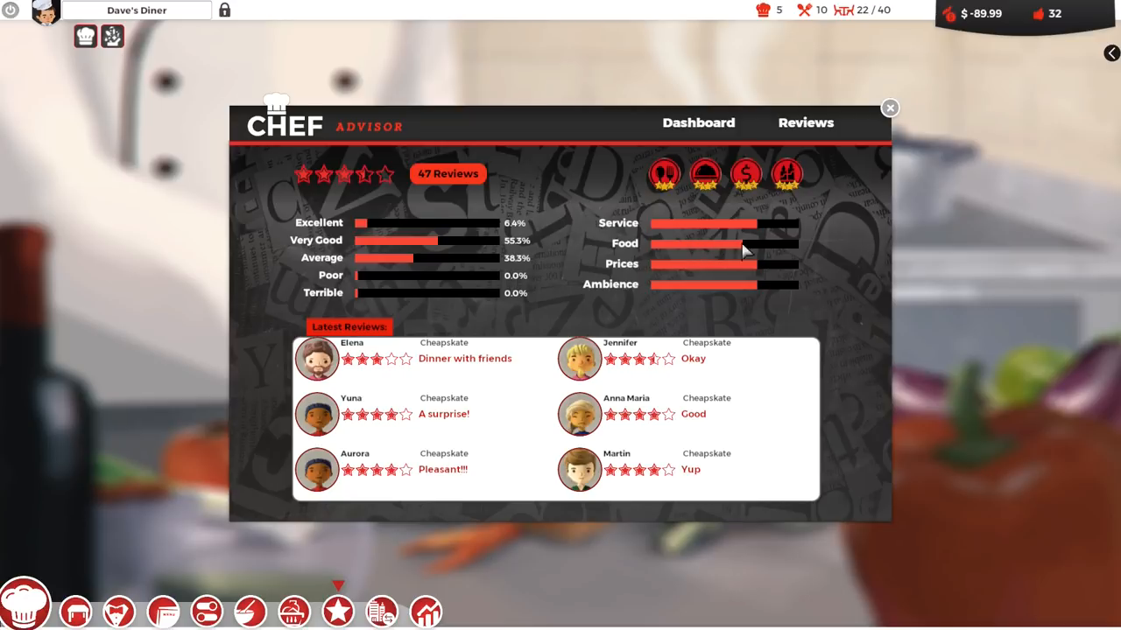
mouse_move(815, 257)
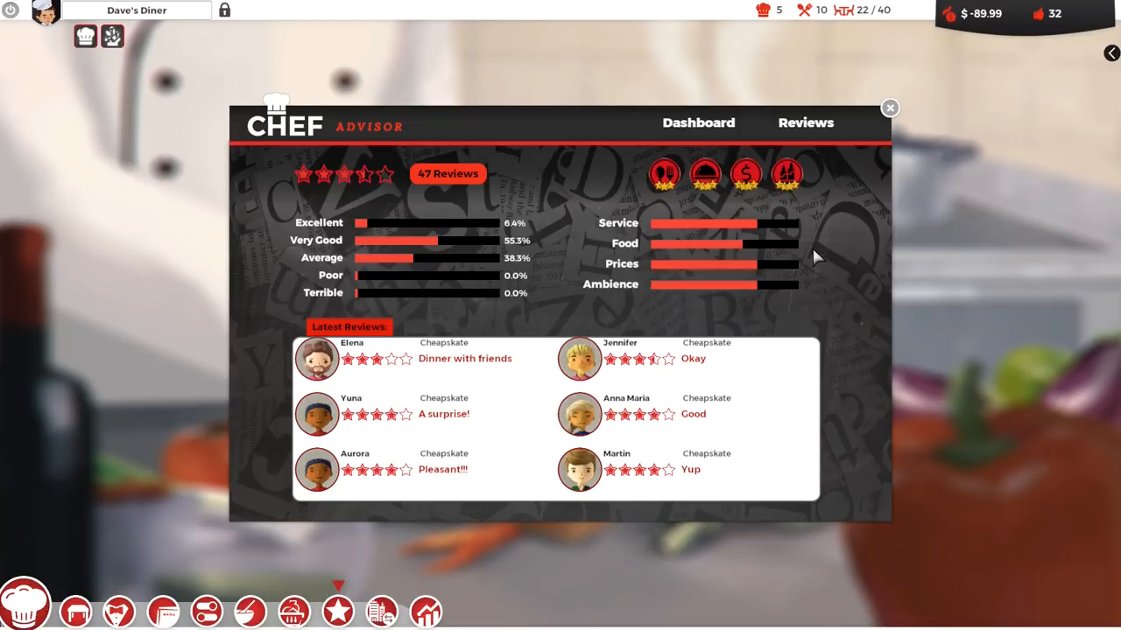
mouse_move(784, 271)
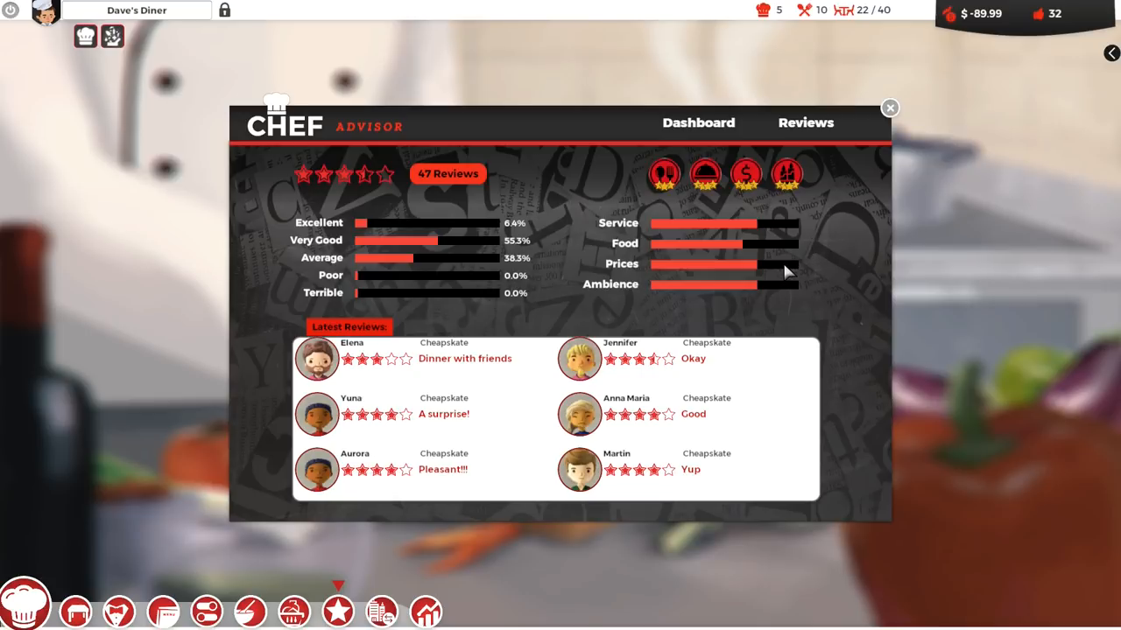
mouse_move(770, 270)
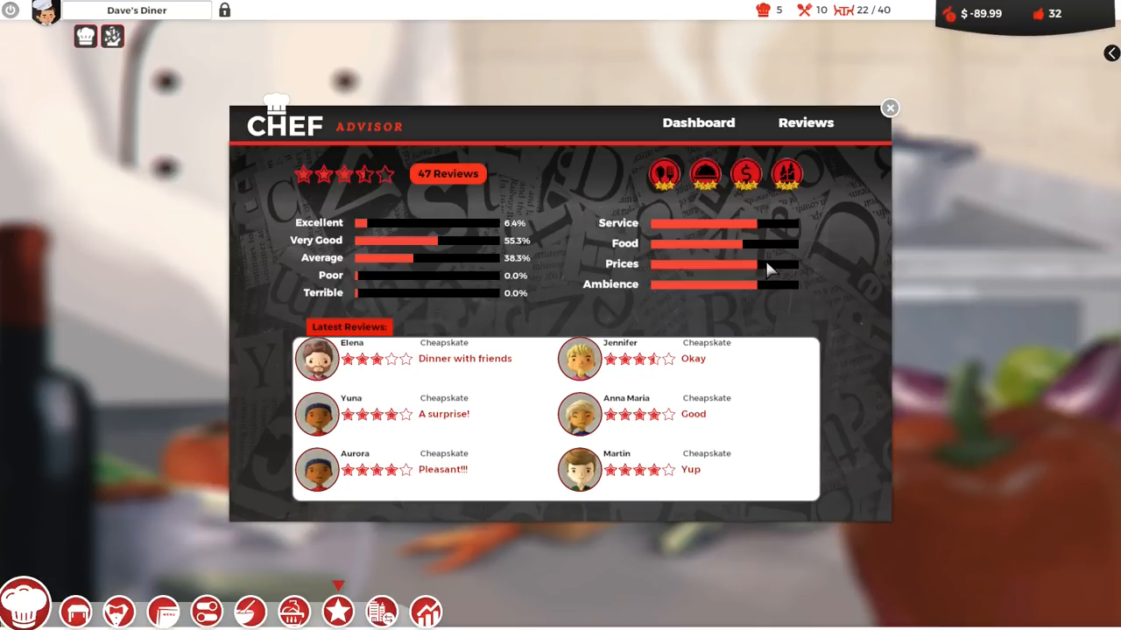
mouse_move(732, 270)
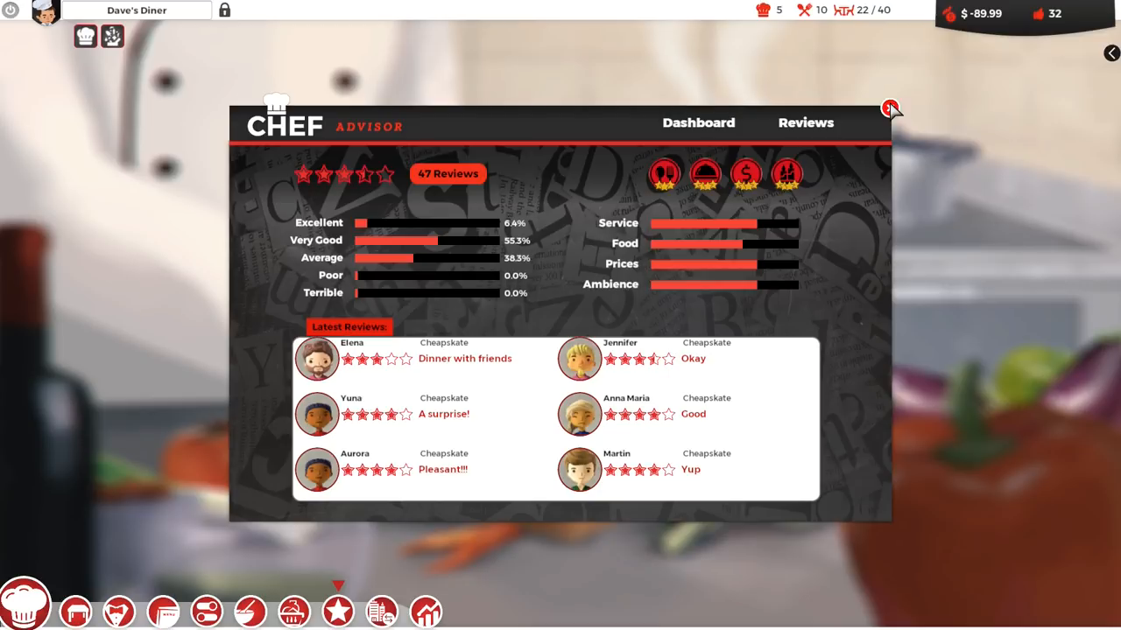
mouse_move(659, 272)
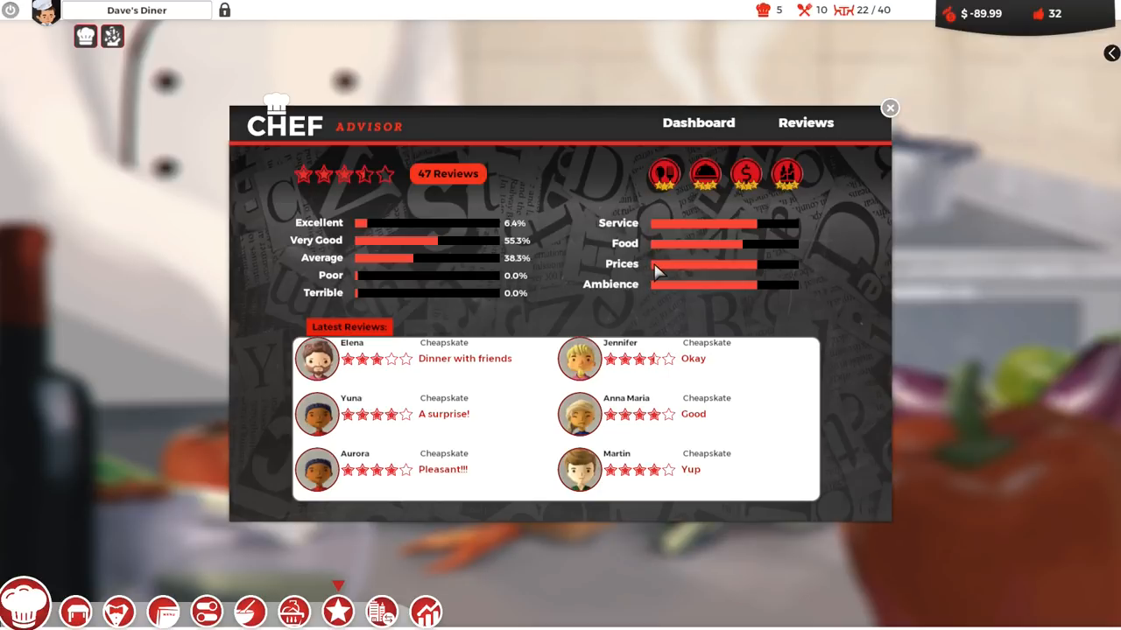
mouse_move(845, 196)
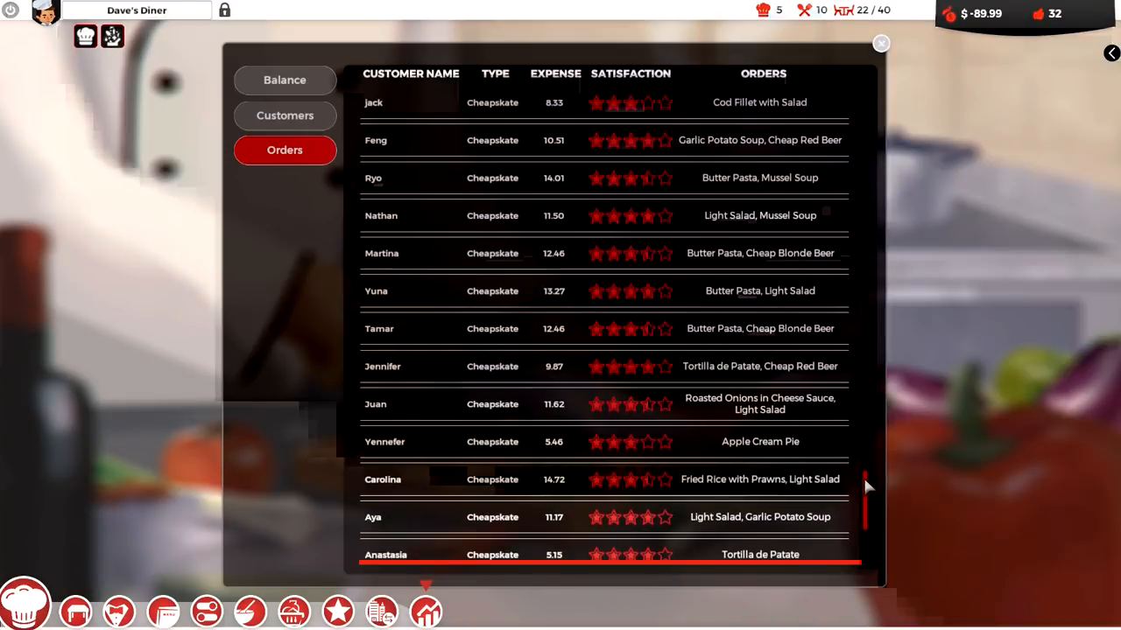
Scroll through Dave's Diner's orders log to the last entry, Martin's Butter Pasta and Light Salad
scroll("down", 3)
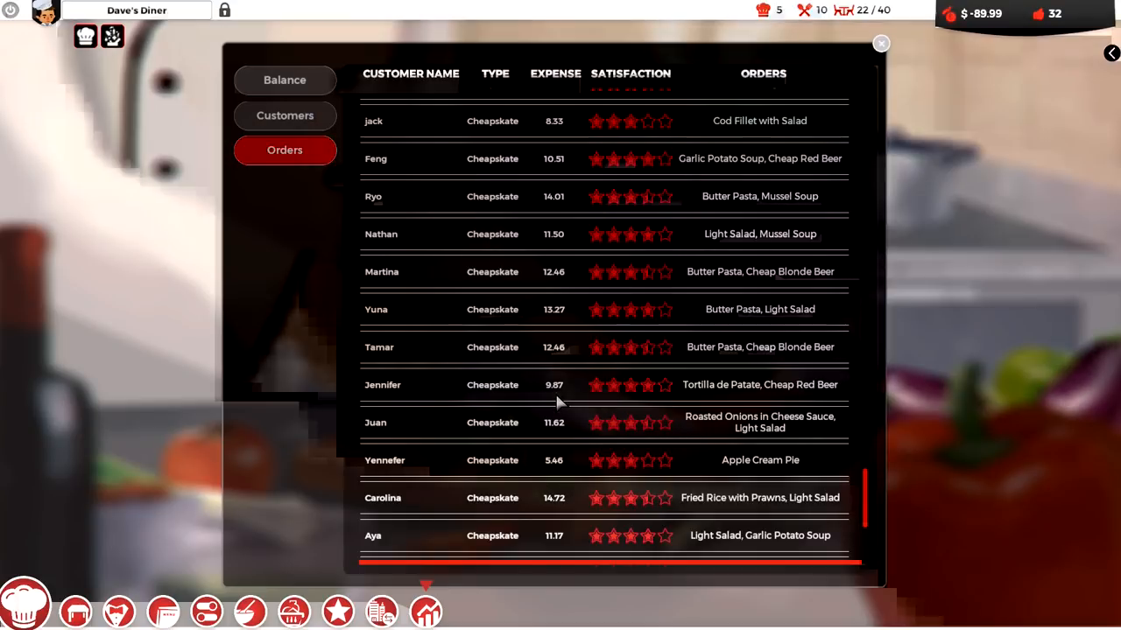
mouse_move(576, 370)
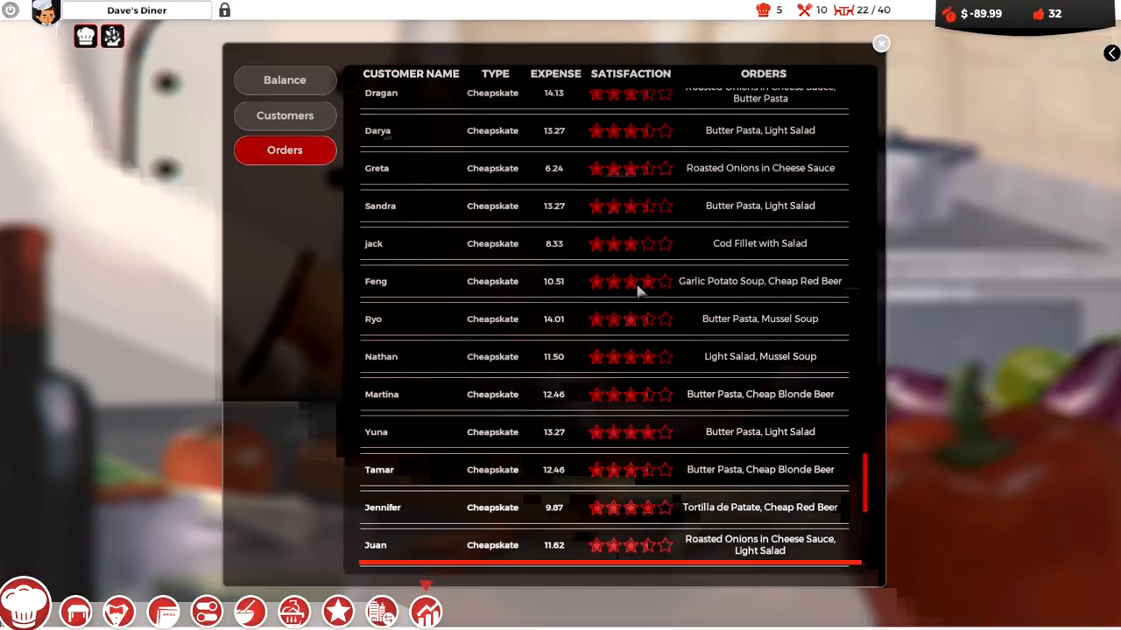
mouse_move(632, 315)
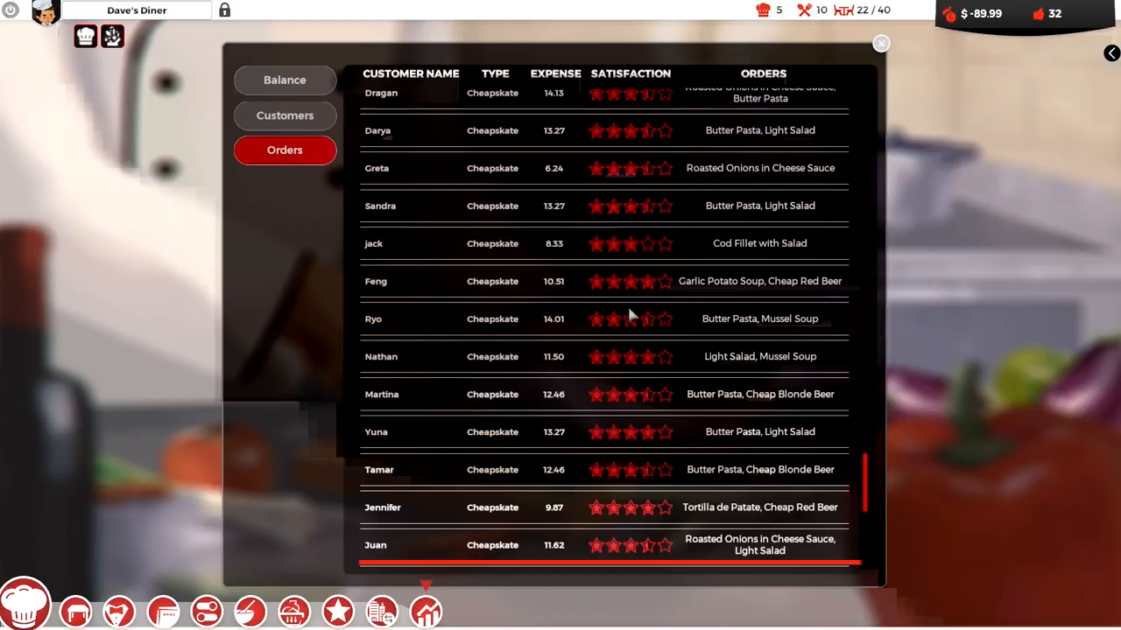
scroll("up", 3)
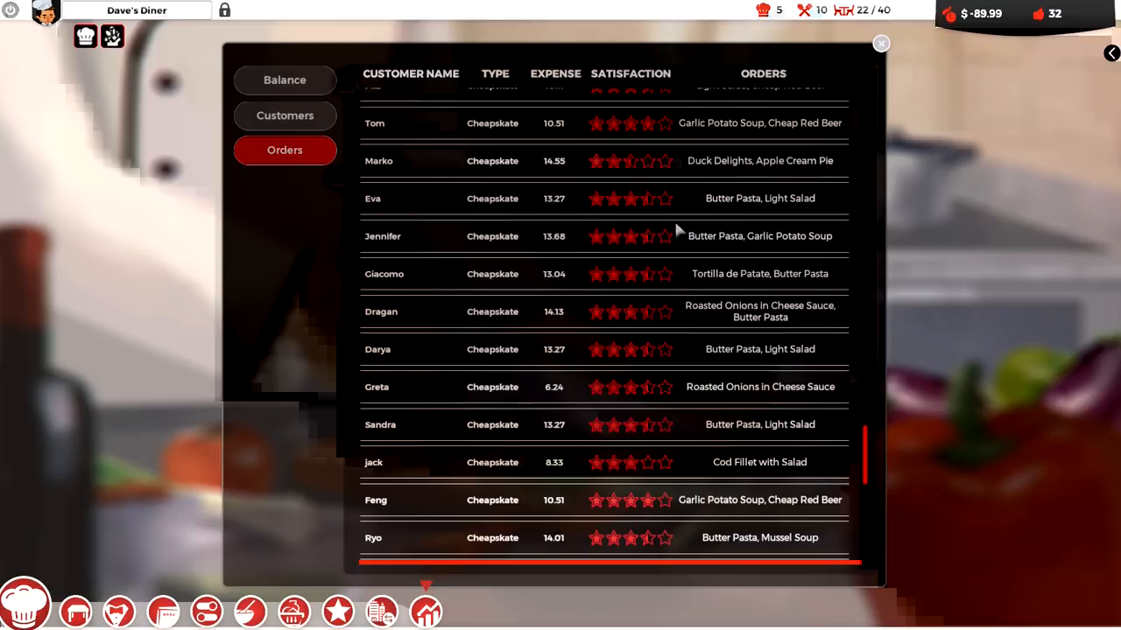
mouse_move(541, 163)
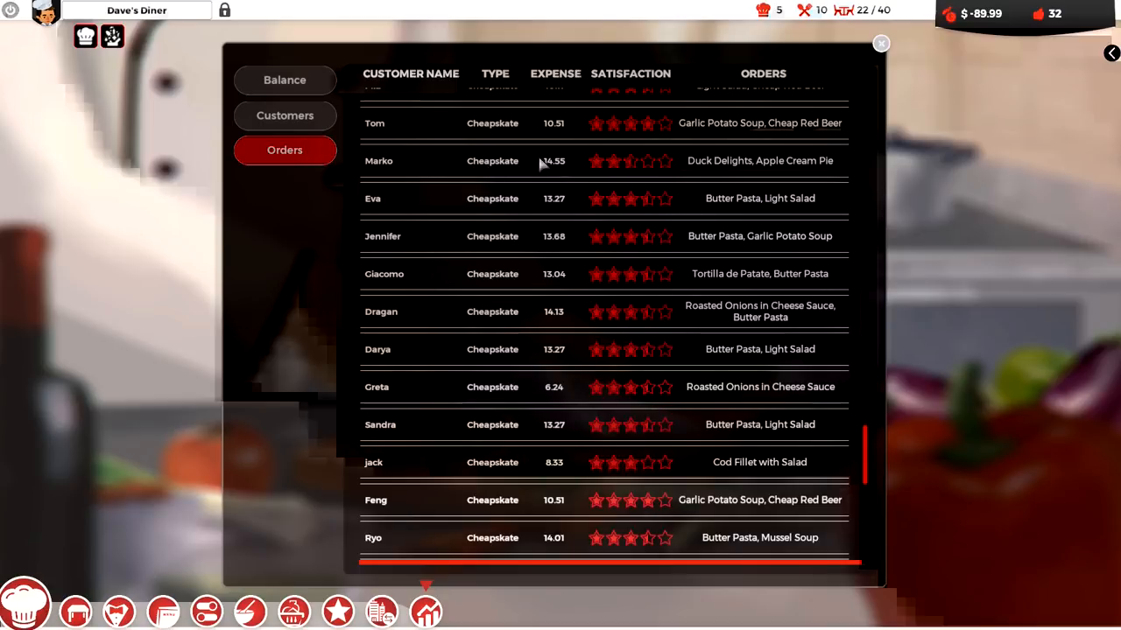
mouse_move(775, 167)
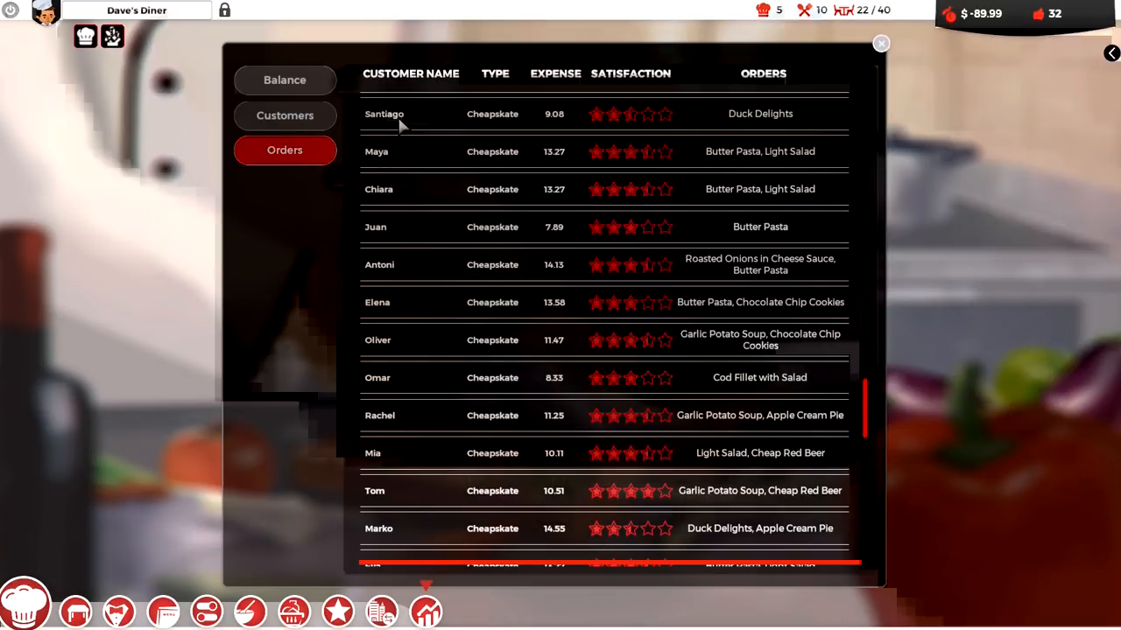
mouse_move(704, 118)
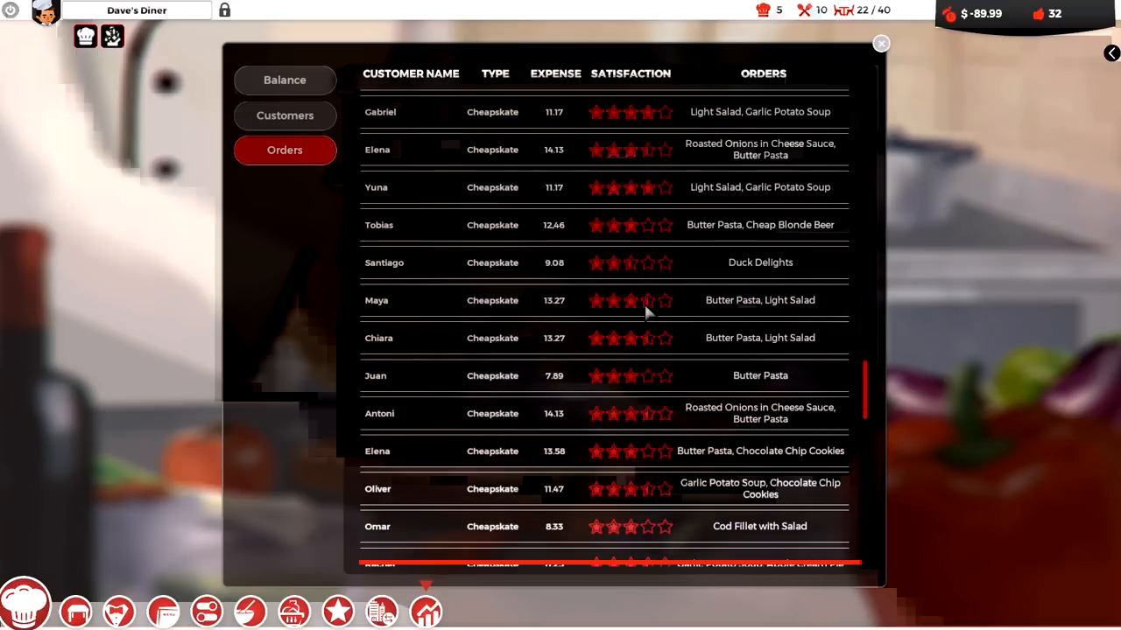
scroll("down", 3)
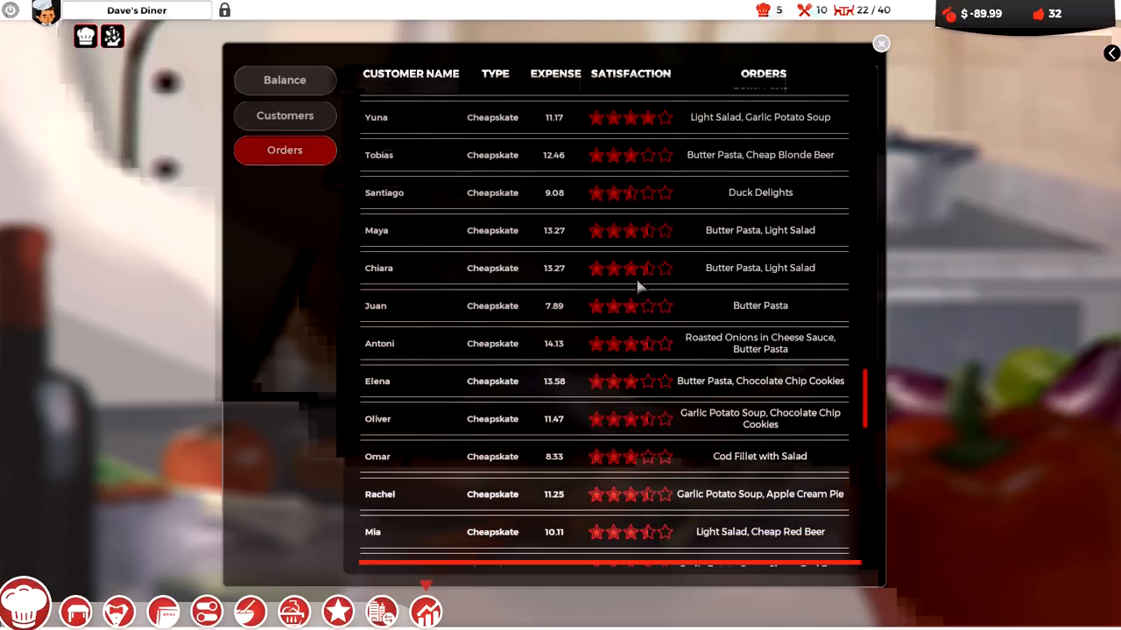
scroll("down", 3)
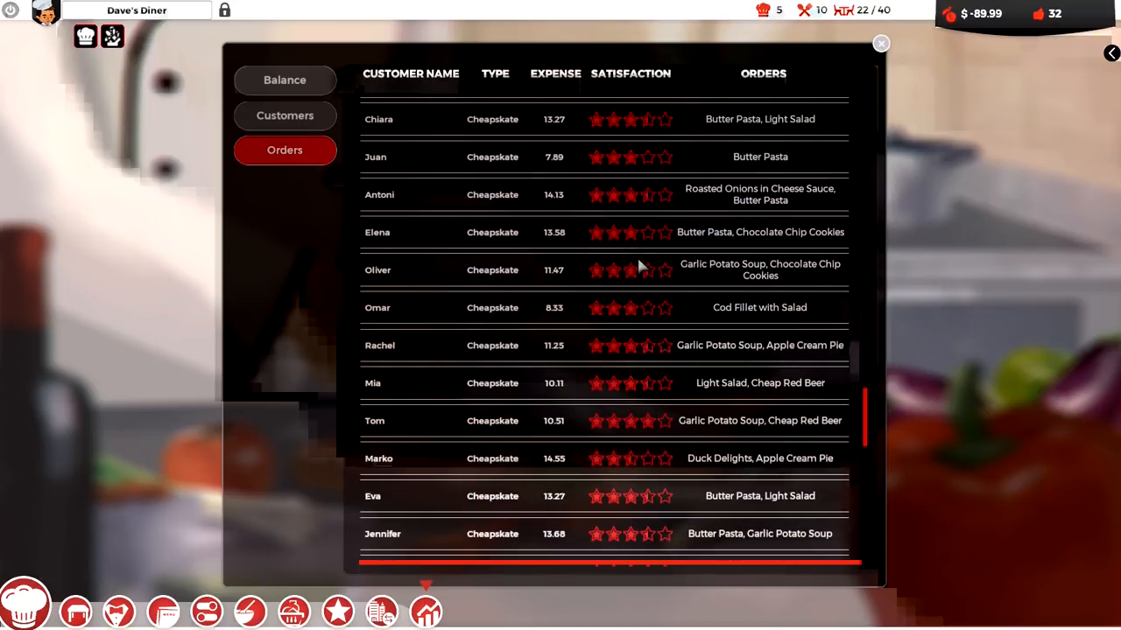
scroll("down", 3)
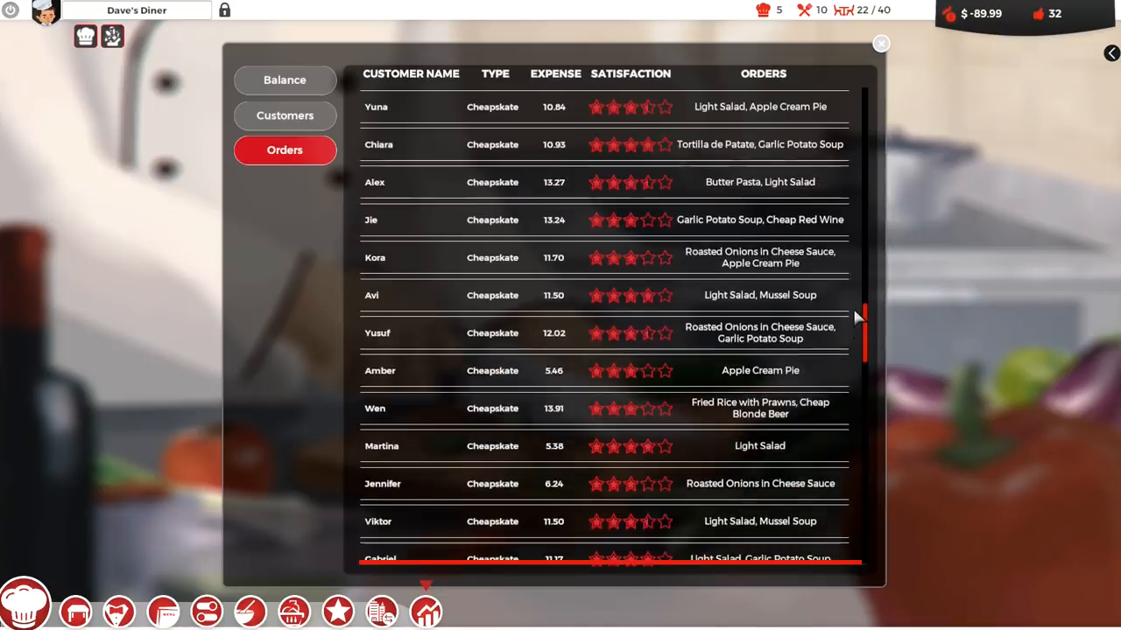
scroll("down", 3)
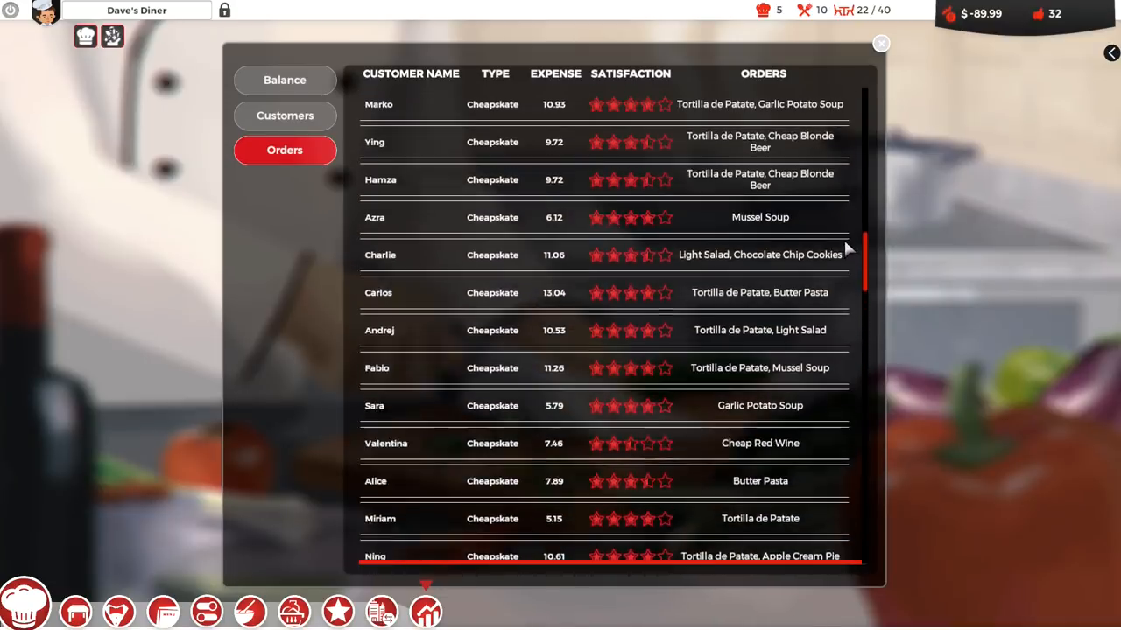
scroll("down", 3)
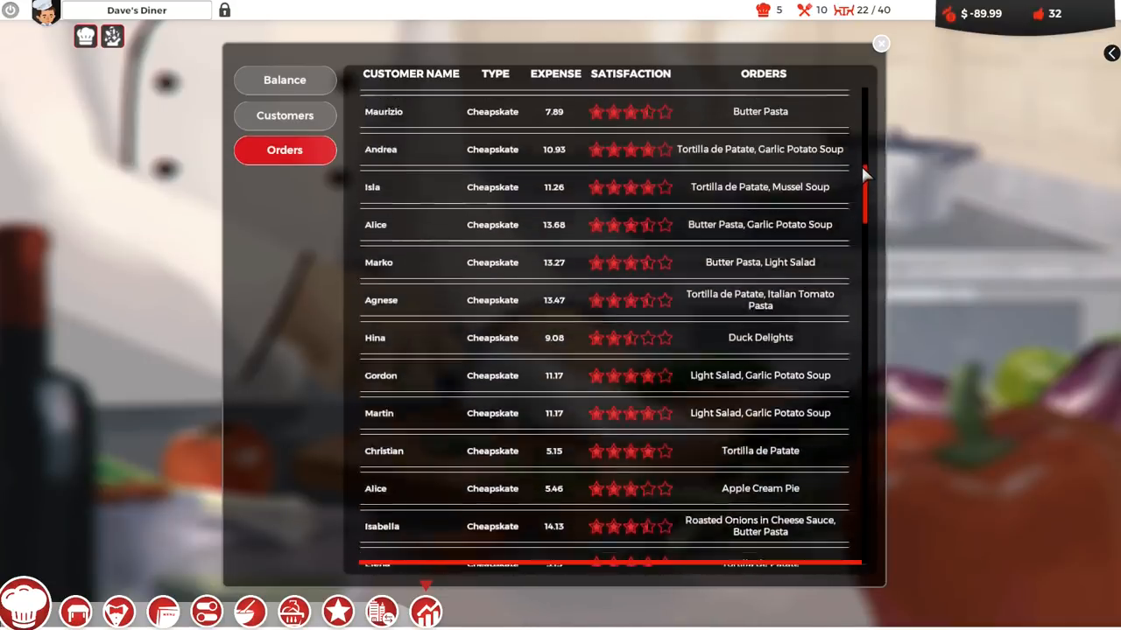
scroll("down", 3)
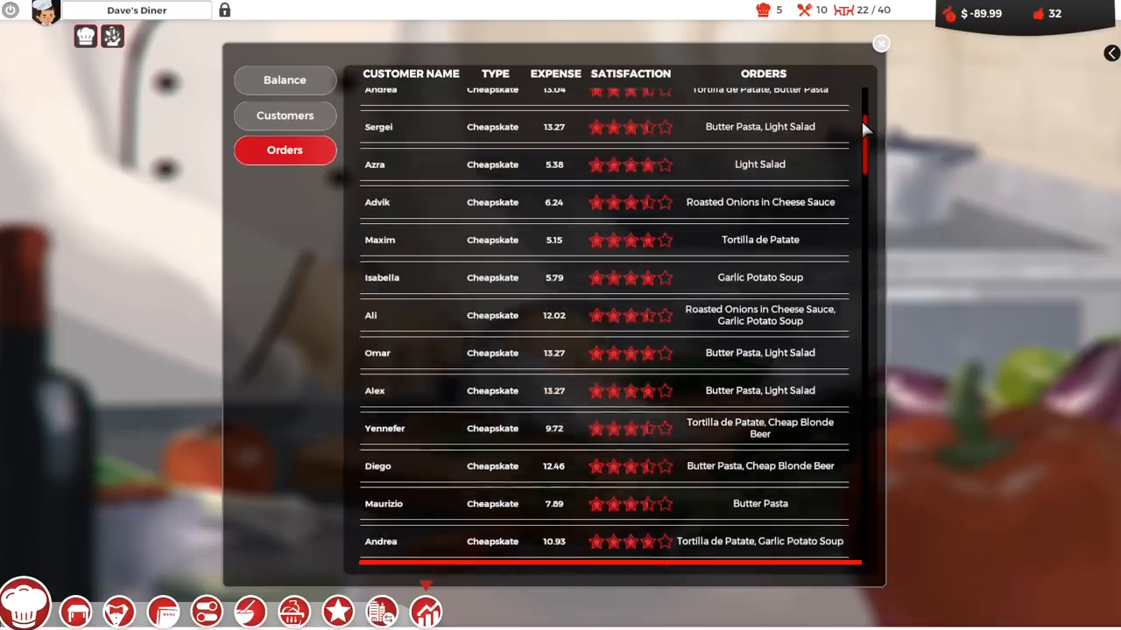
scroll("down", 3)
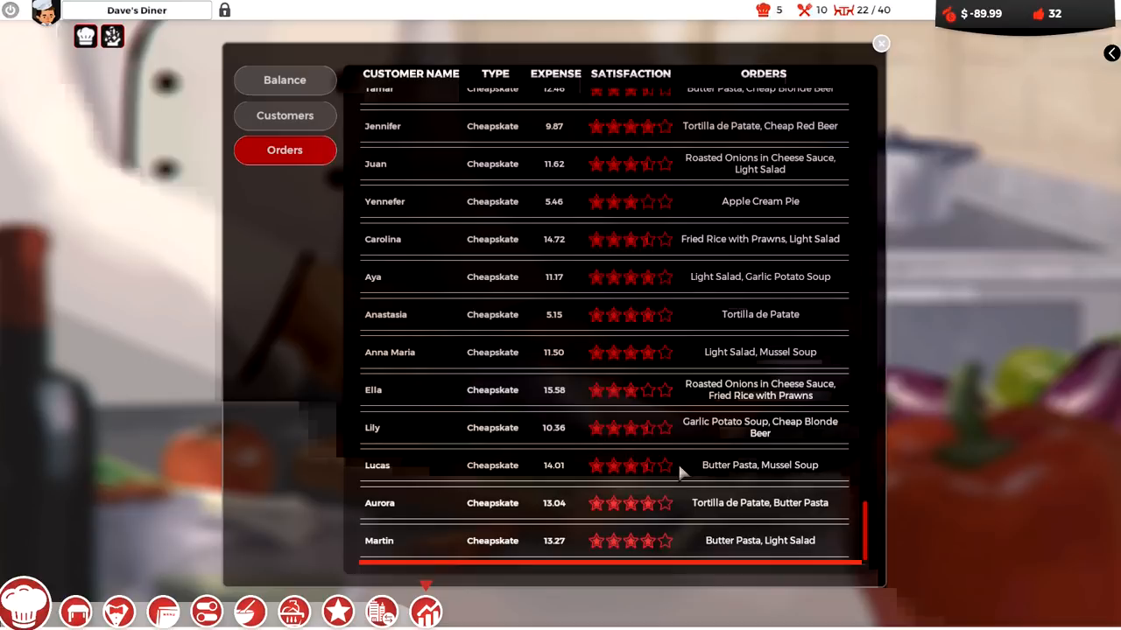
mouse_move(636, 414)
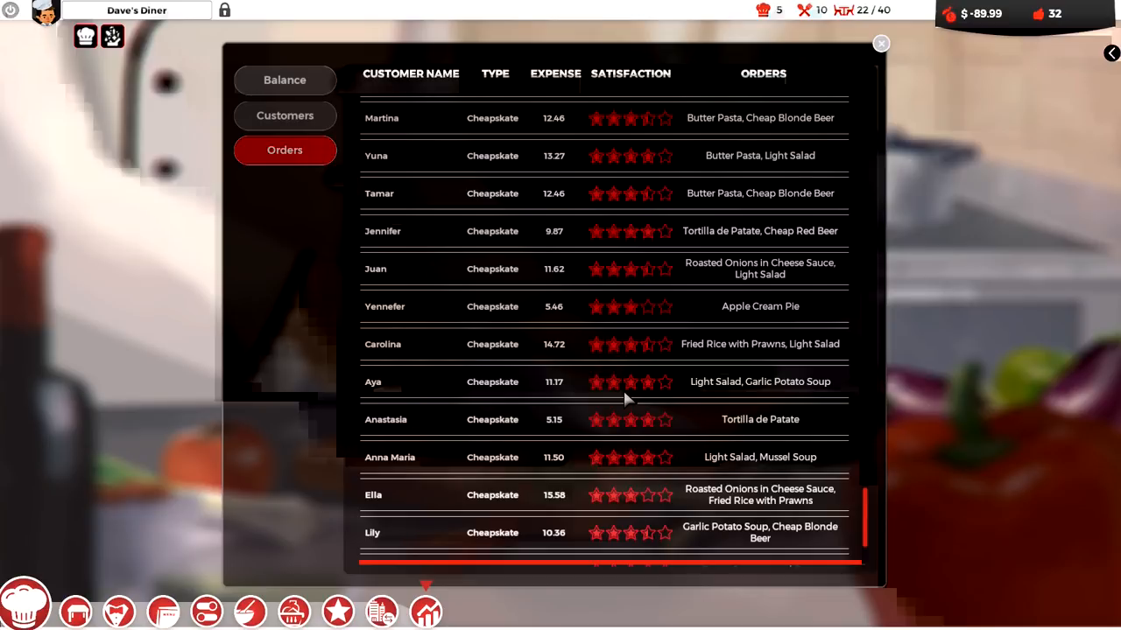
mouse_move(613, 403)
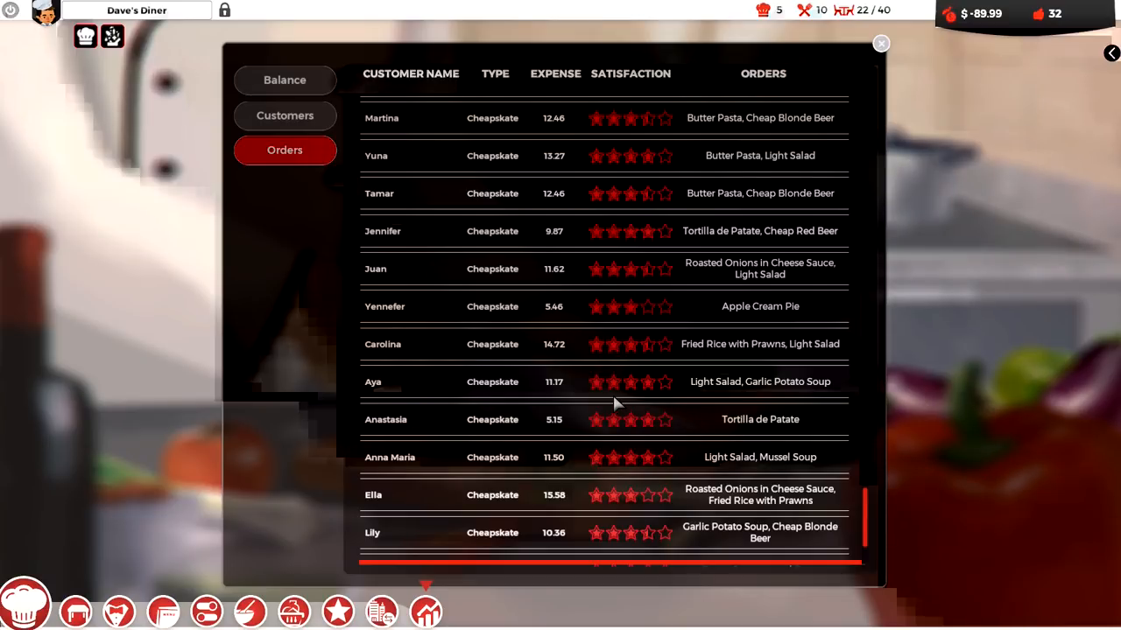
mouse_move(683, 369)
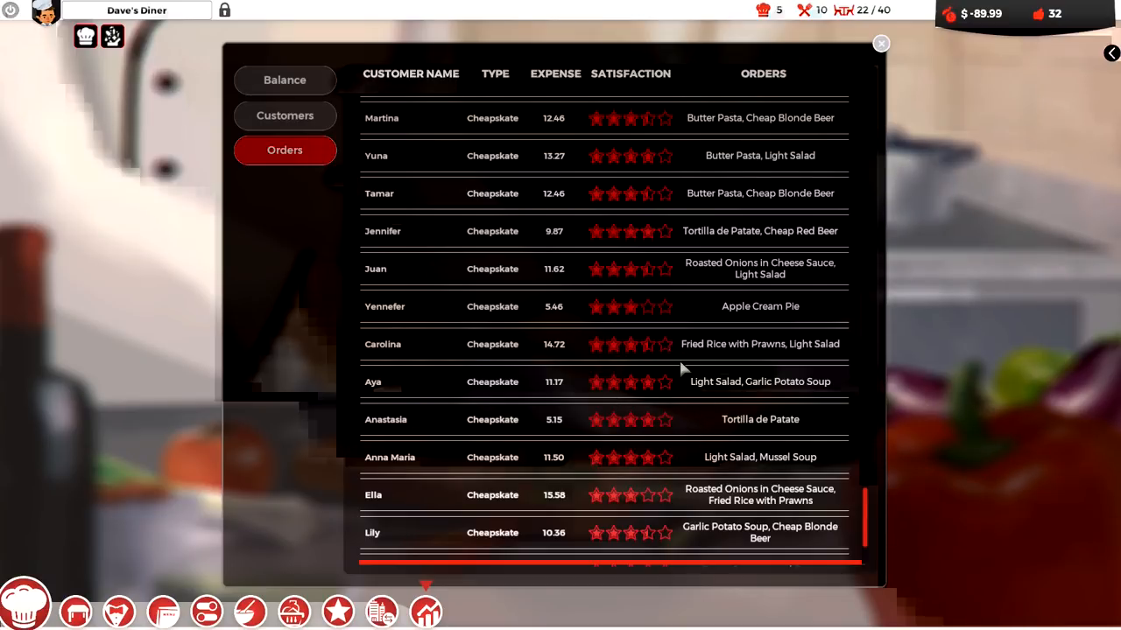
mouse_move(677, 366)
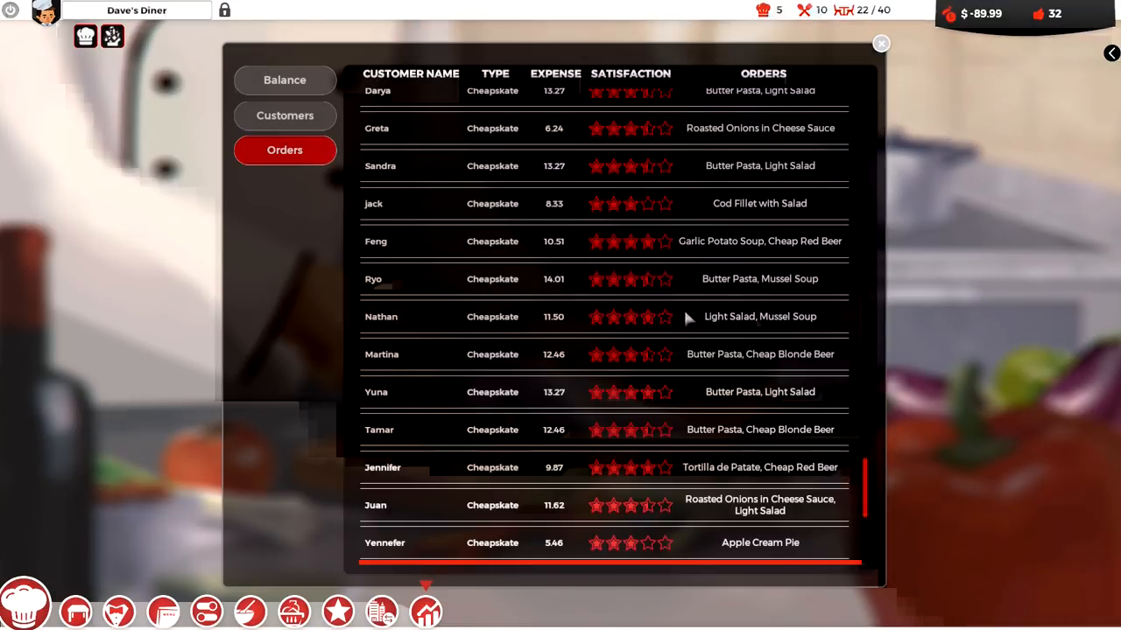
mouse_move(714, 254)
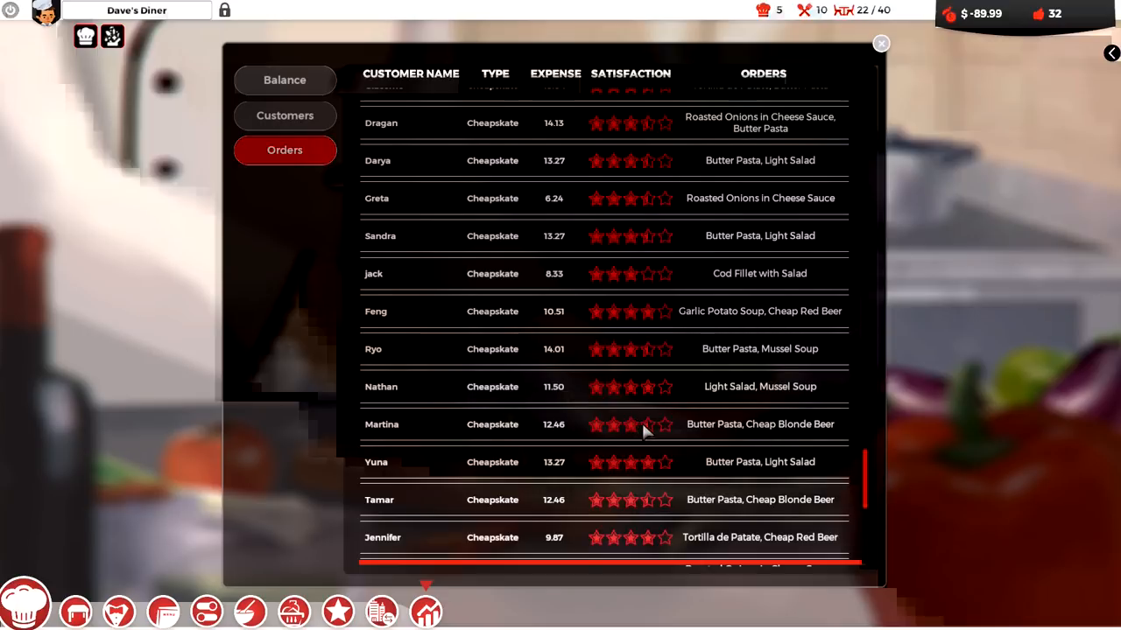
Scroll the orders list down past Lily's and Lucas's orders to Aurora's and Martin's
scroll("down", 3)
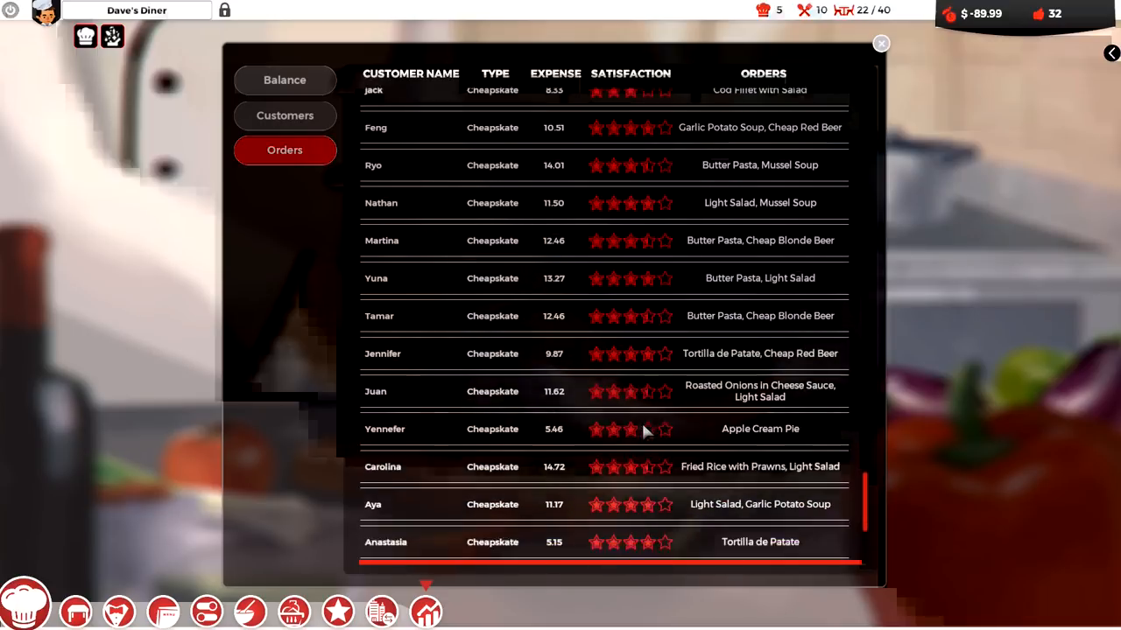
scroll("down", 3)
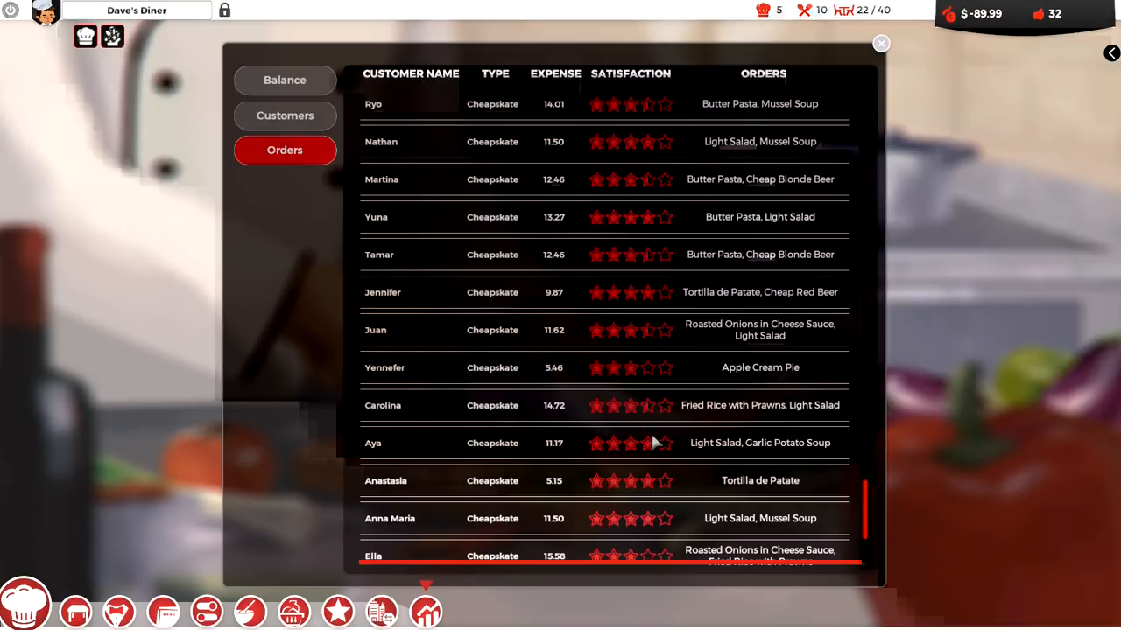
scroll("down", 3)
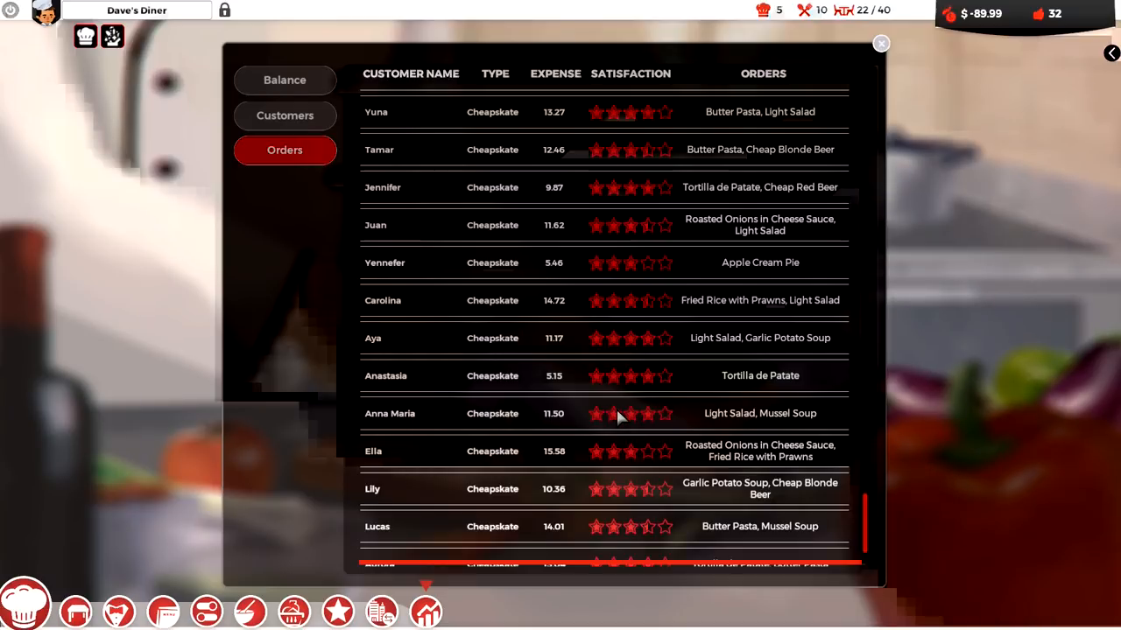
mouse_move(632, 443)
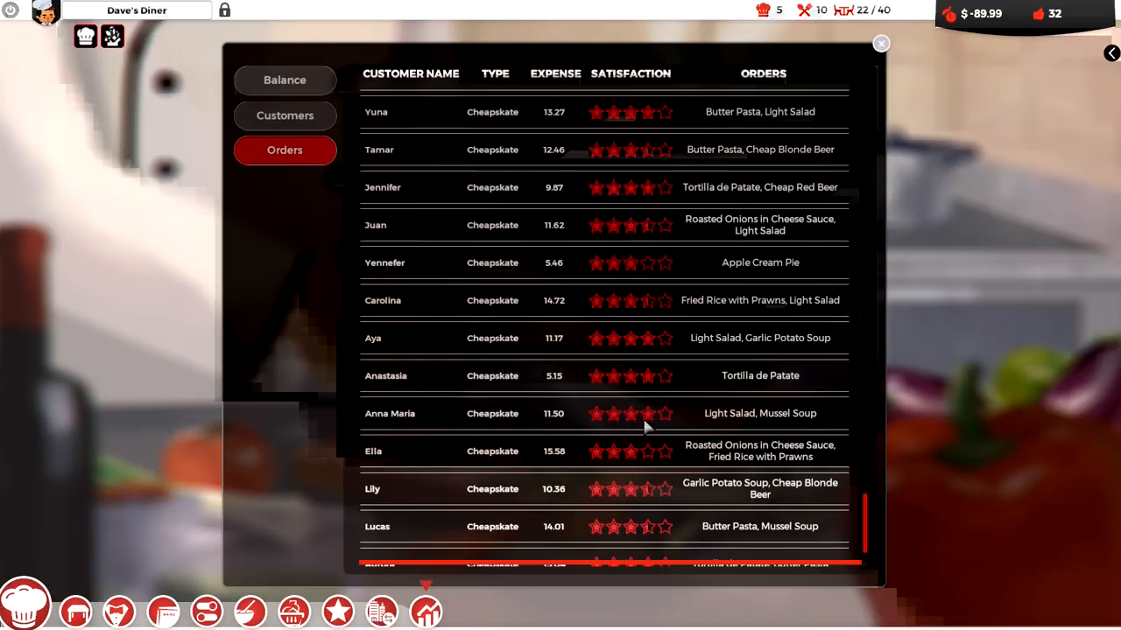
mouse_move(690, 414)
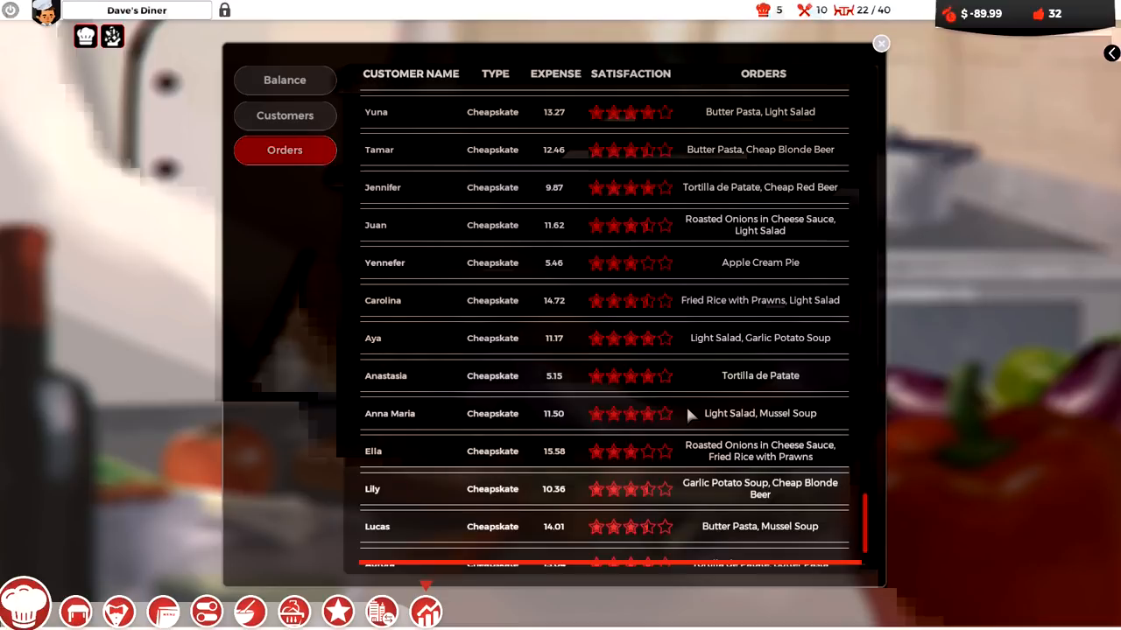
scroll("down", 3)
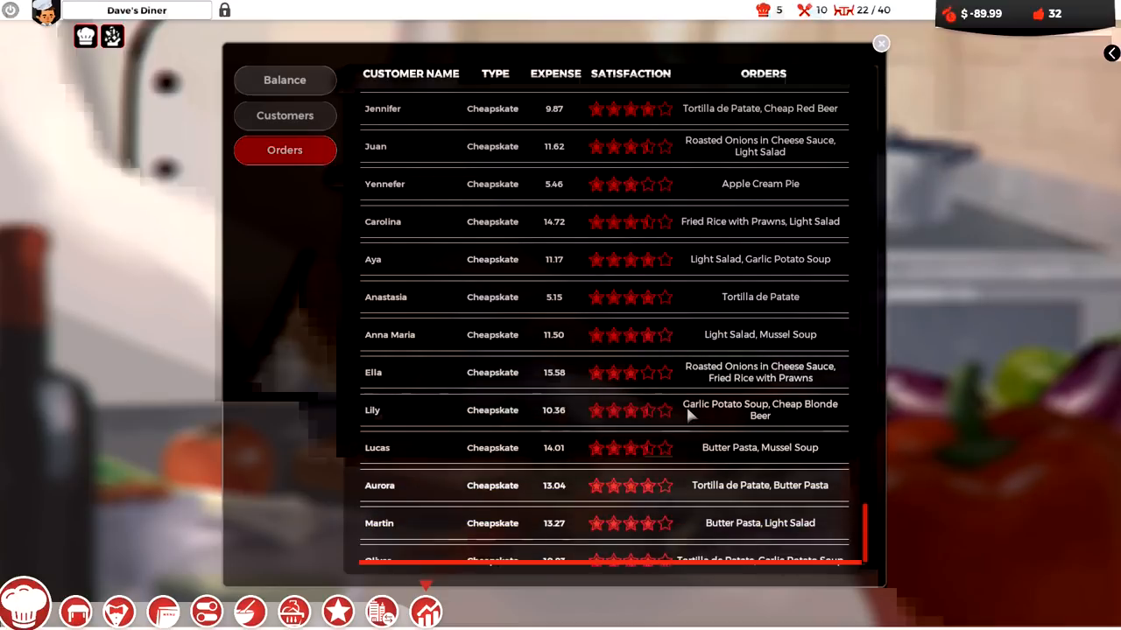